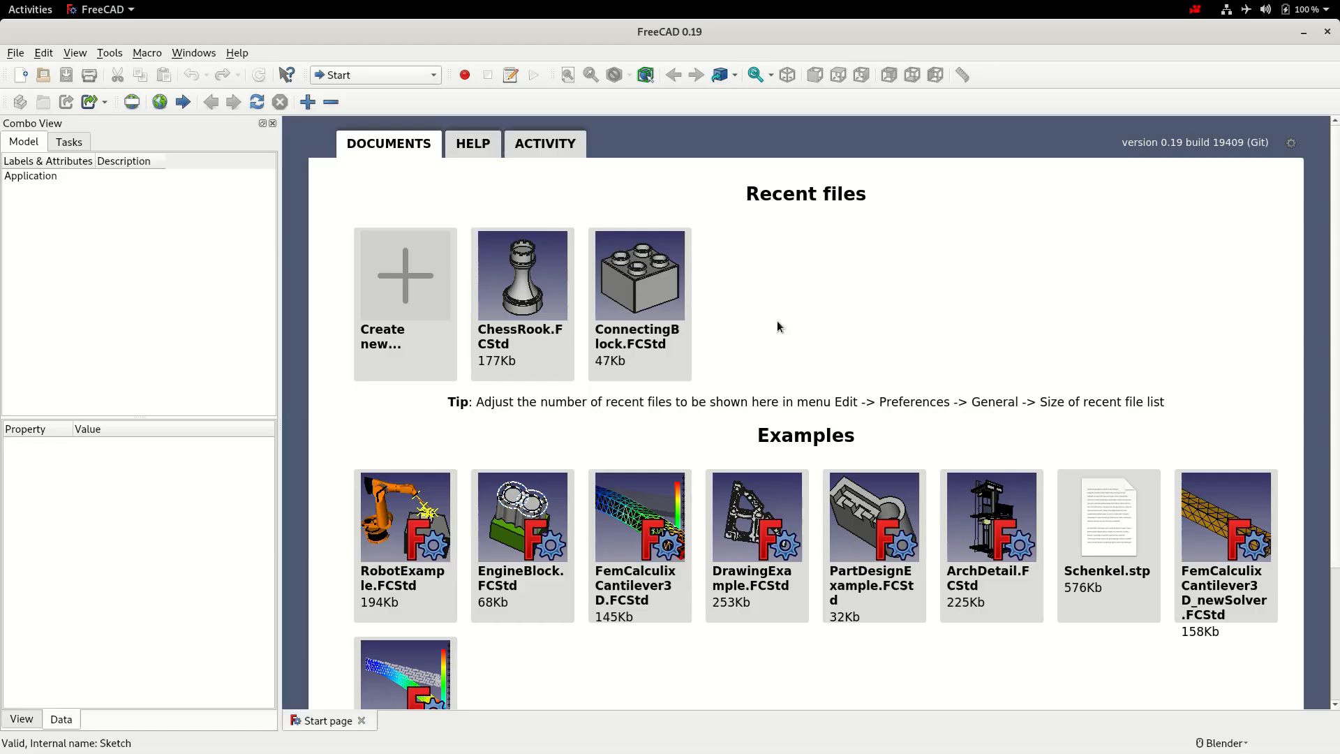
mouse_move(775, 302)
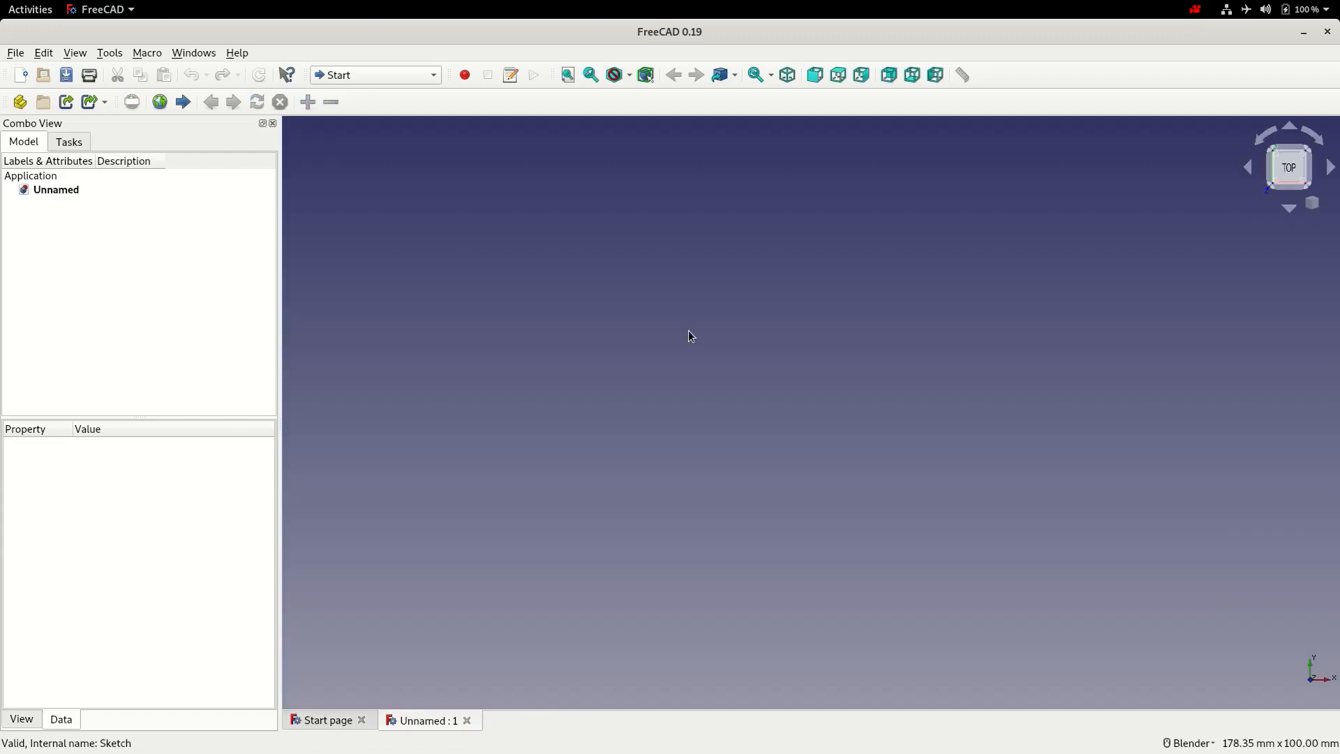
Create a new empty document and save it as TwistedVase.
left_click(66, 75)
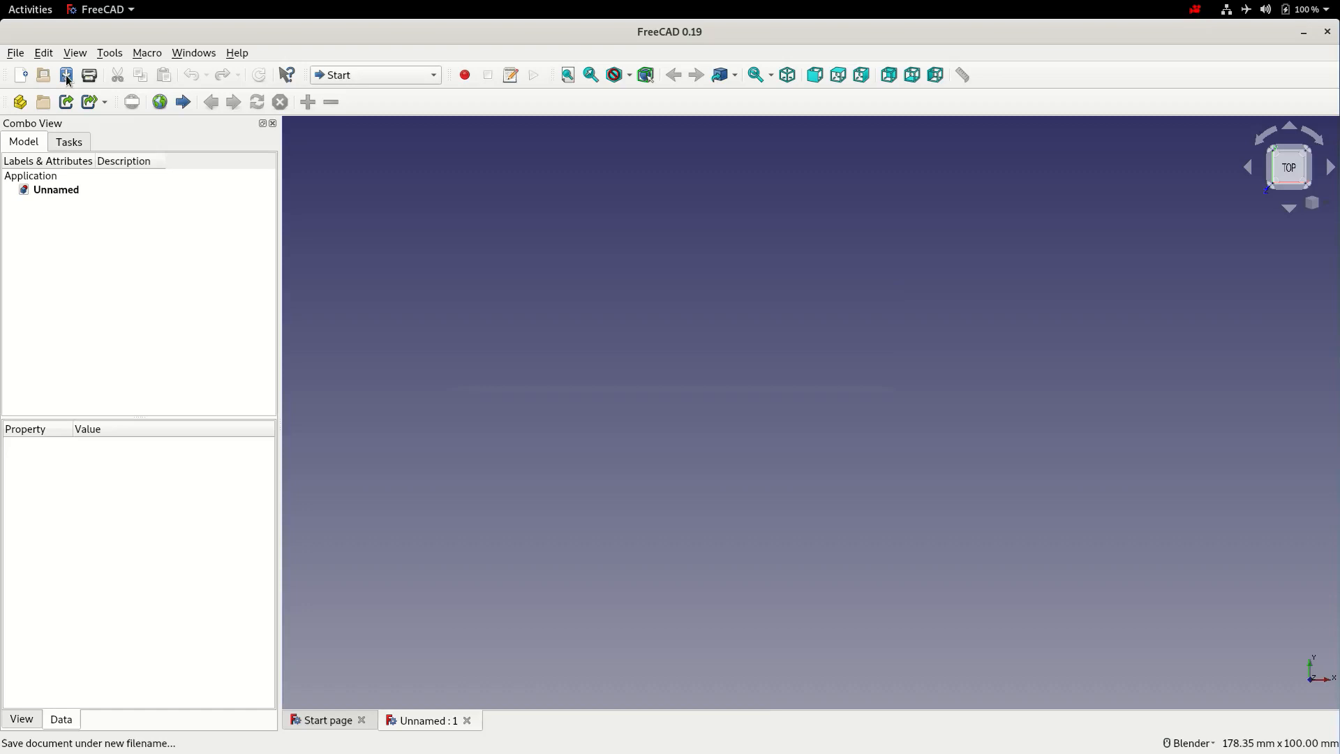
left_click(67, 75)
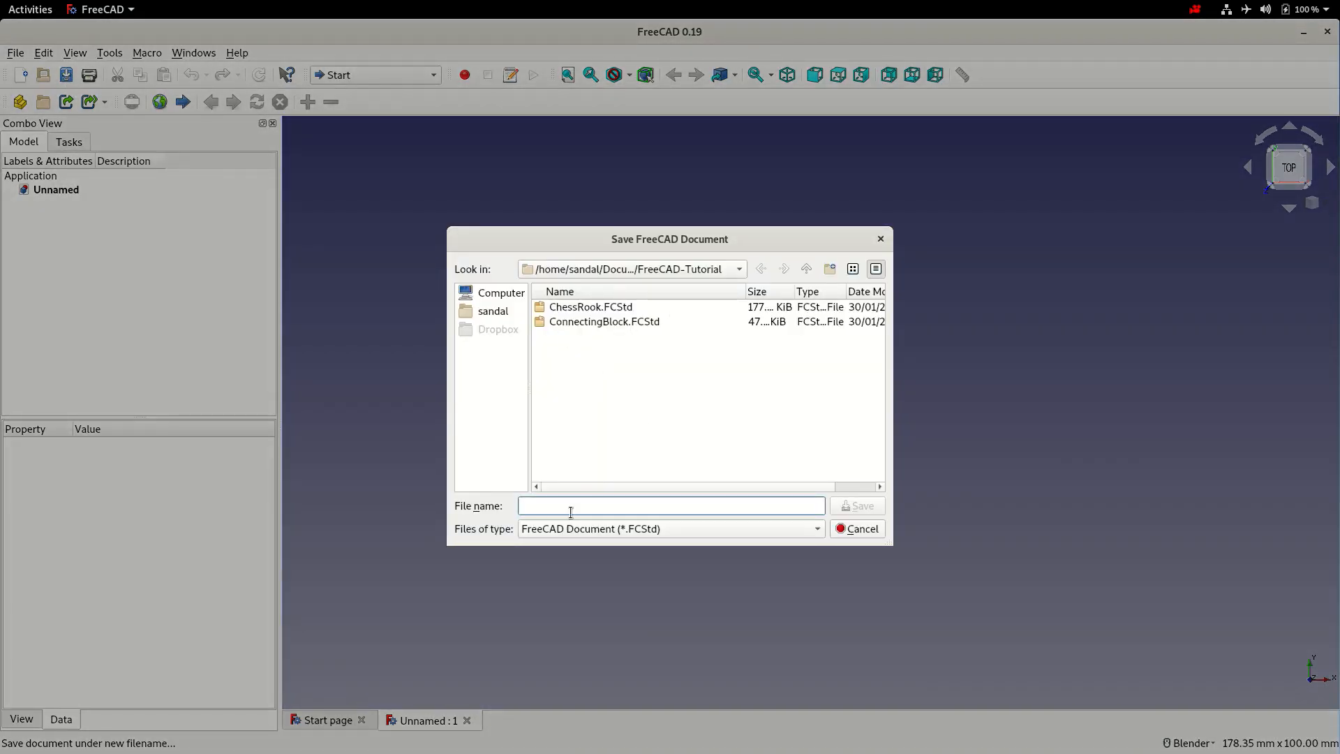
type("Twist")
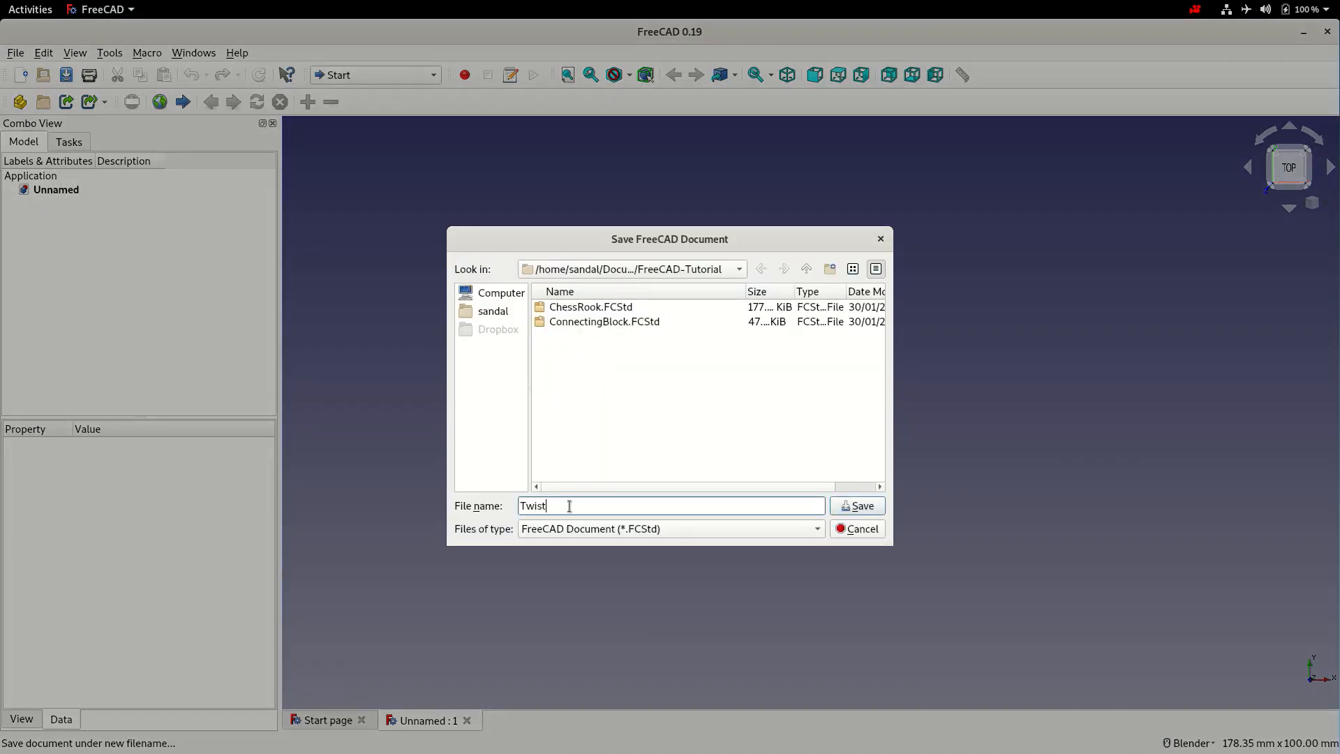
type("edVase")
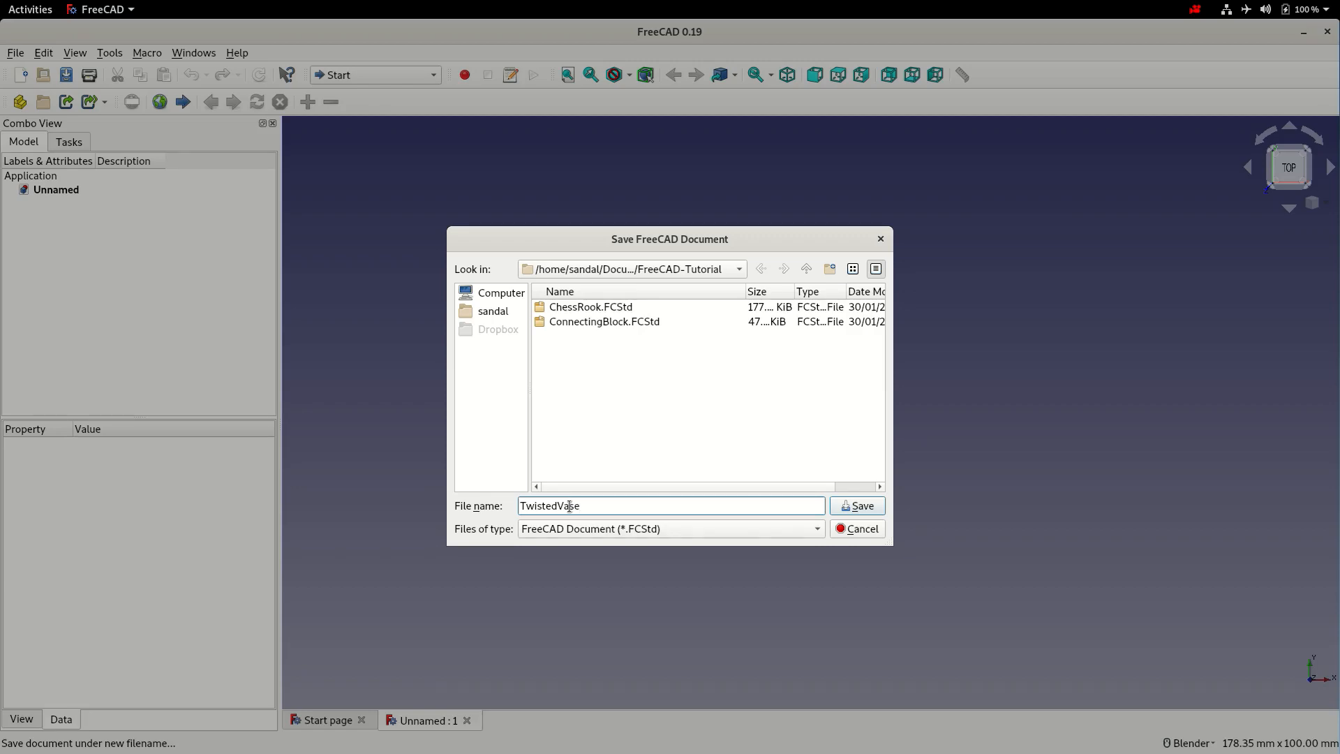
left_click(856, 506)
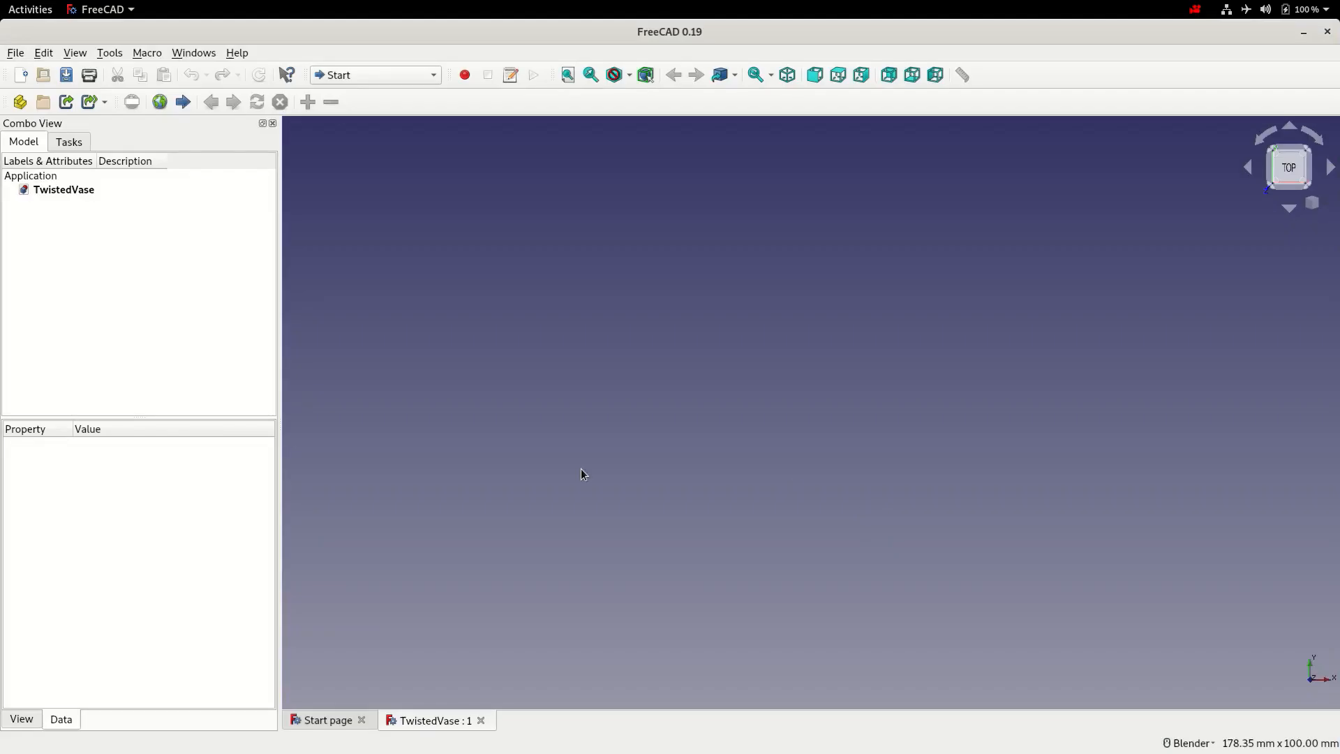
mouse_move(617, 481)
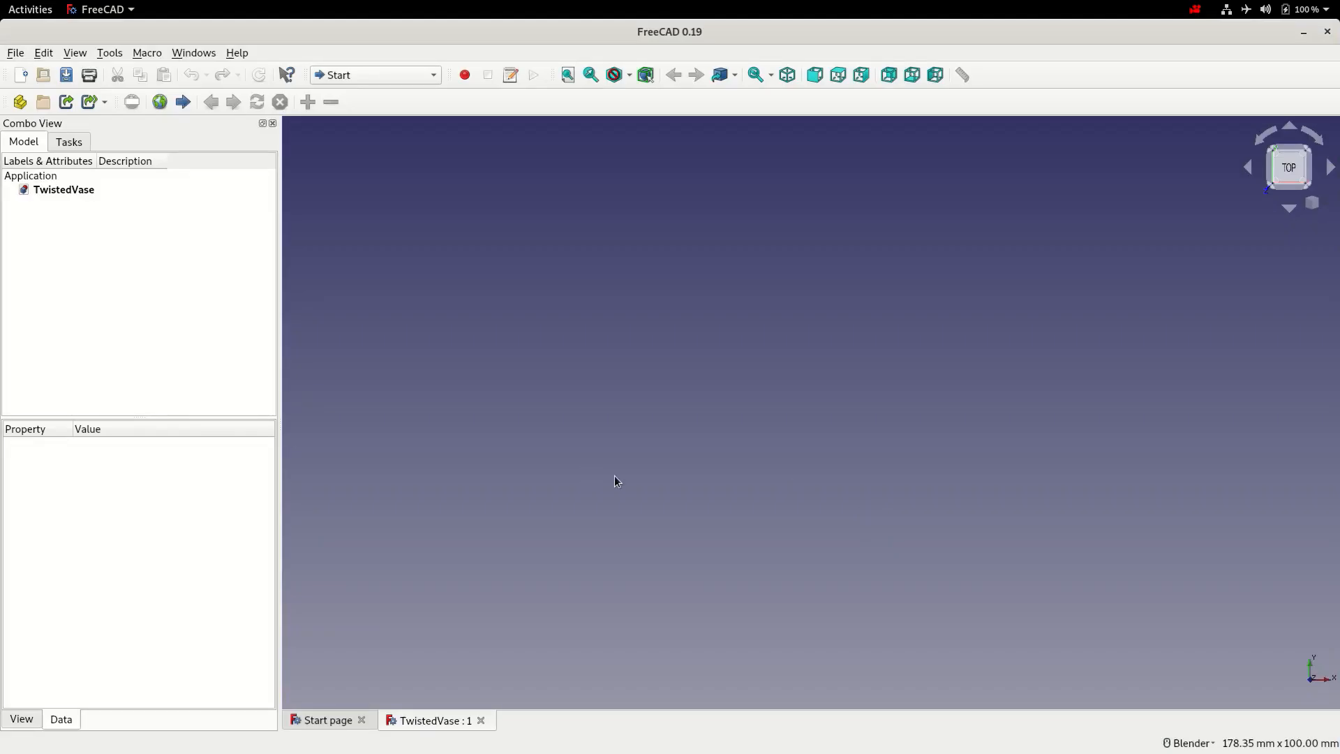
In Part Design, create a new body and start a sketch on the XY plane.
left_click(374, 74)
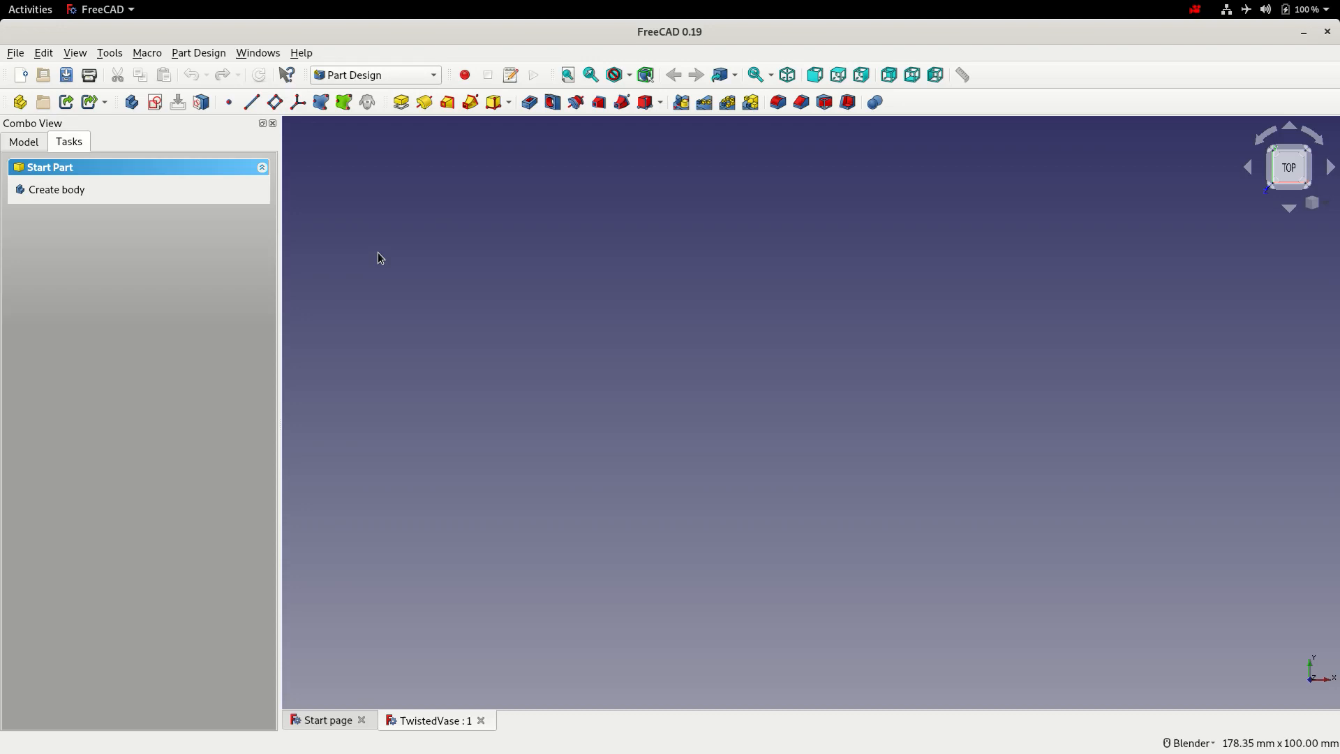
mouse_move(56, 190)
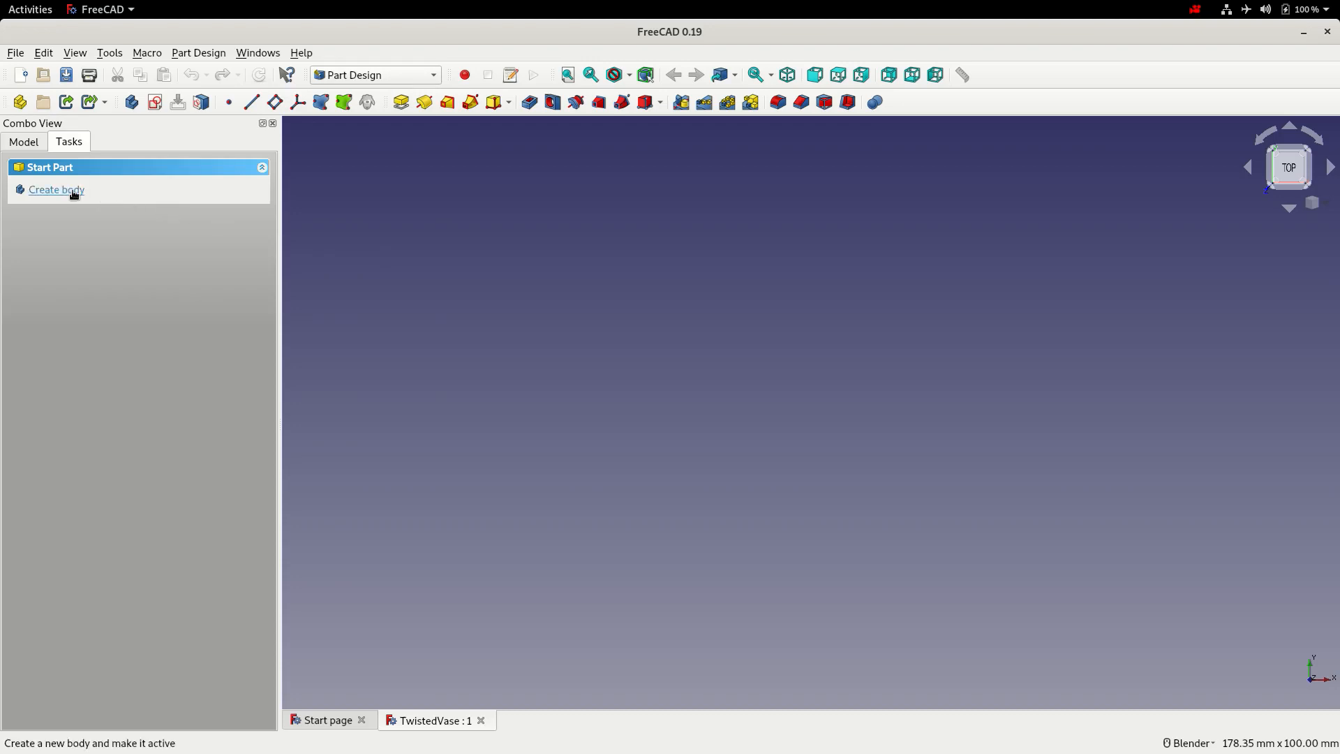
left_click(56, 190)
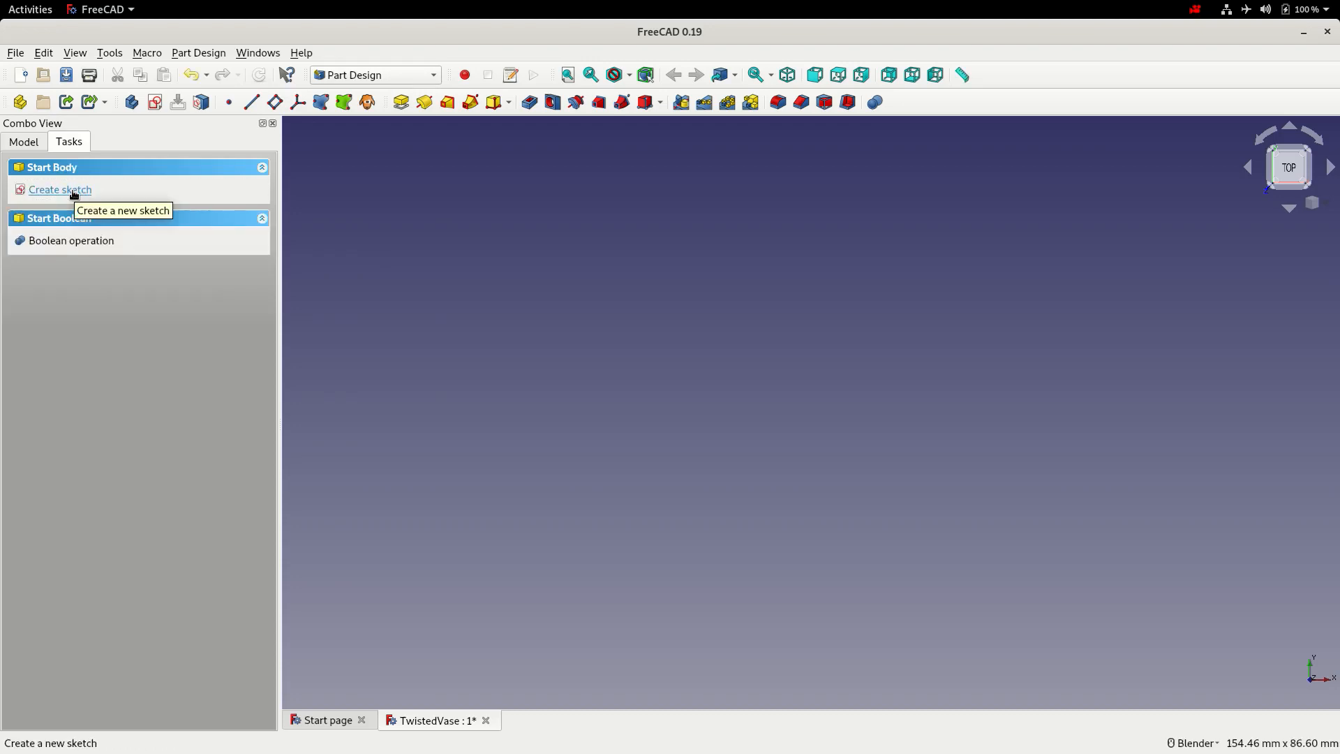
left_click(58, 188)
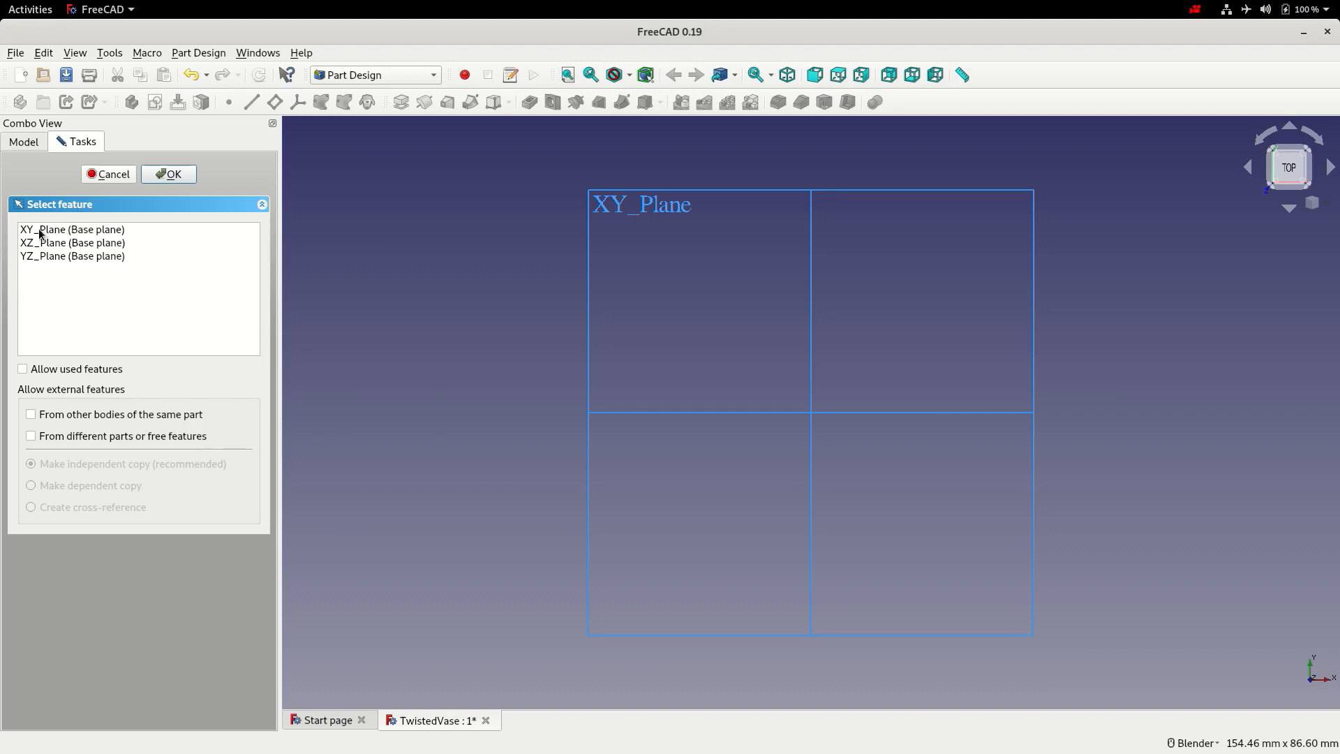
left_click(72, 229)
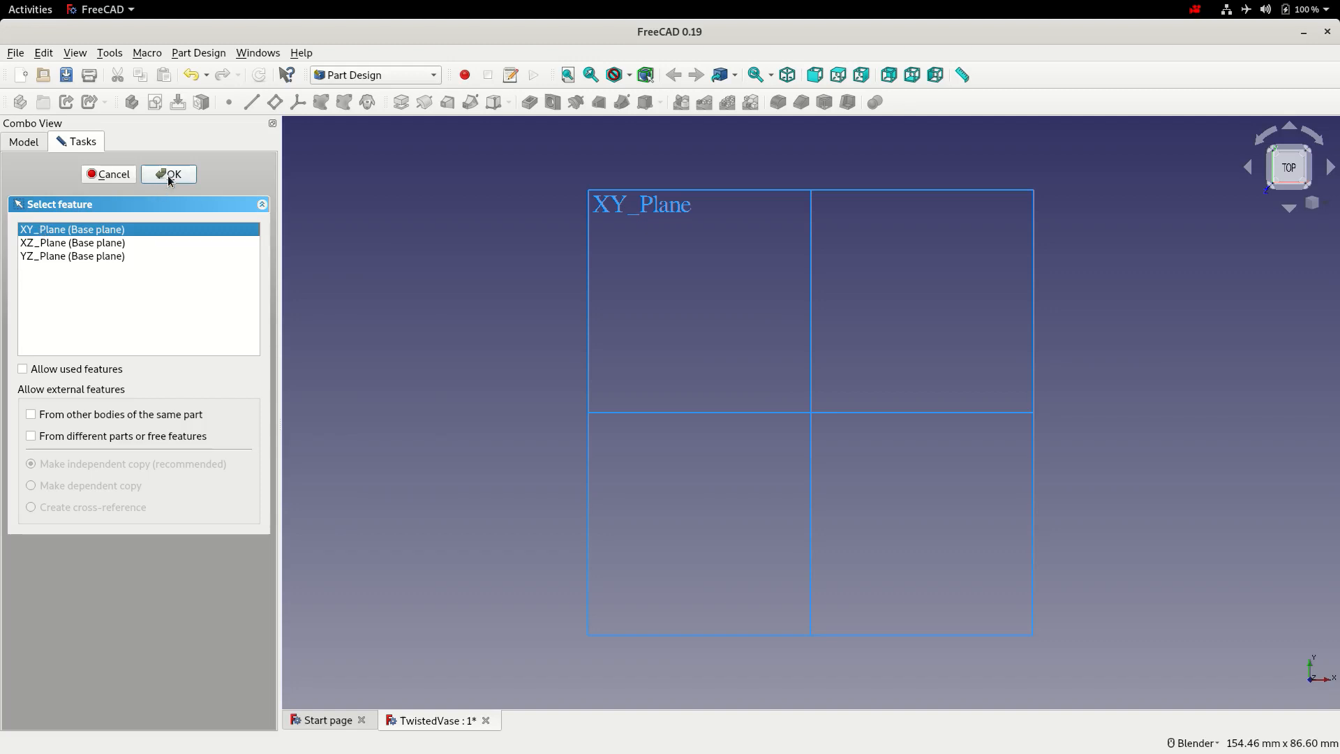
Draw a closed triangle with the polyline and a construction circle from the origin around it.
left_click(169, 173)
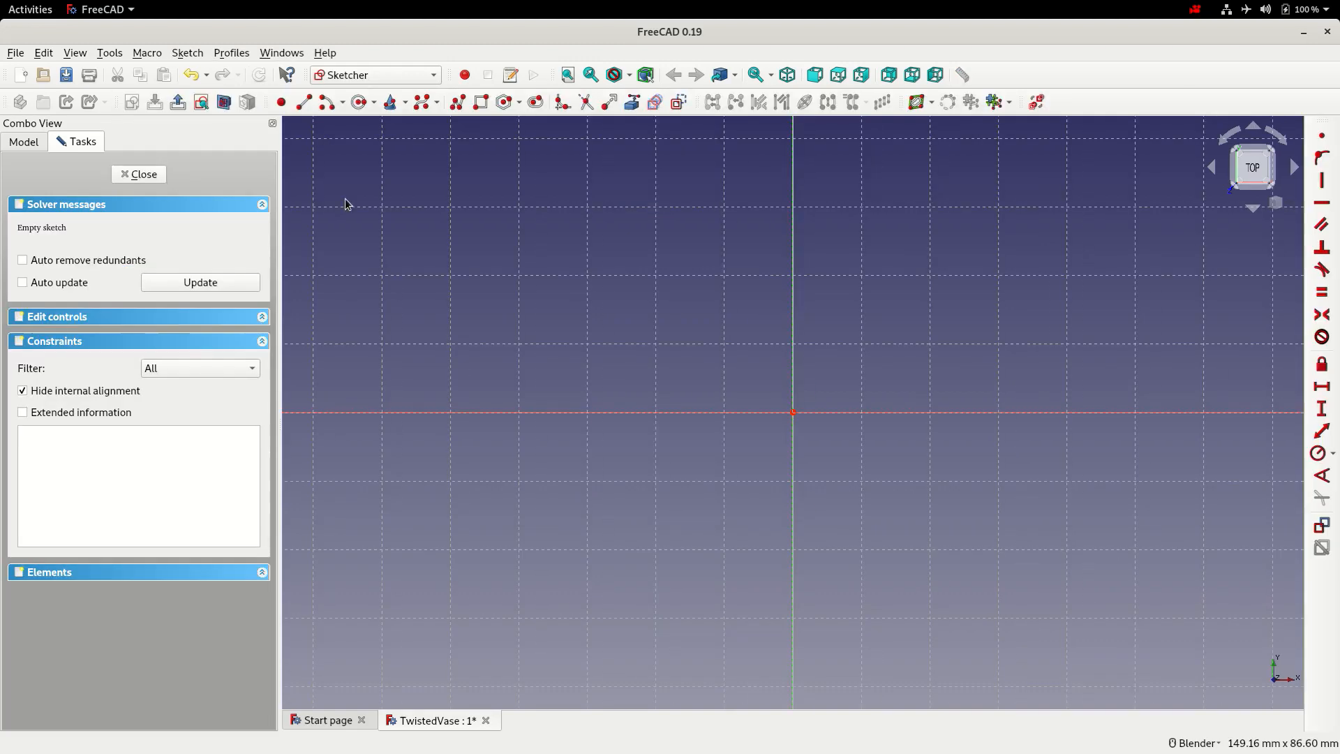
mouse_move(478, 146)
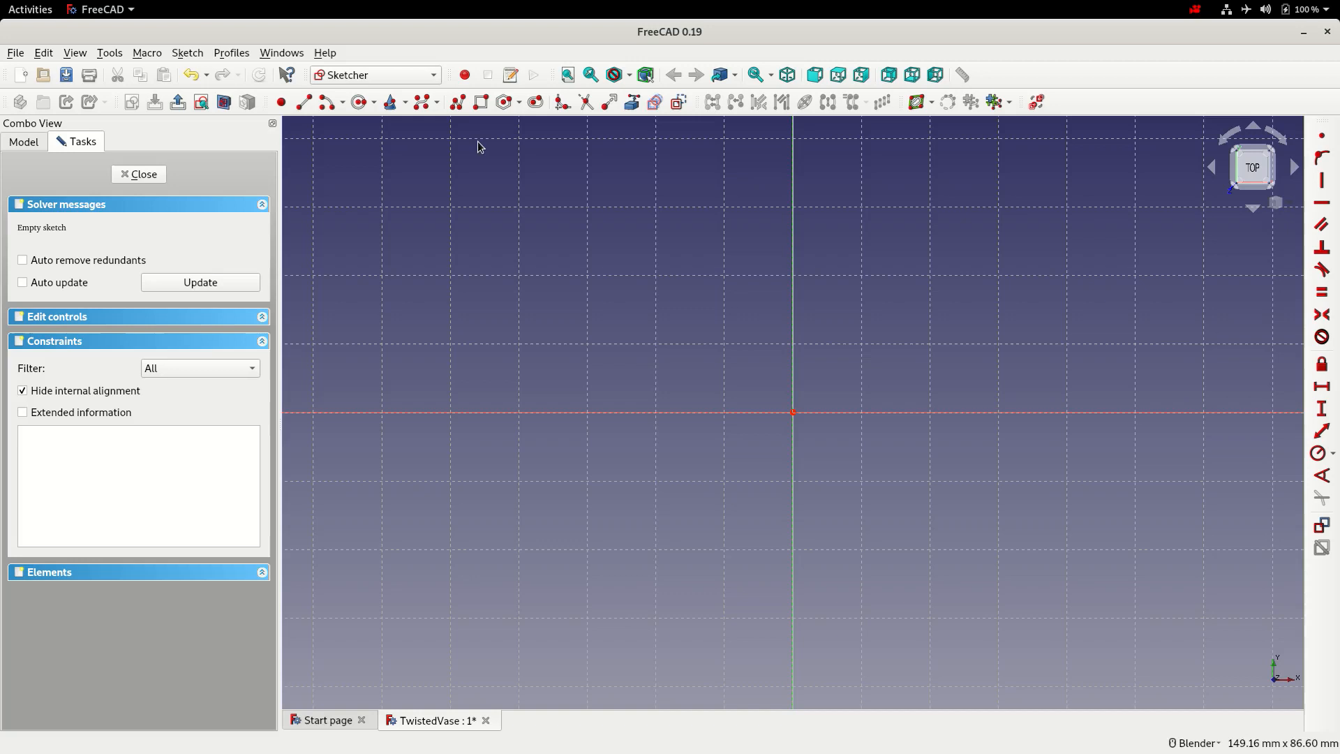
mouse_move(458, 102)
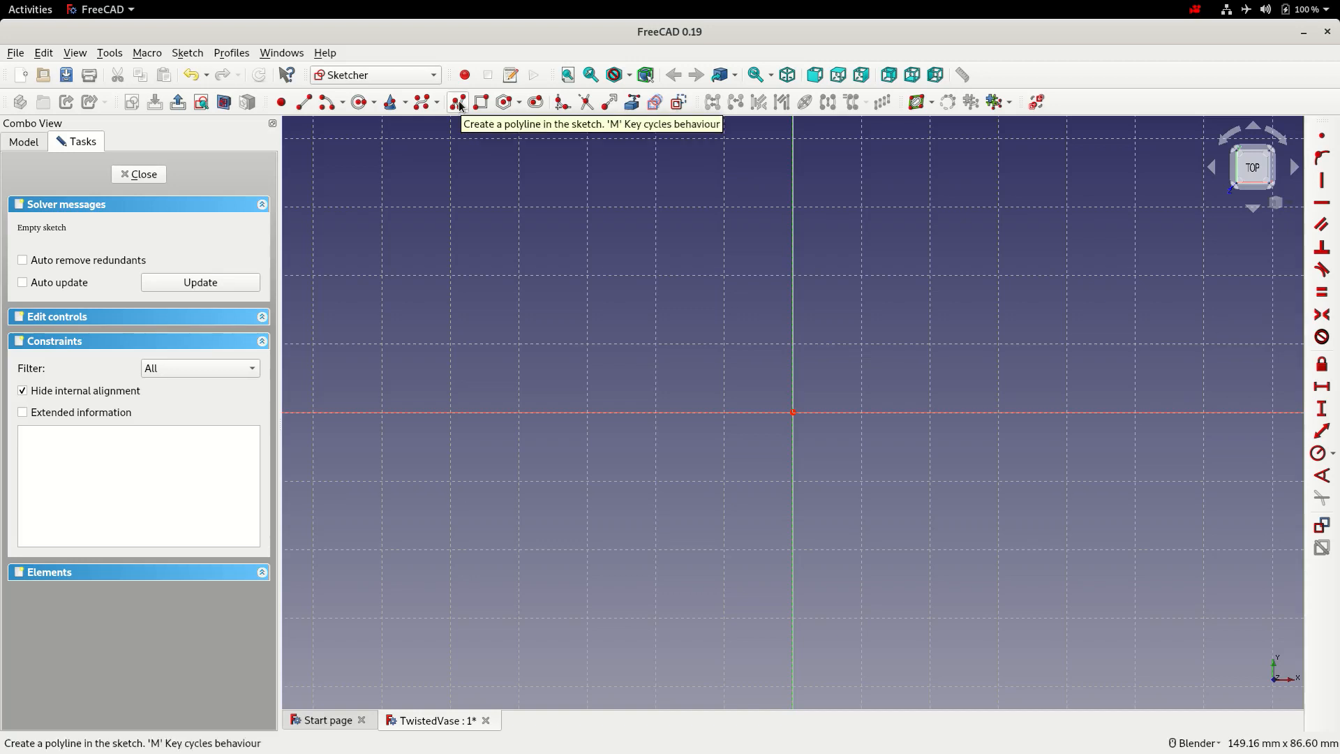
left_click(458, 102)
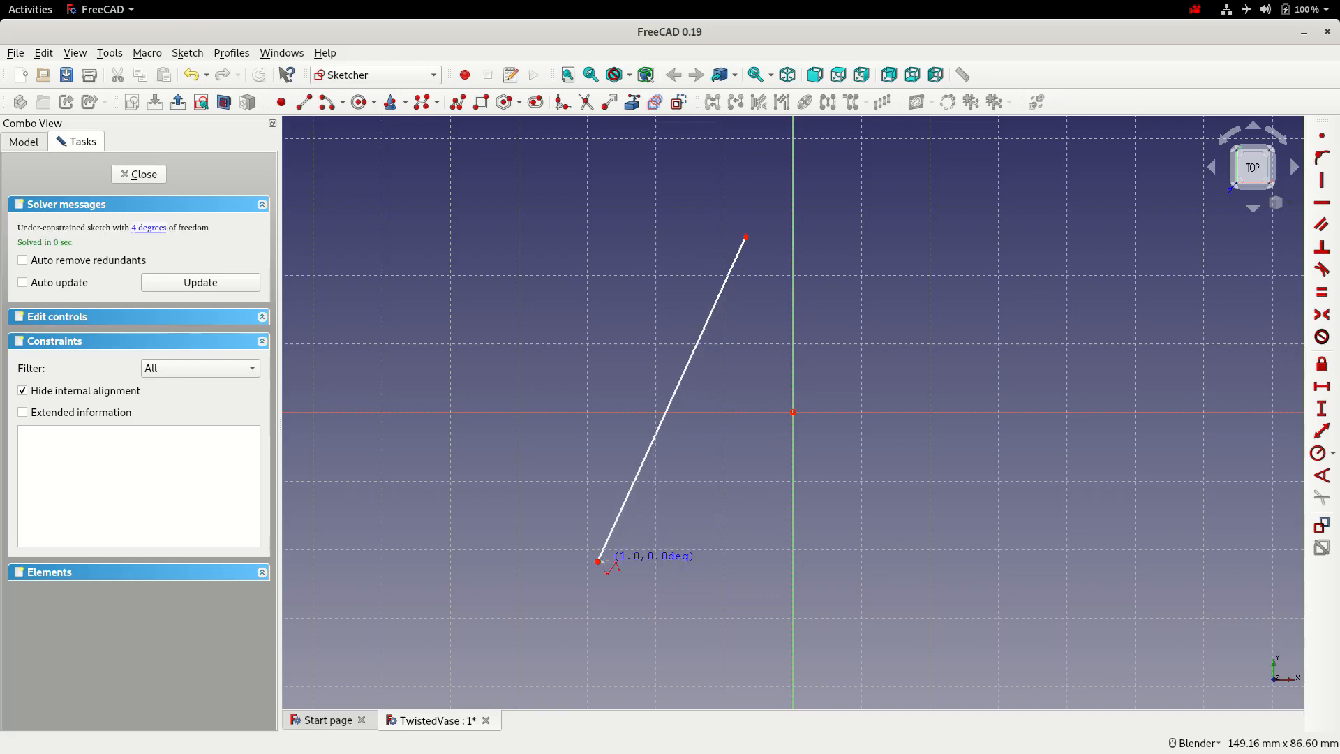
left_click(1002, 494)
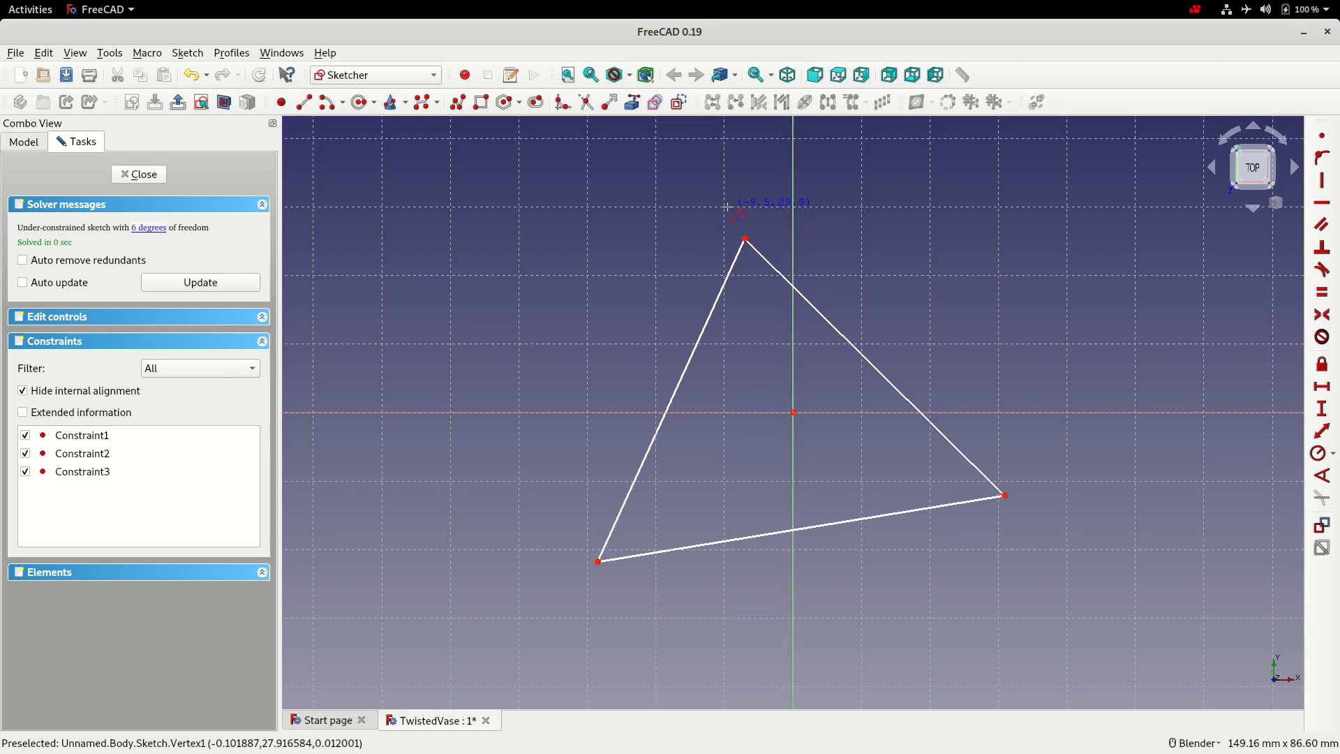
mouse_move(684, 205)
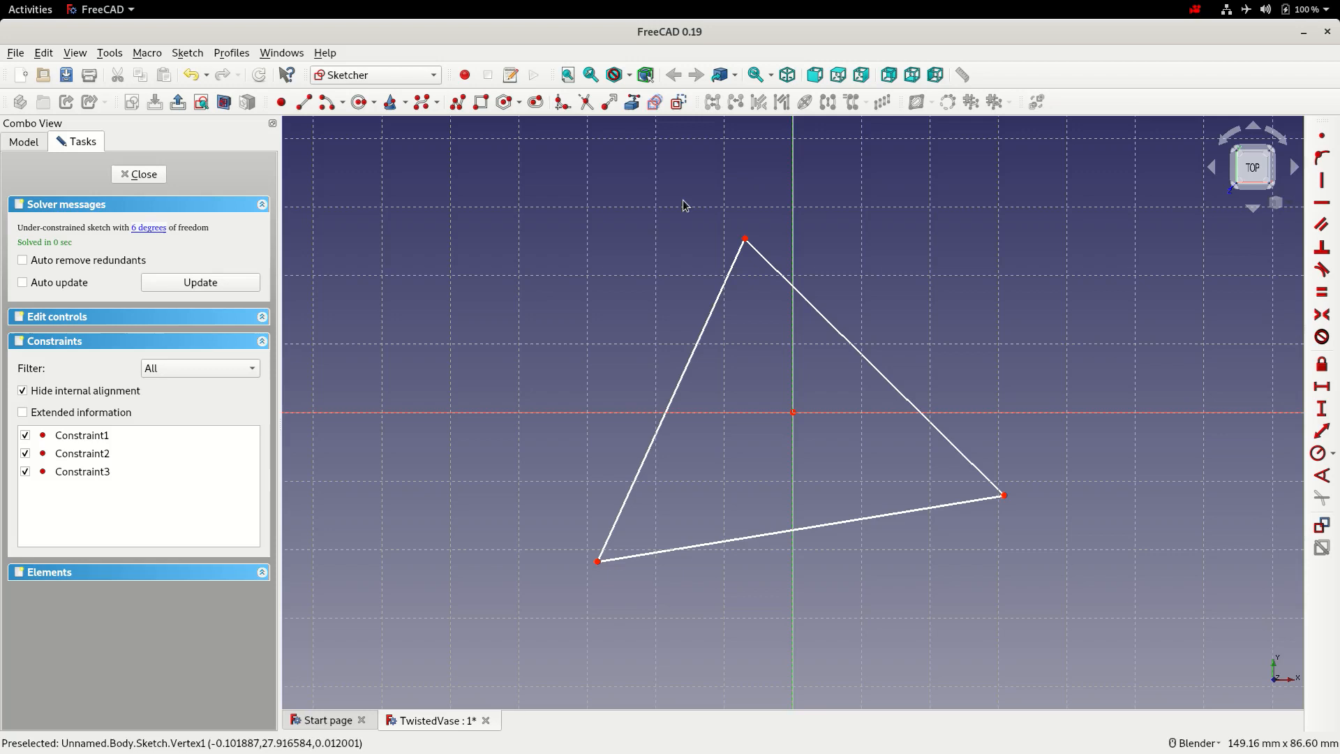
mouse_move(396, 224)
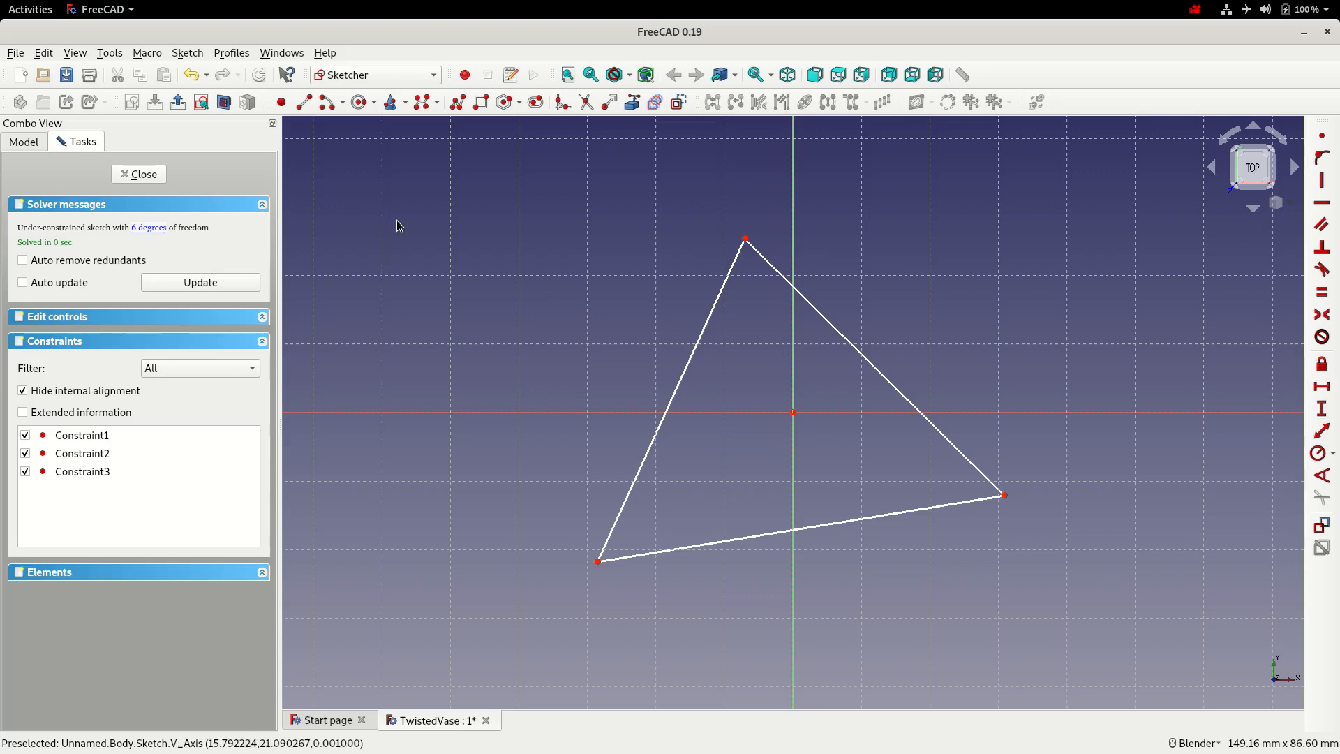
mouse_move(358, 102)
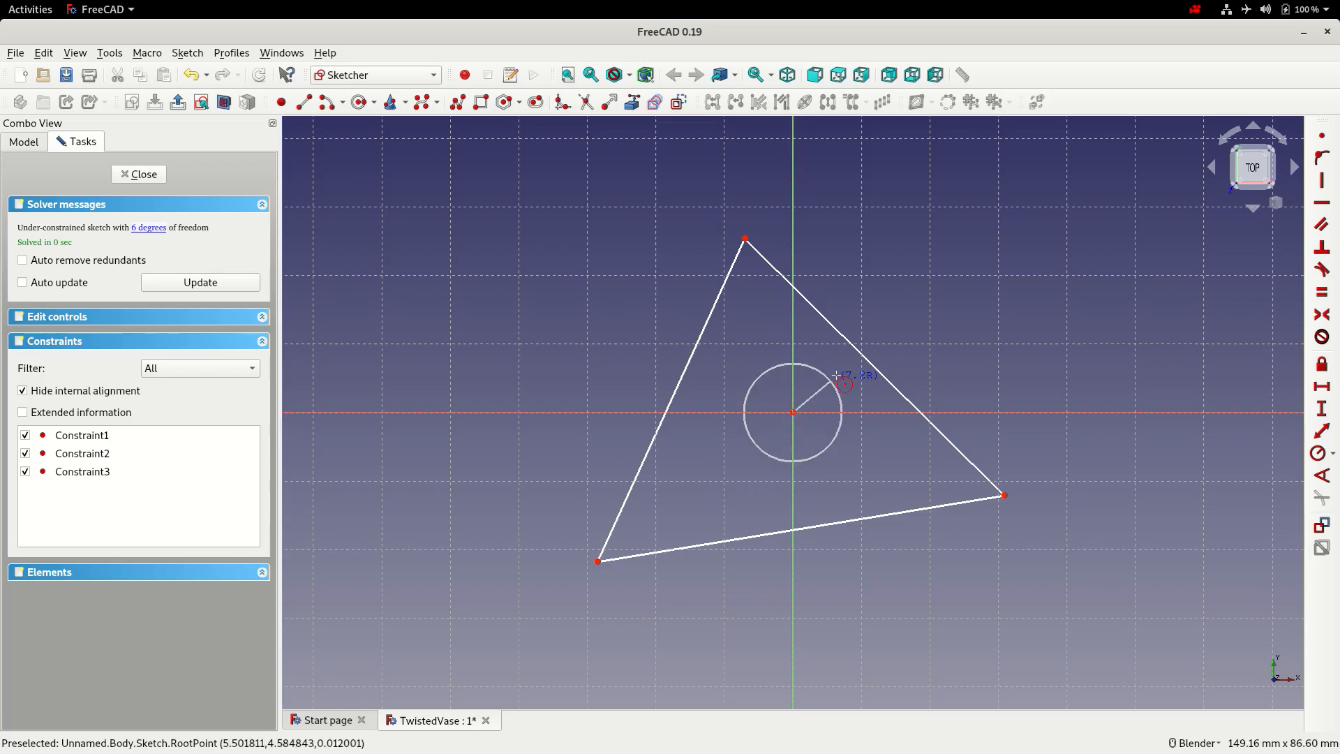
left_click_drag(843, 385, 1026, 306)
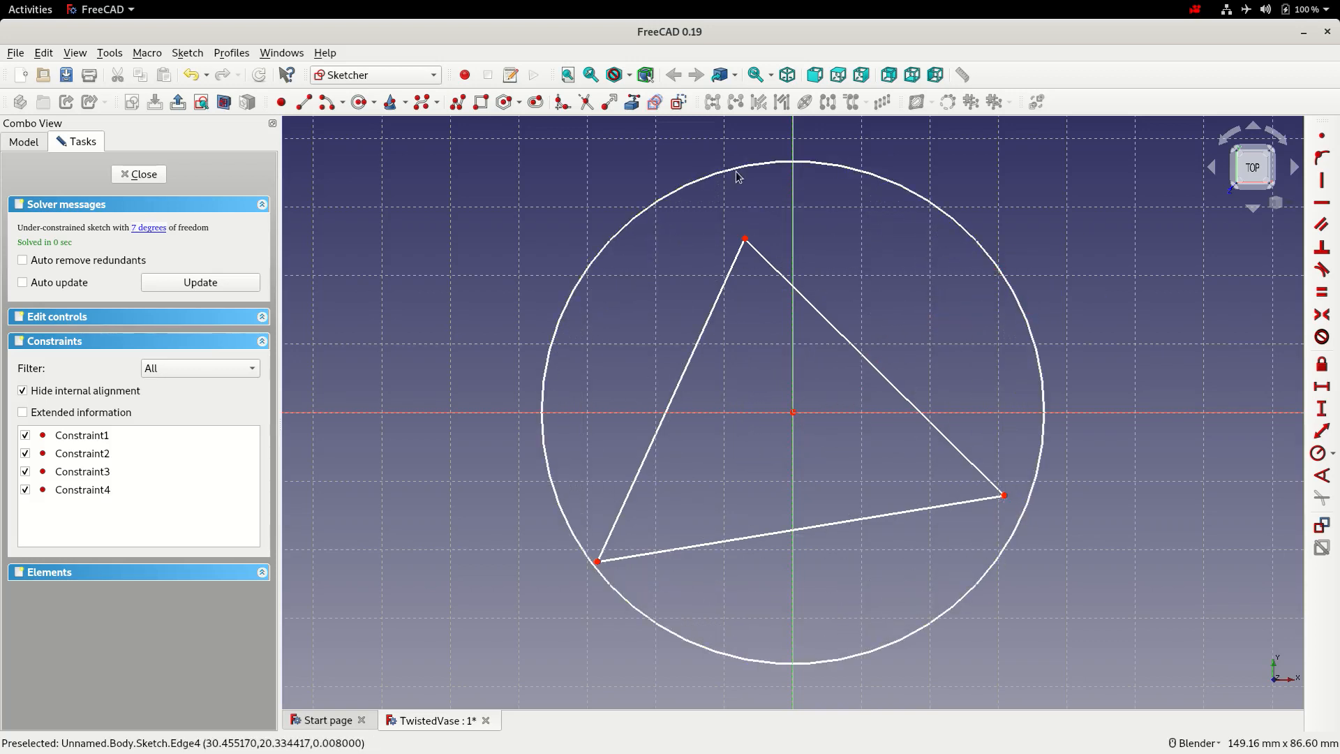
mouse_move(808, 205)
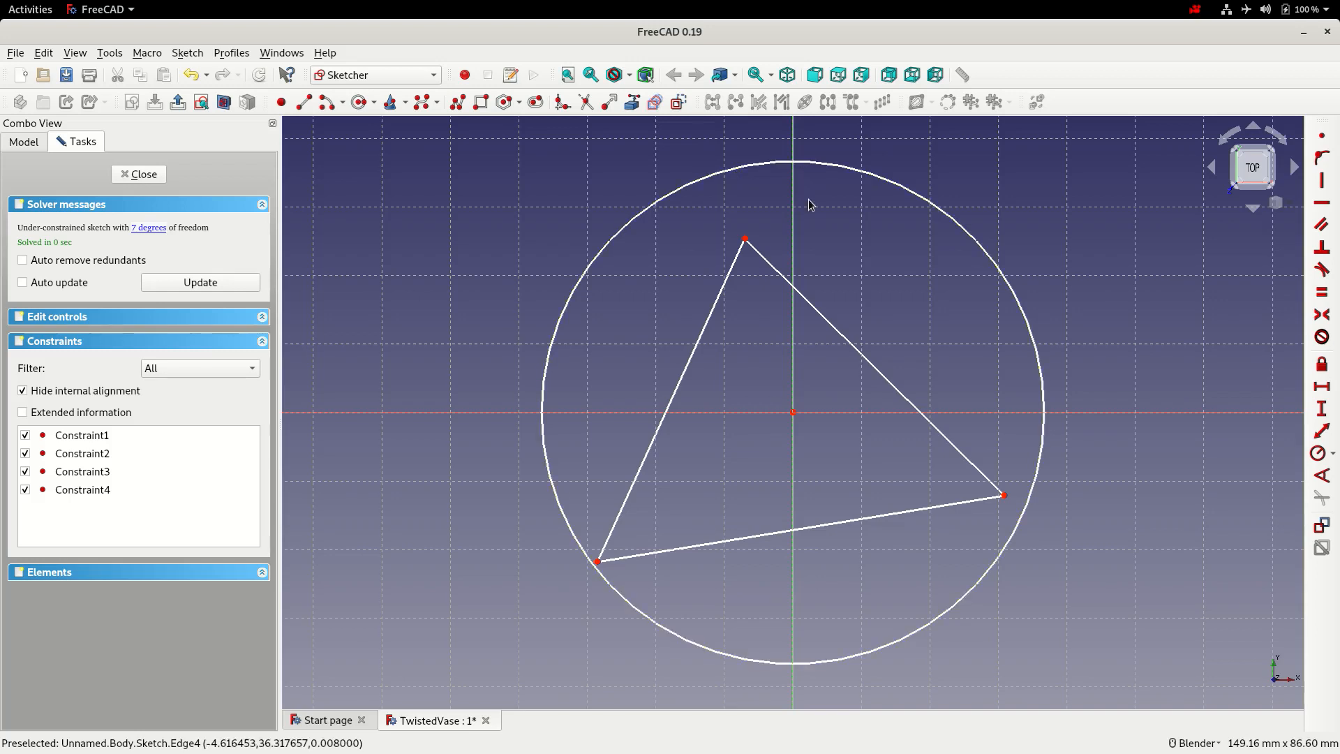
mouse_move(827, 181)
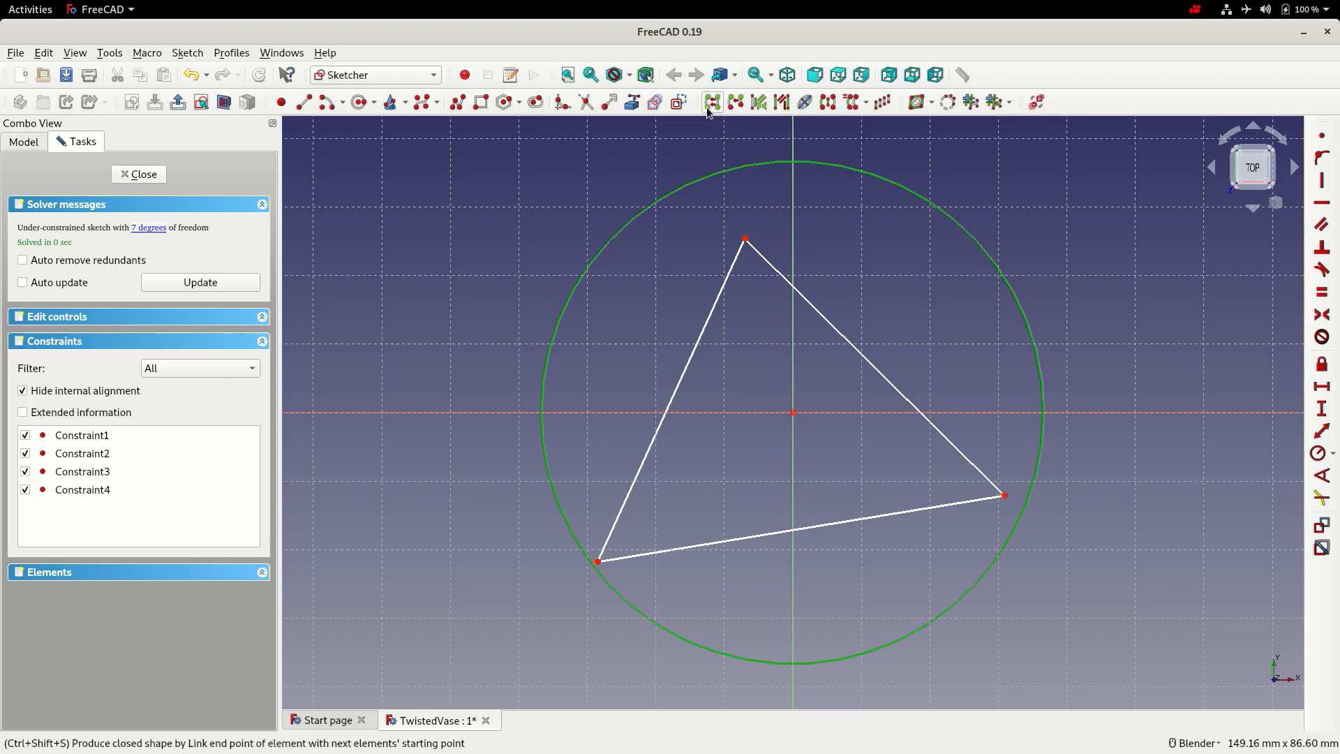
mouse_move(679, 102)
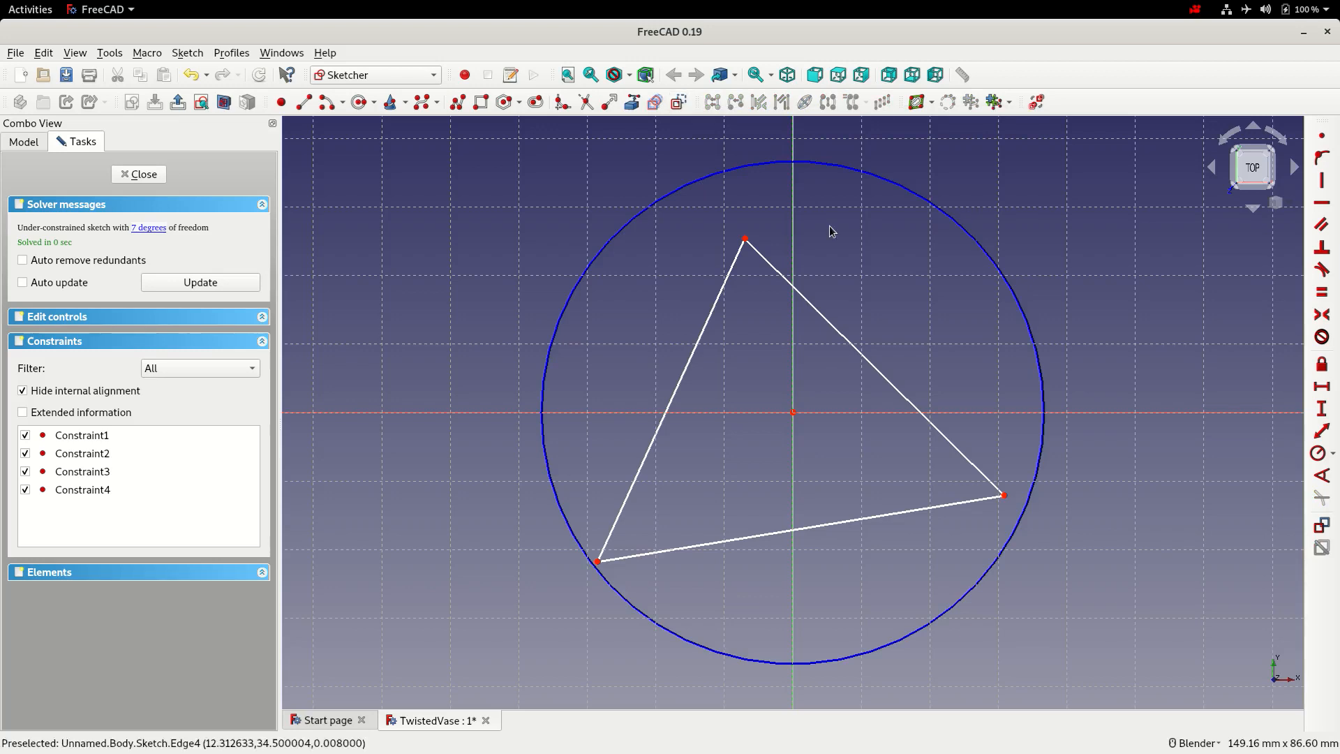
mouse_move(915, 229)
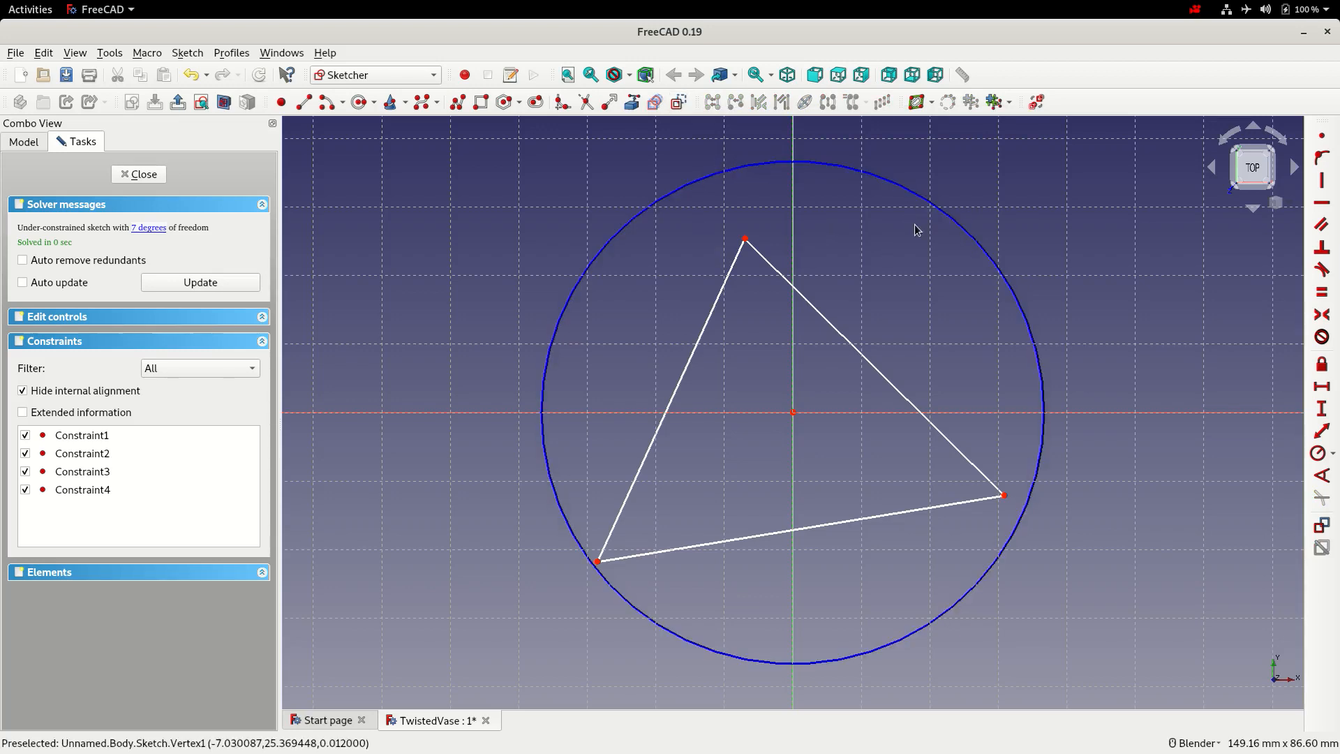
mouse_move(751, 239)
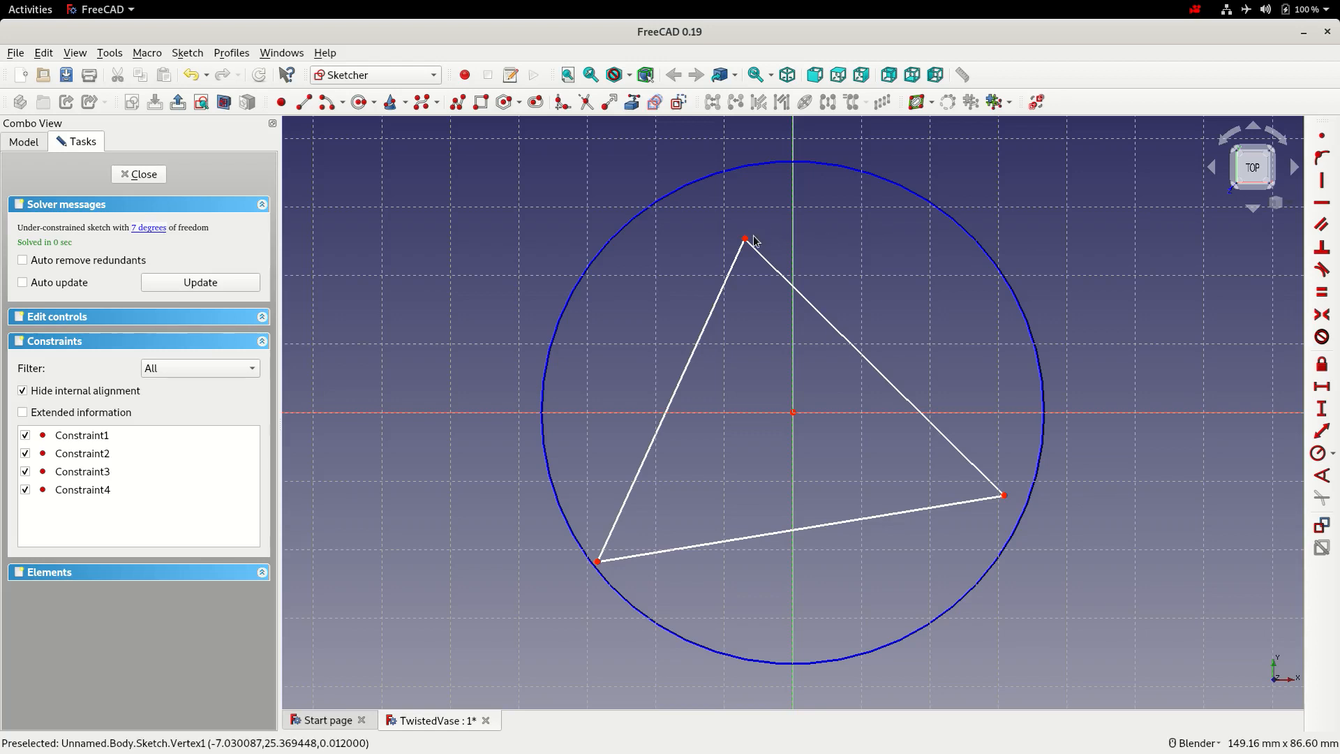
mouse_move(871, 367)
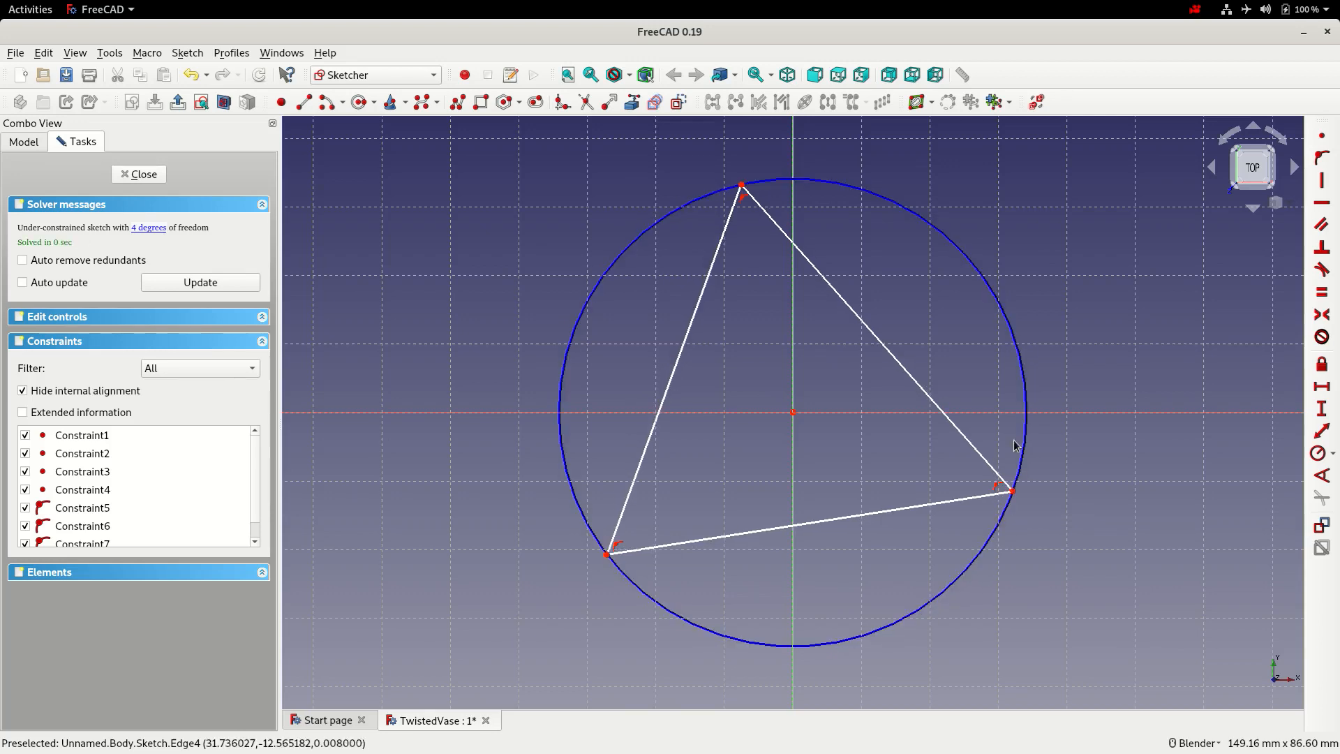
mouse_move(863, 514)
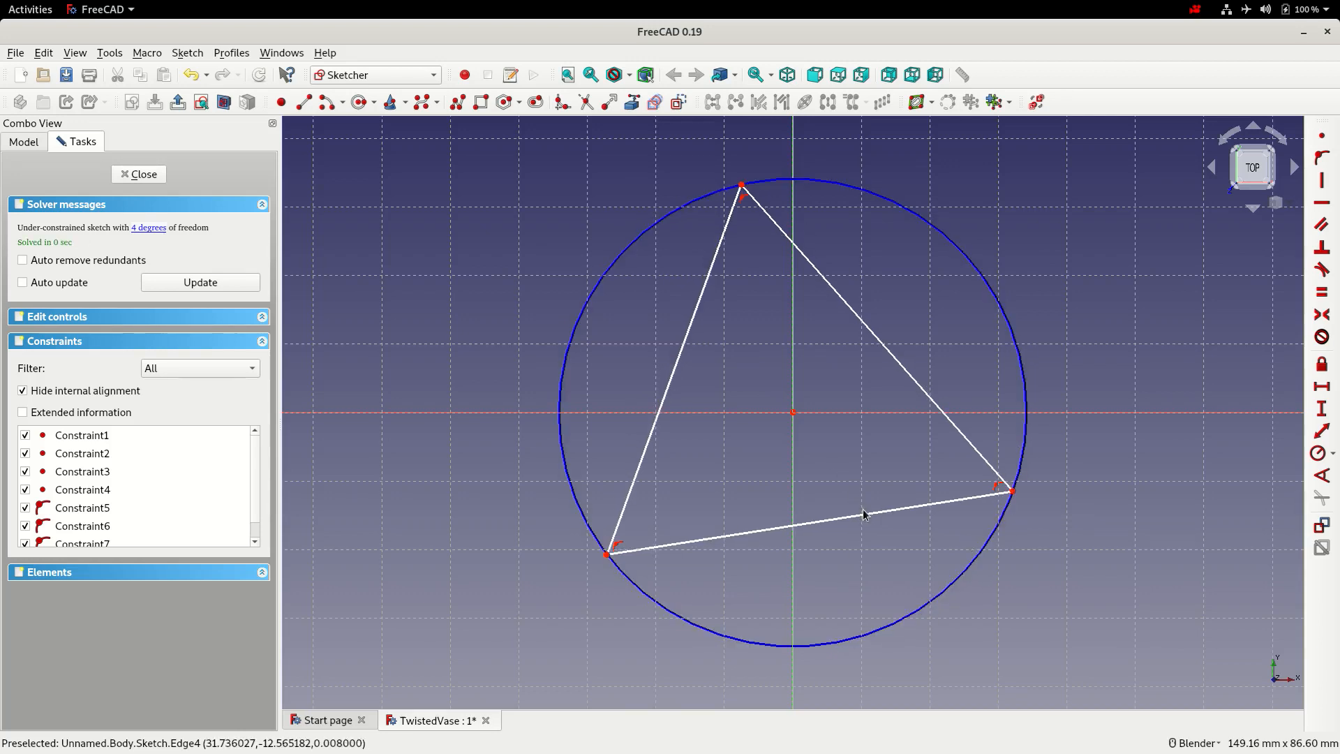
Constrain the three sides equal with a 30 mm circle radius, then close the sketch.
left_click(863, 512)
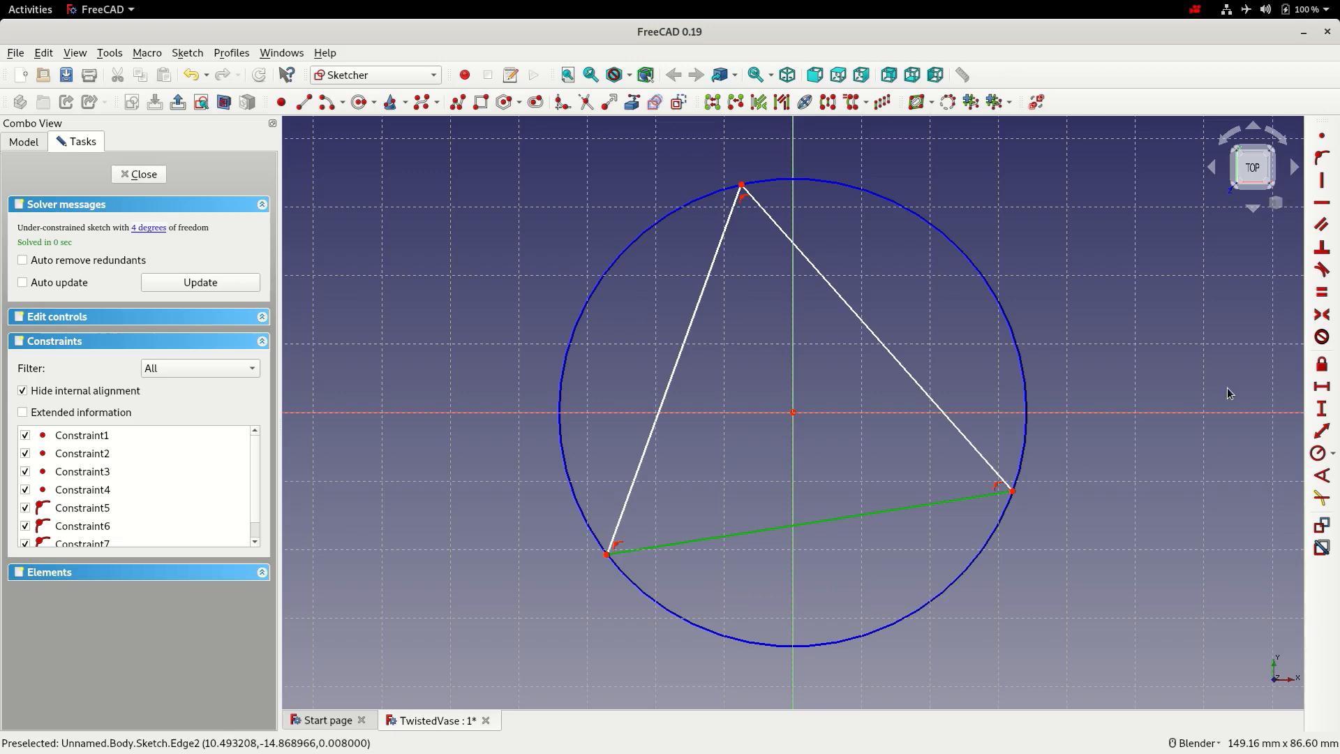
mouse_move(1320, 204)
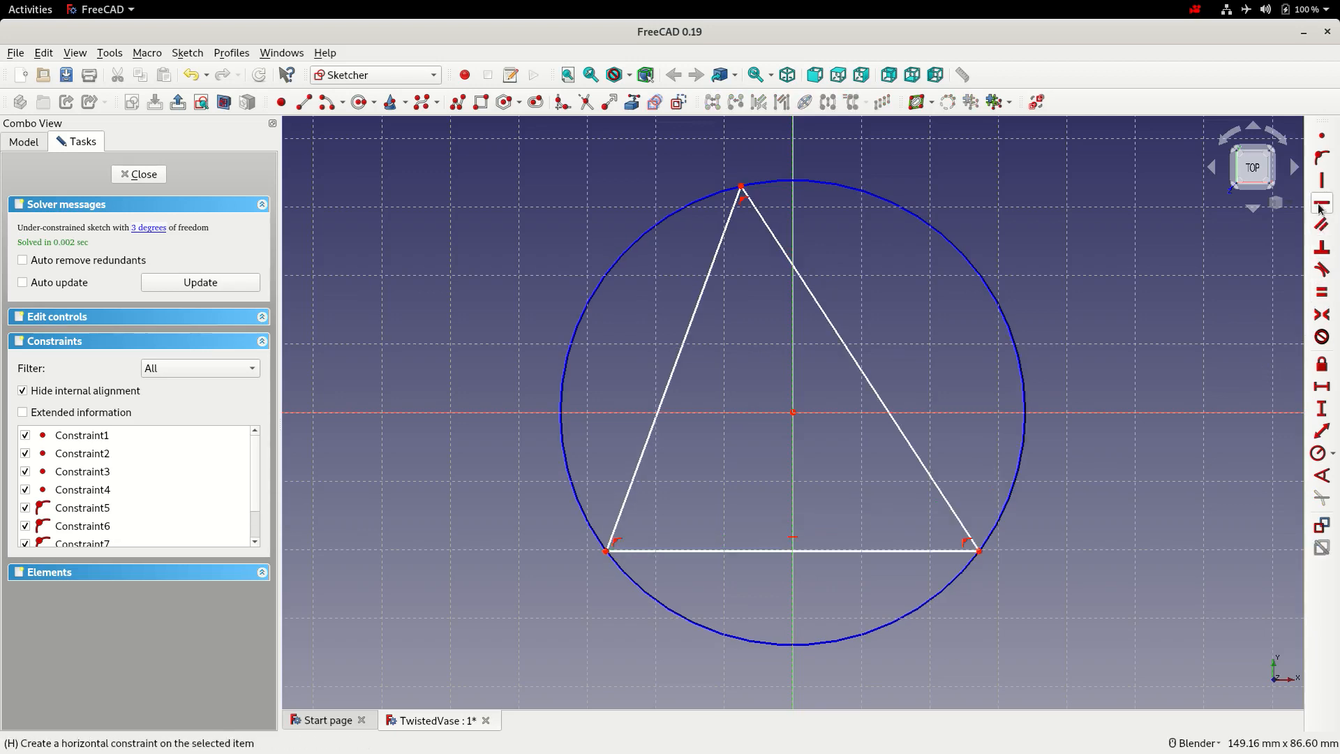
mouse_move(804, 282)
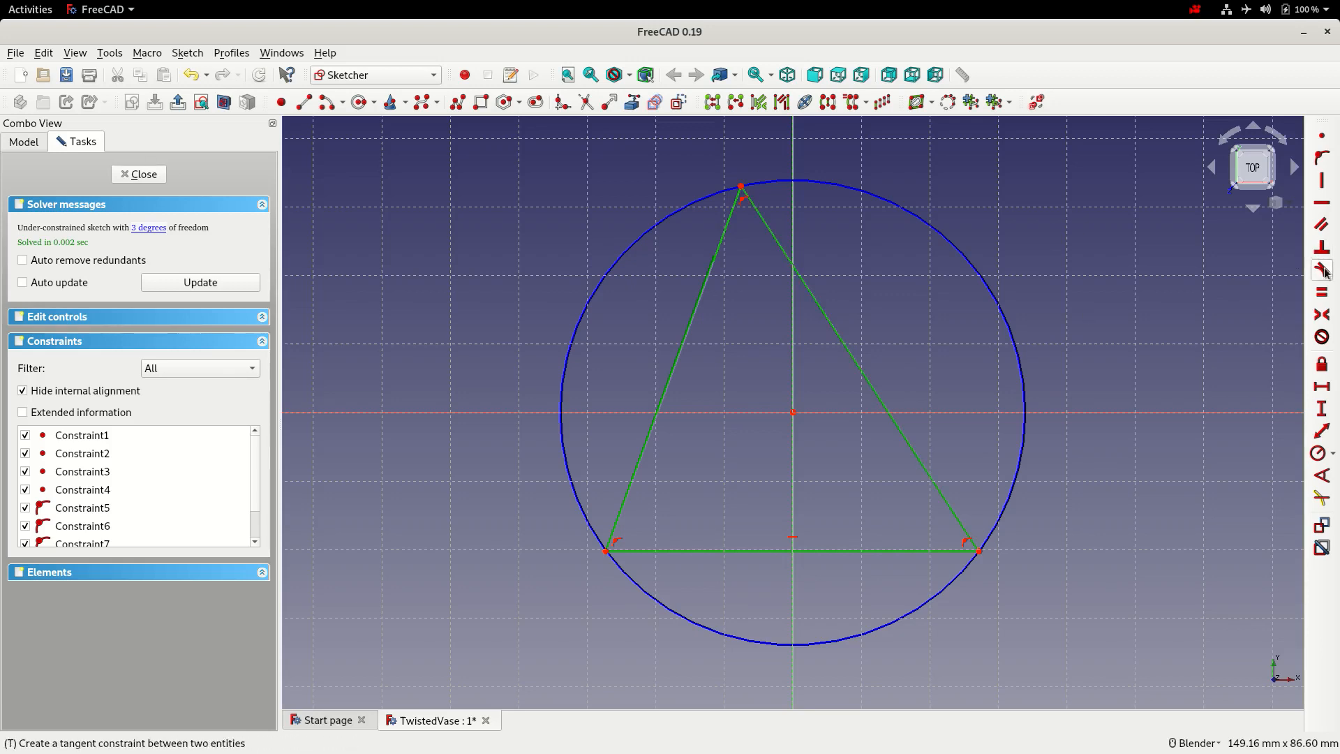
left_click(1321, 291)
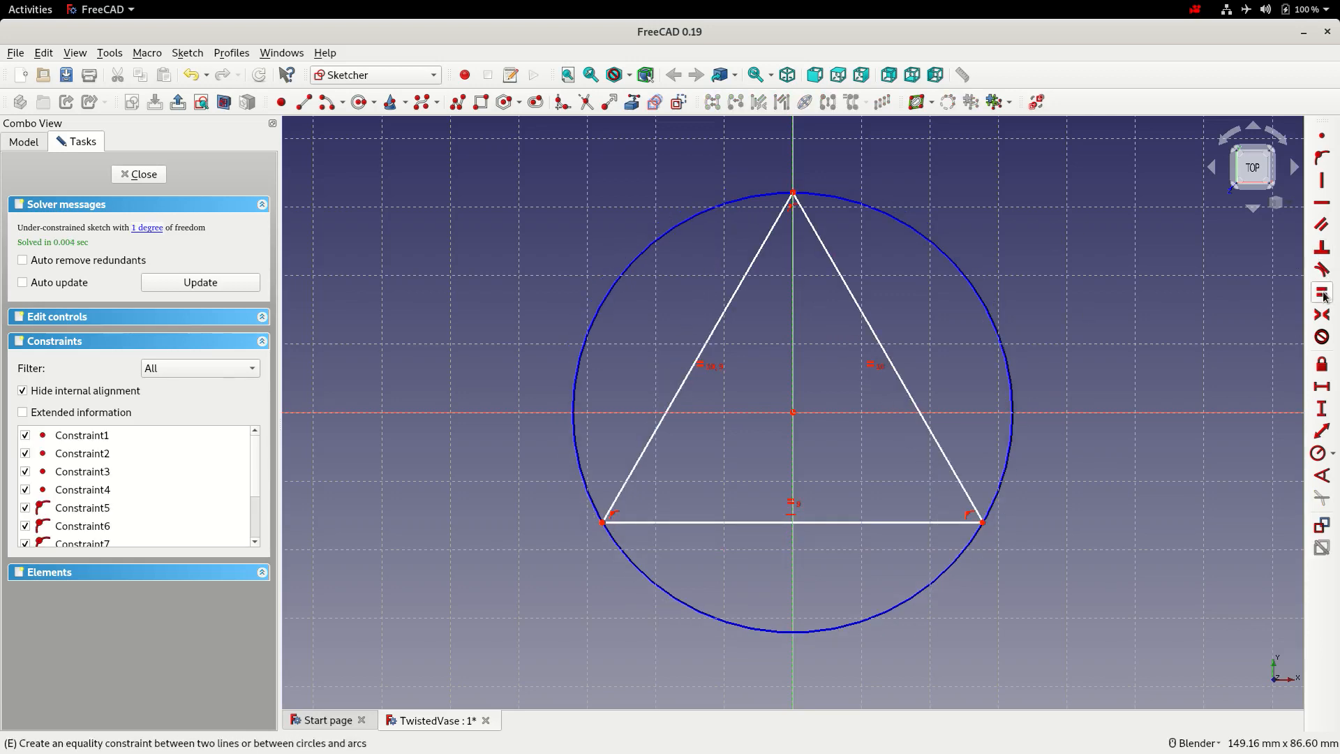
mouse_move(745, 390)
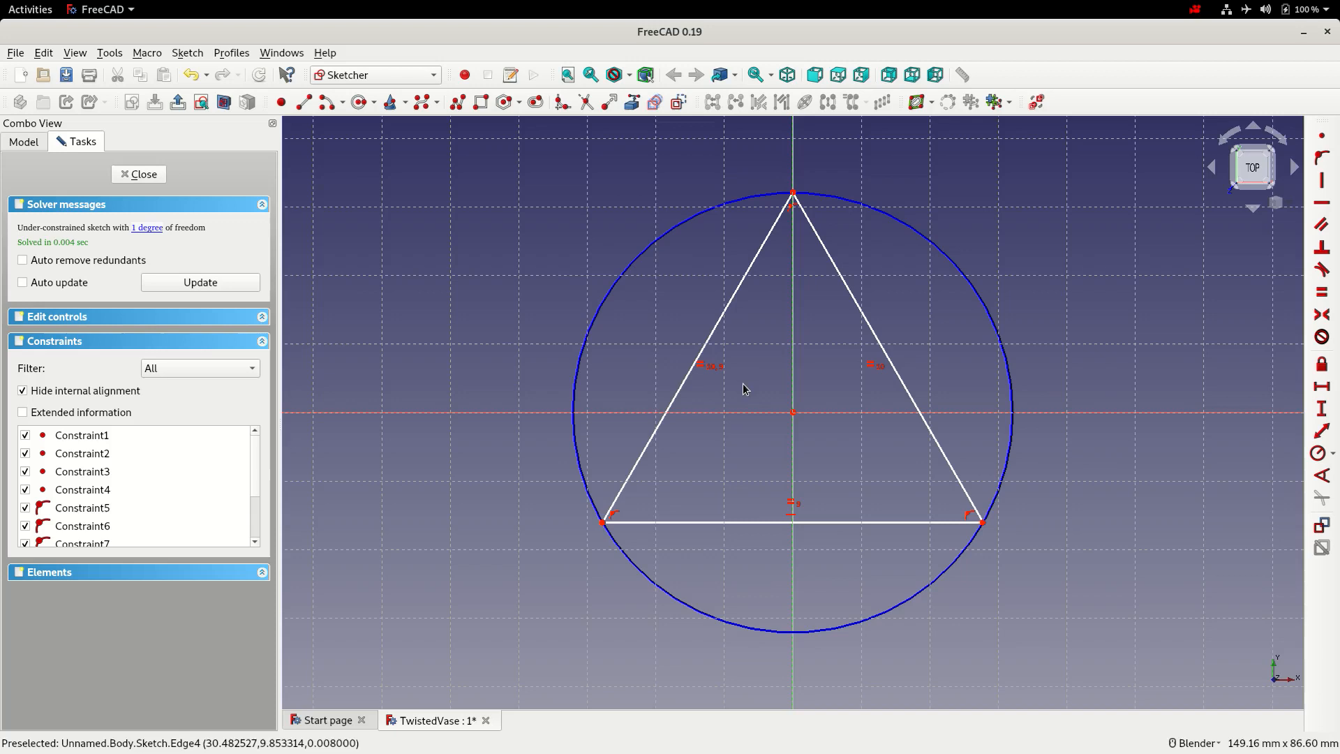
mouse_move(216, 259)
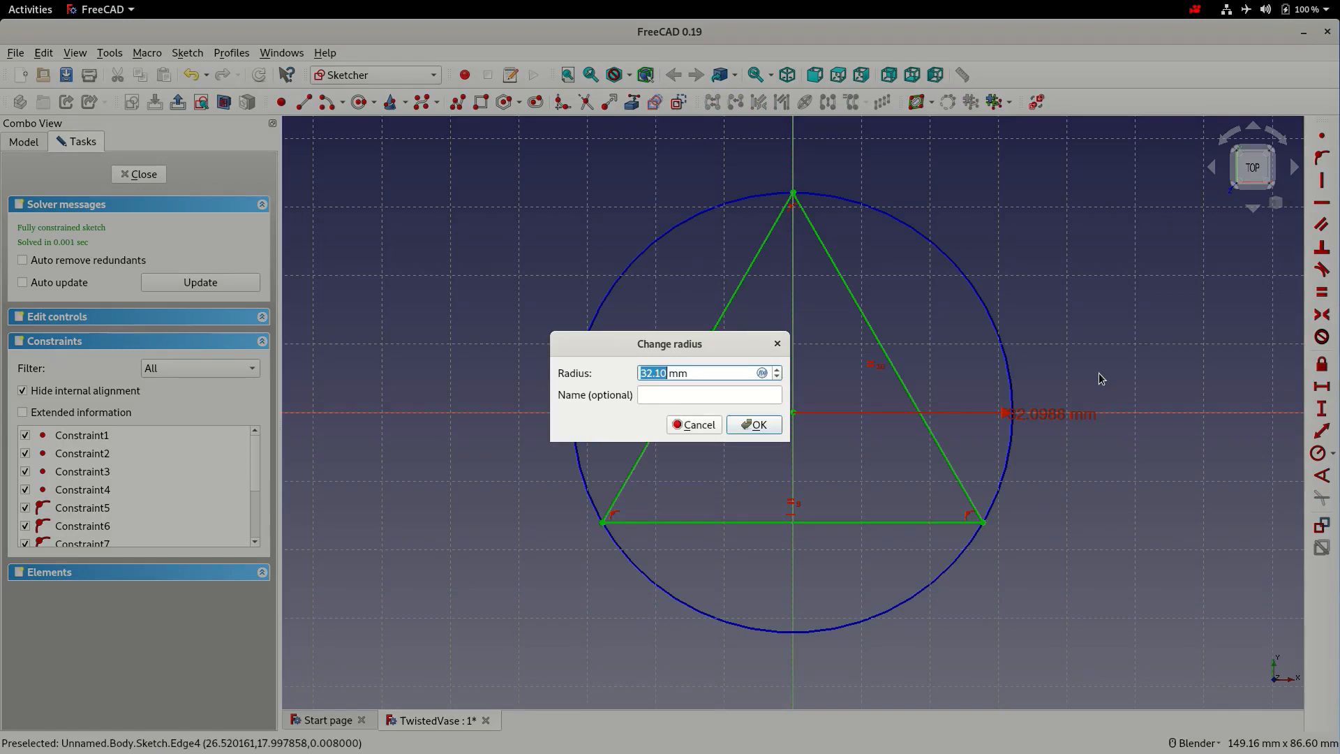
left_click(752, 425)
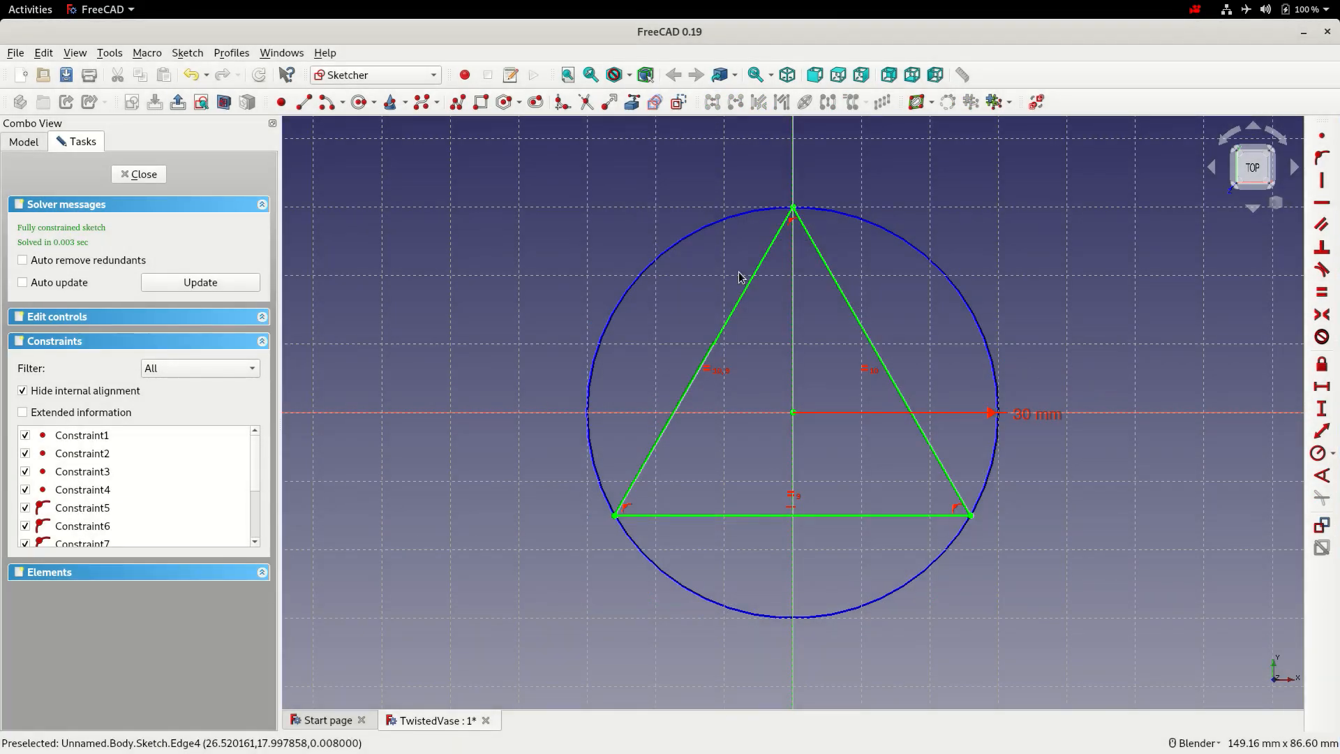
mouse_move(144, 175)
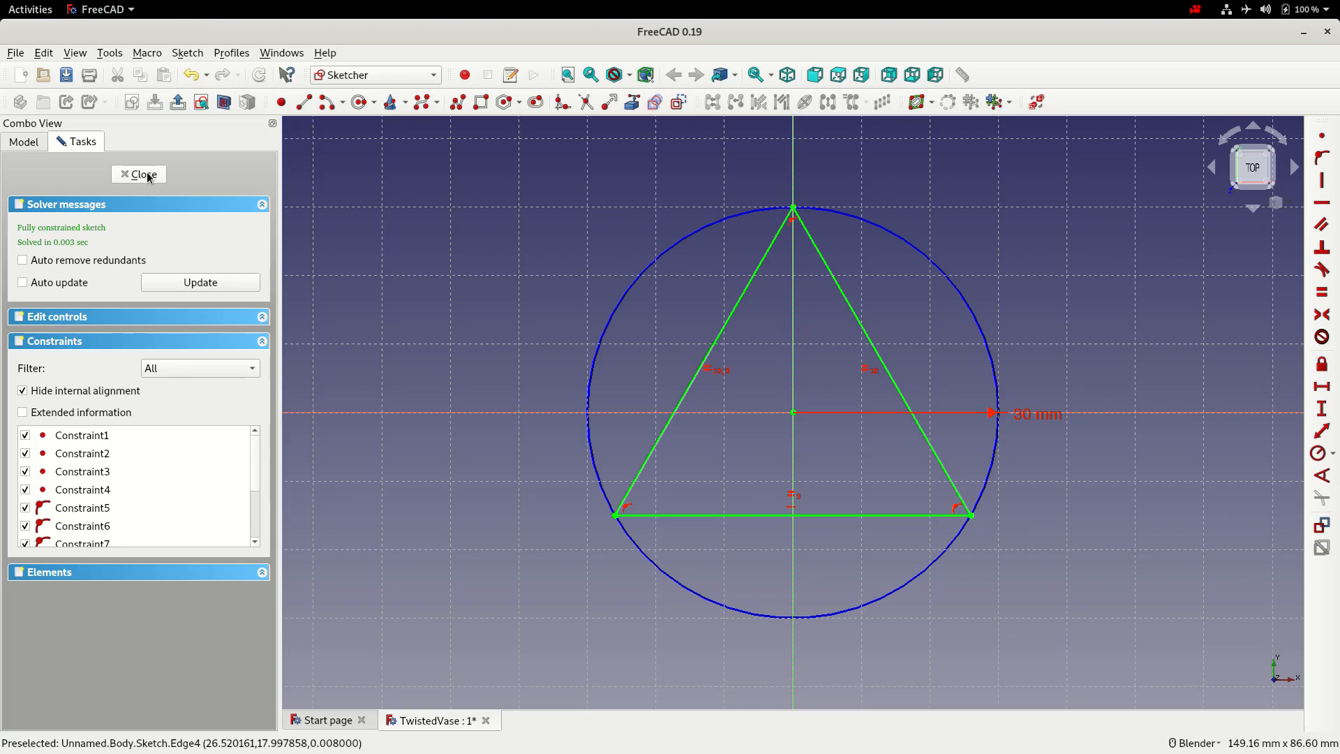
left_click(138, 175)
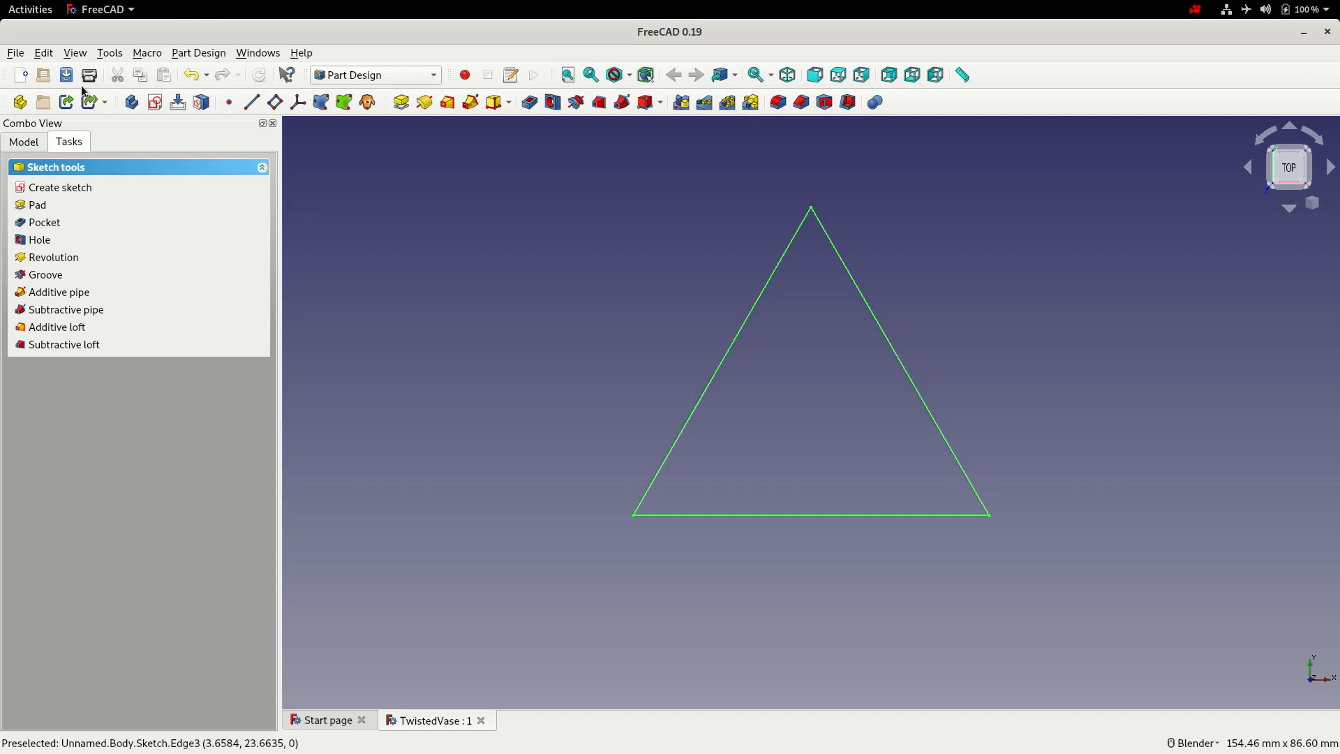
left_click(565, 76)
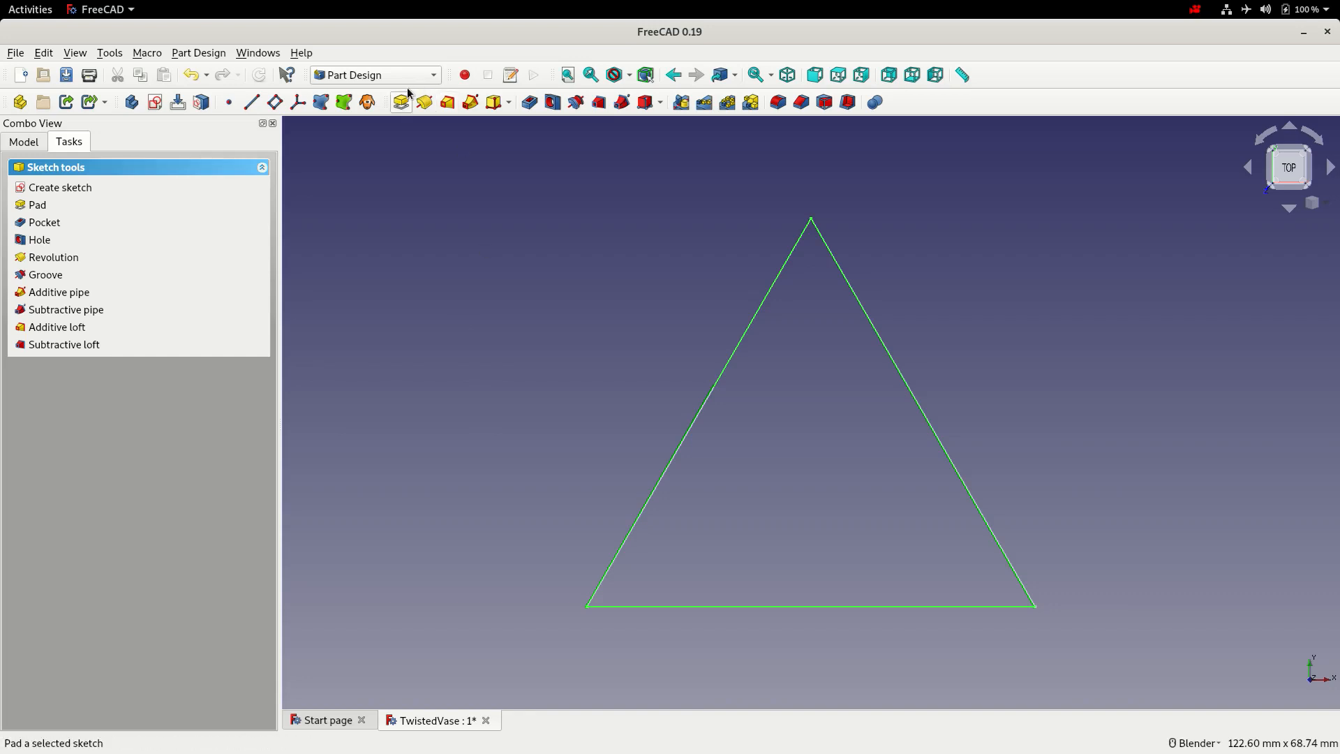
mouse_move(448, 102)
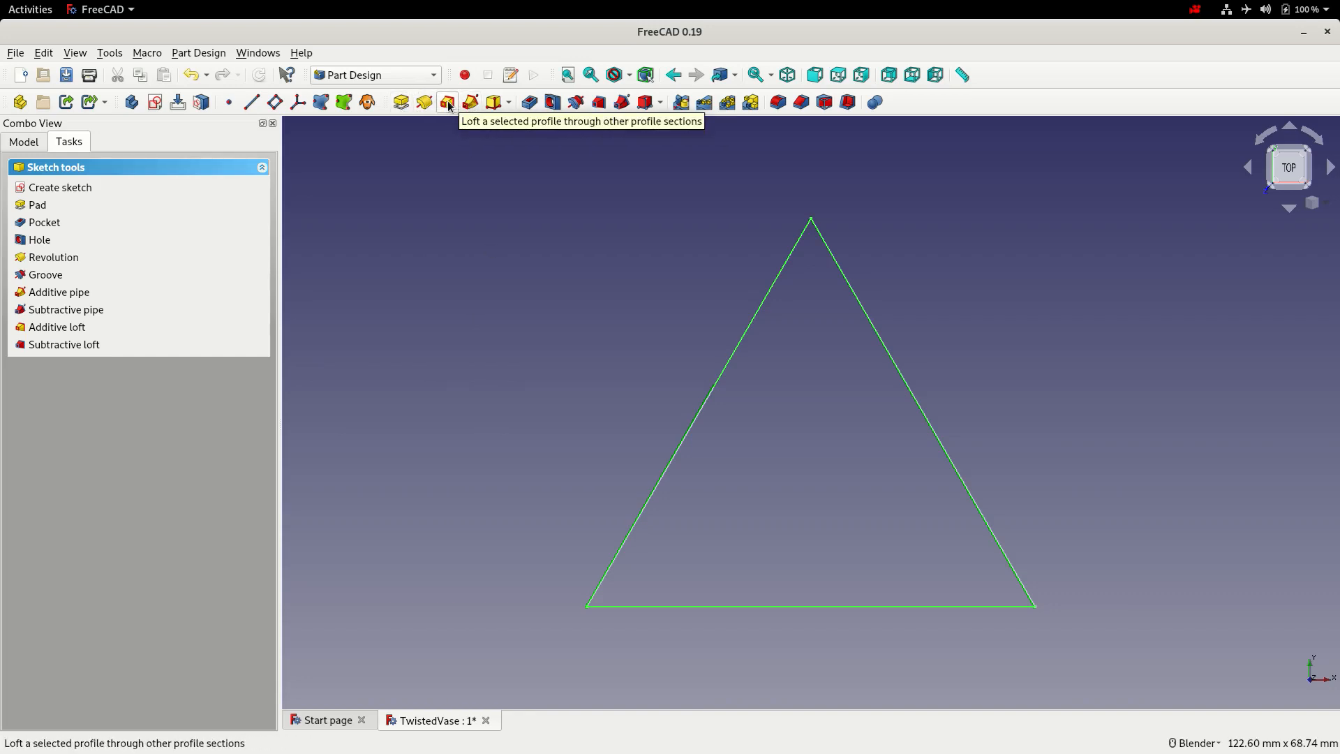
mouse_move(452, 191)
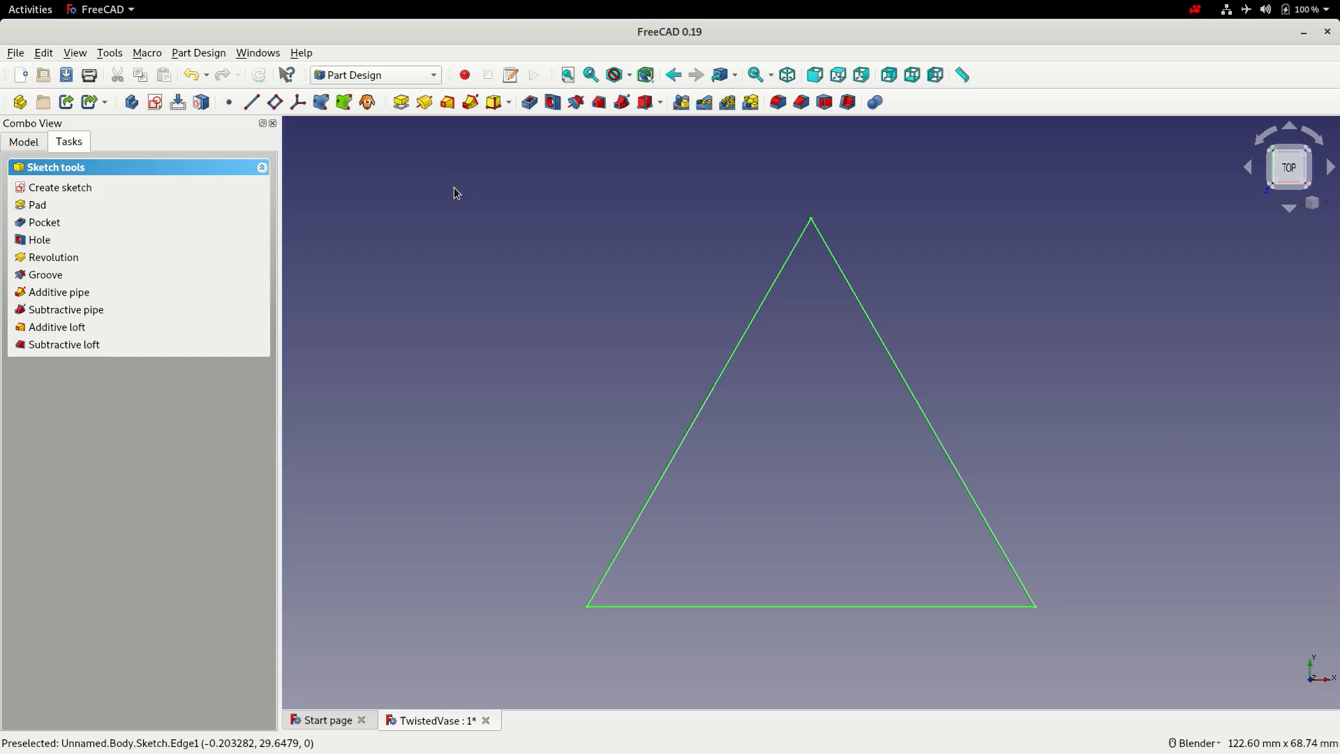
Show the body's Origin axes and planes in the model tree and set an isometric view.
left_click(23, 142)
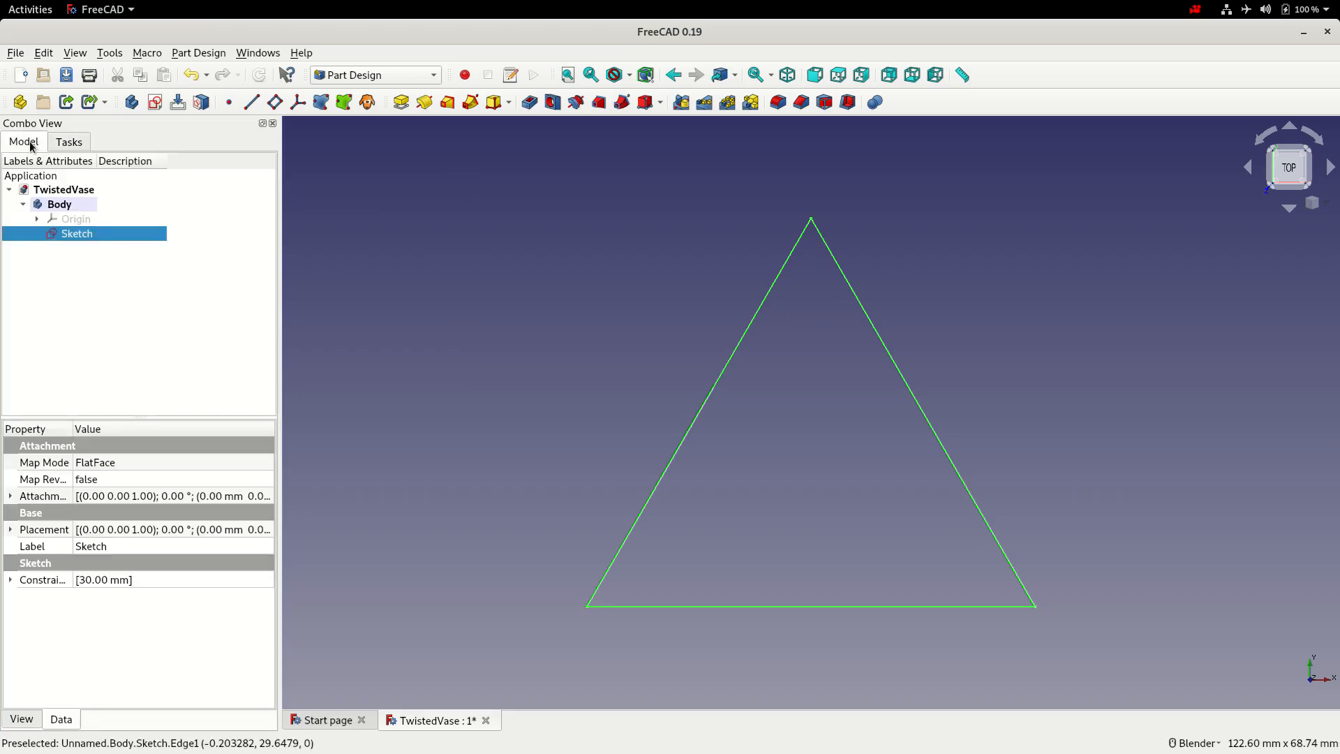
left_click(76, 219)
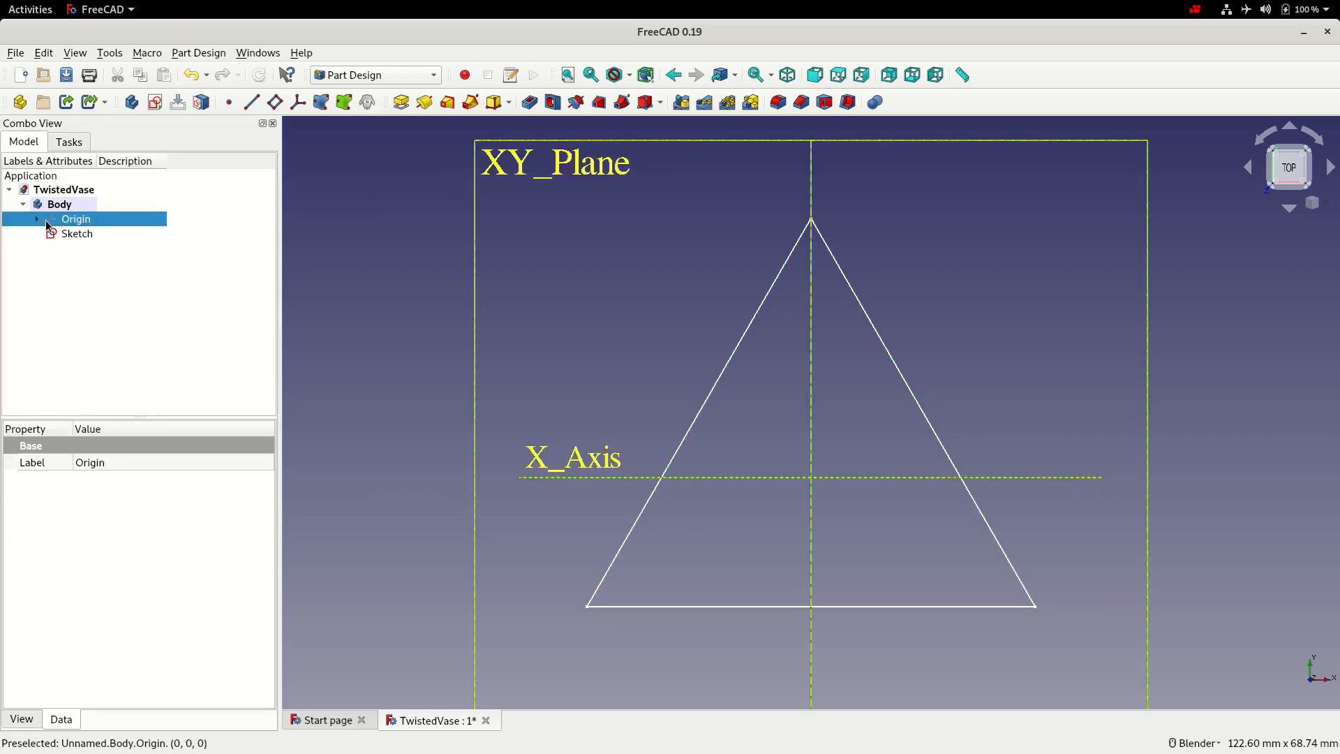
left_click(38, 219)
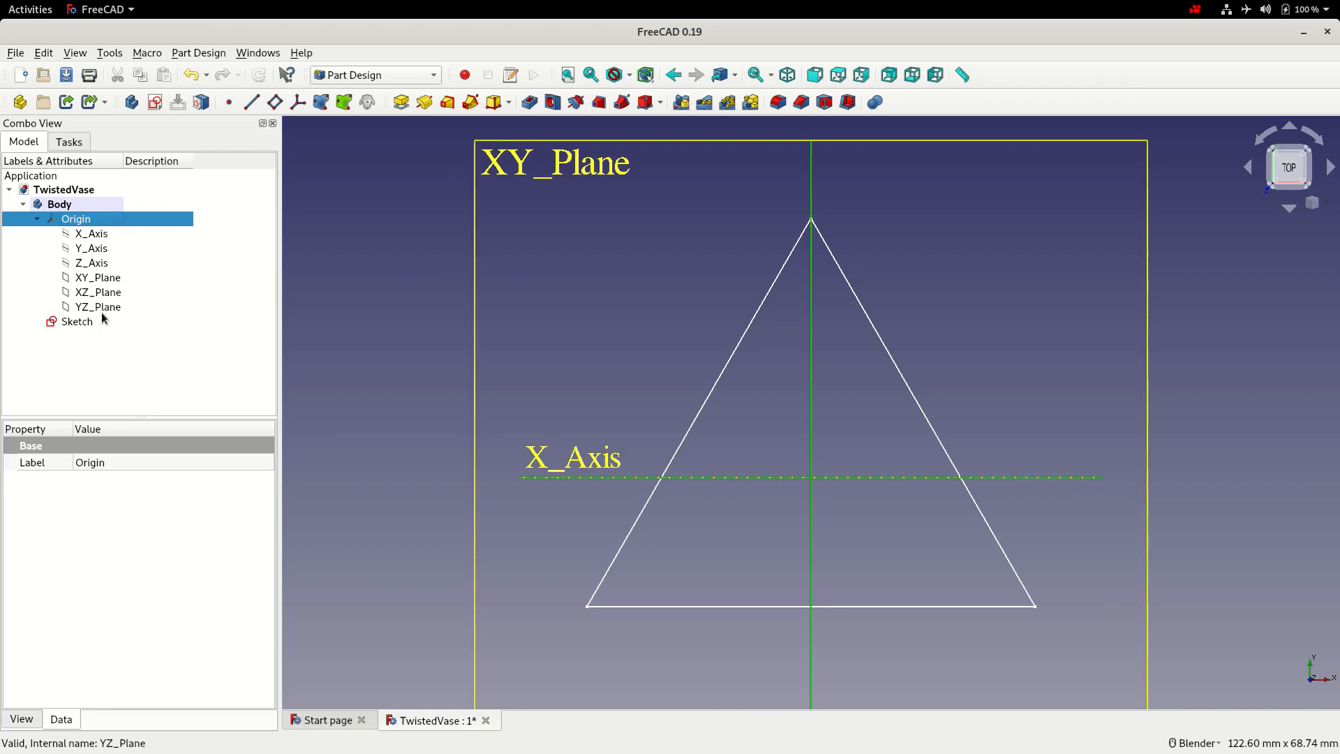
left_click(786, 74)
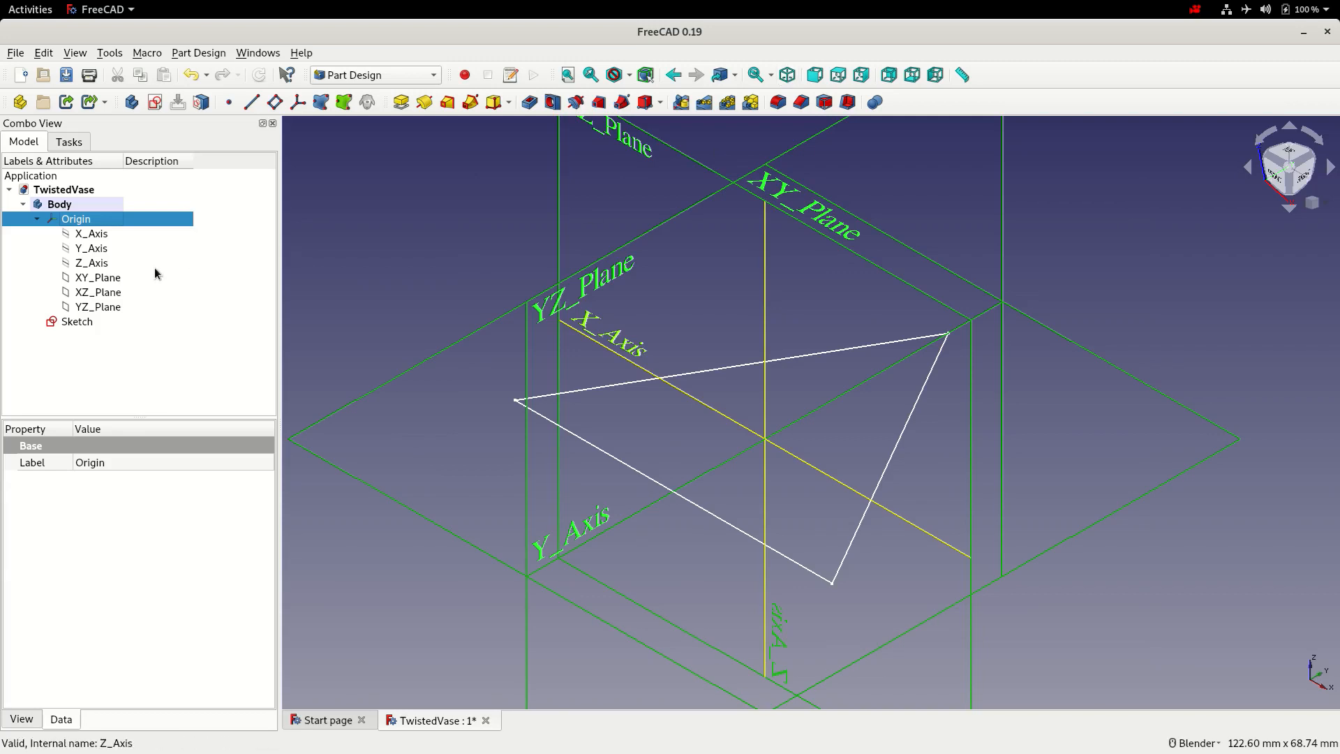
Add a datum plane parallel to XY at a 50 mm z offset.
left_click(98, 276)
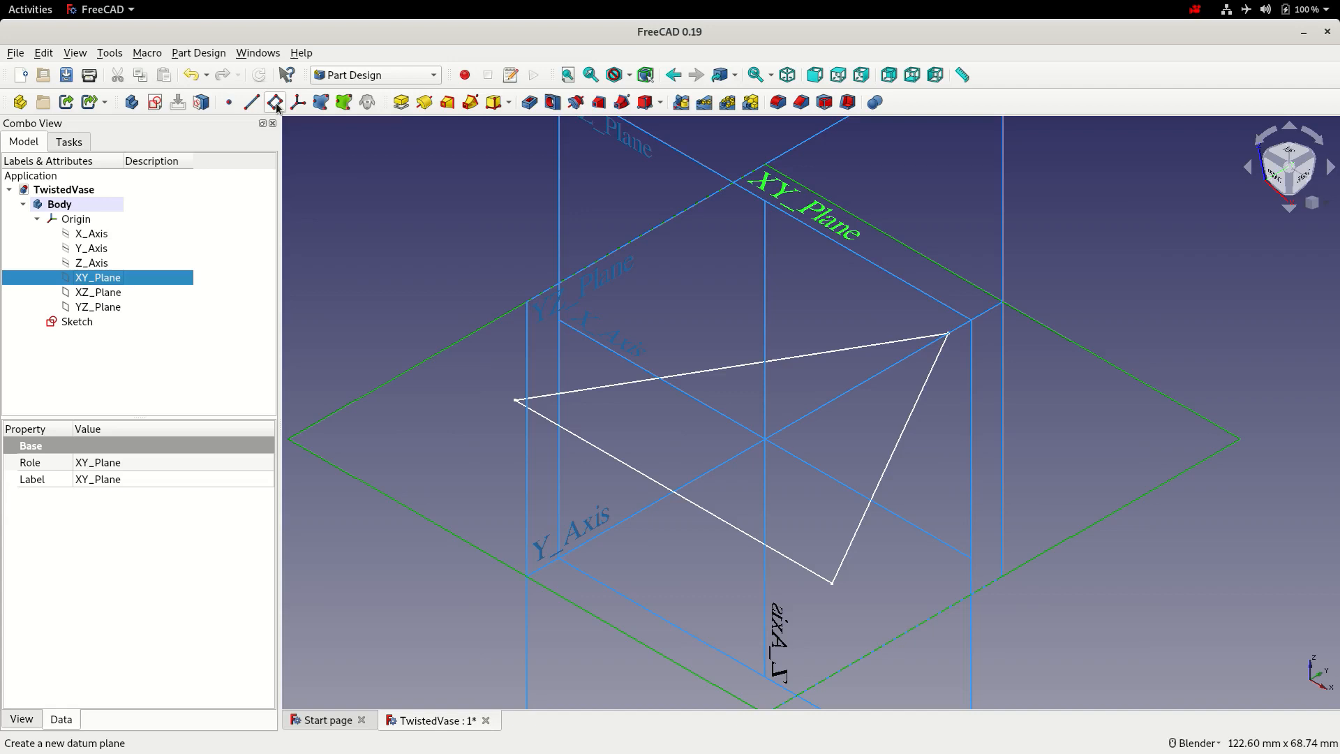
mouse_move(275, 102)
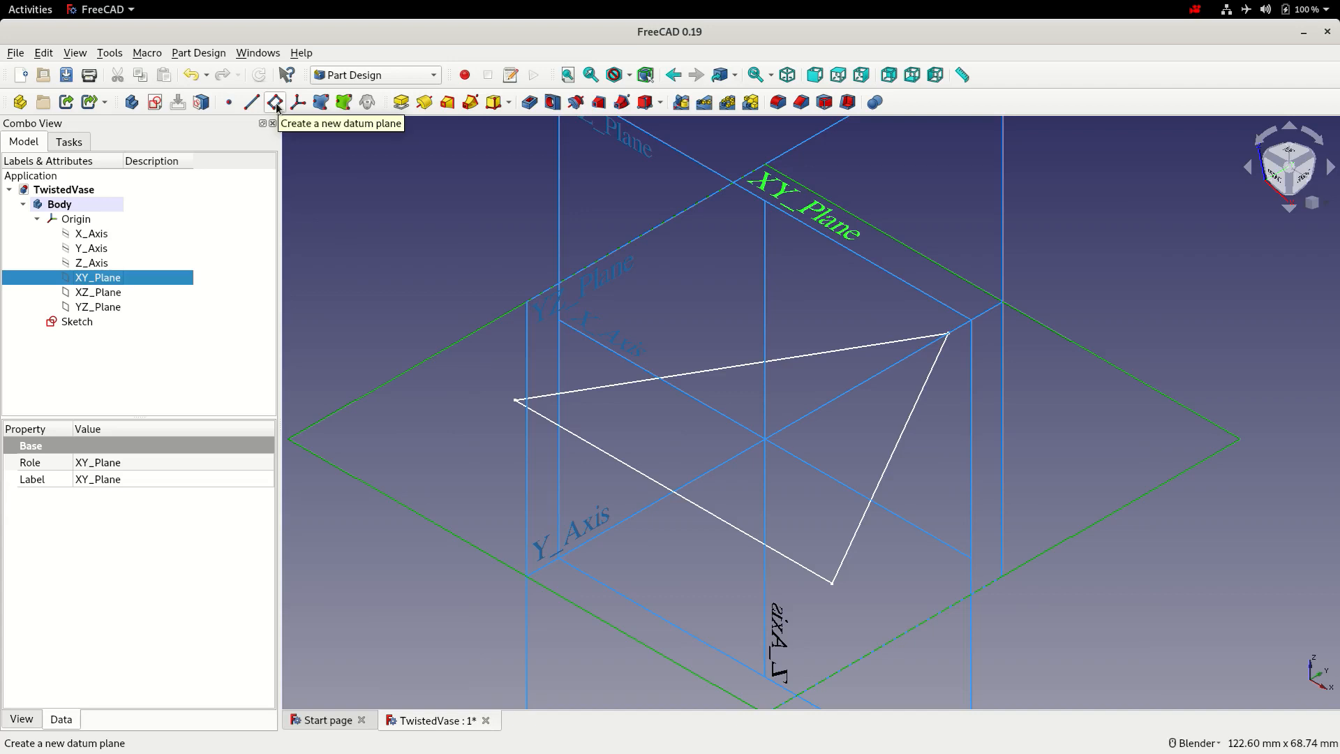
left_click(275, 102)
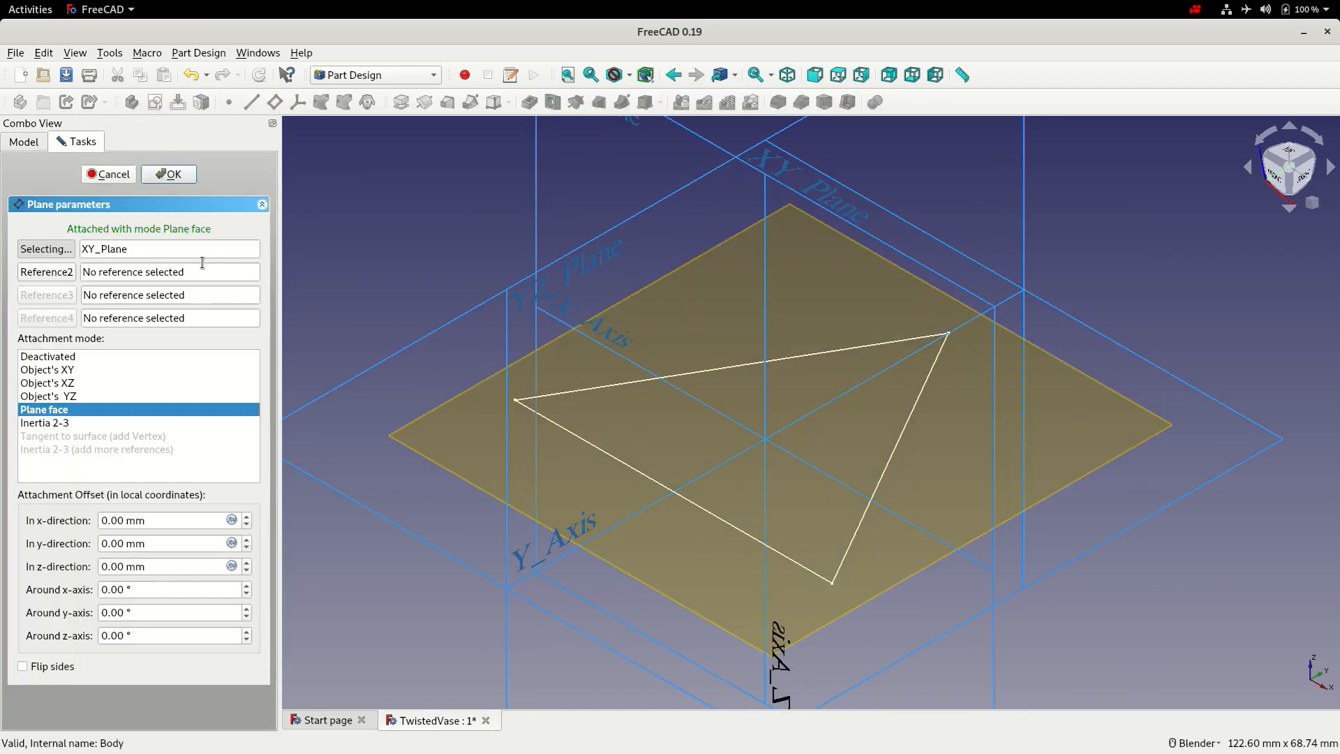
mouse_move(155, 565)
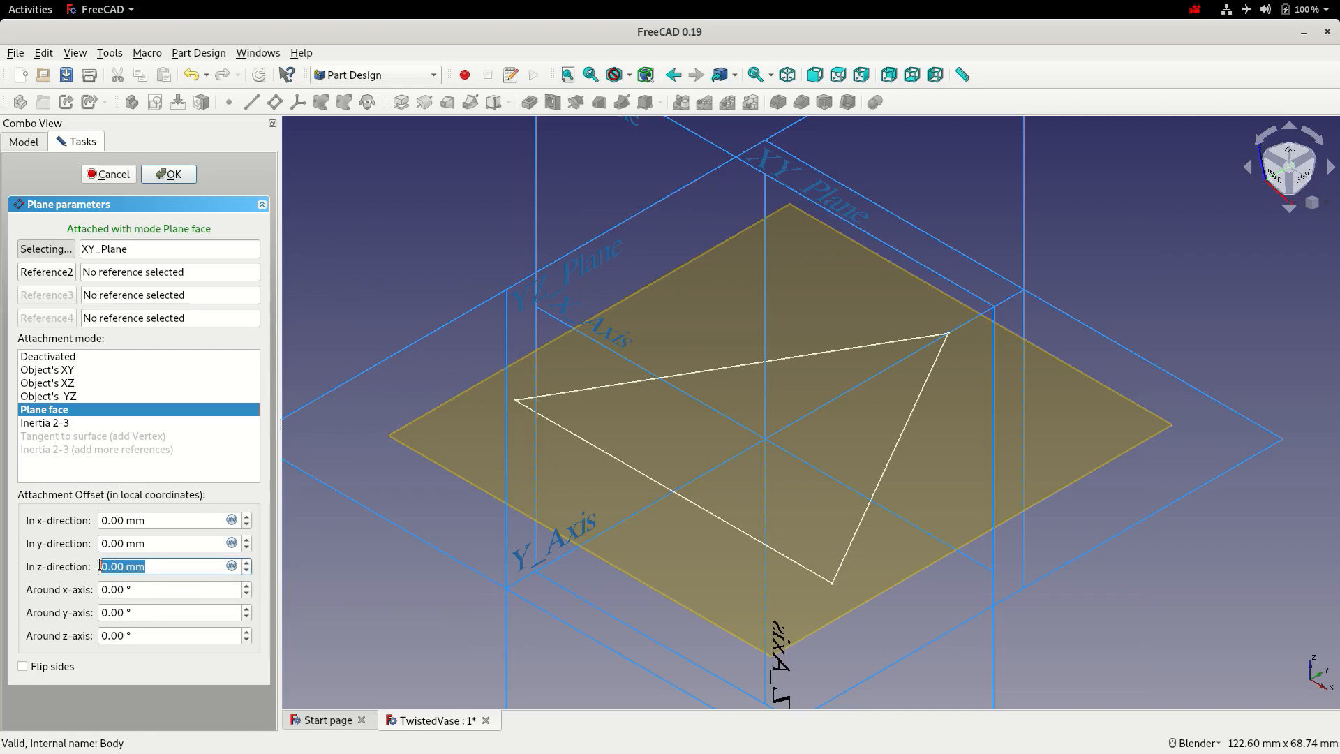
type("50")
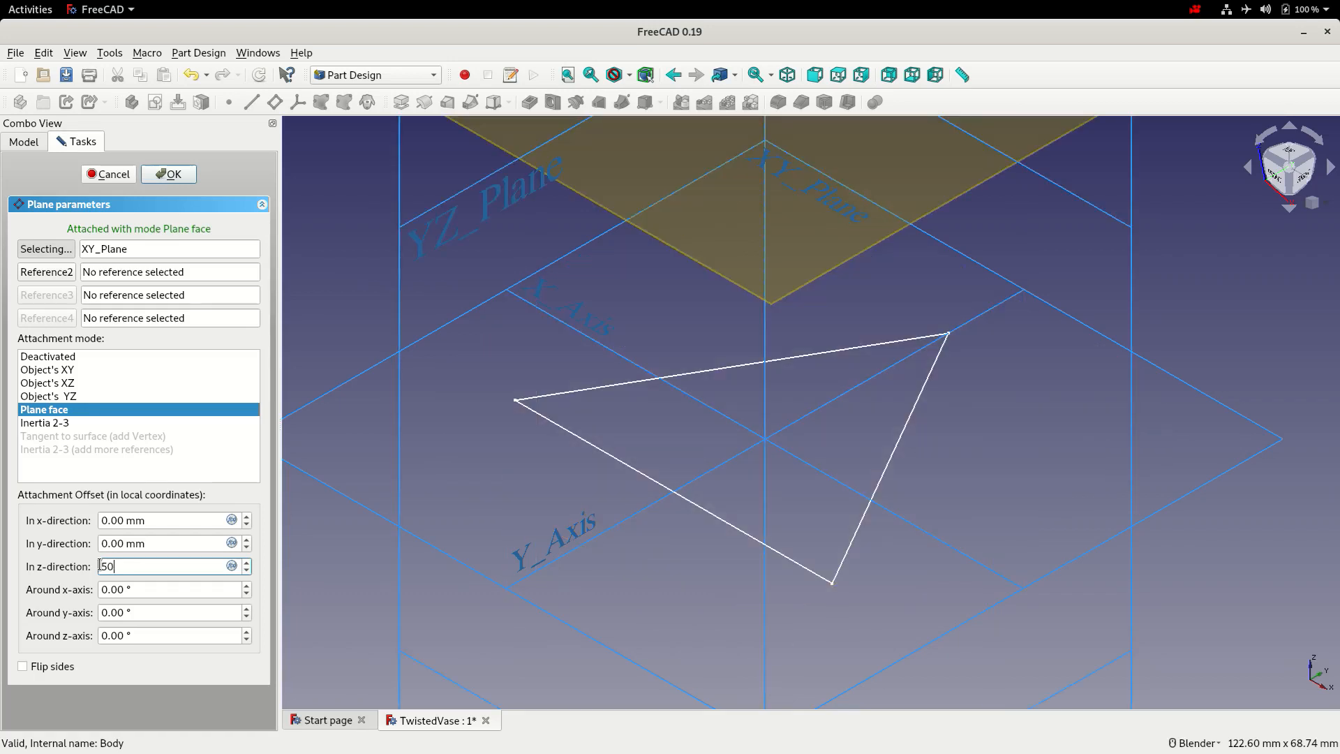
left_click(169, 175)
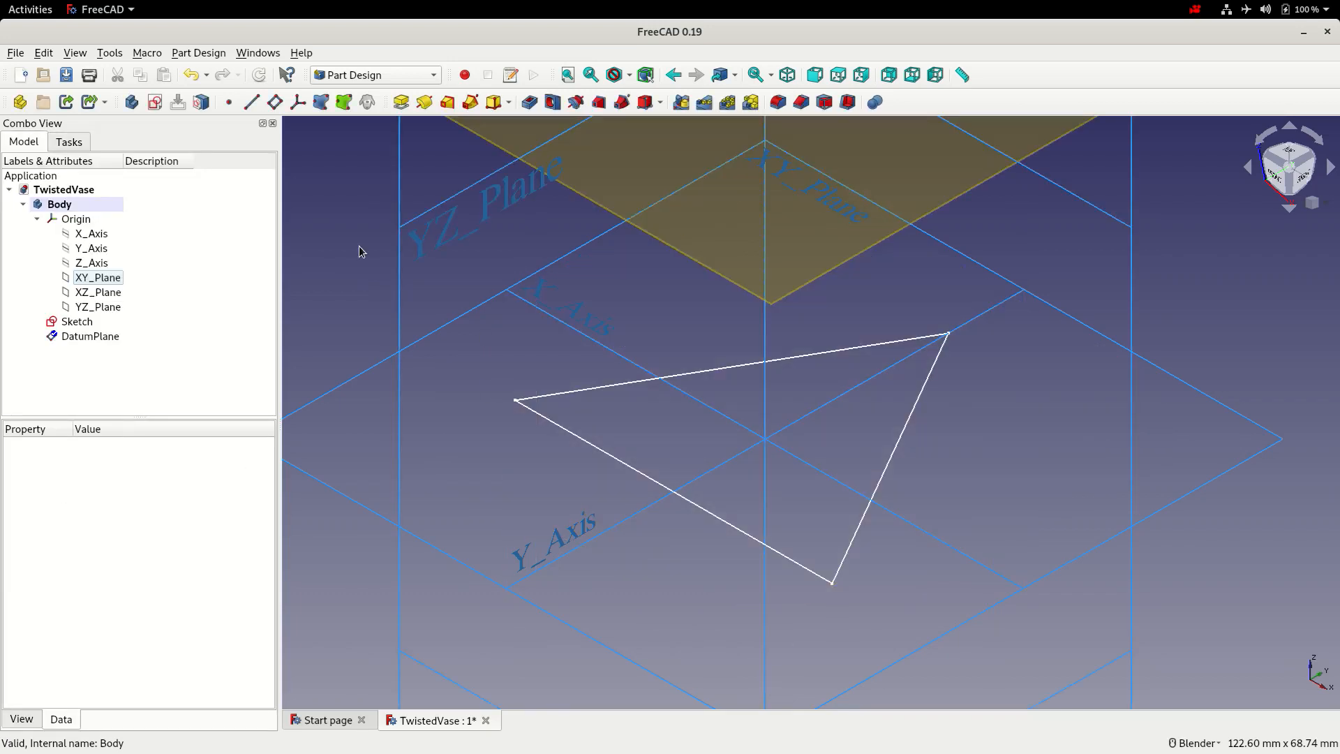
Add two more datum planes parallel to XY at 85 and 120 mm.
left_click(96, 277)
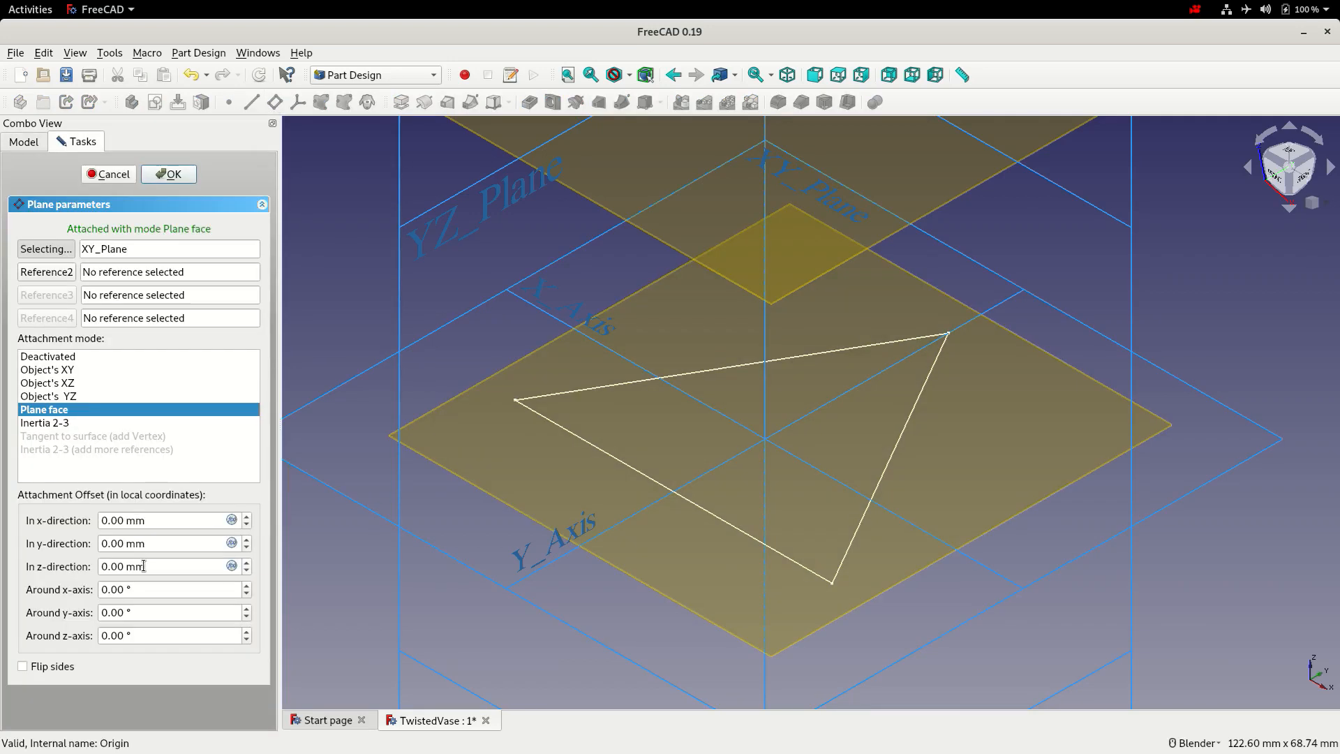
type("85")
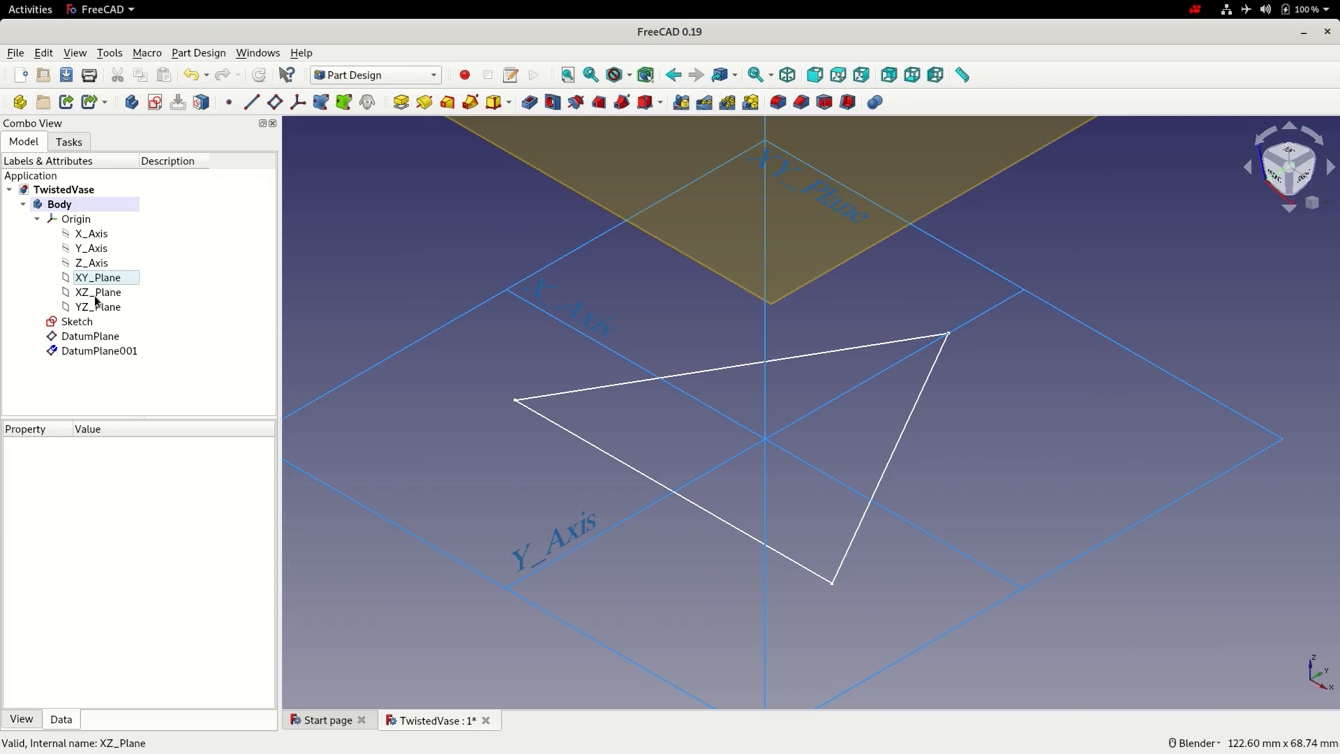
left_click(275, 101)
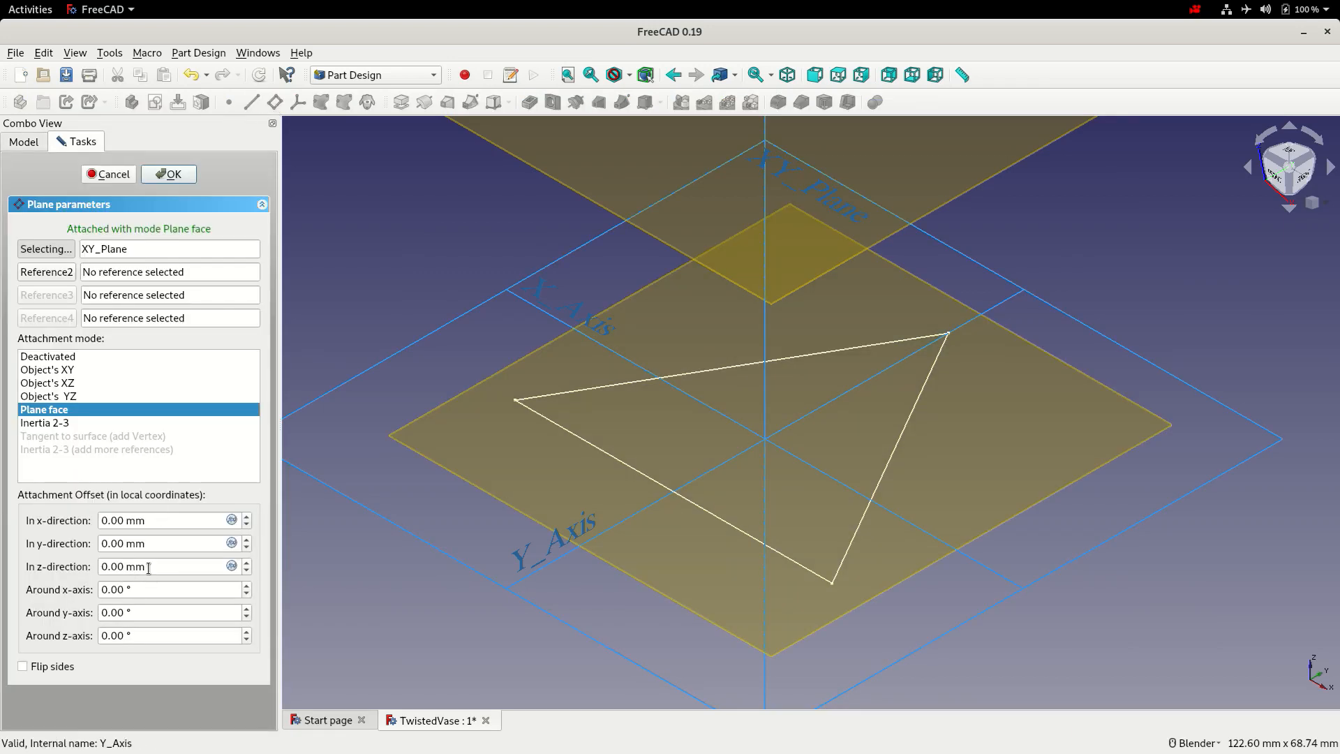
type("120")
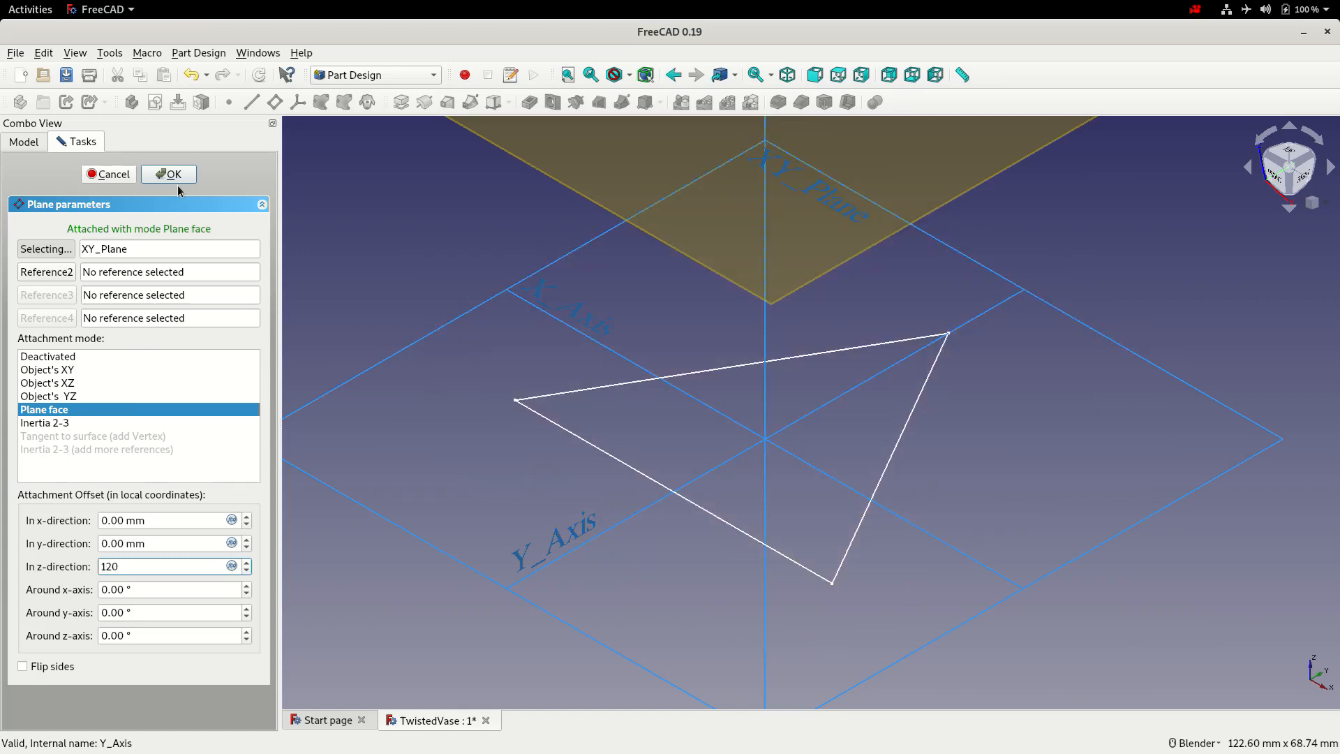
left_click(167, 175)
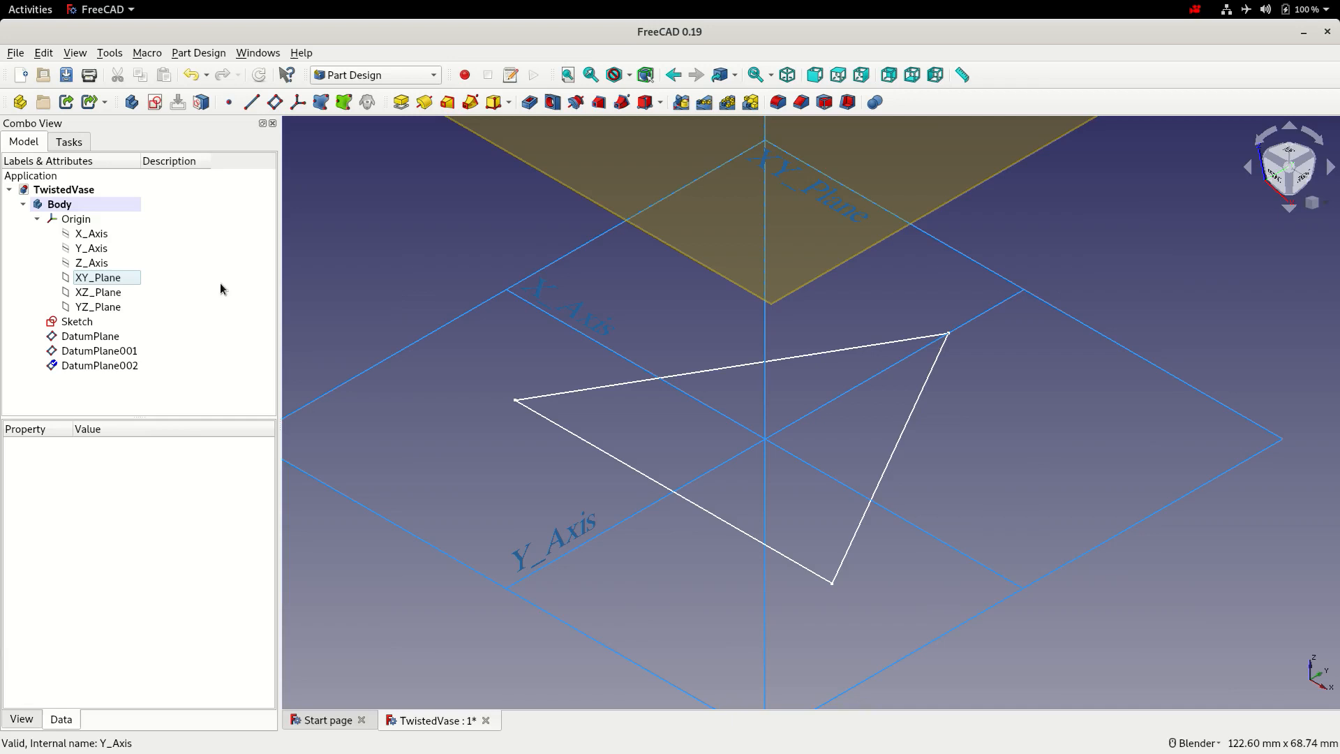
Hide the Origin planes and axes, leaving the triangle and three datum planes.
left_click(75, 219)
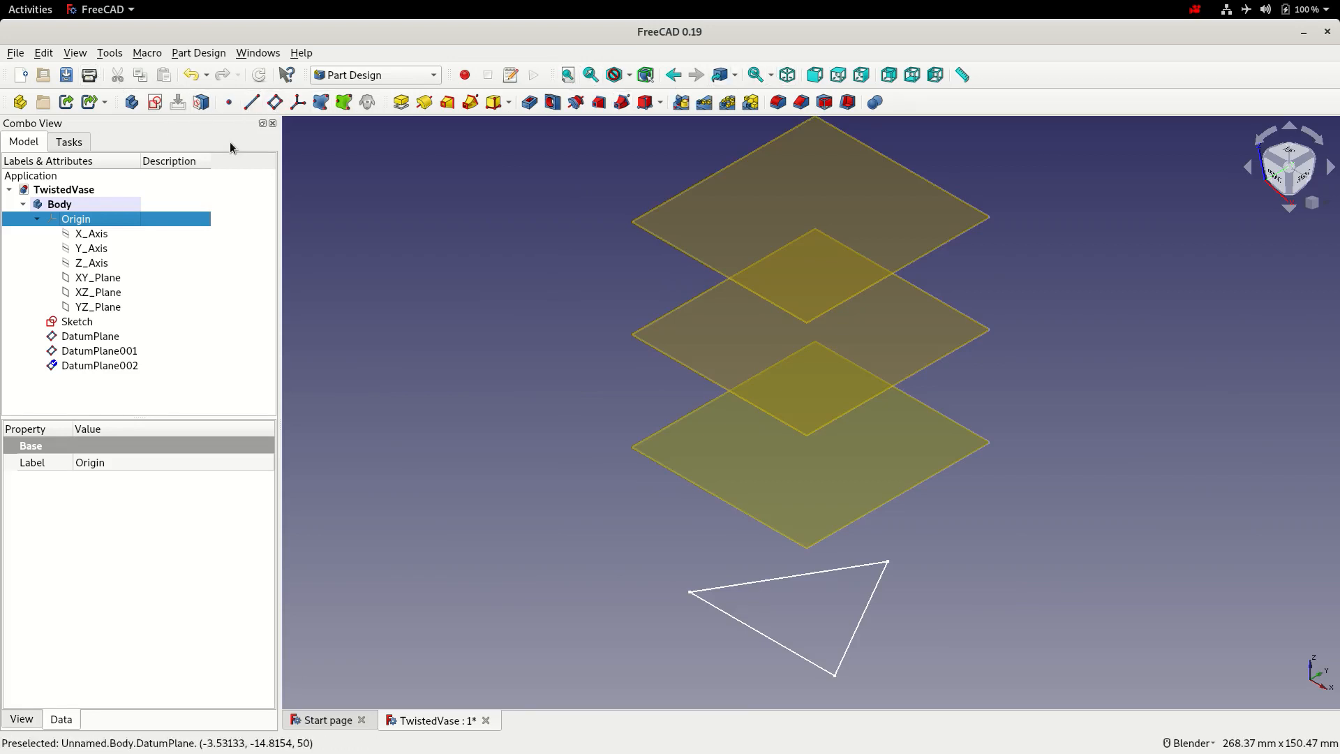
mouse_move(363, 185)
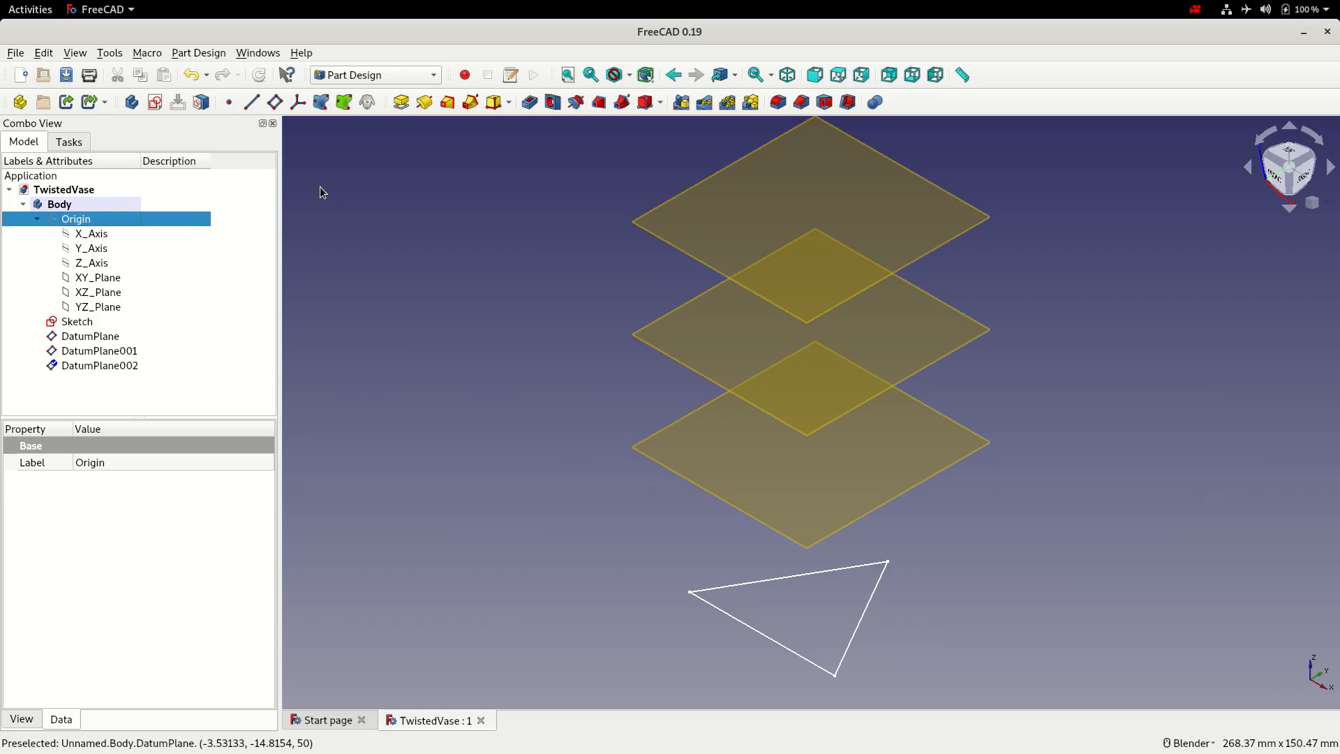
mouse_move(116, 306)
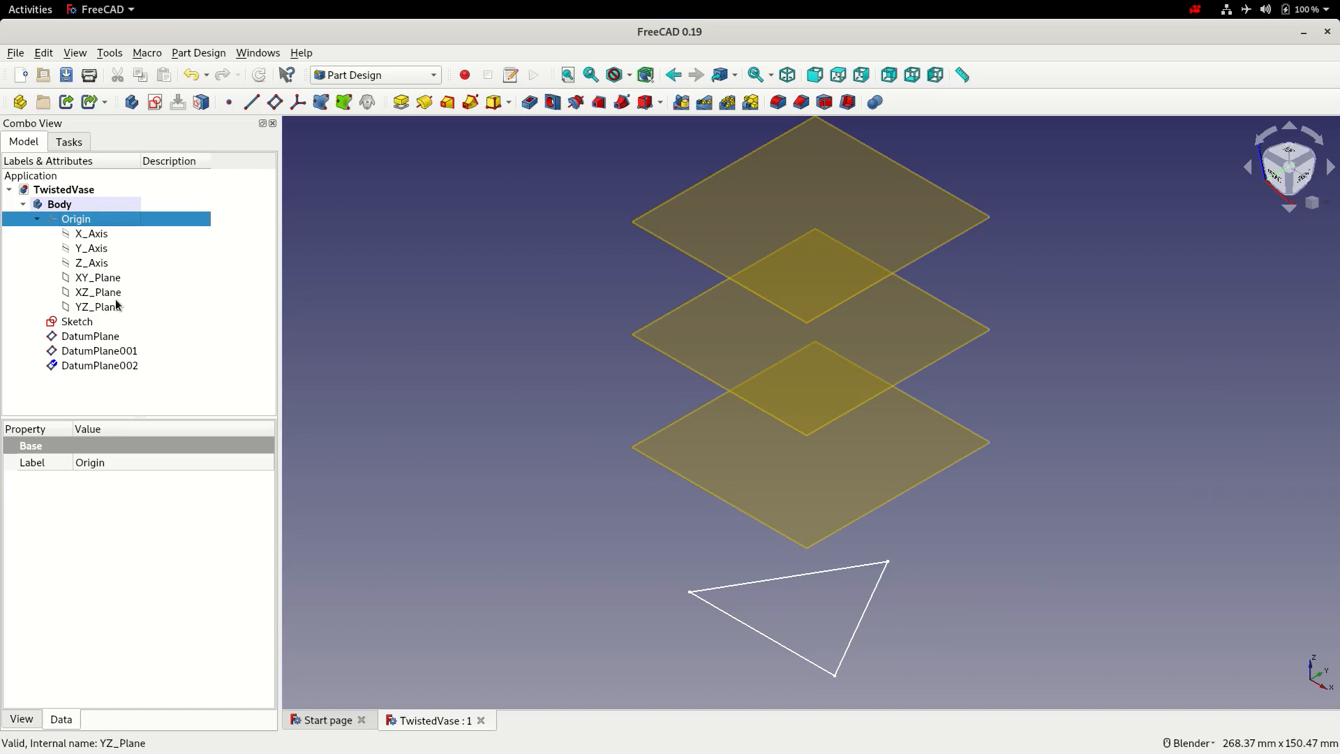
Copy the triangle Sketch without its XY plane dependency and paste three copies.
right_click(75, 321)
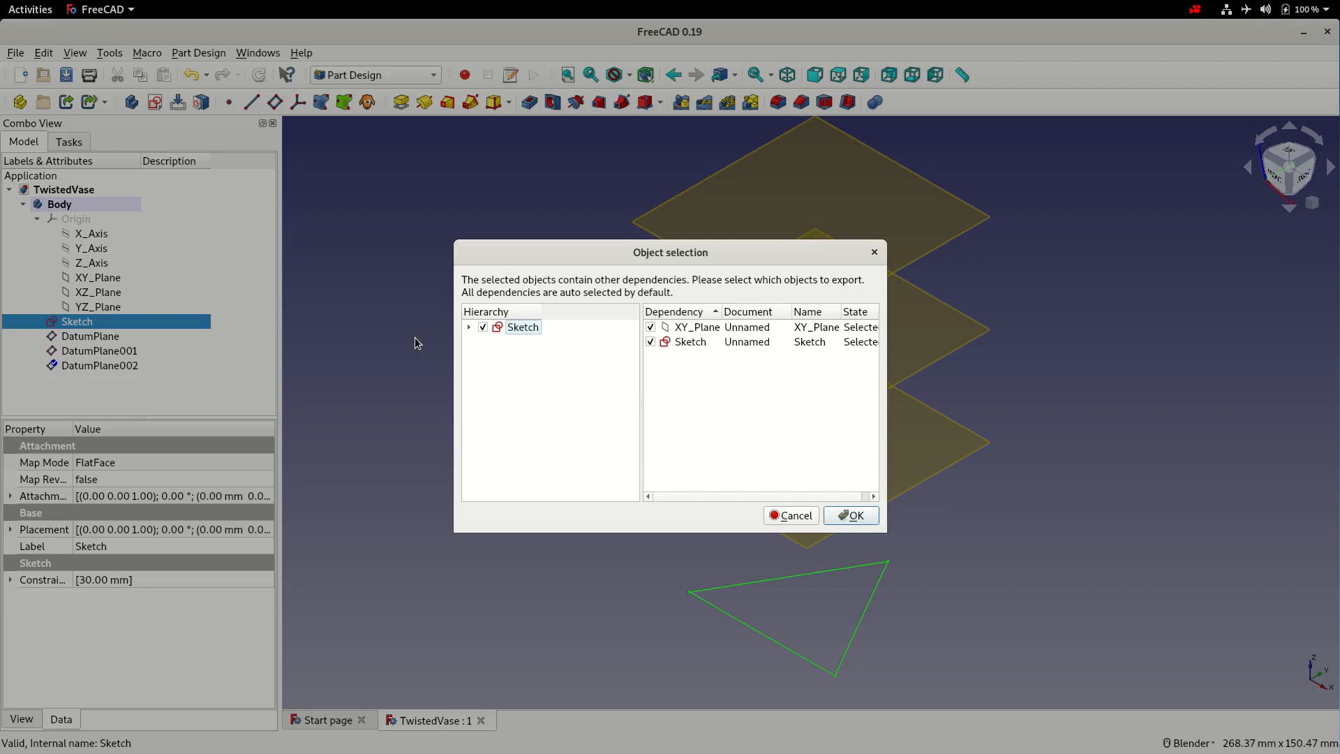
left_click(469, 327)
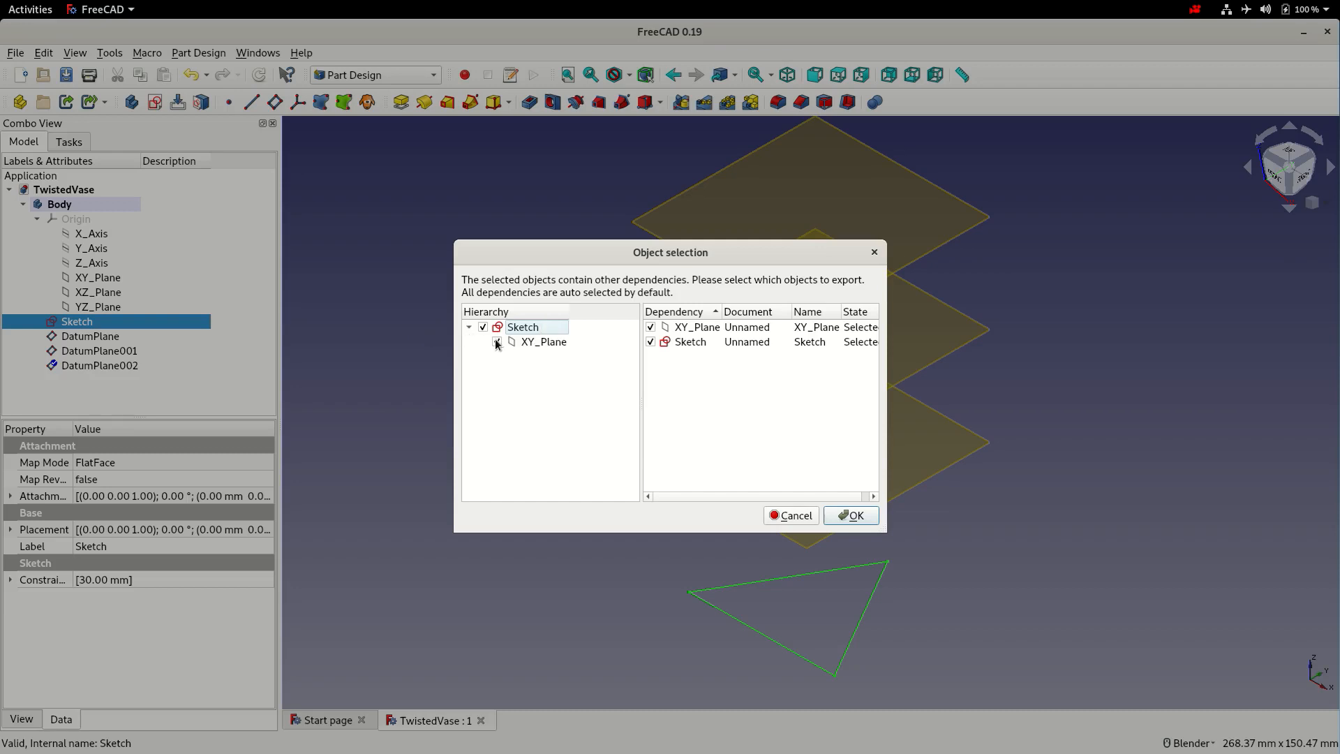
left_click(483, 326)
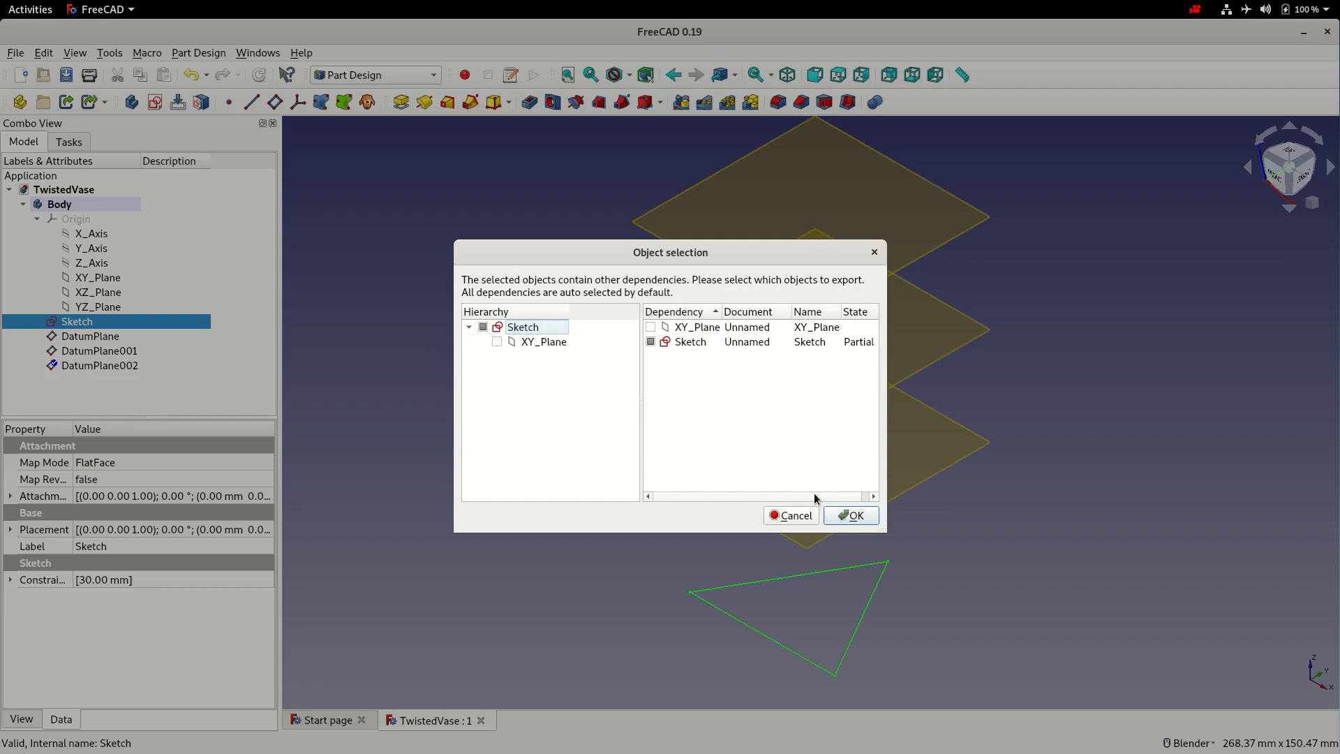
left_click(850, 515)
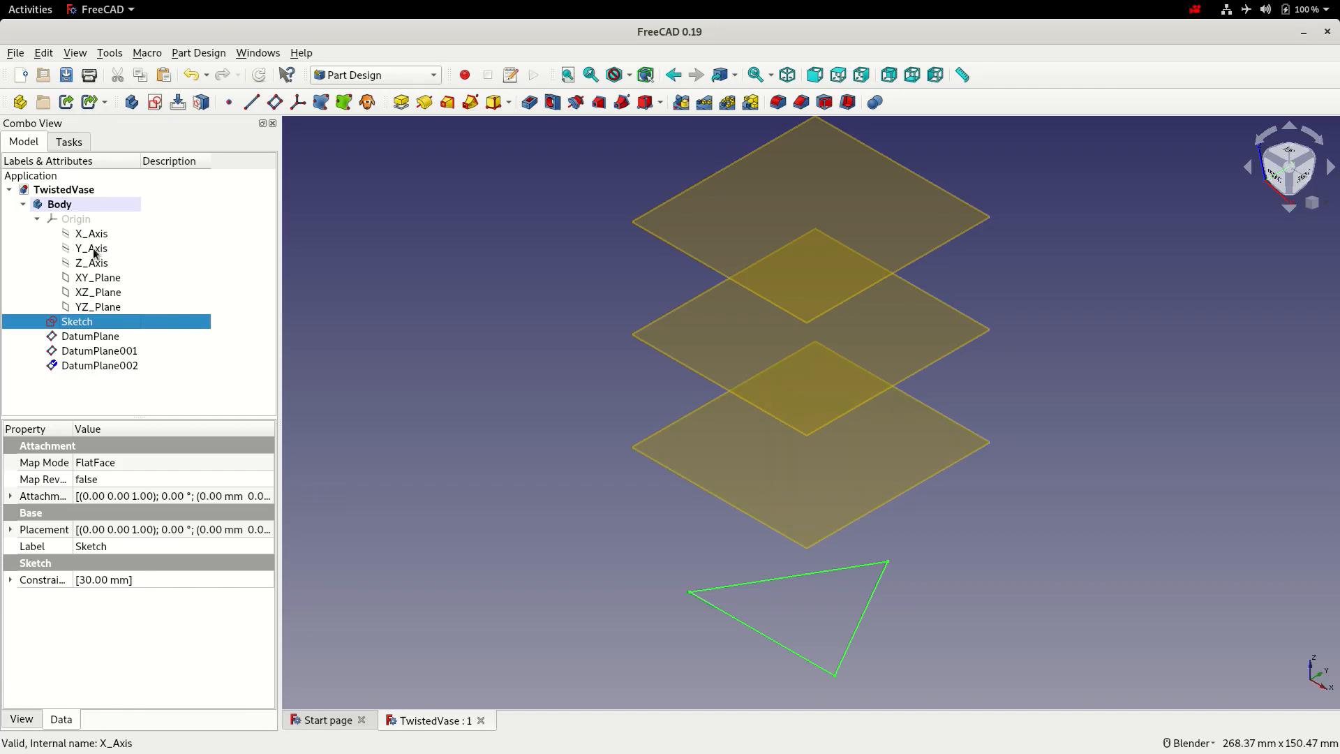
right_click(75, 321)
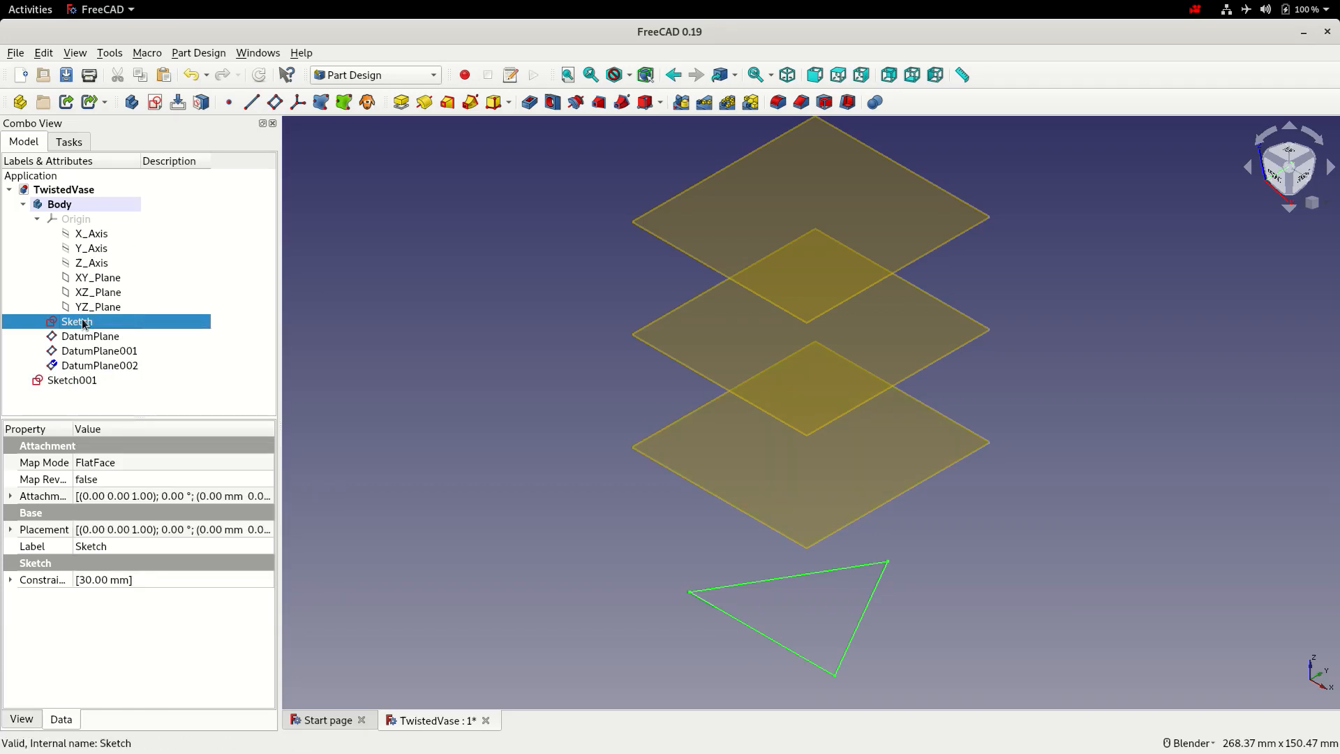
right_click(76, 321)
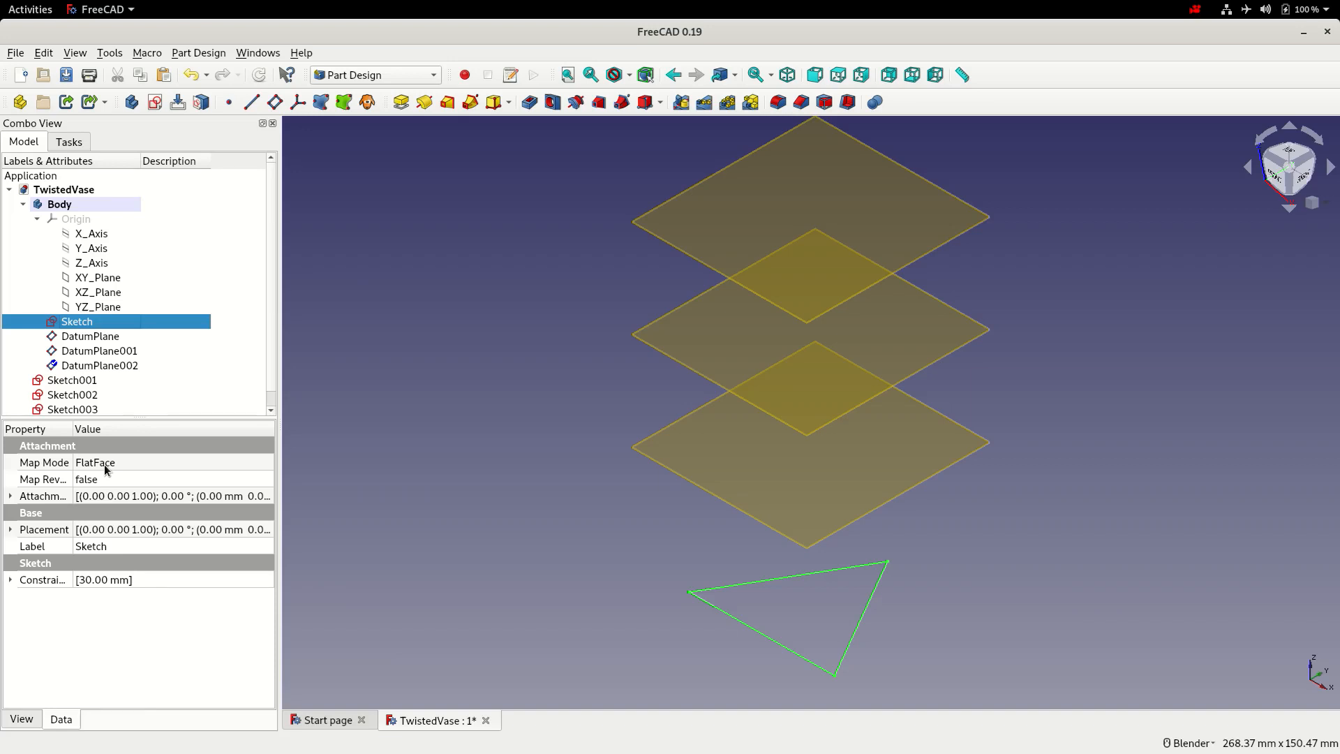
Move Sketch001–003 into the Body alongside the original sketch.
left_click(73, 367)
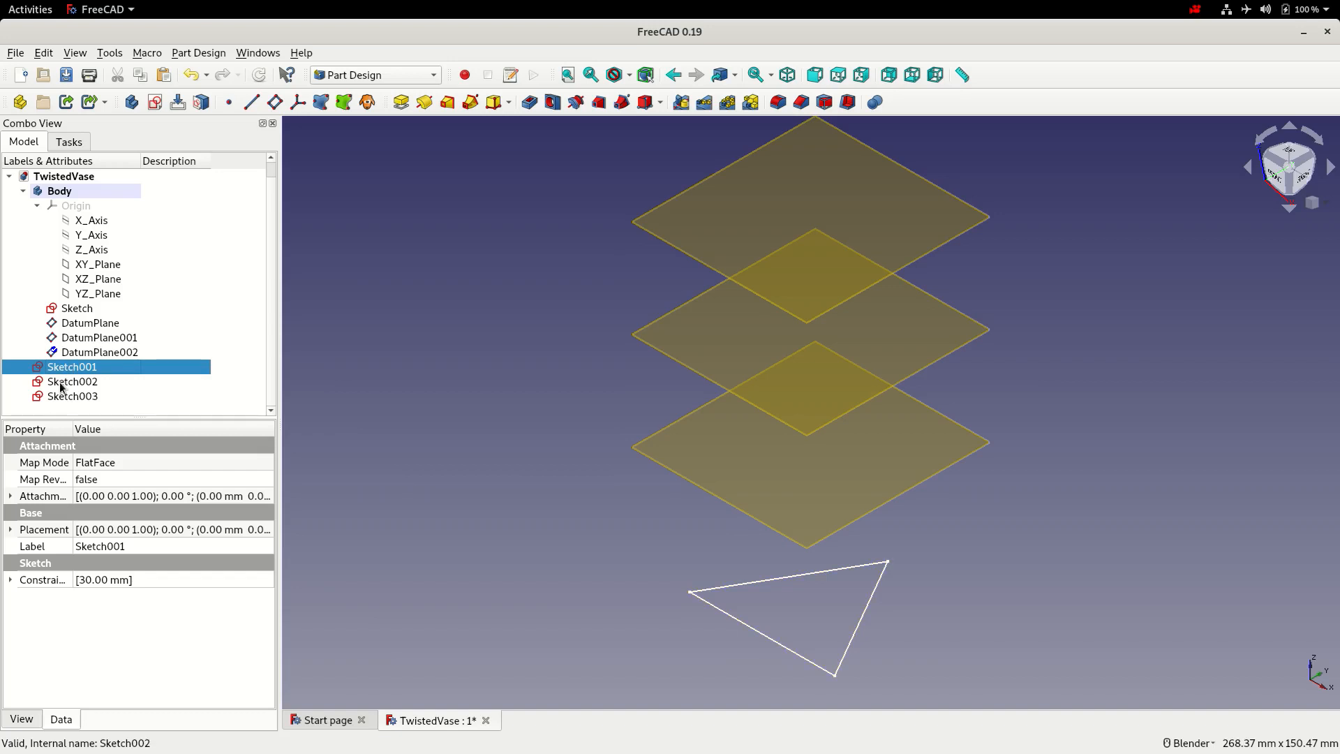
left_click(73, 395)
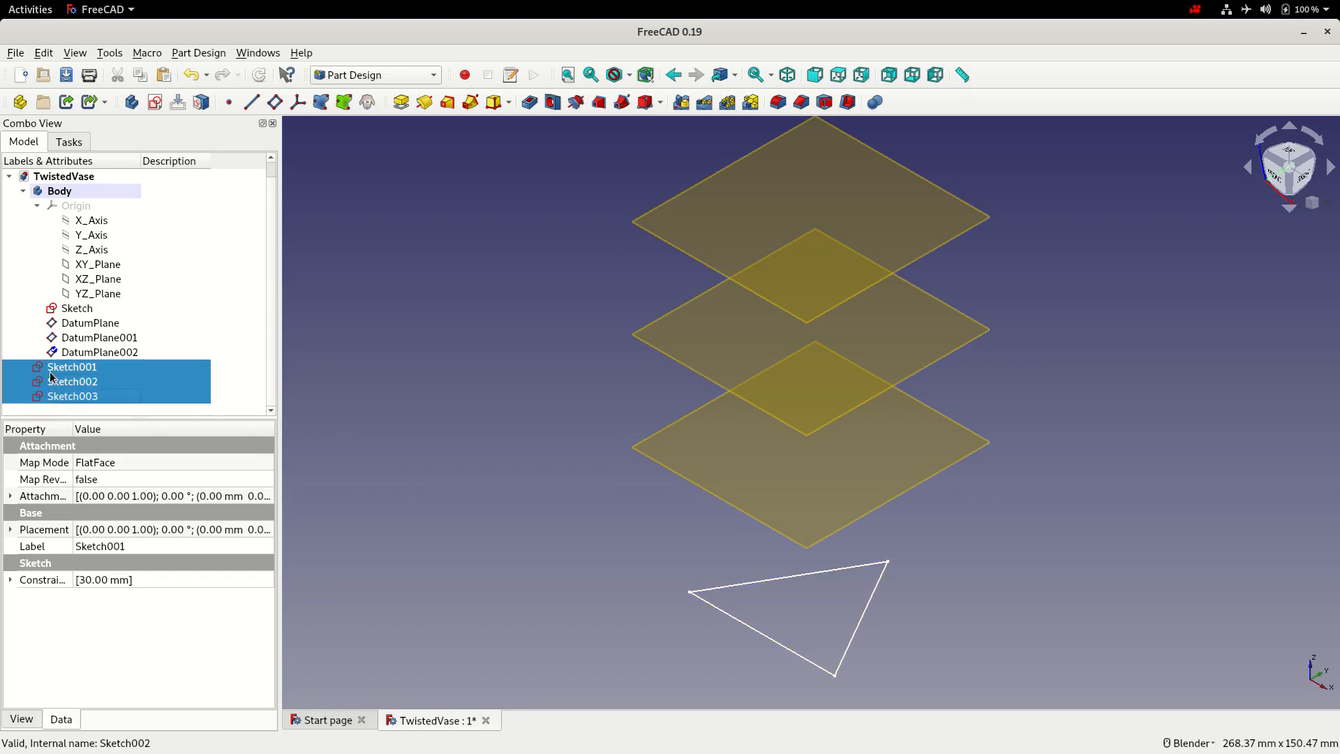
left_click(60, 191)
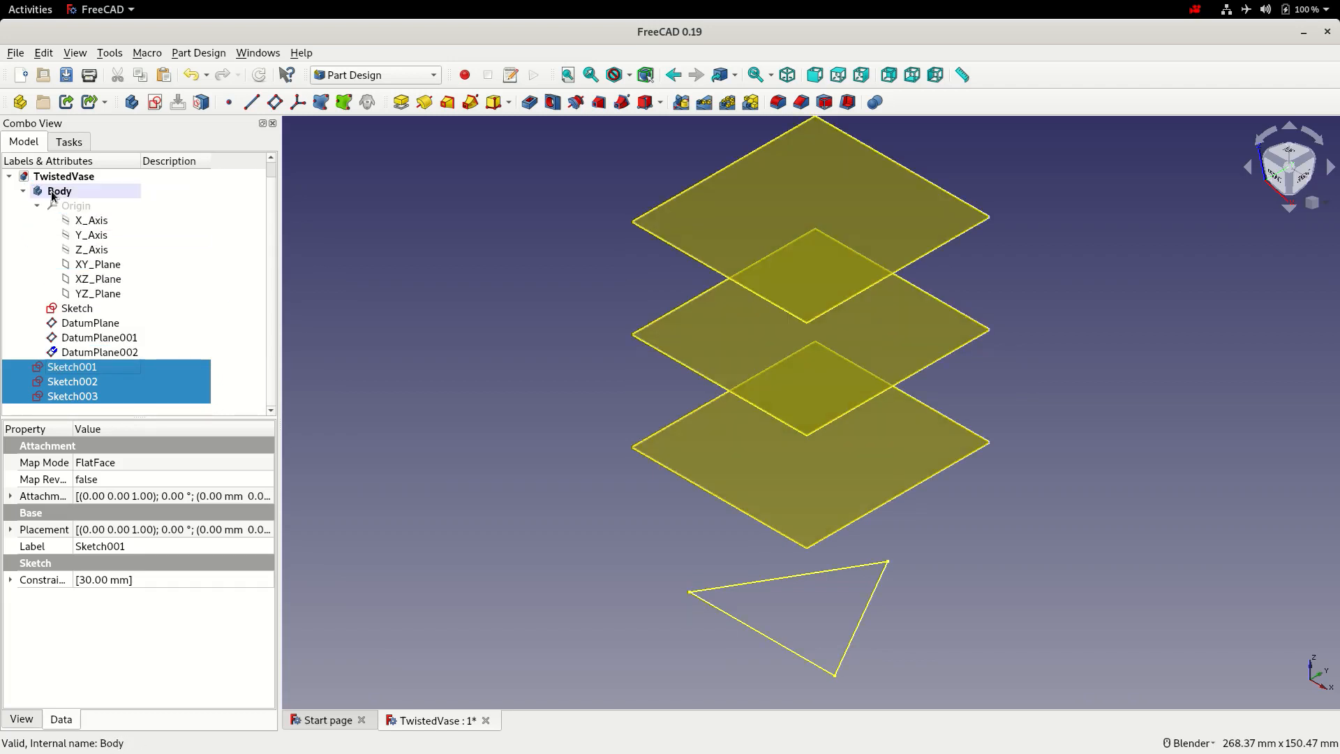
left_click(60, 191)
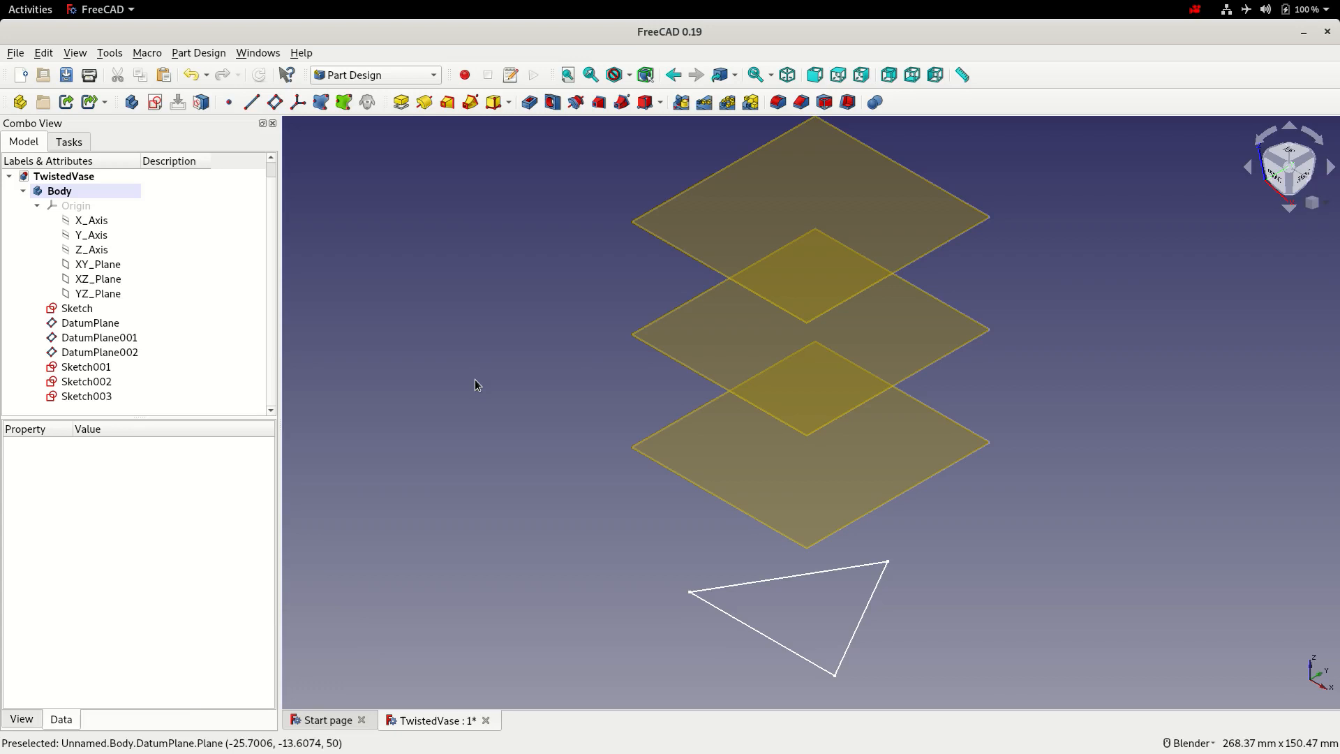
mouse_move(562, 405)
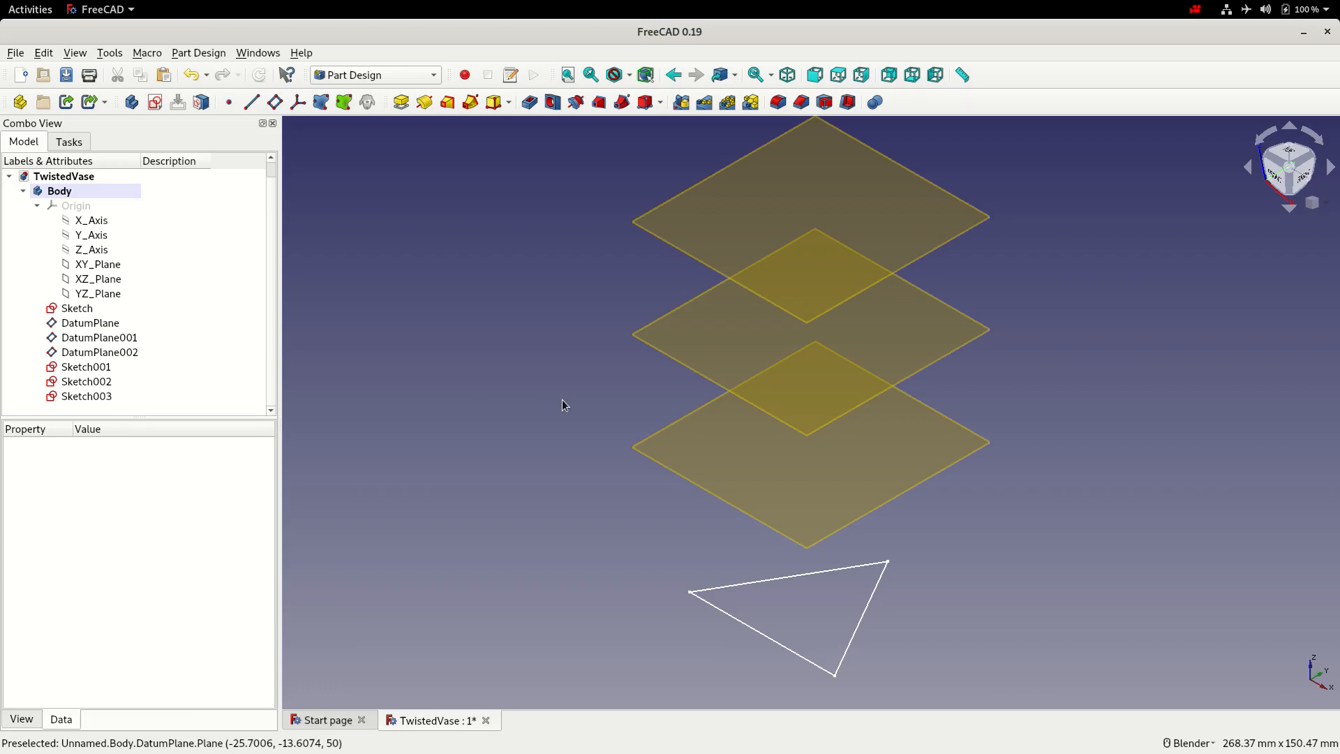
Map Sketch001 flat onto the lowest datum plane with FlatFace attachment.
left_click(90, 323)
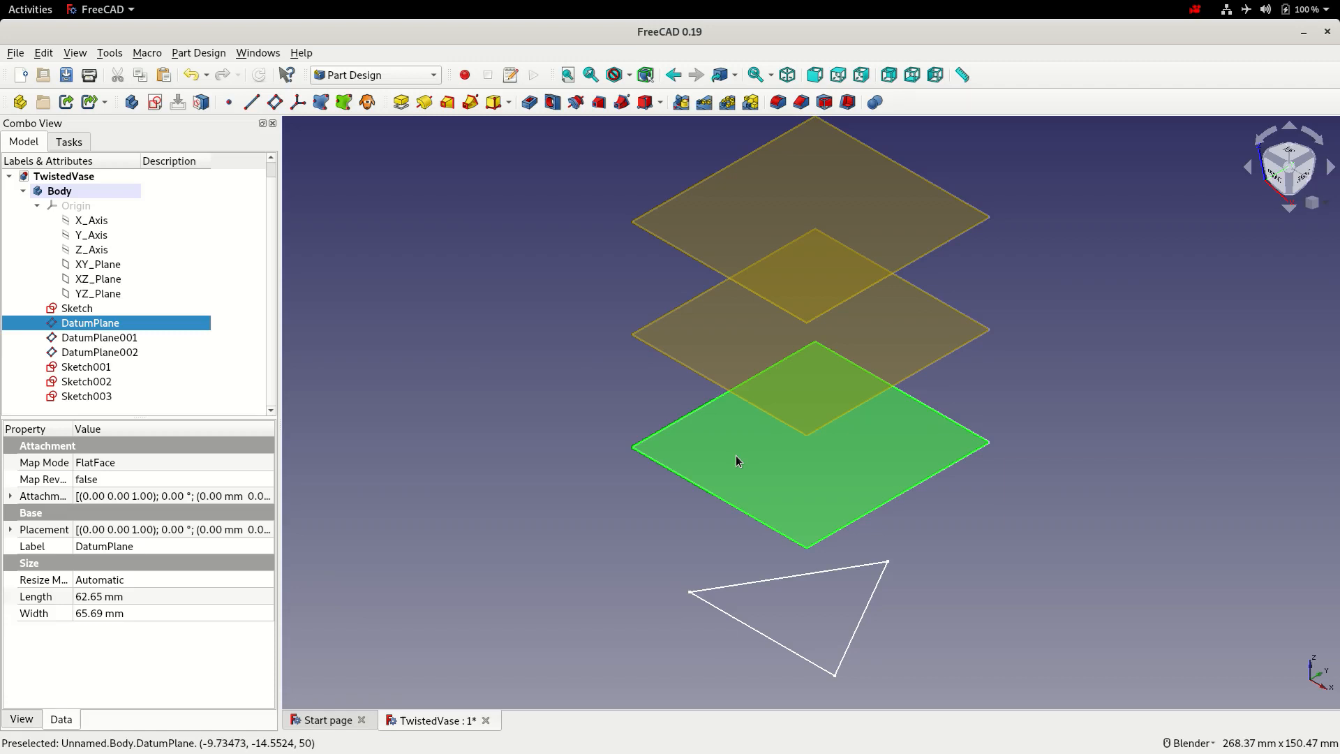
mouse_move(201, 102)
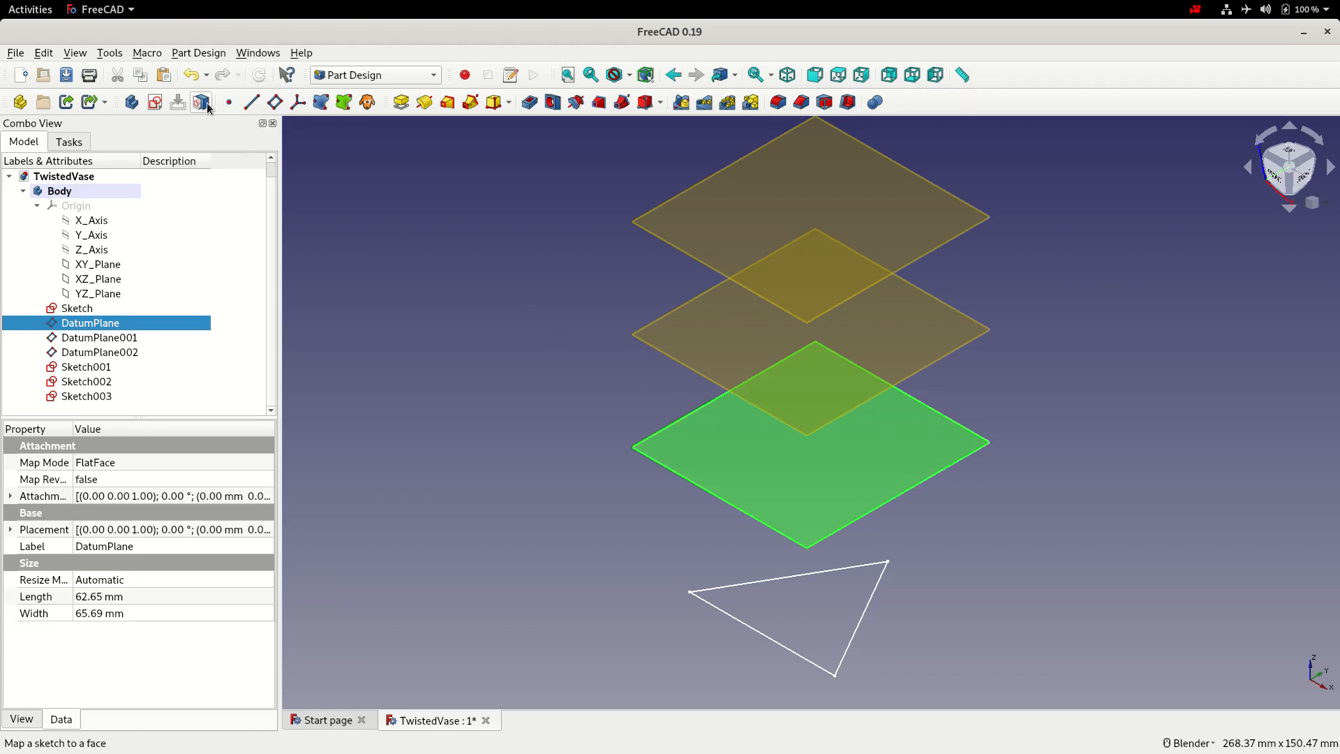
left_click(201, 102)
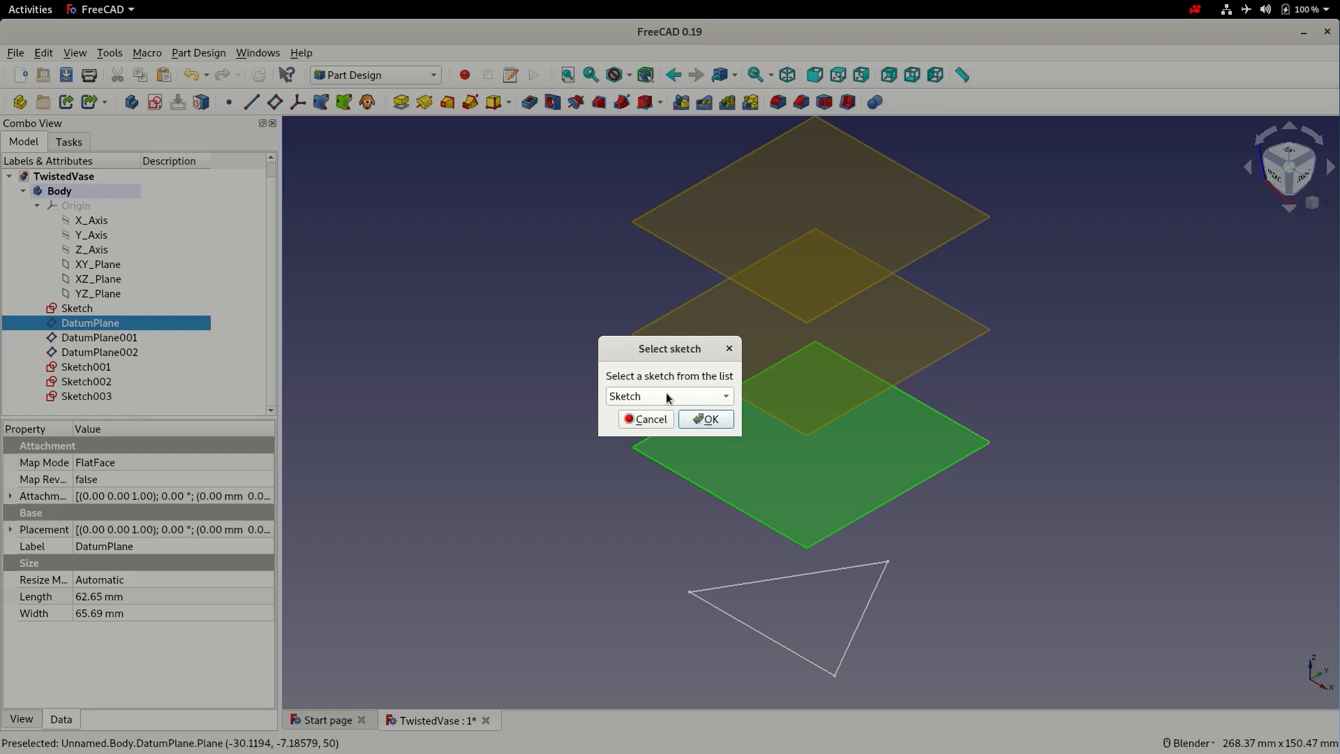
left_click(669, 395)
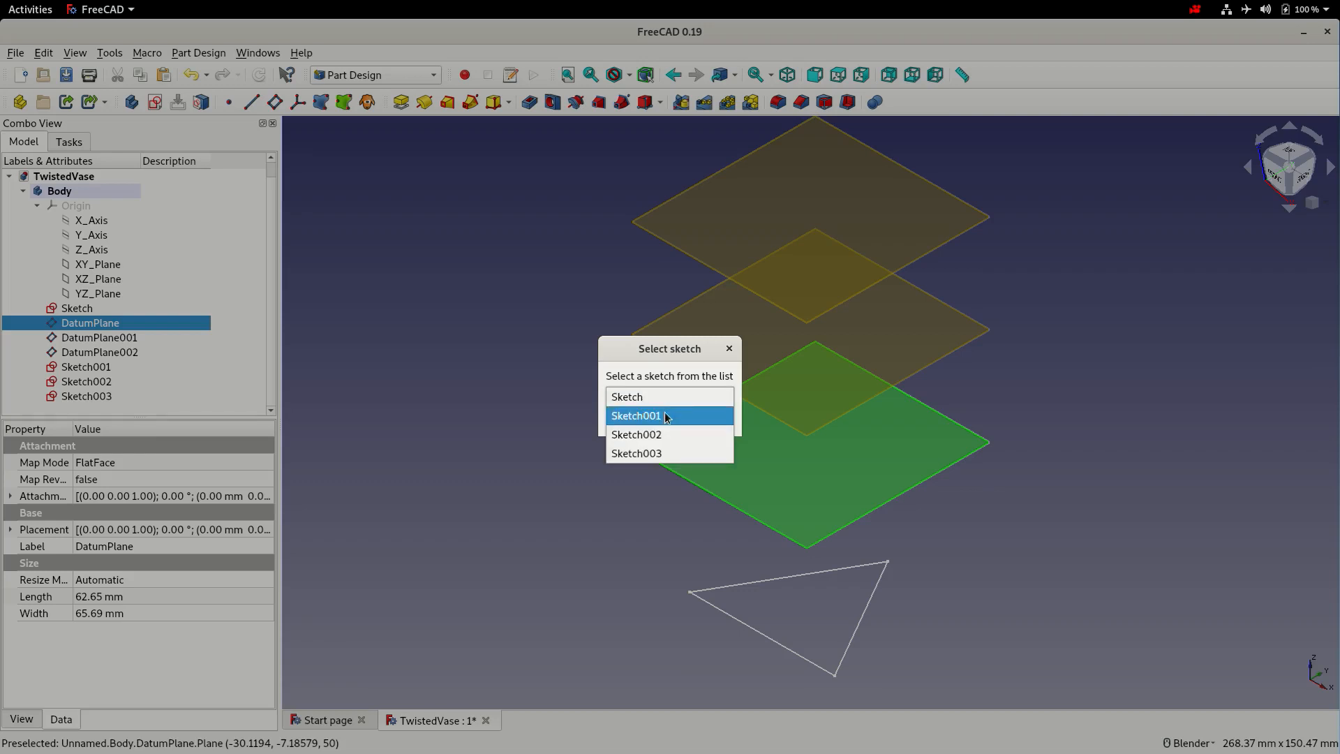
left_click(669, 416)
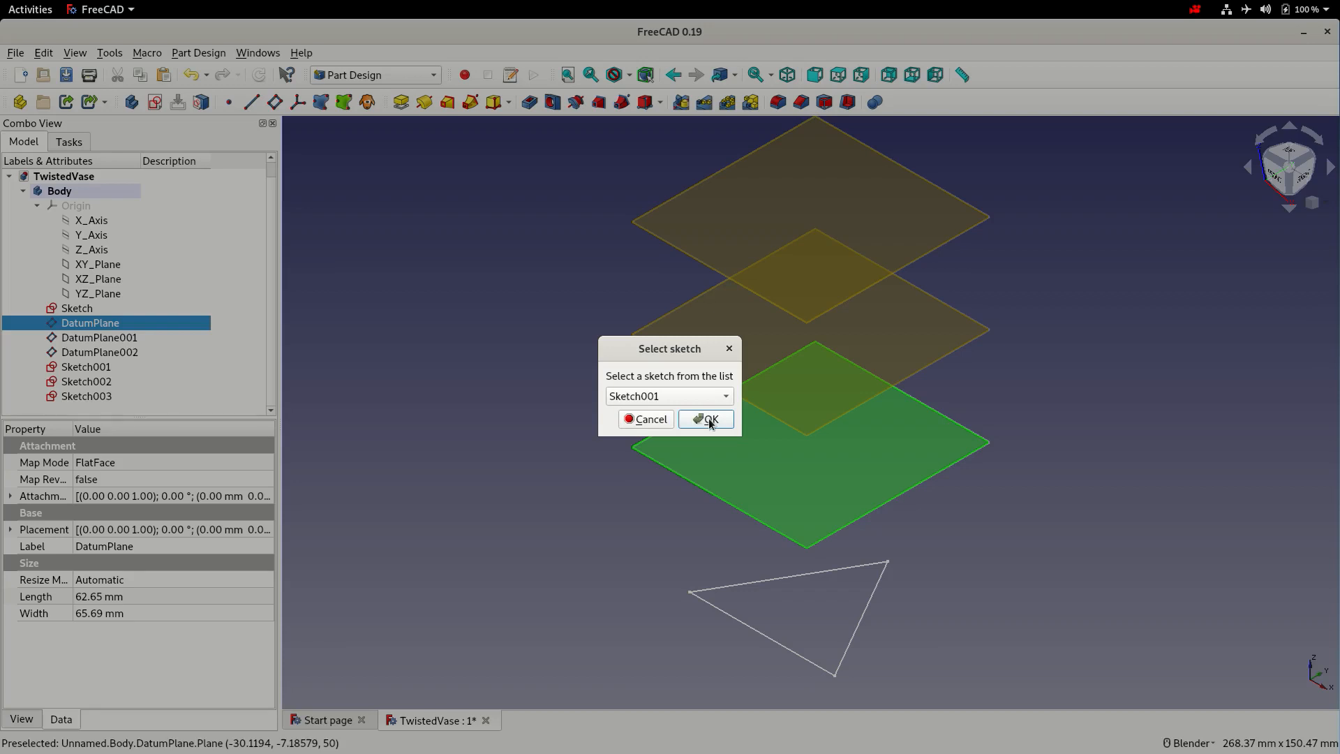
left_click(705, 418)
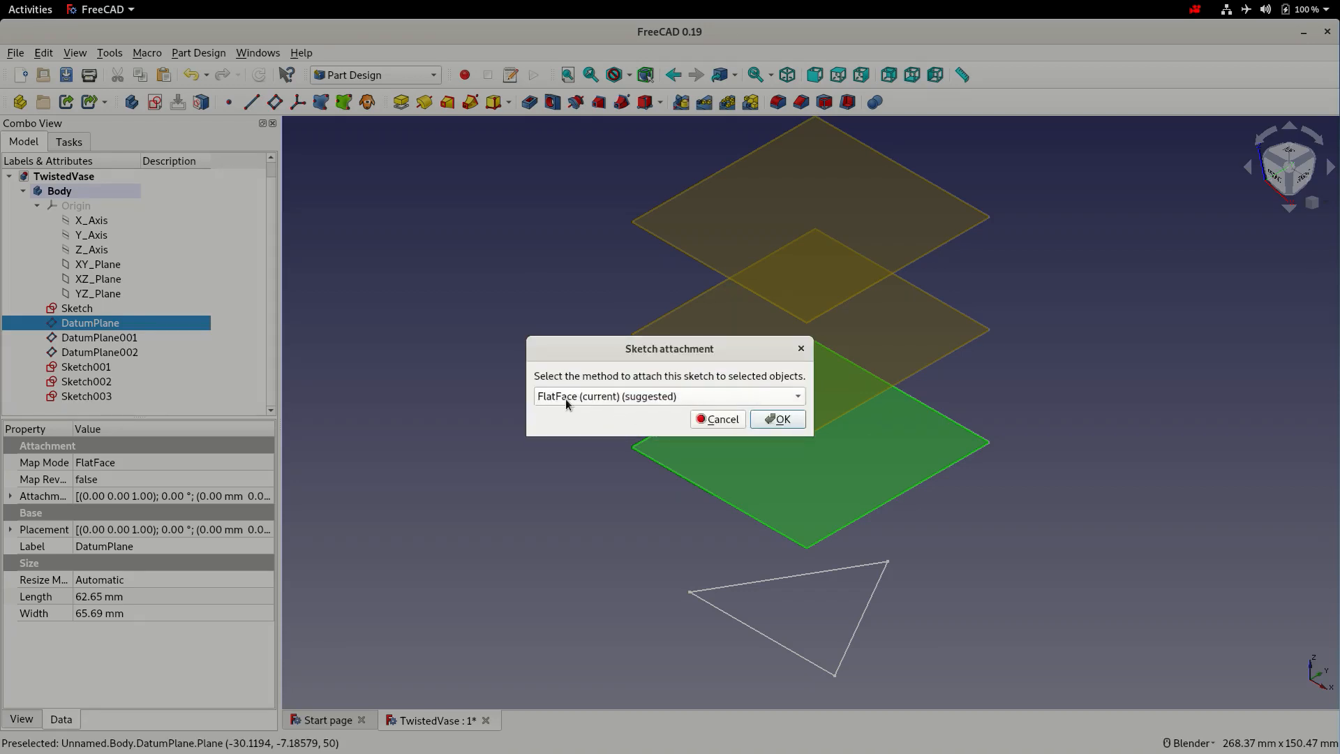
mouse_move(577, 402)
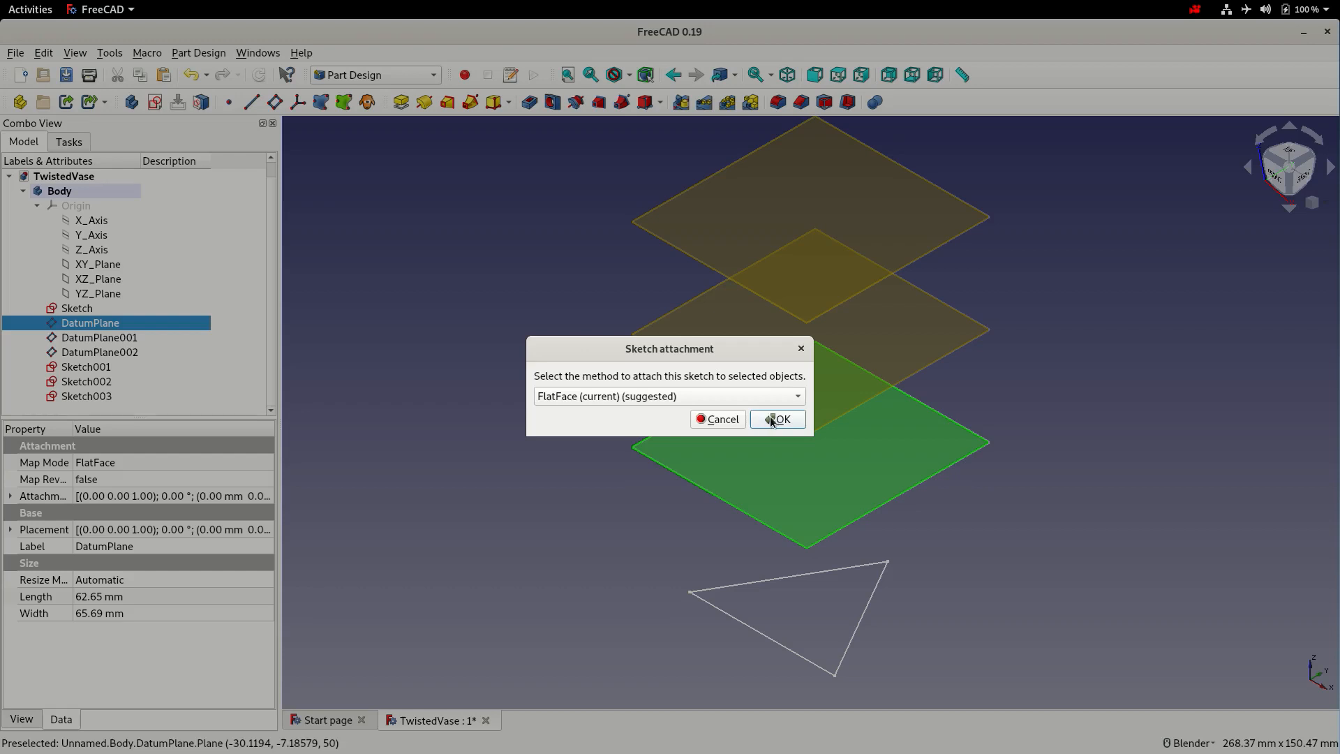
left_click(776, 419)
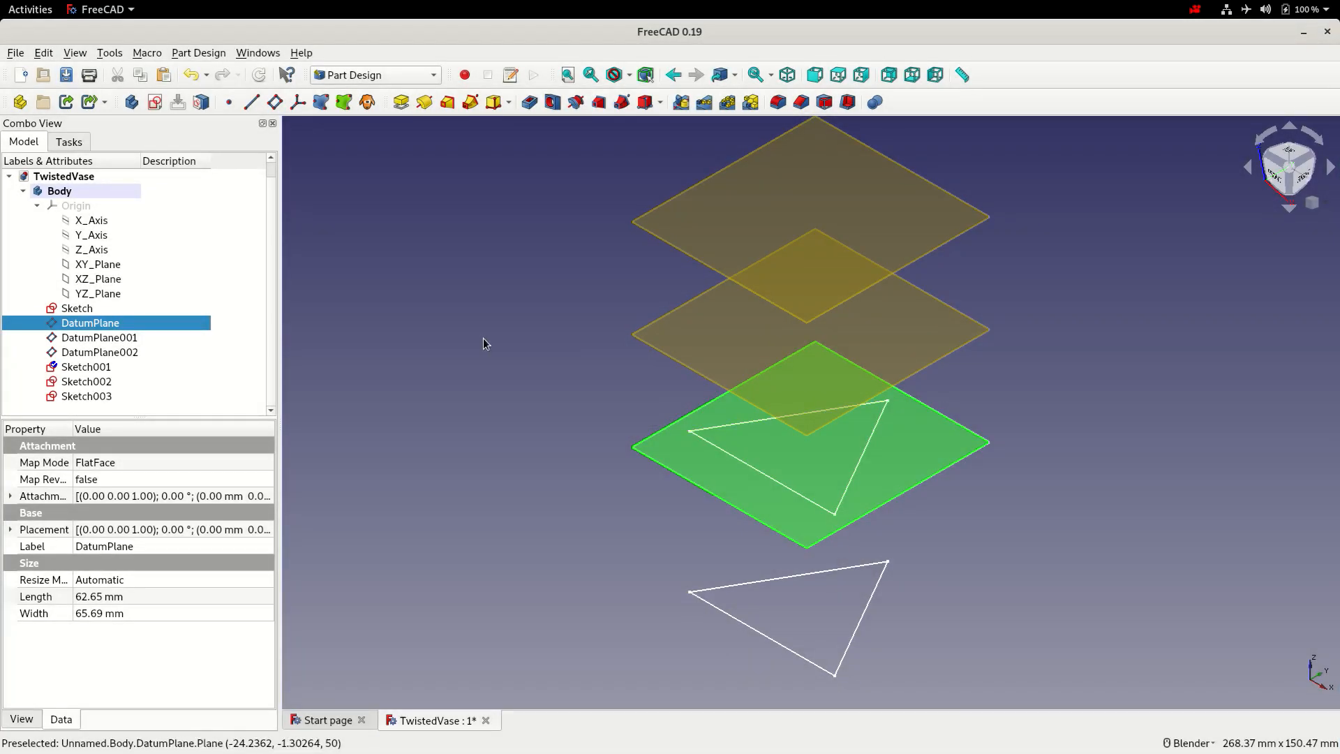
Map Sketch002 and Sketch003 flat onto the middle and top datum planes.
left_click(99, 337)
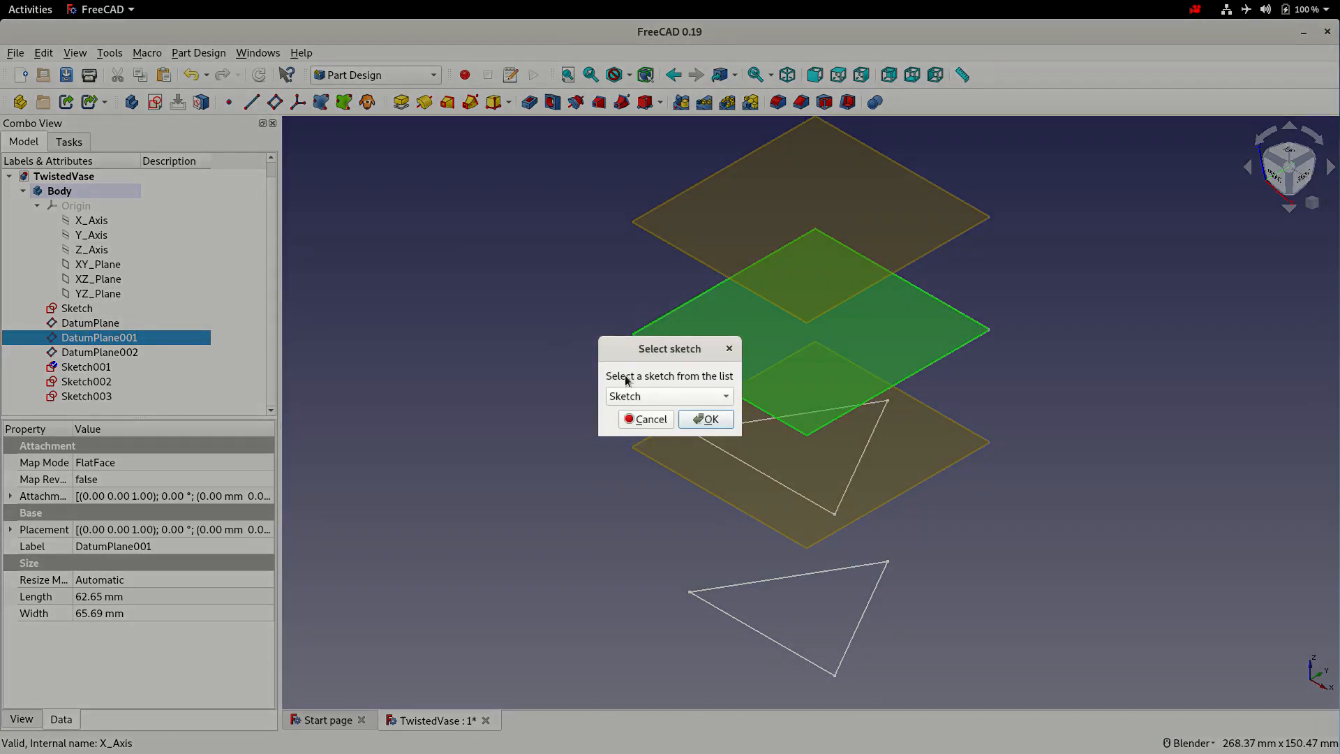
left_click(703, 419)
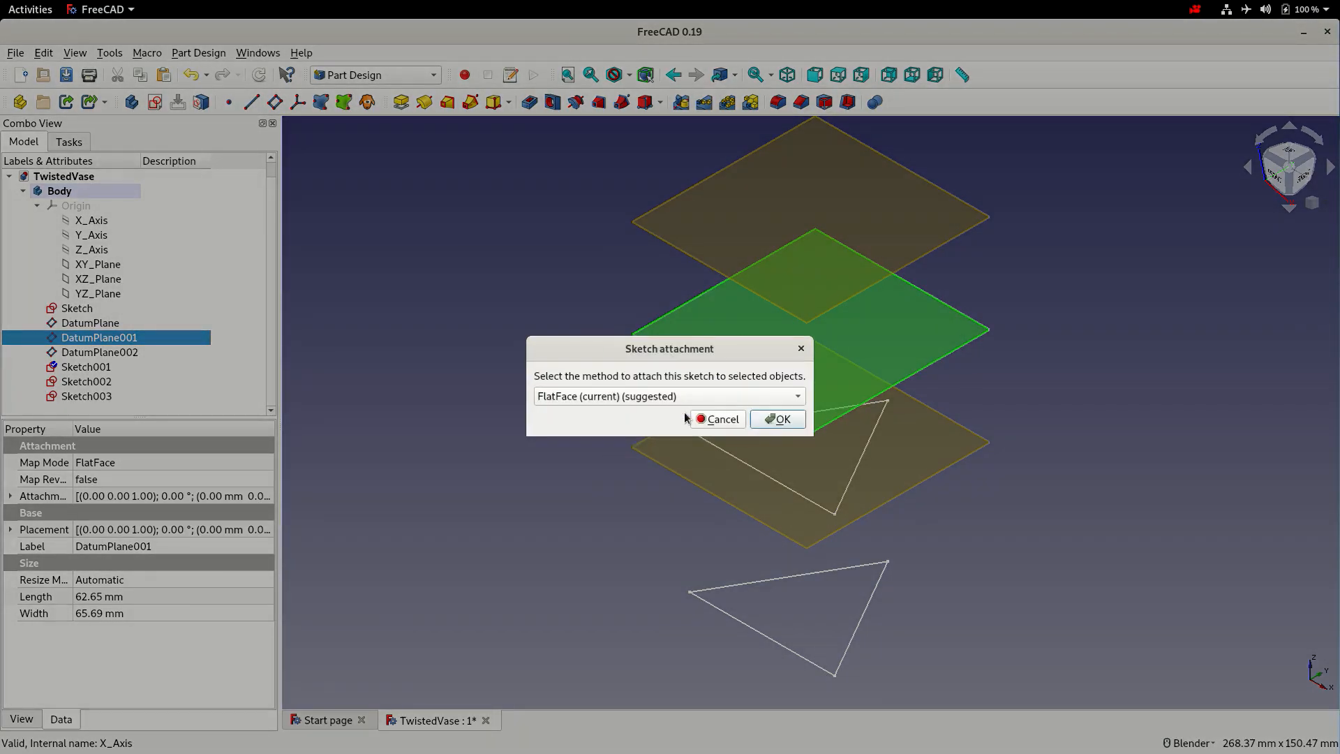
left_click(776, 419)
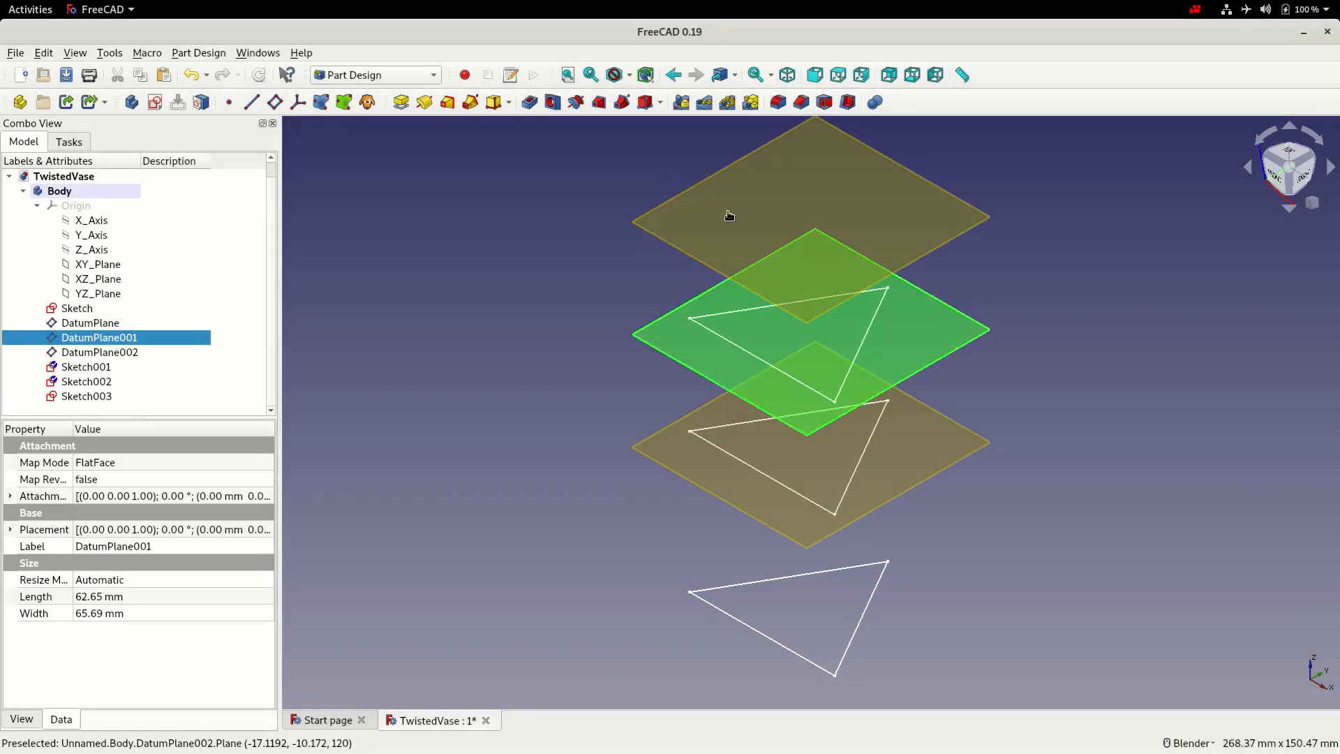
left_click(99, 352)
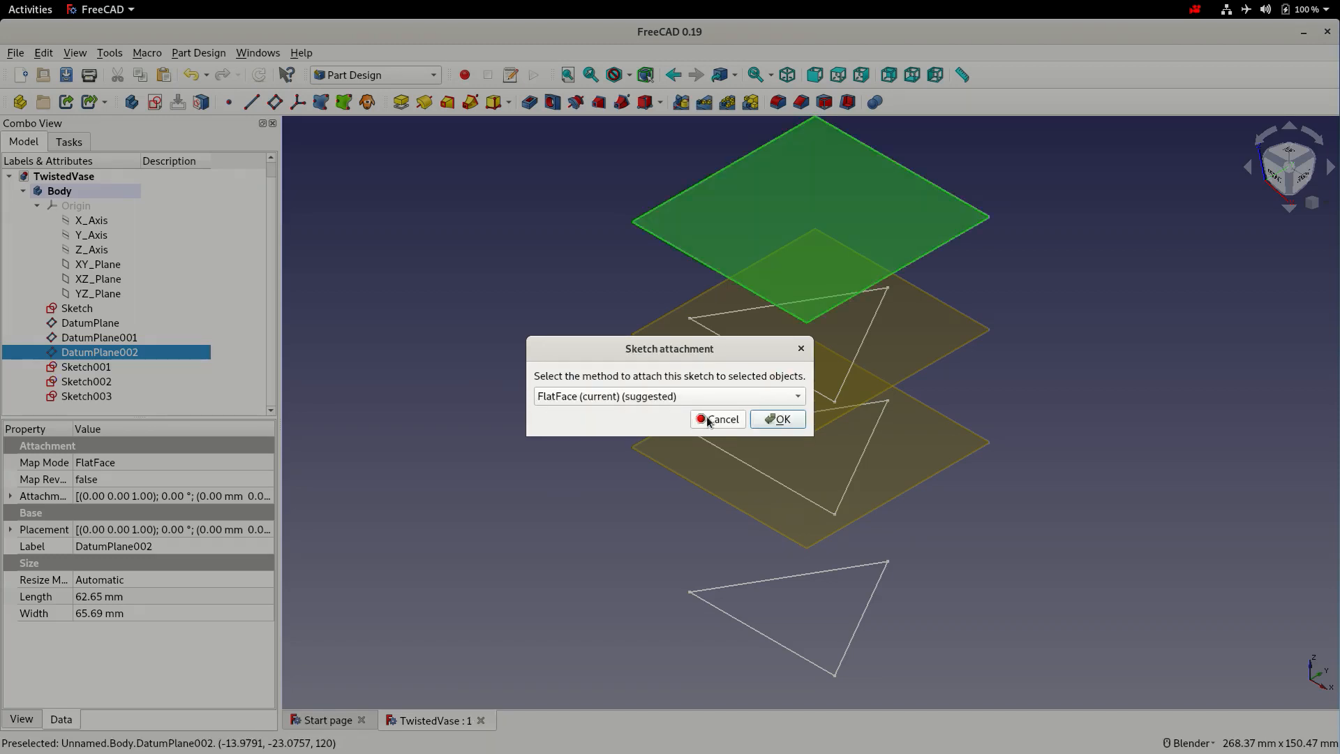
left_click(776, 419)
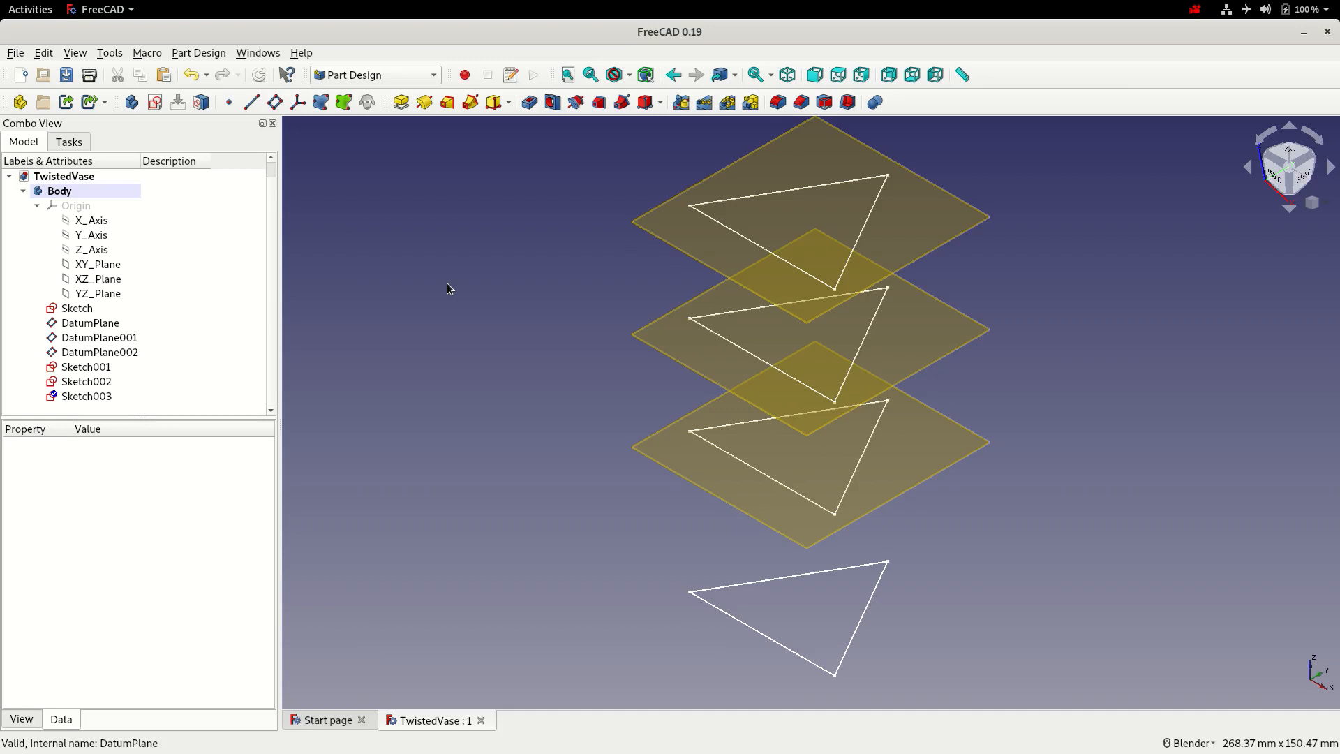
mouse_move(139, 329)
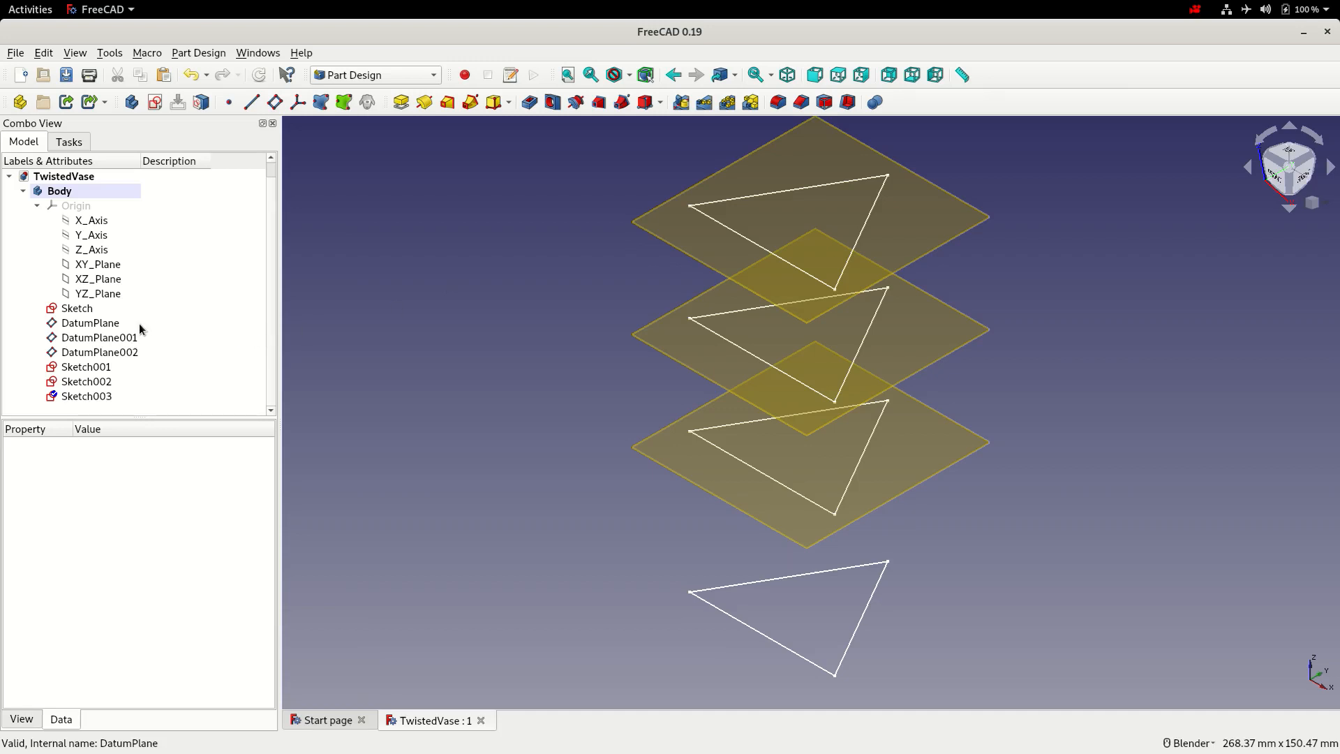
Hide DatumPlane, DatumPlane001 and DatumPlane002 so only the four triangles show.
left_click(89, 323)
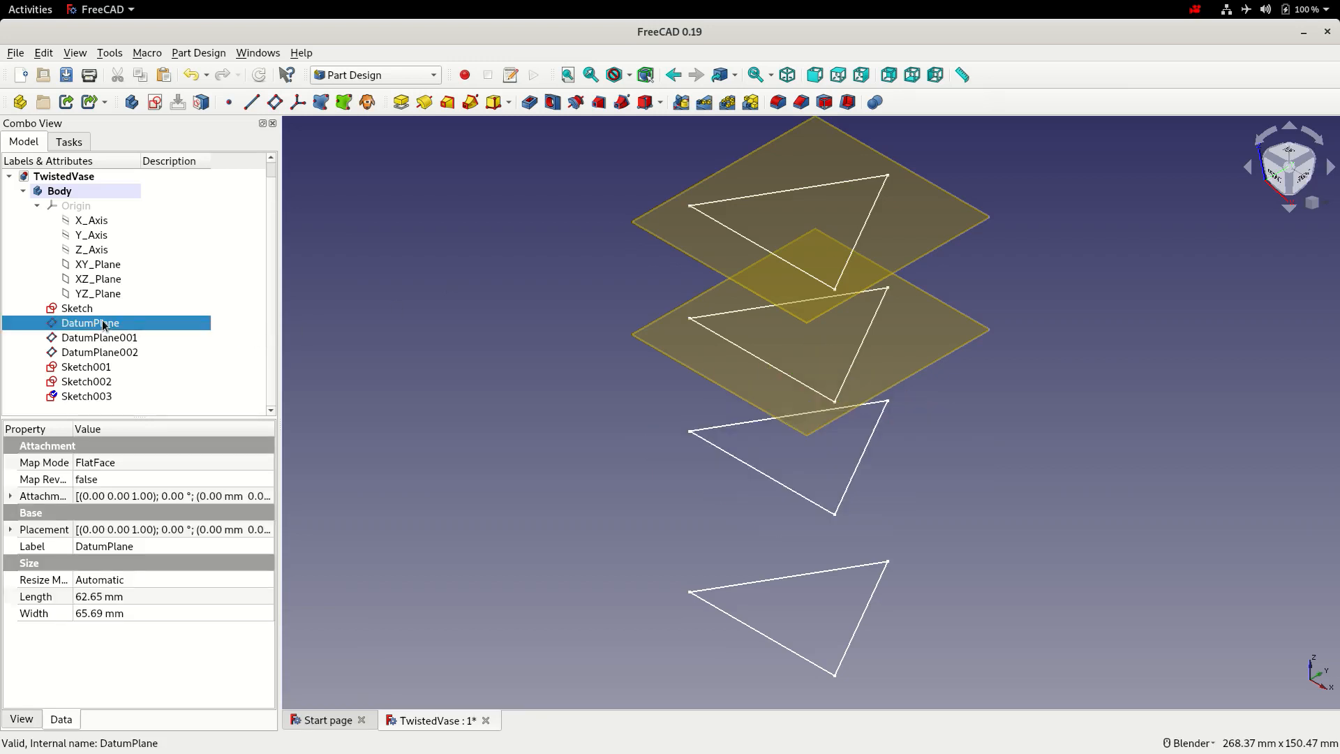
left_click(99, 352)
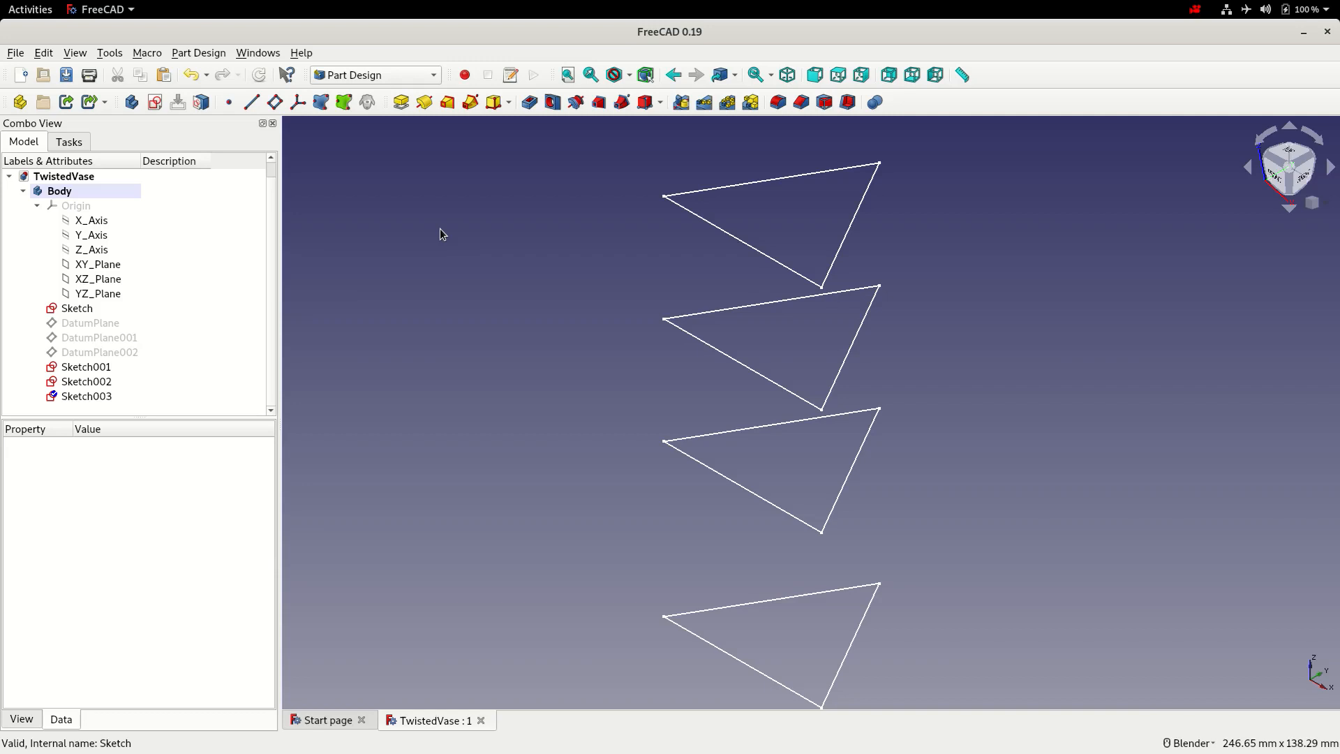
mouse_move(436, 166)
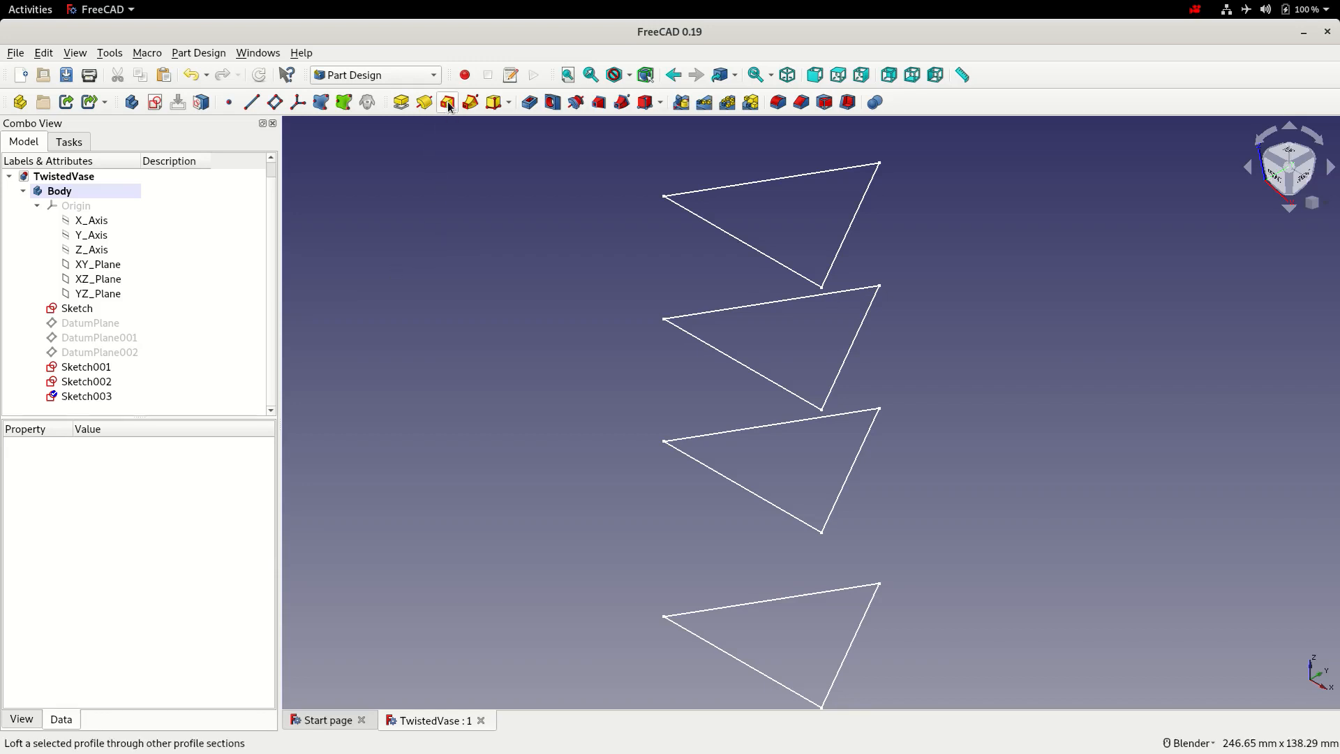
Begin an additive loft with the bottom triangle sketch as the base profile.
left_click(445, 102)
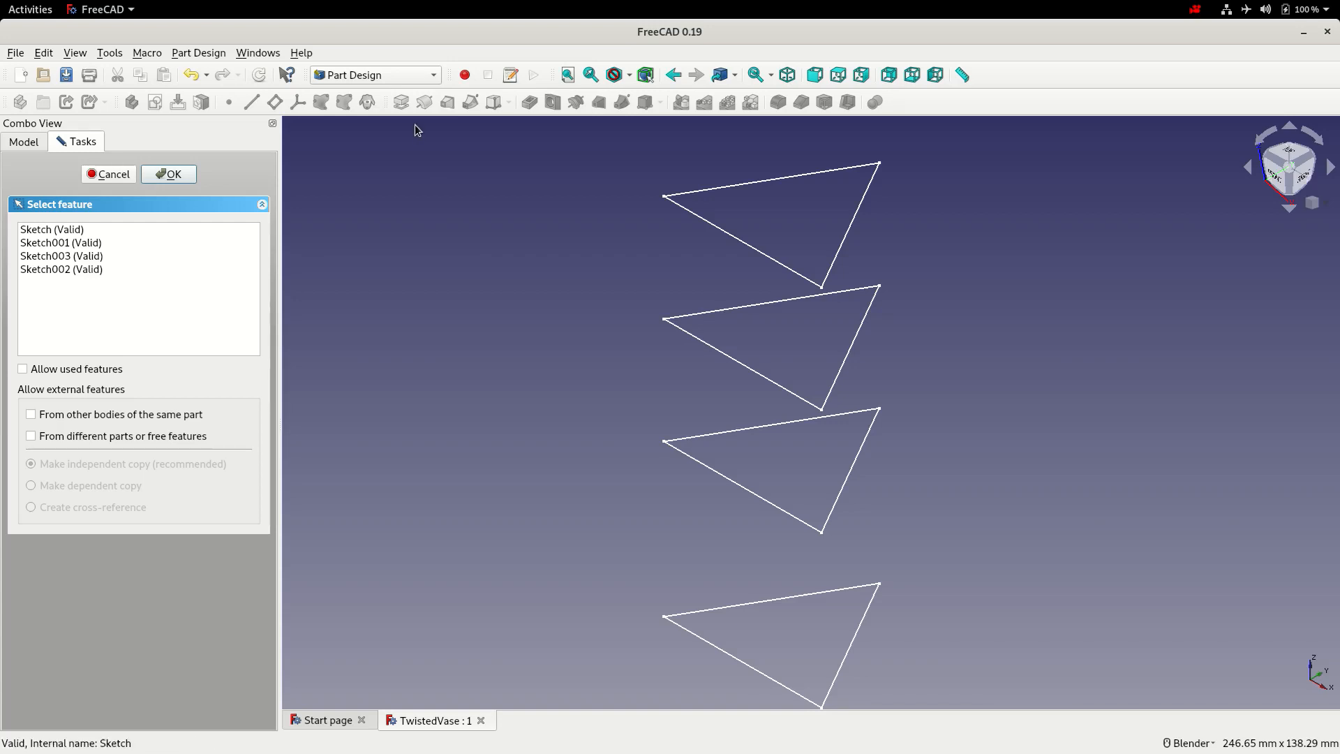
left_click(52, 229)
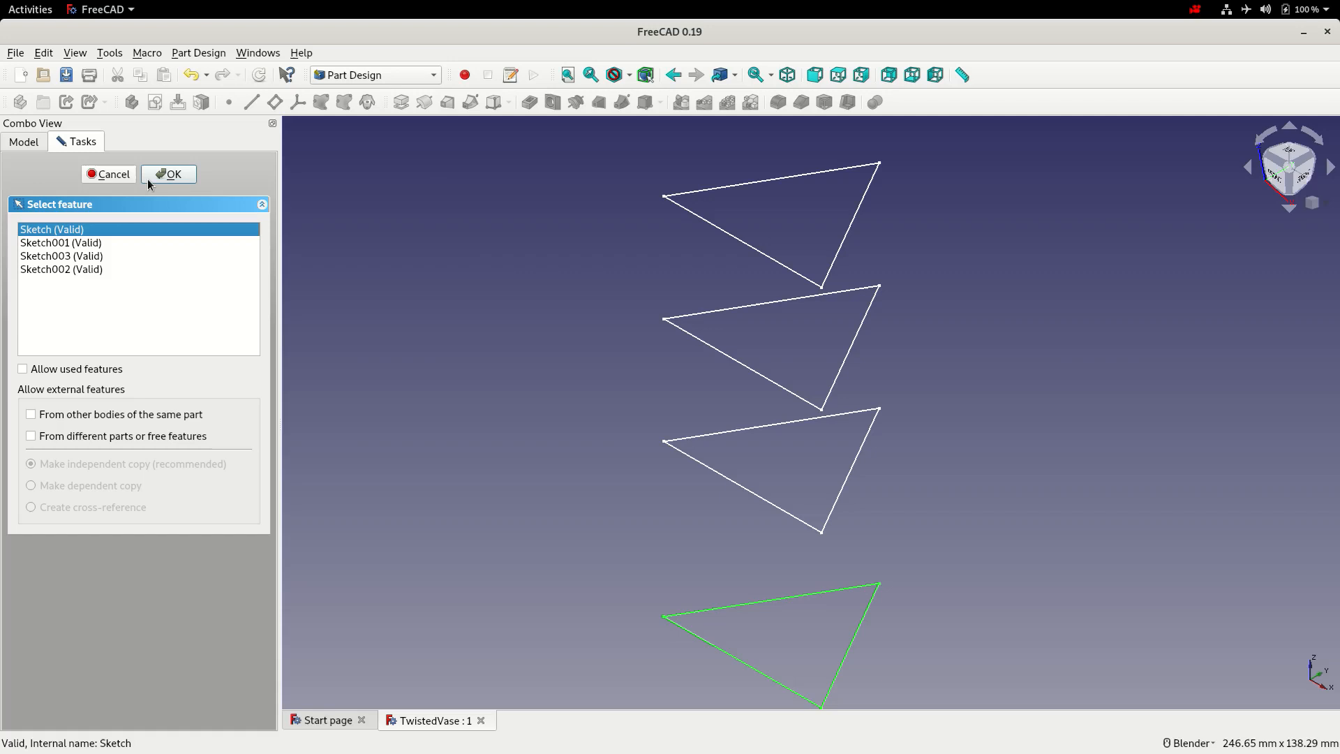
left_click(169, 175)
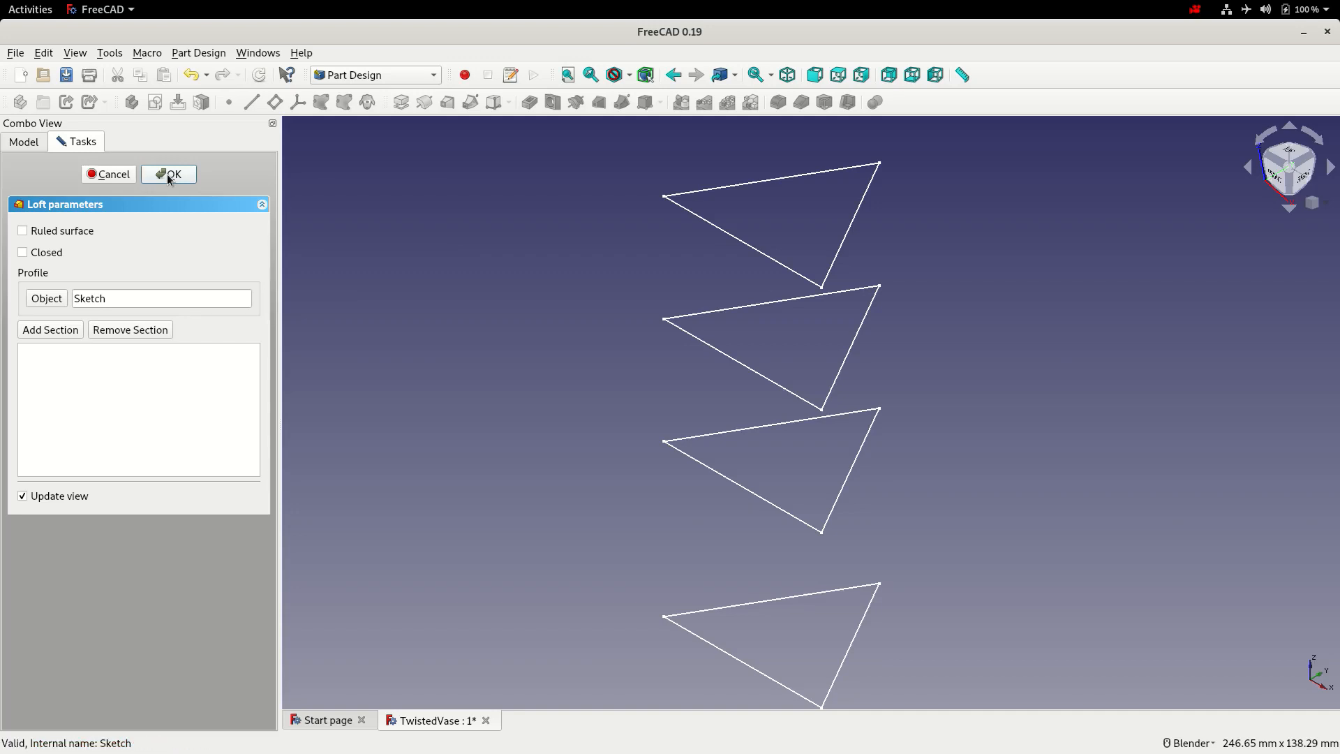
mouse_move(168, 181)
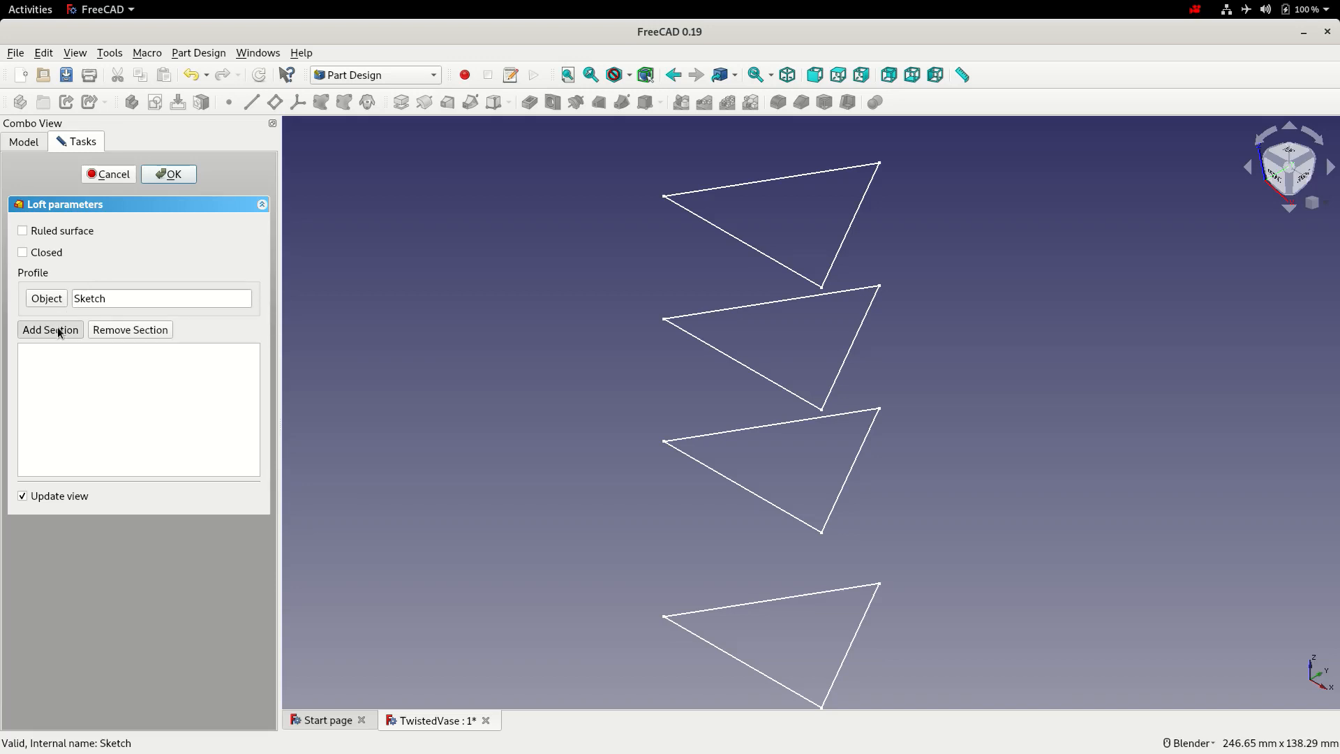
mouse_move(684, 443)
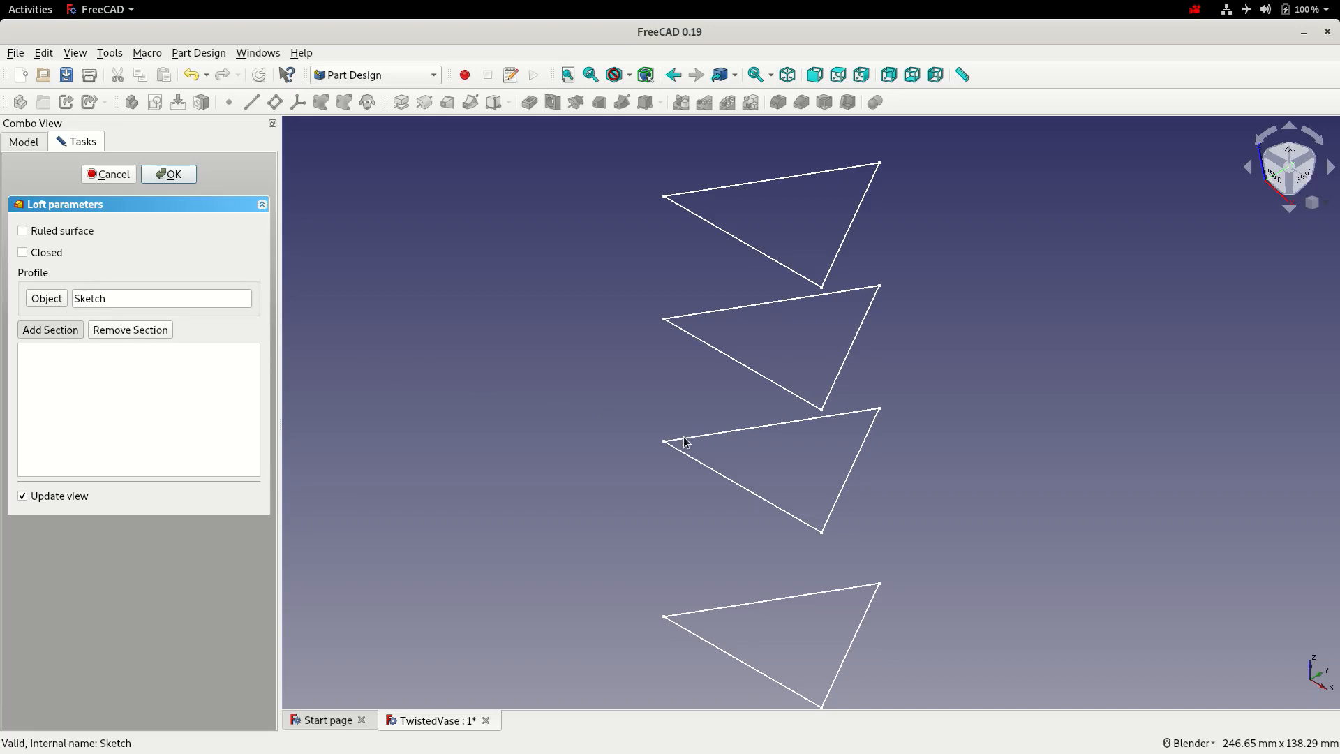
Add Sketch001, Sketch002 and Sketch003 as sections and complete the loft into one solid.
left_click(50, 329)
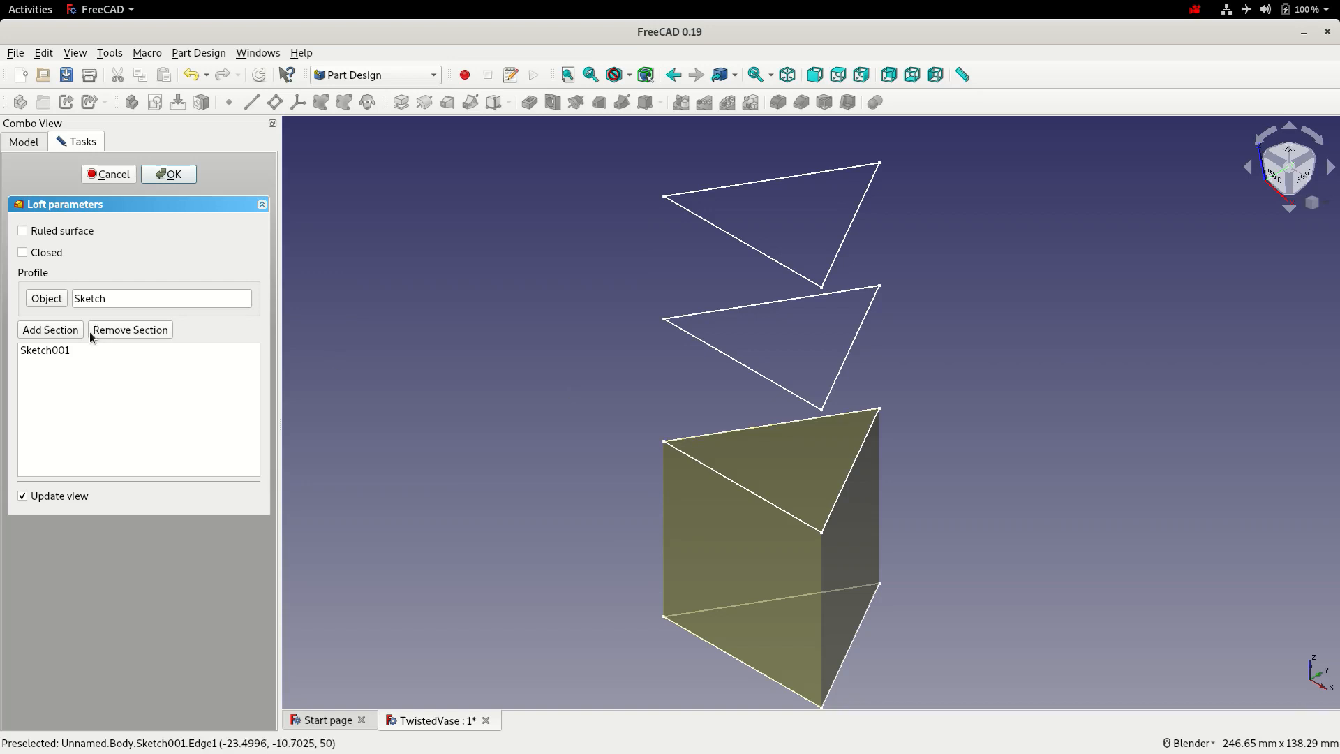
mouse_move(696, 342)
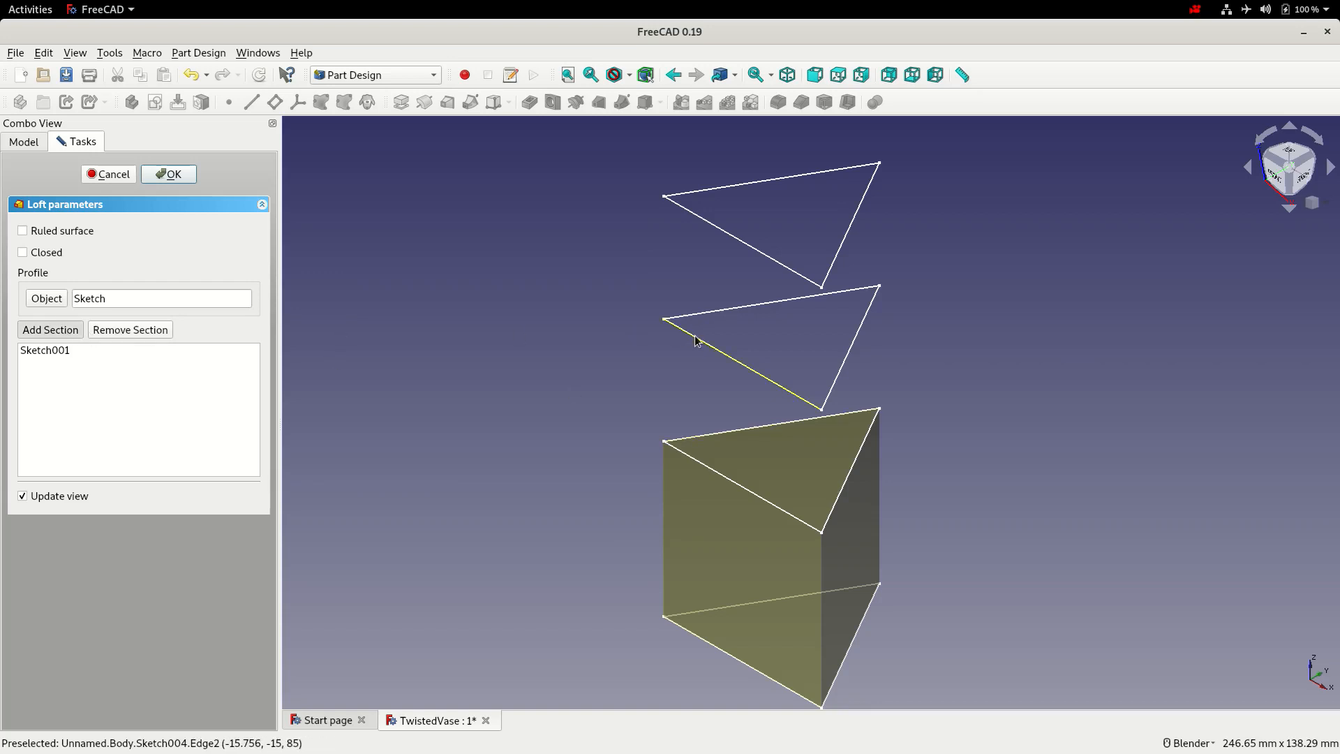
left_click(51, 330)
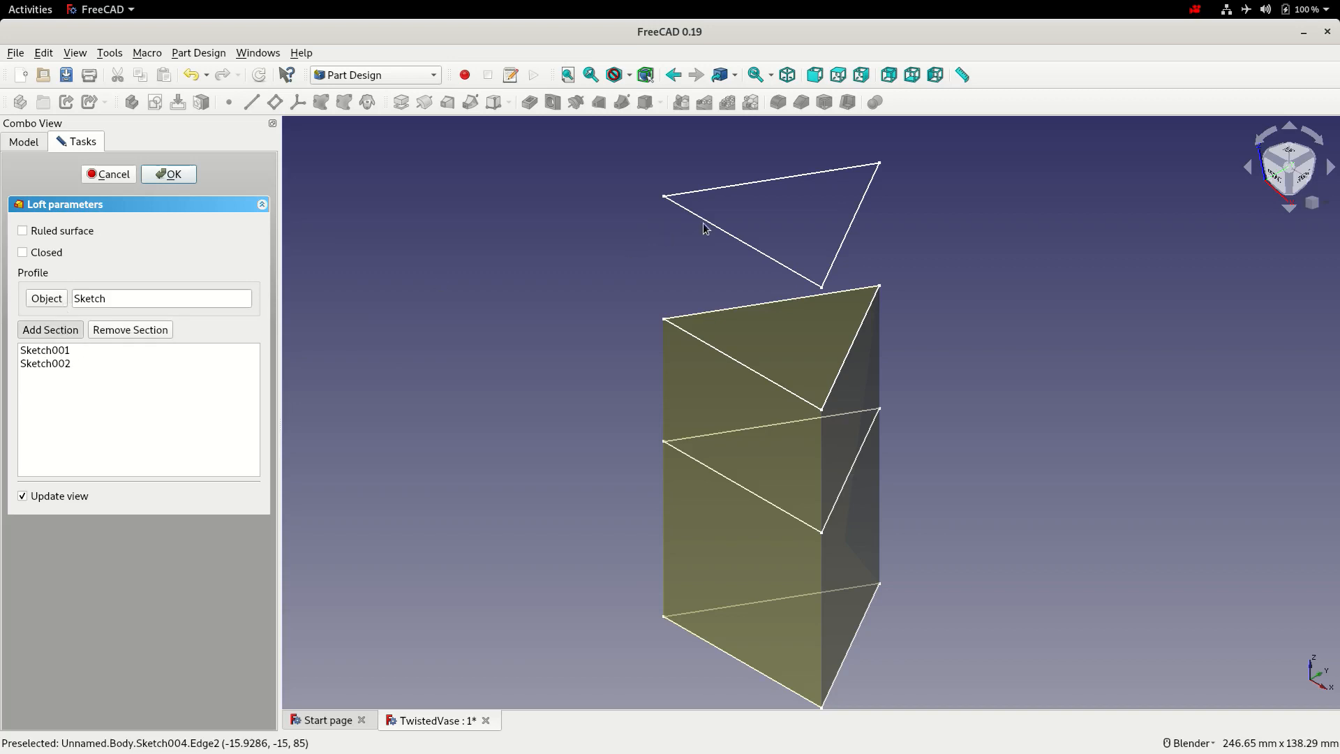
left_click(50, 329)
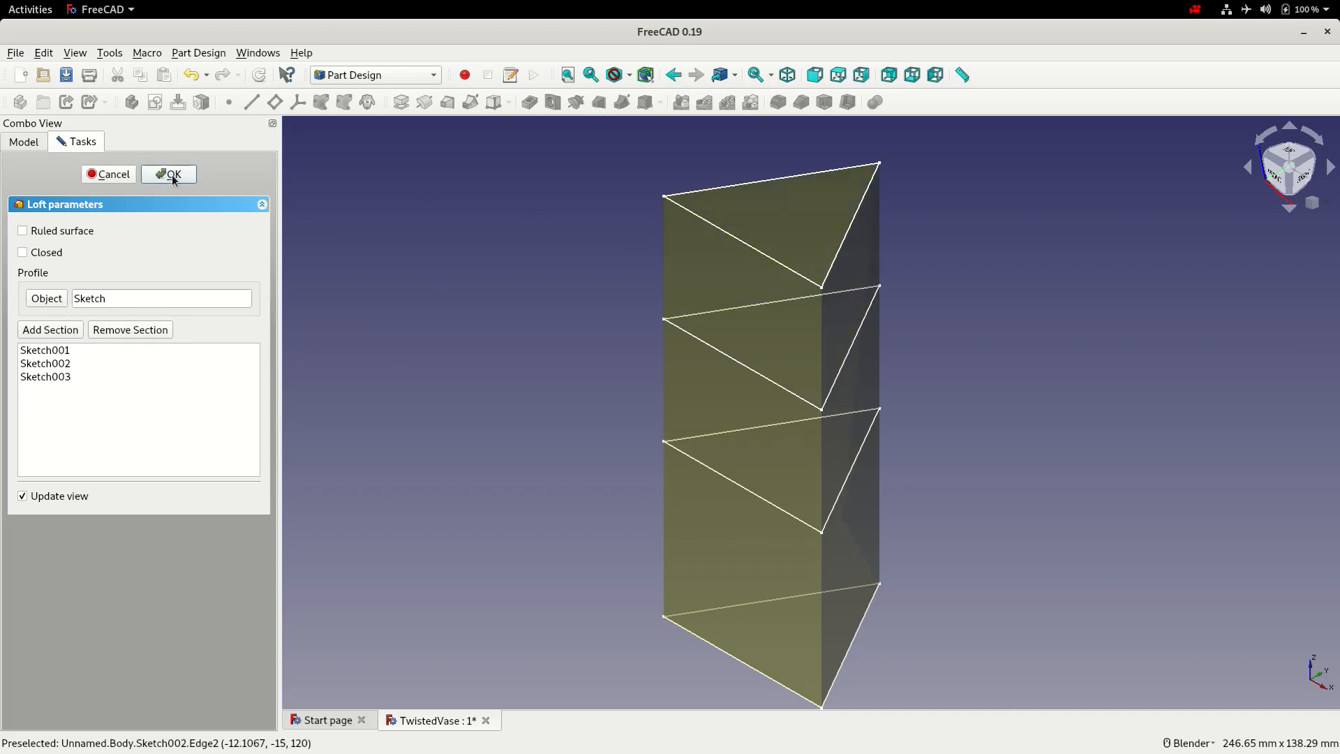
left_click(169, 174)
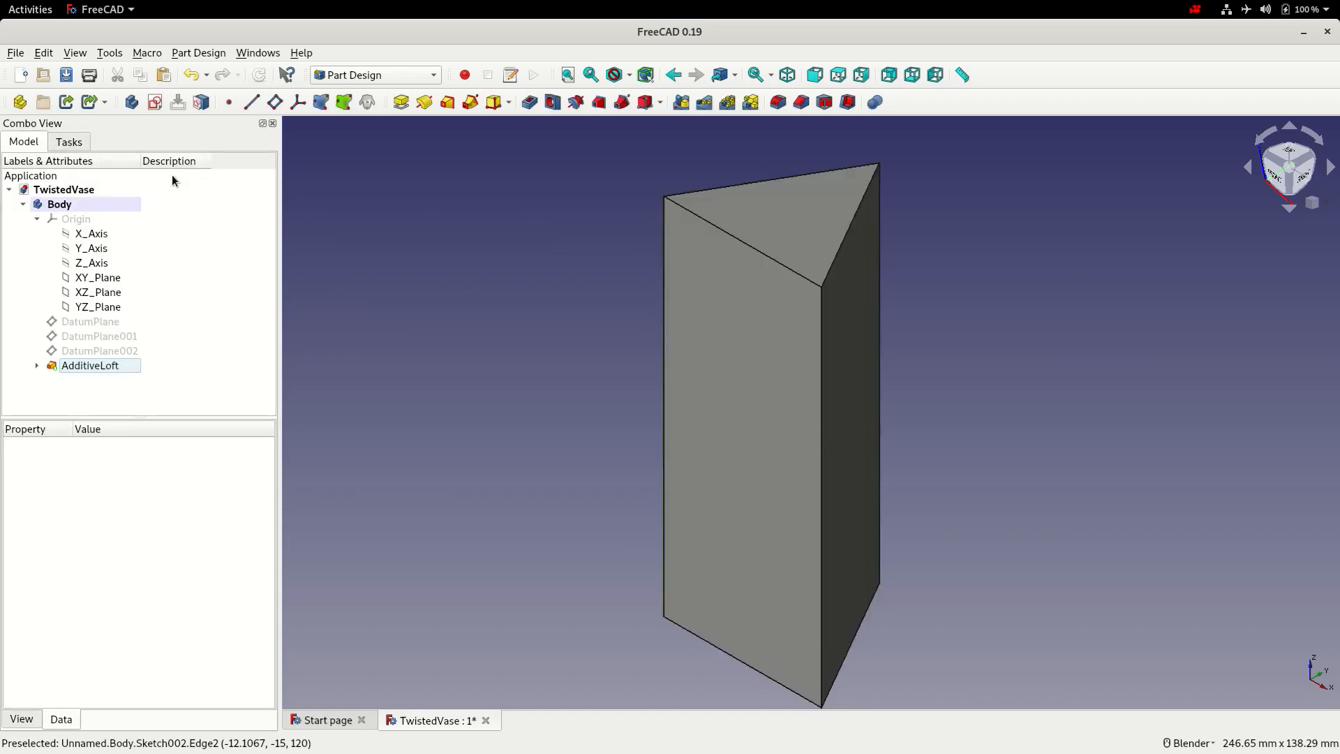
Save the model, then enlarge the Sketch001 circle radius from 30 mm to 45 mm.
left_click(66, 75)
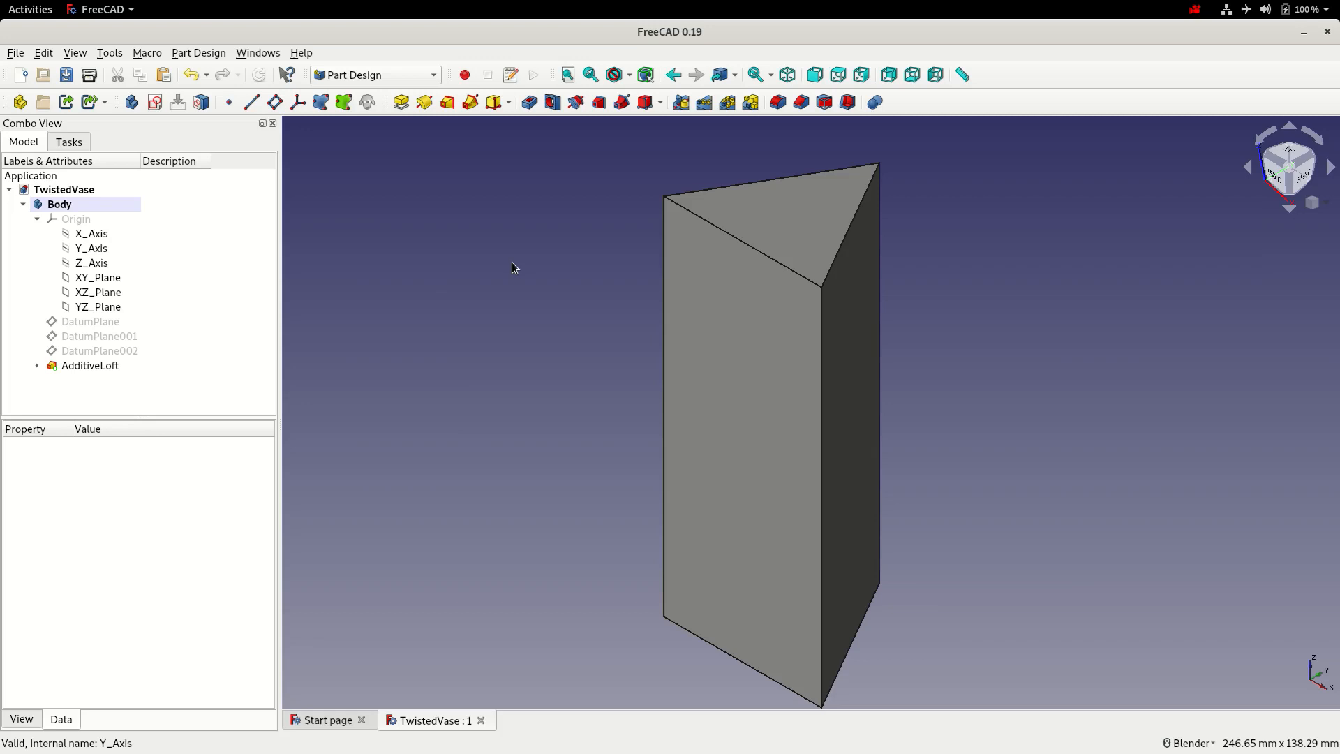
mouse_move(317, 268)
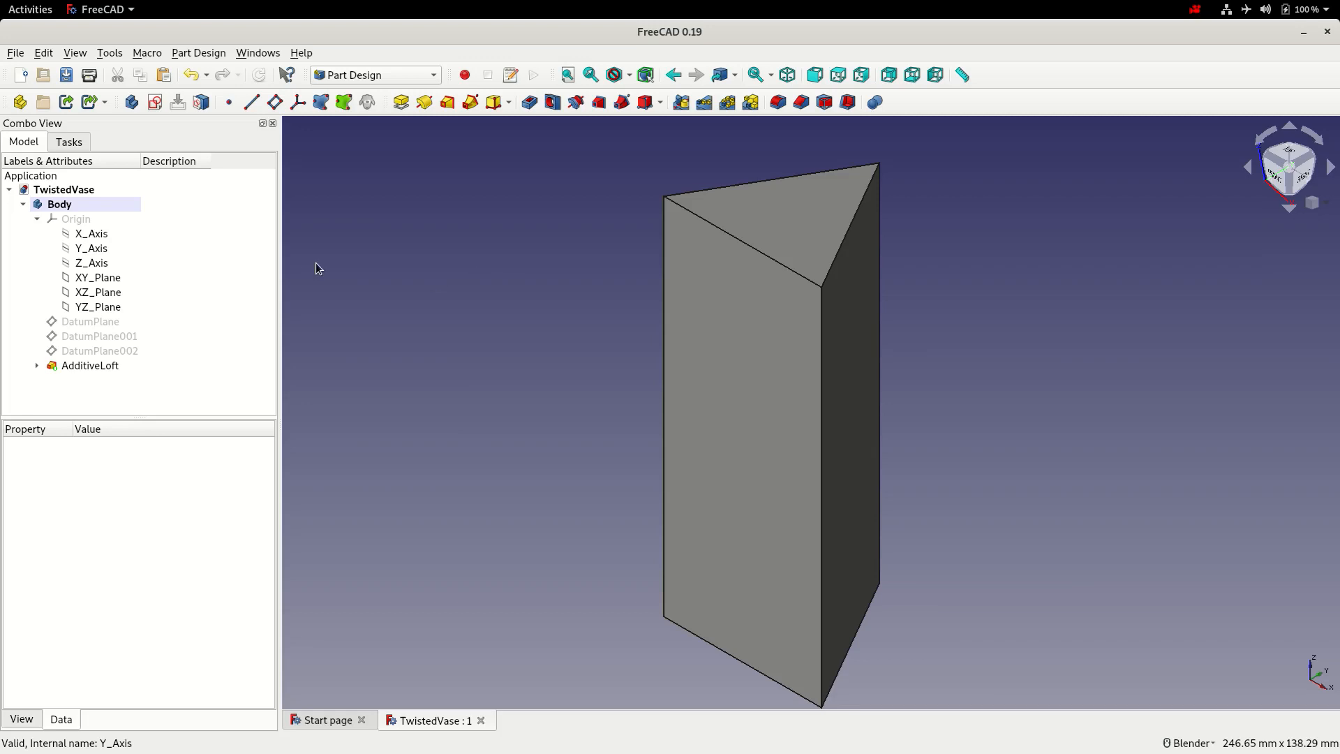
left_click(90, 277)
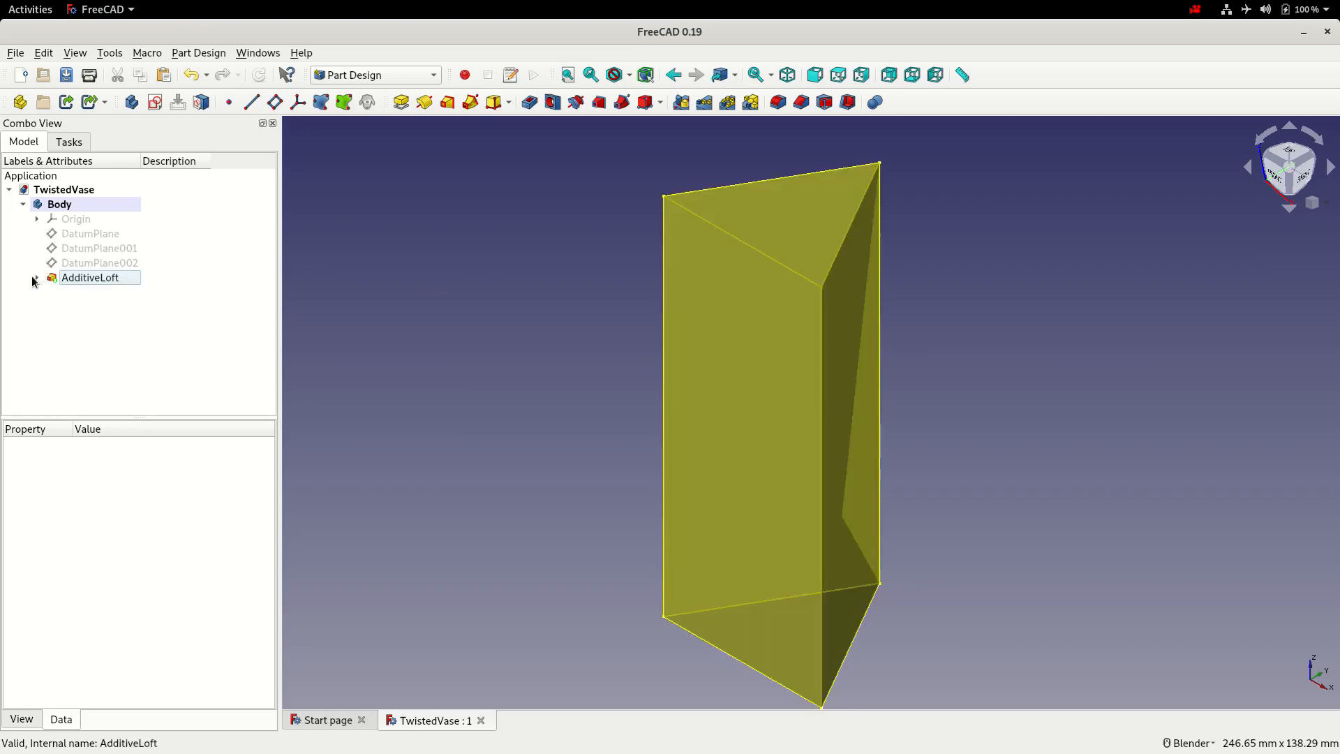
left_click(36, 278)
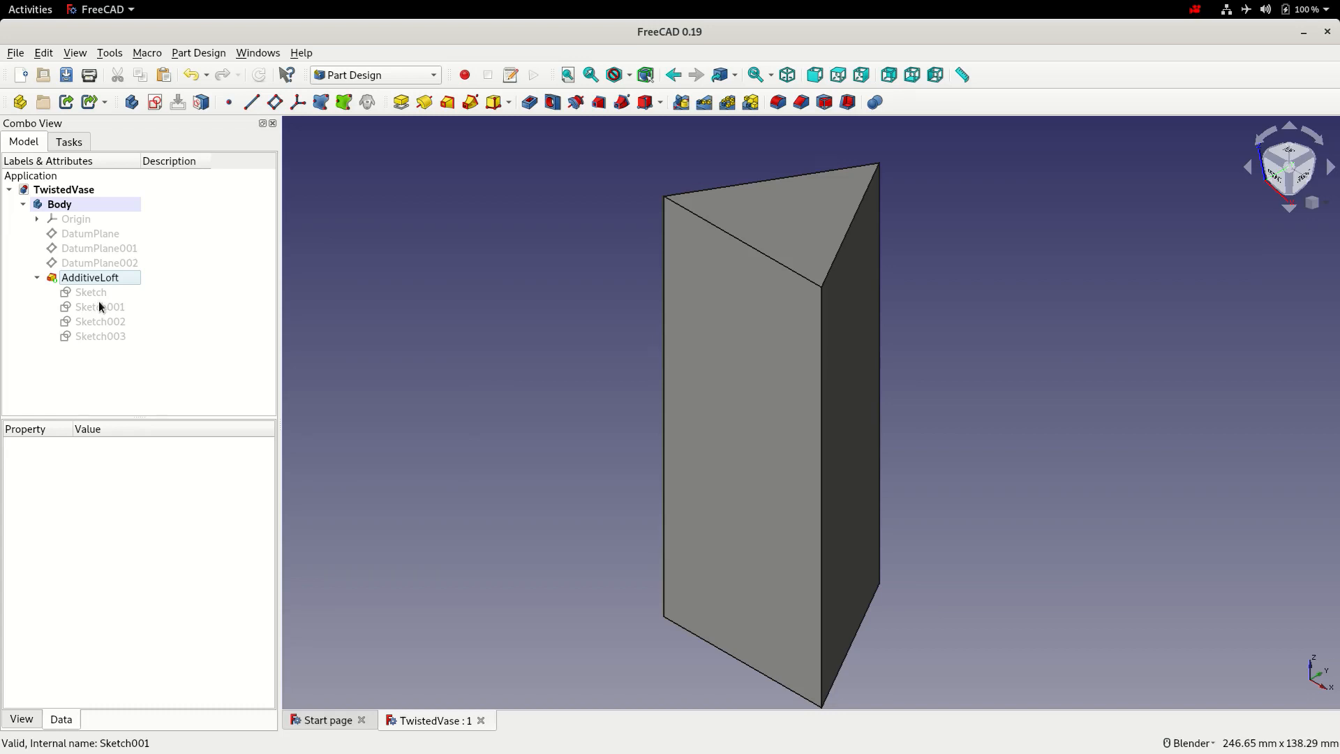
mouse_move(98, 310)
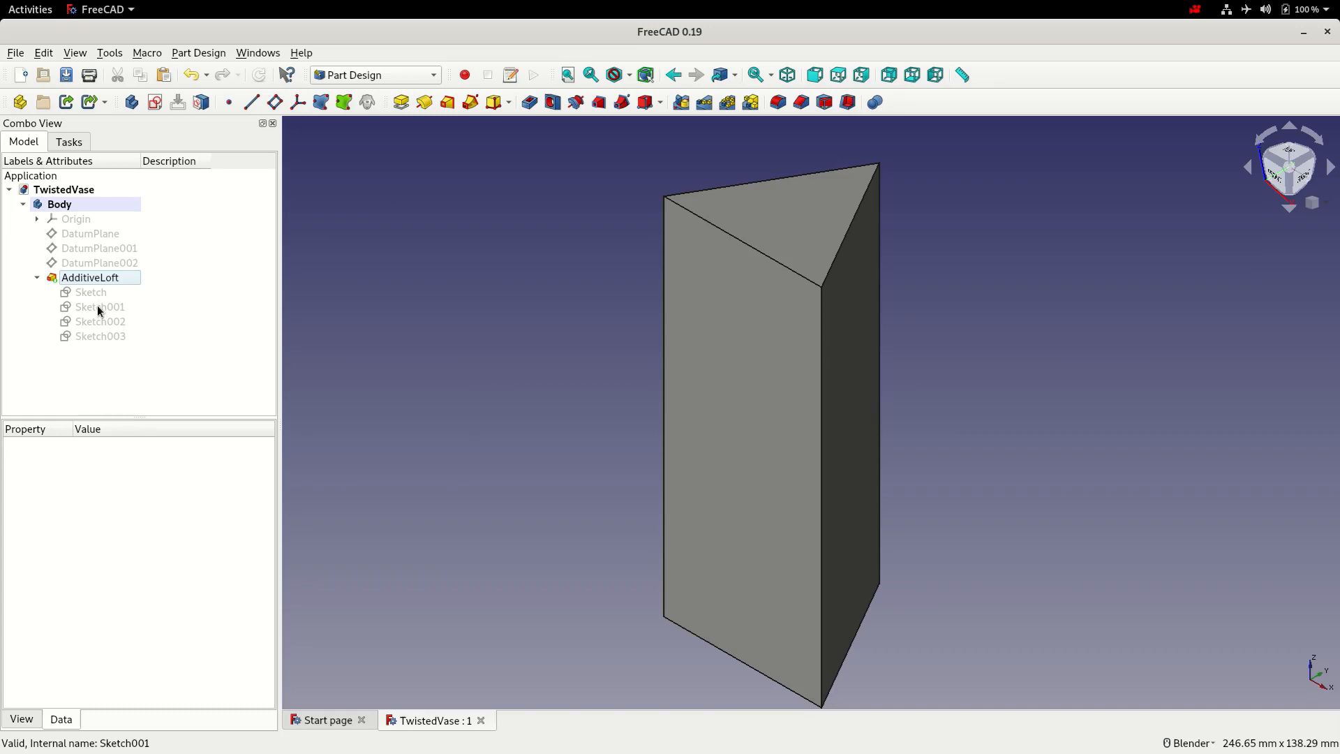
double_click(99, 306)
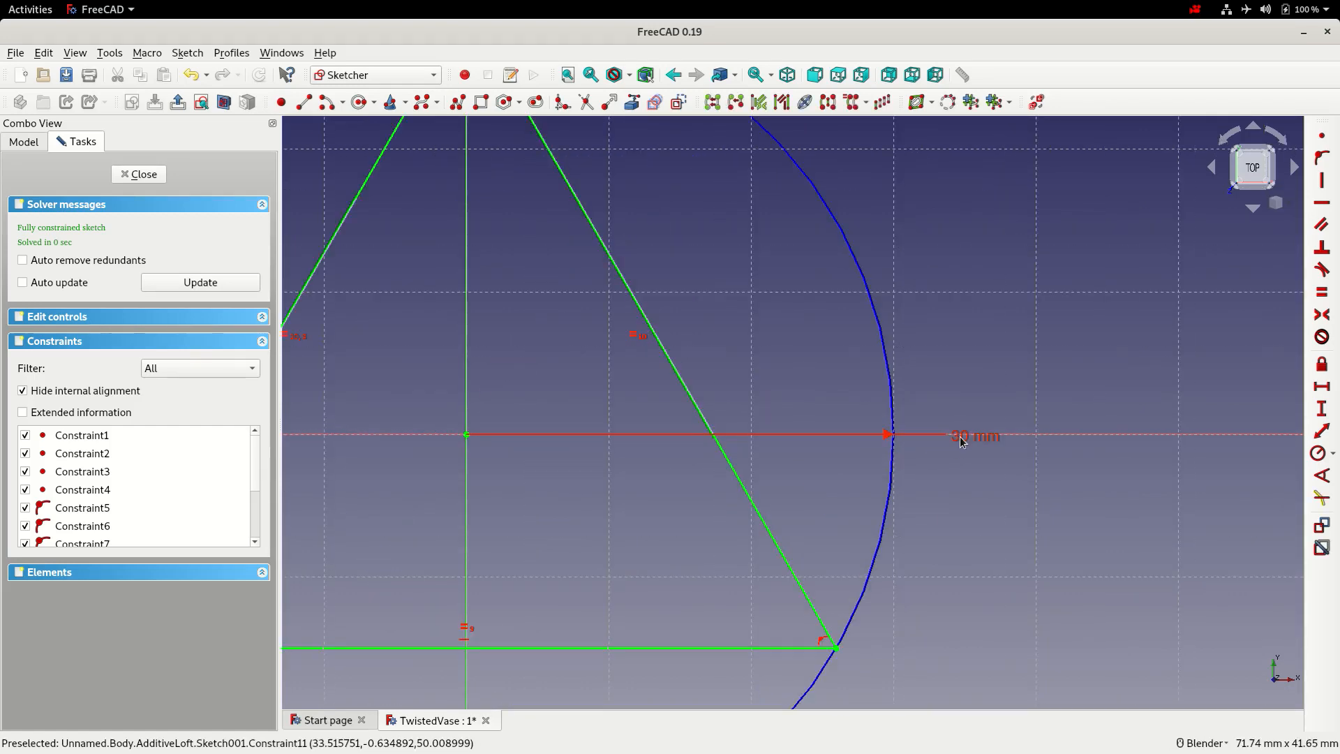
double_click(976, 435)
type("45")
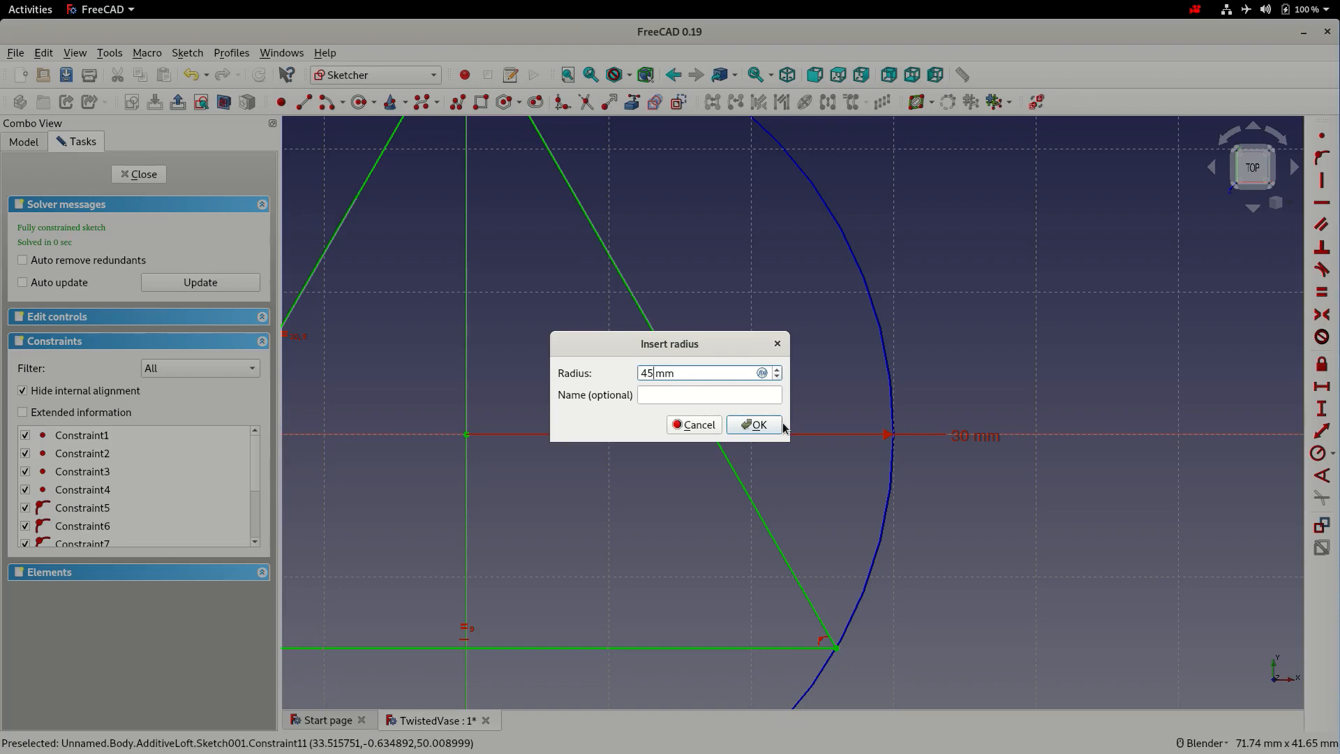
left_click(752, 424)
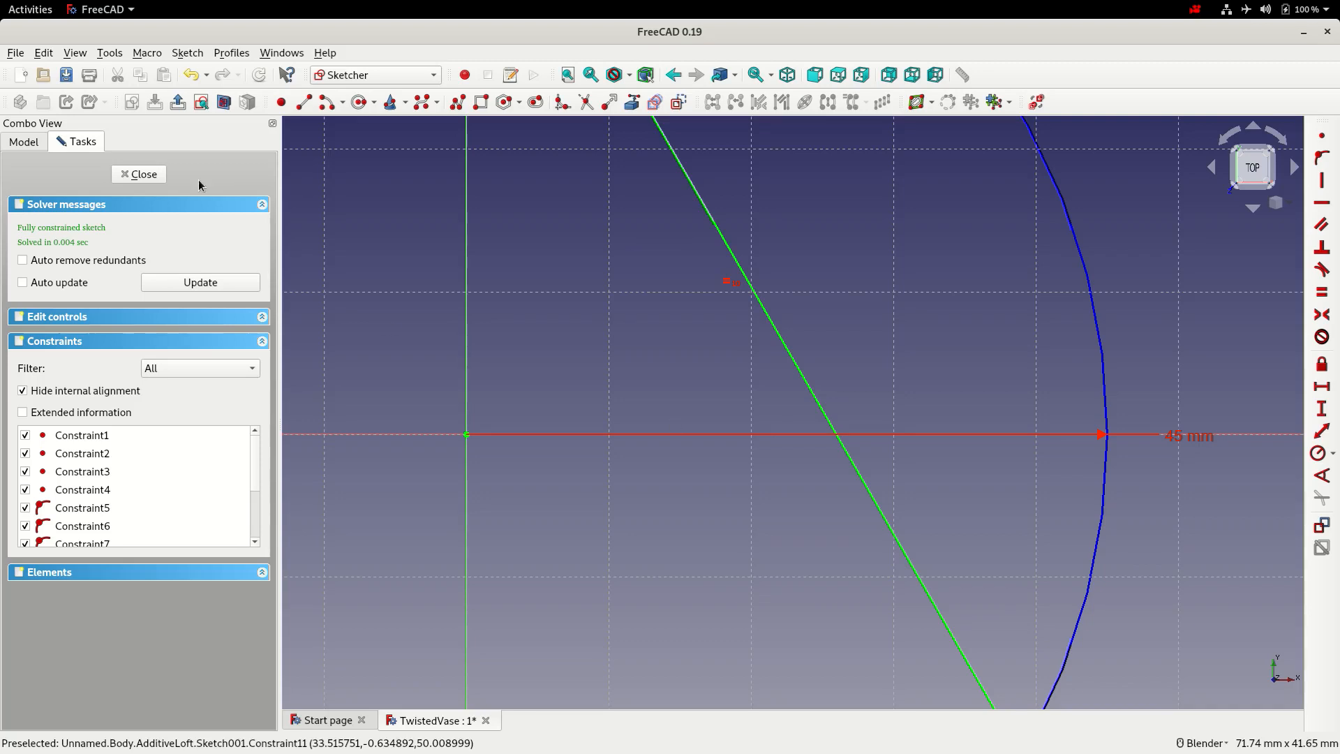
left_click(138, 174)
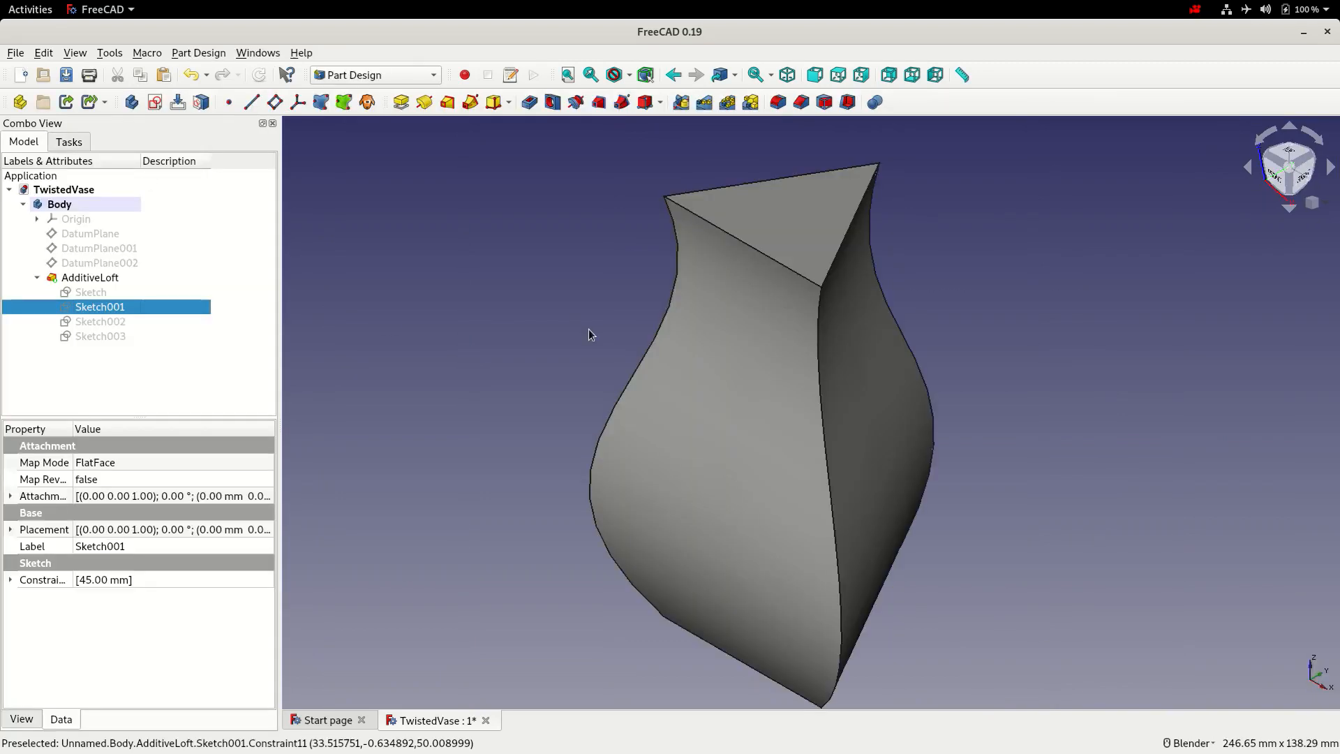
Enlarge the top profile Sketch003 circle radius to 45 mm as well.
left_click(100, 336)
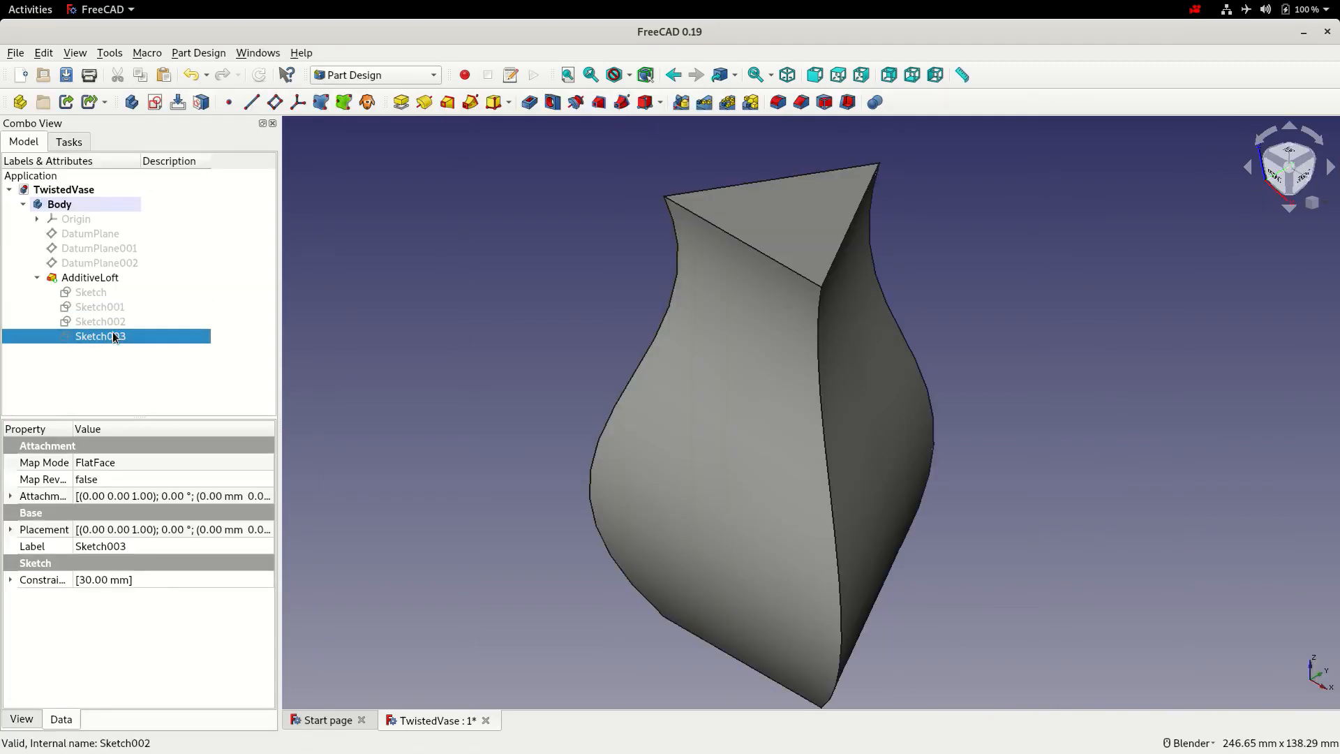
double_click(101, 337)
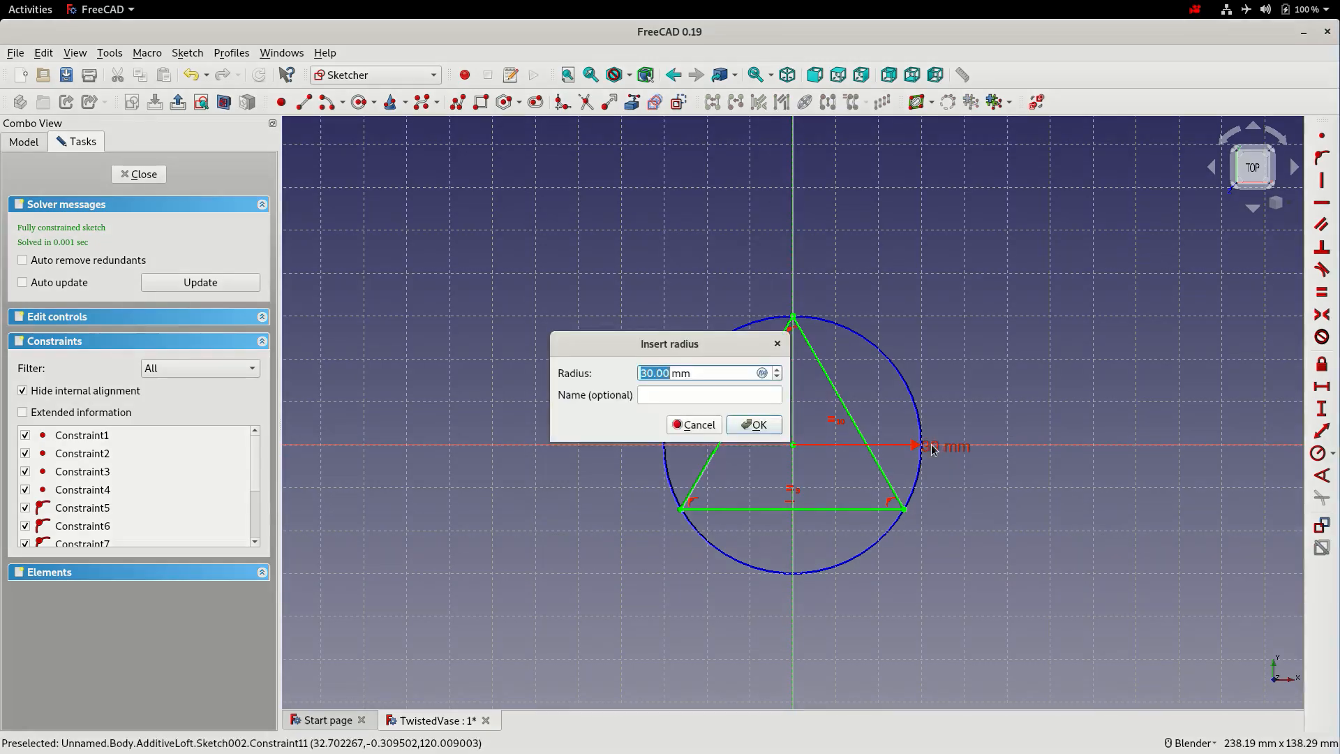
type("45 mm")
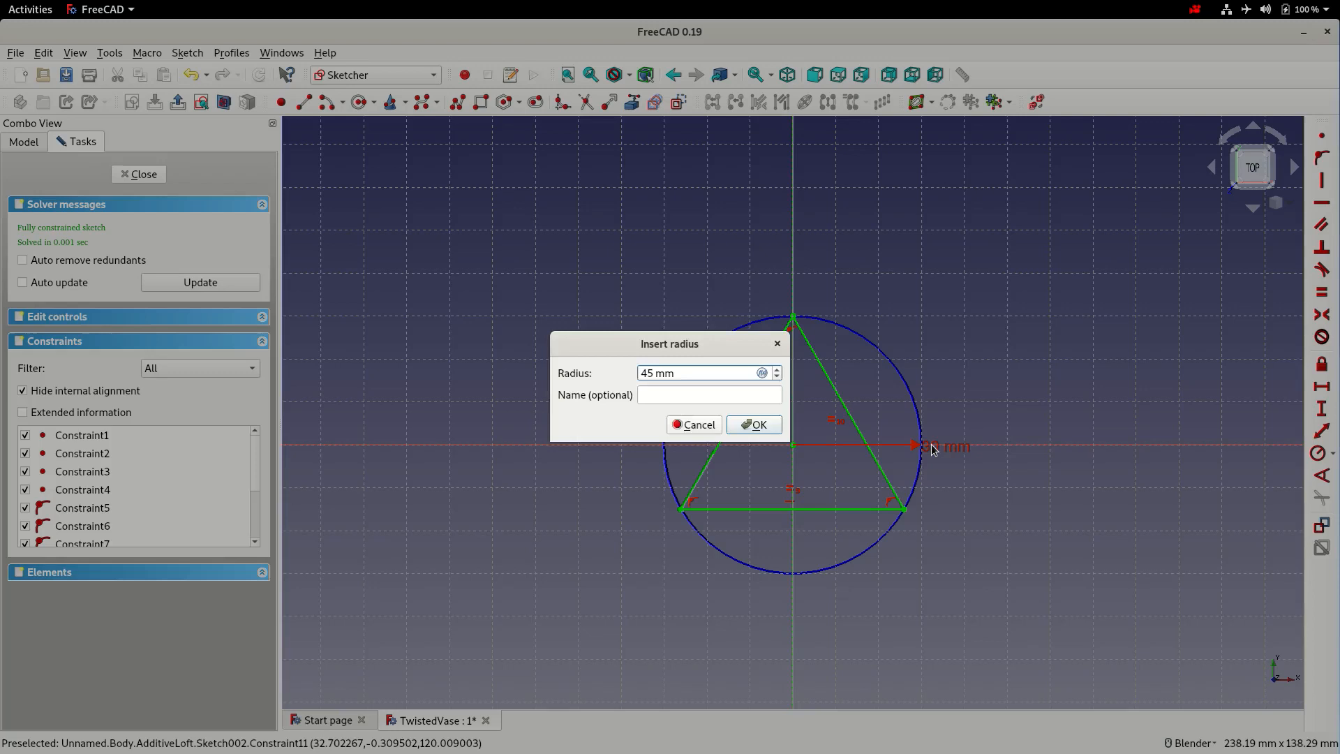
left_click(753, 424)
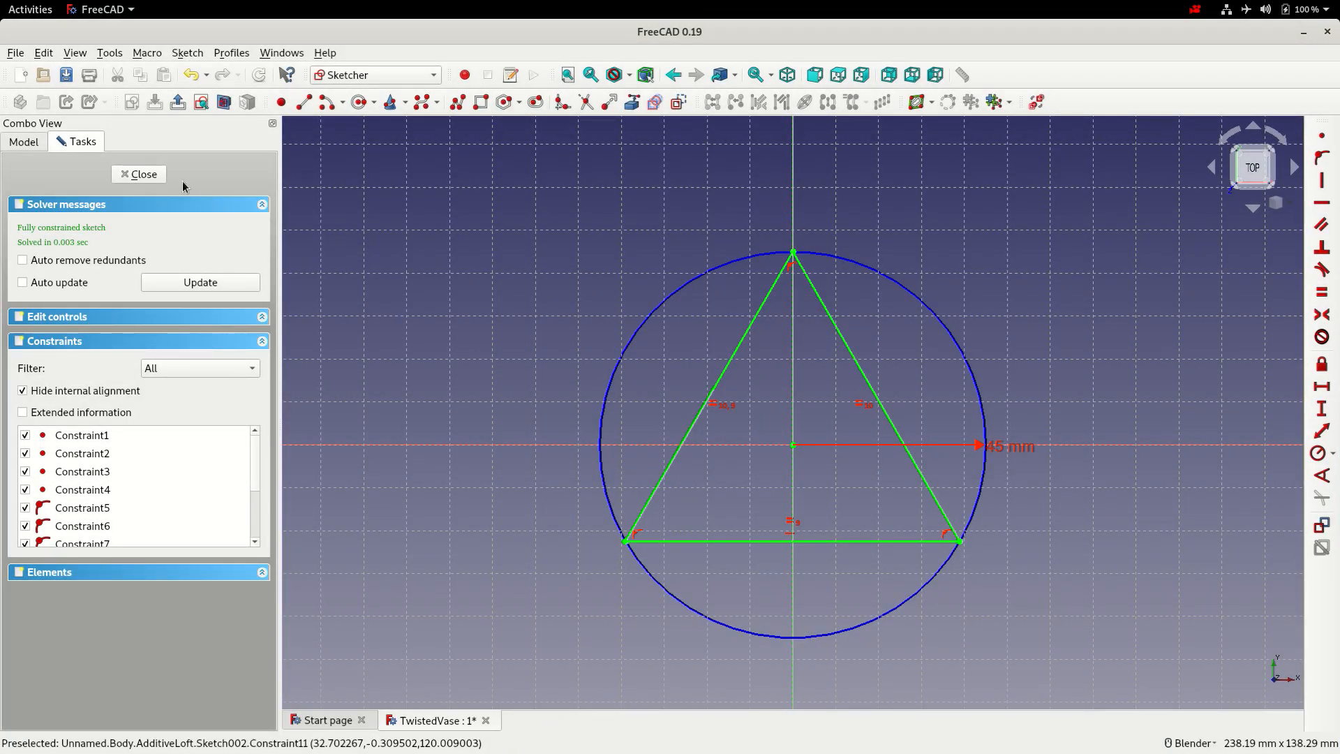
left_click(138, 175)
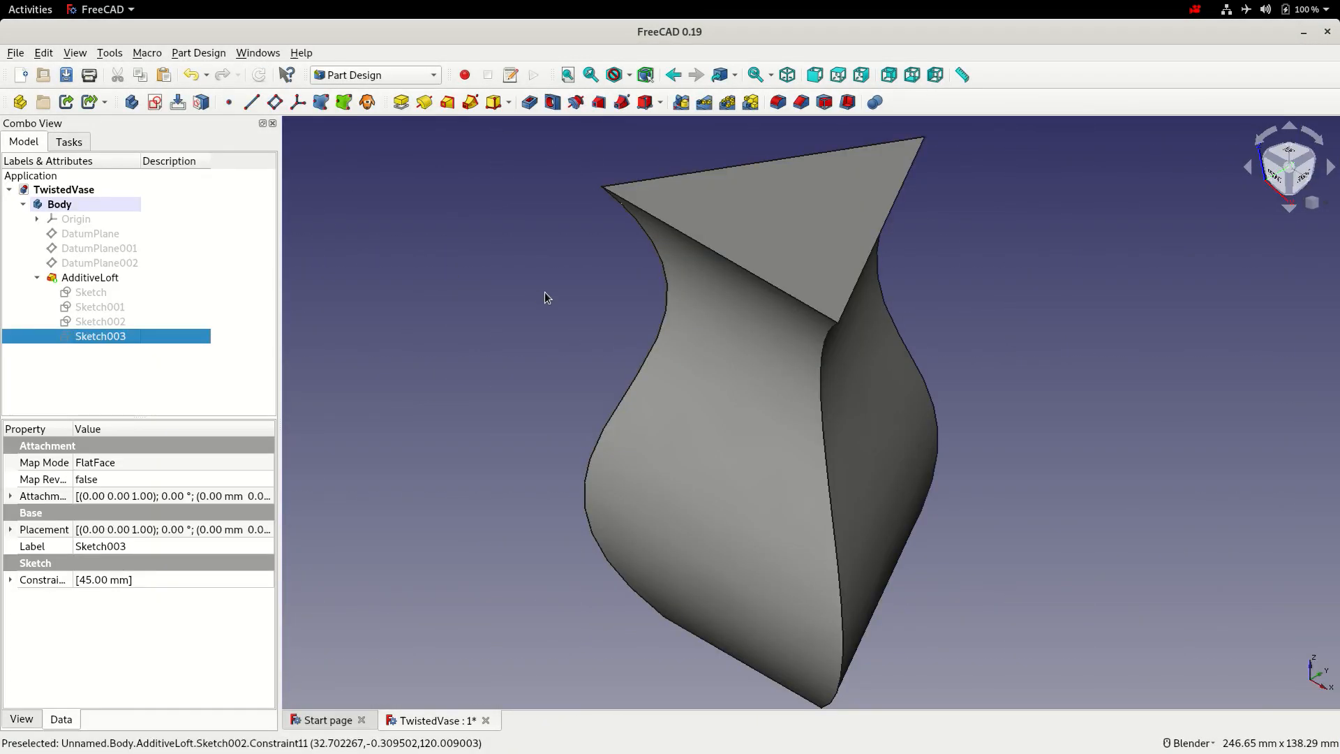
From isometric view, fillet the three long vertical vase edges at 5 mm.
left_click(786, 76)
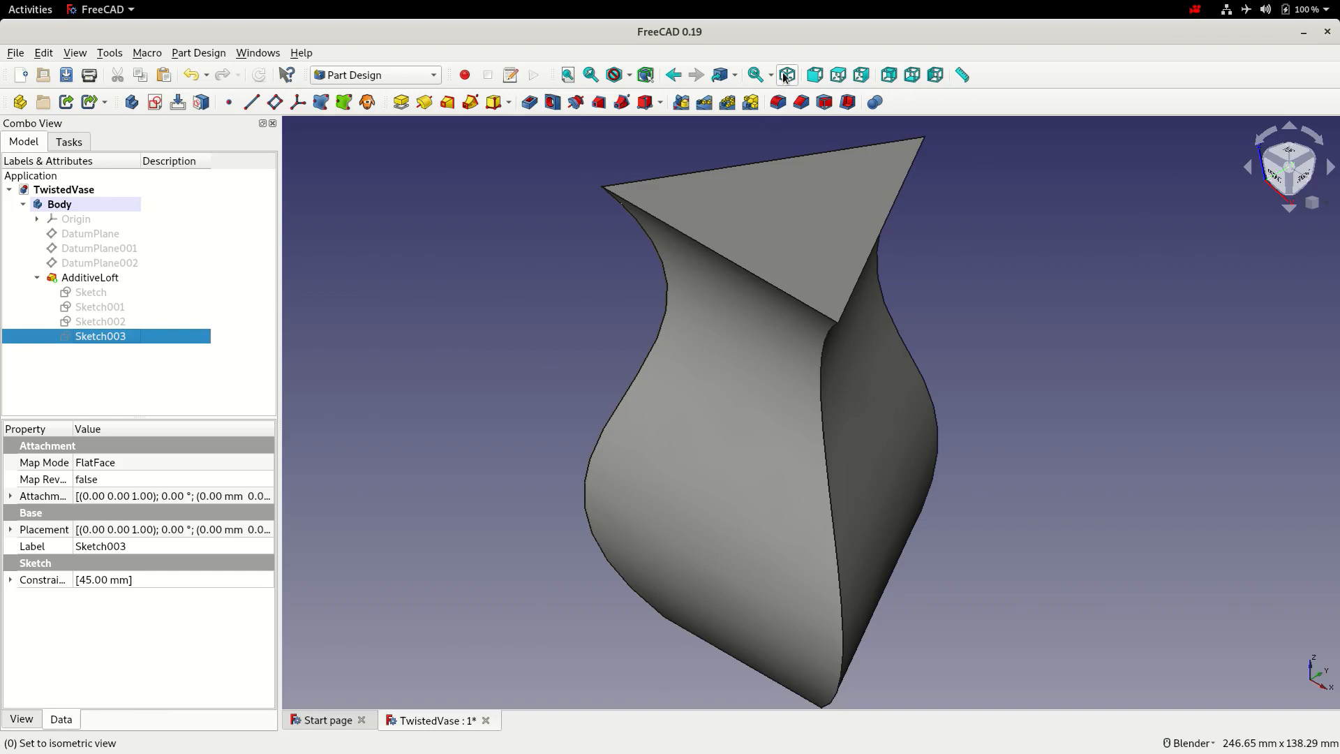
left_click(565, 76)
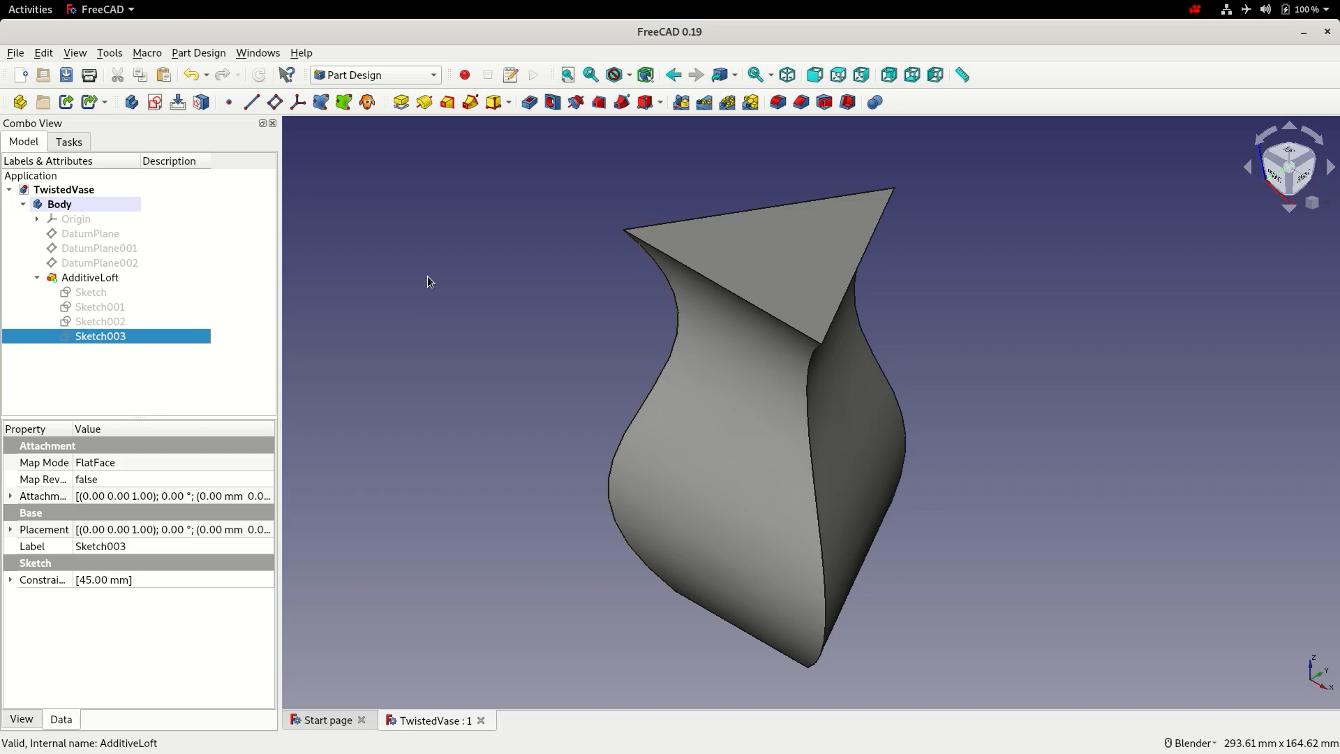
mouse_move(870, 342)
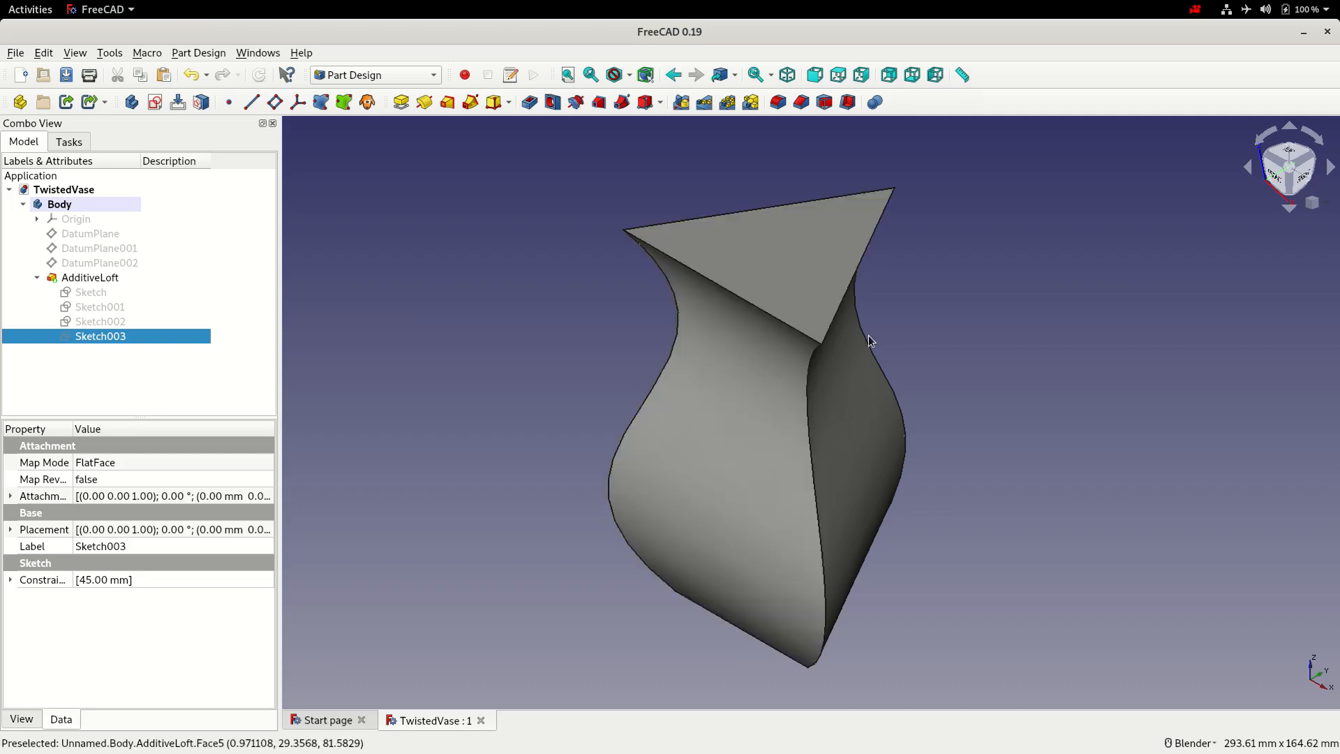
left_click(89, 277)
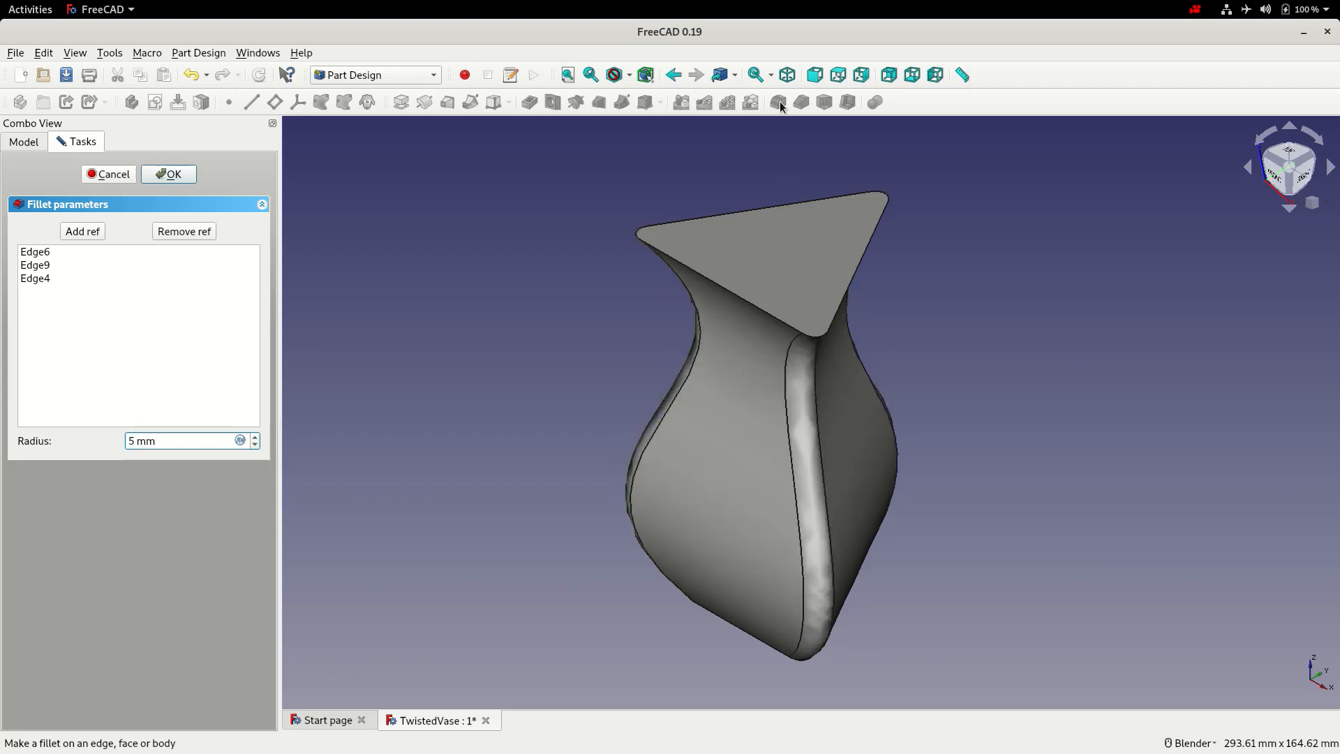
left_click(812, 74)
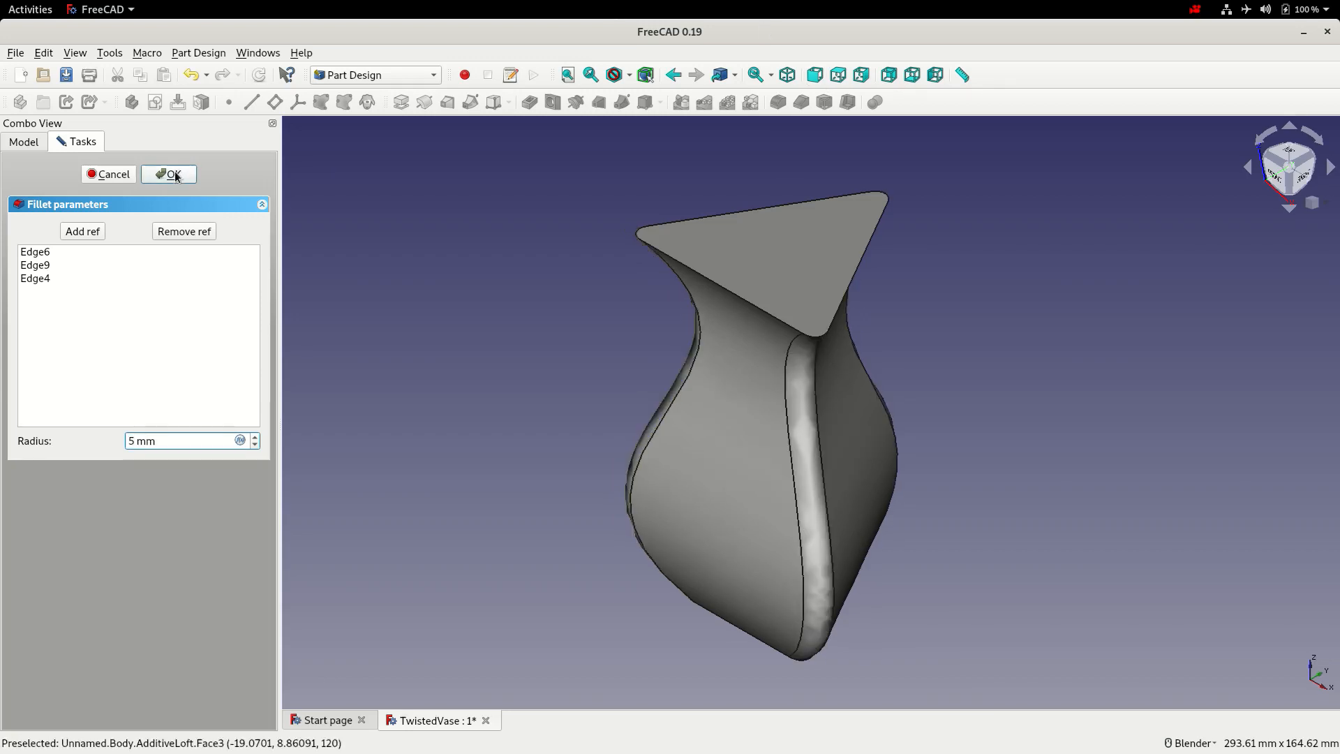
left_click(174, 175)
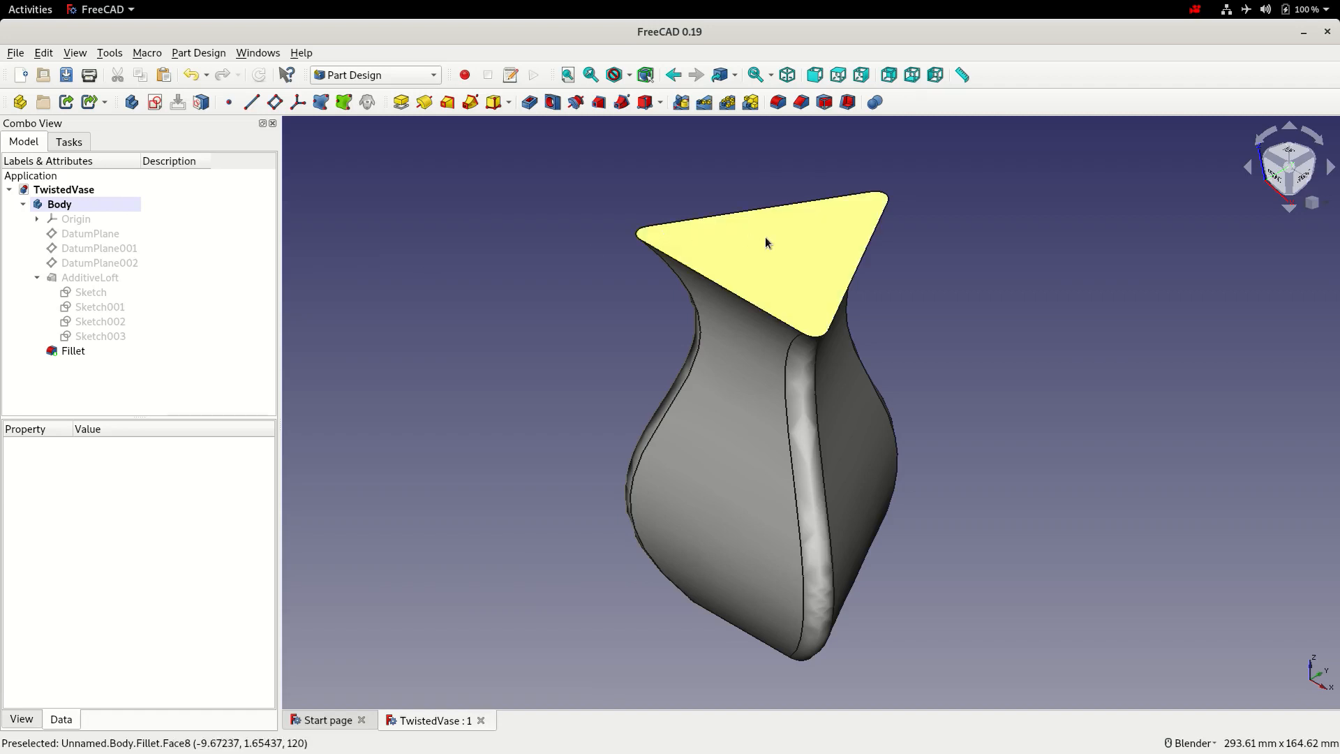
Shell the vase through its top face with a 2 mm inward Thickness.
left_click(72, 350)
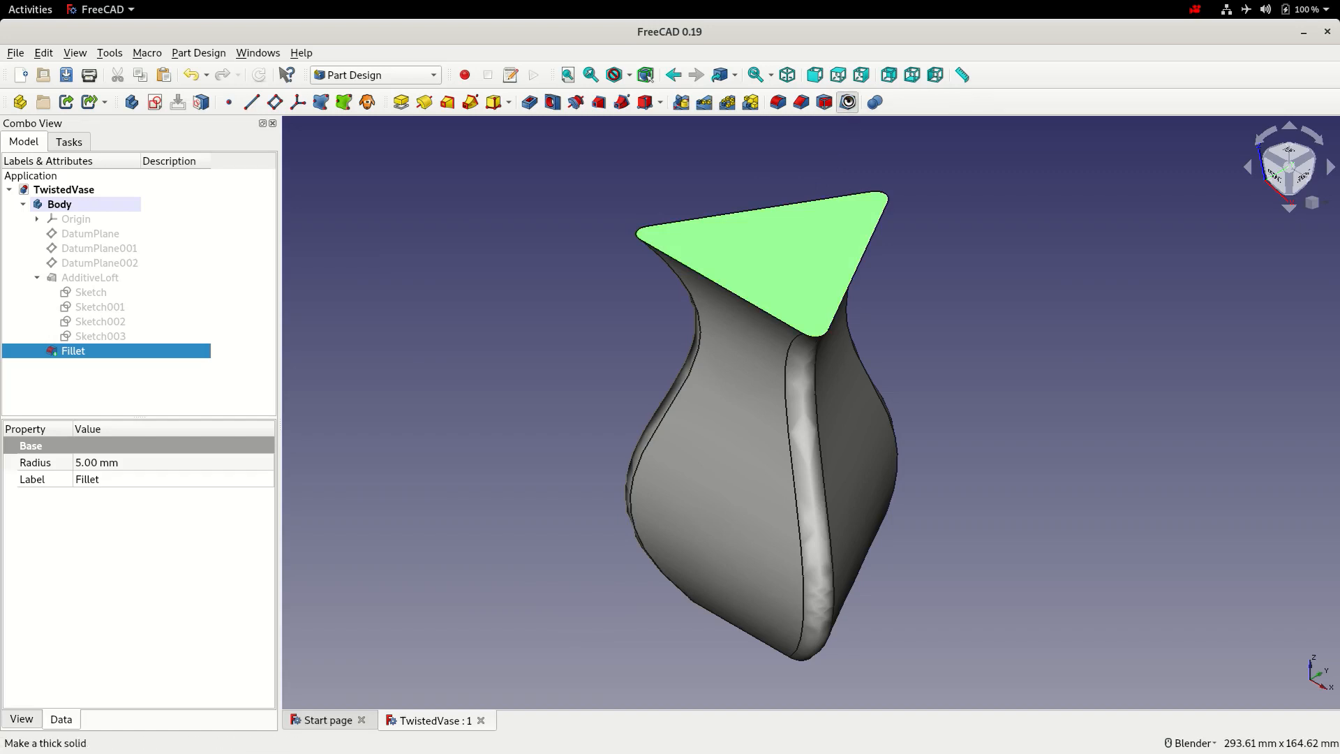
left_click(823, 102)
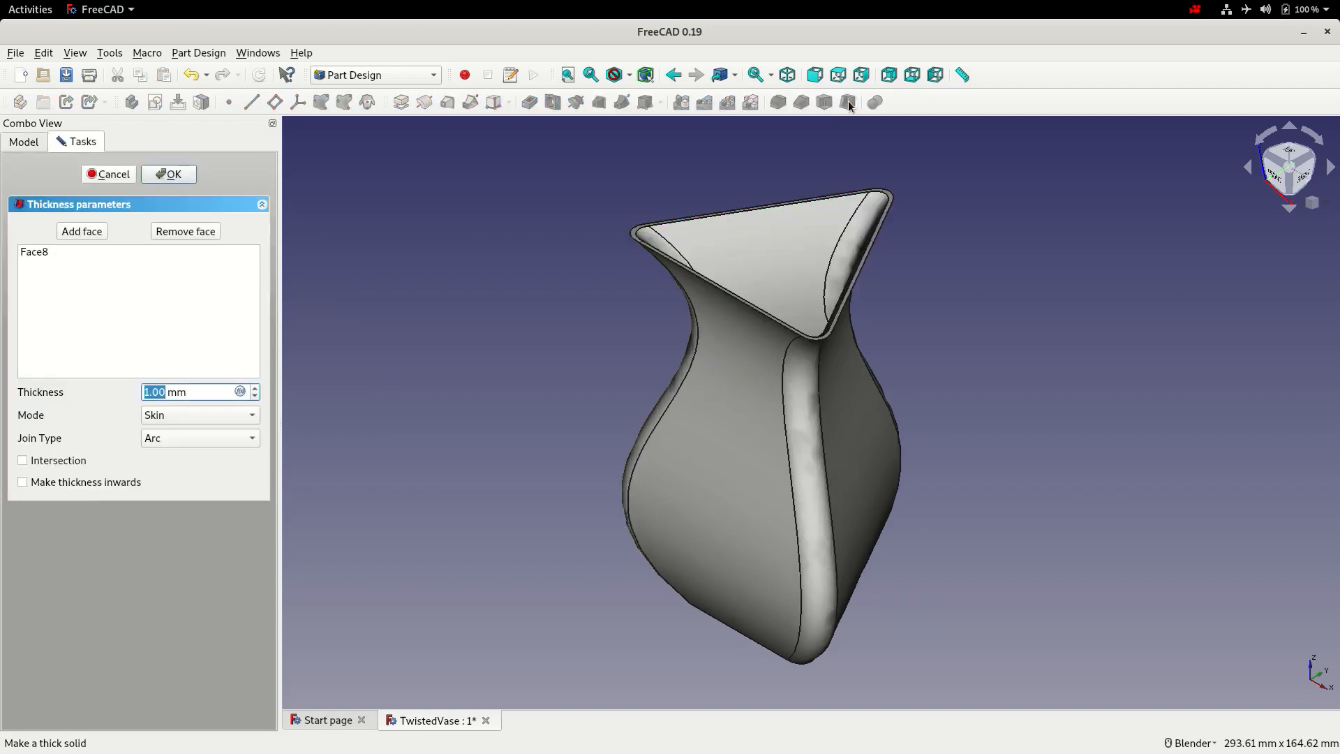
mouse_move(109, 508)
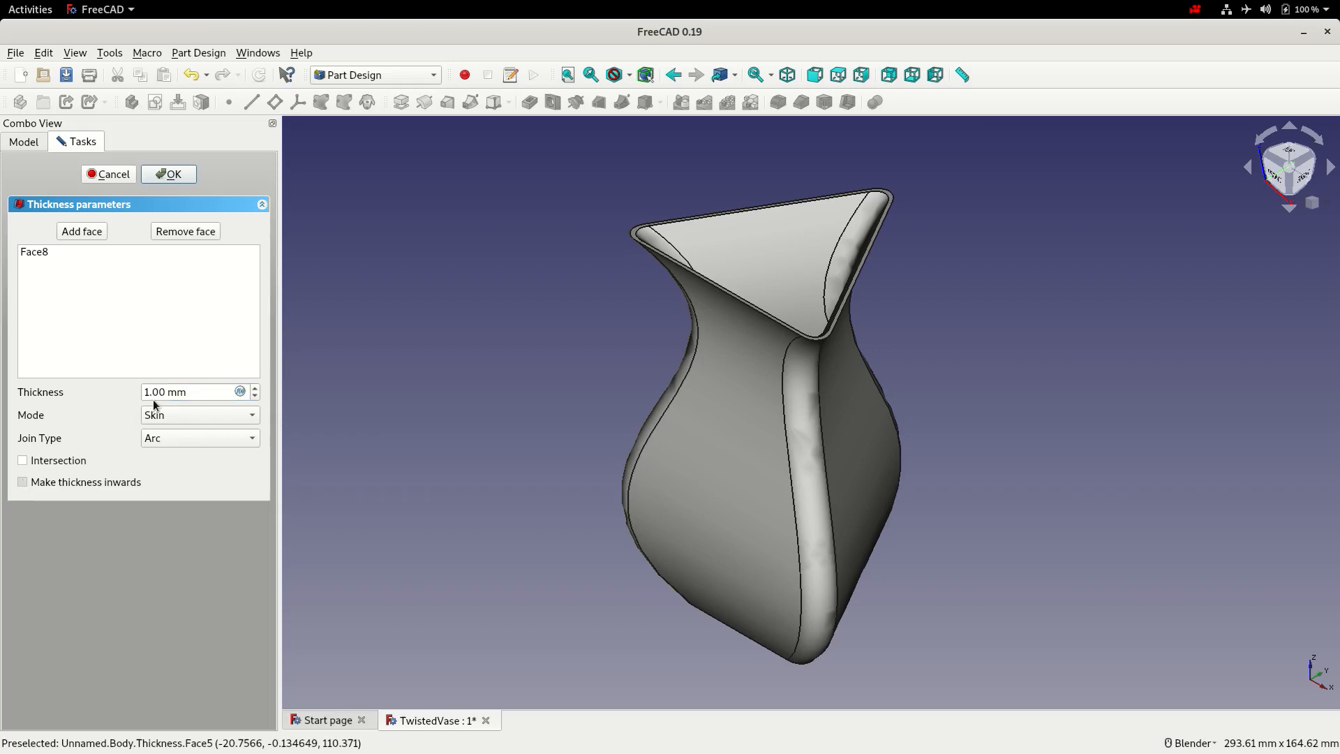
left_click(22, 482)
type("2")
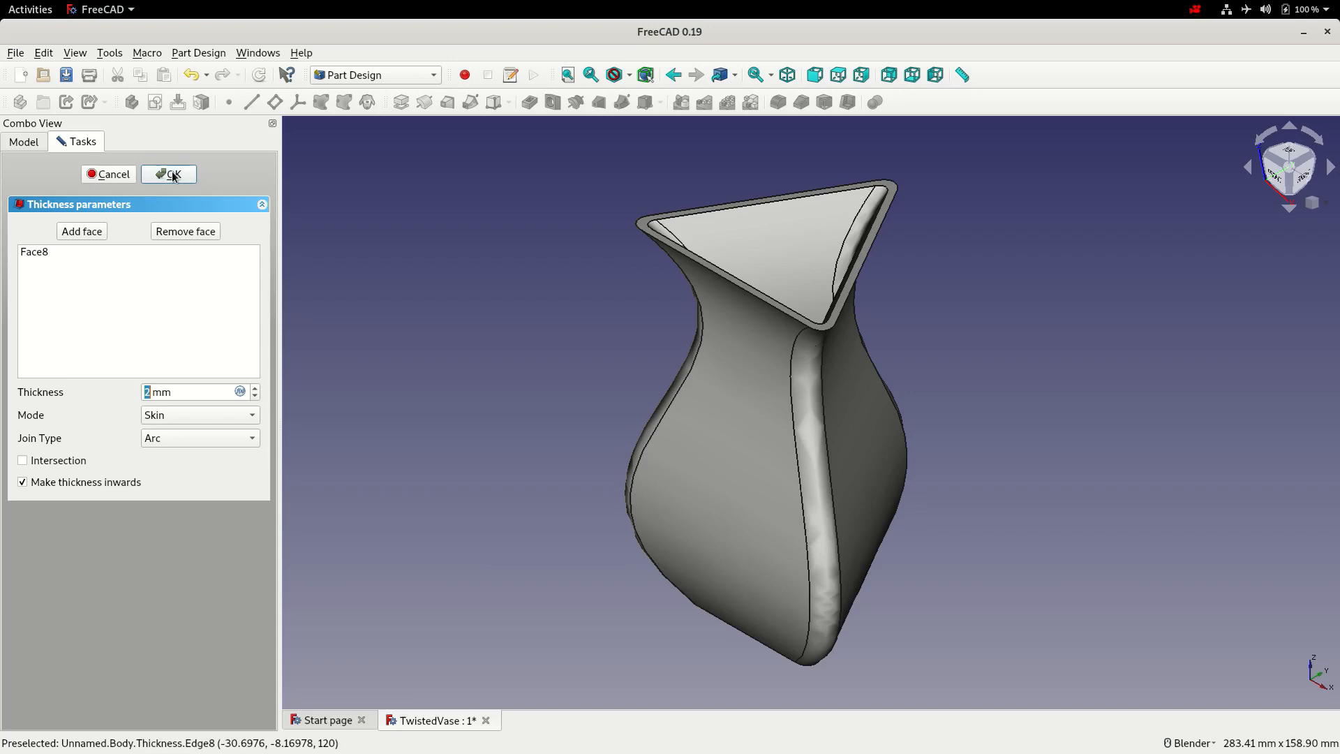
left_click(169, 174)
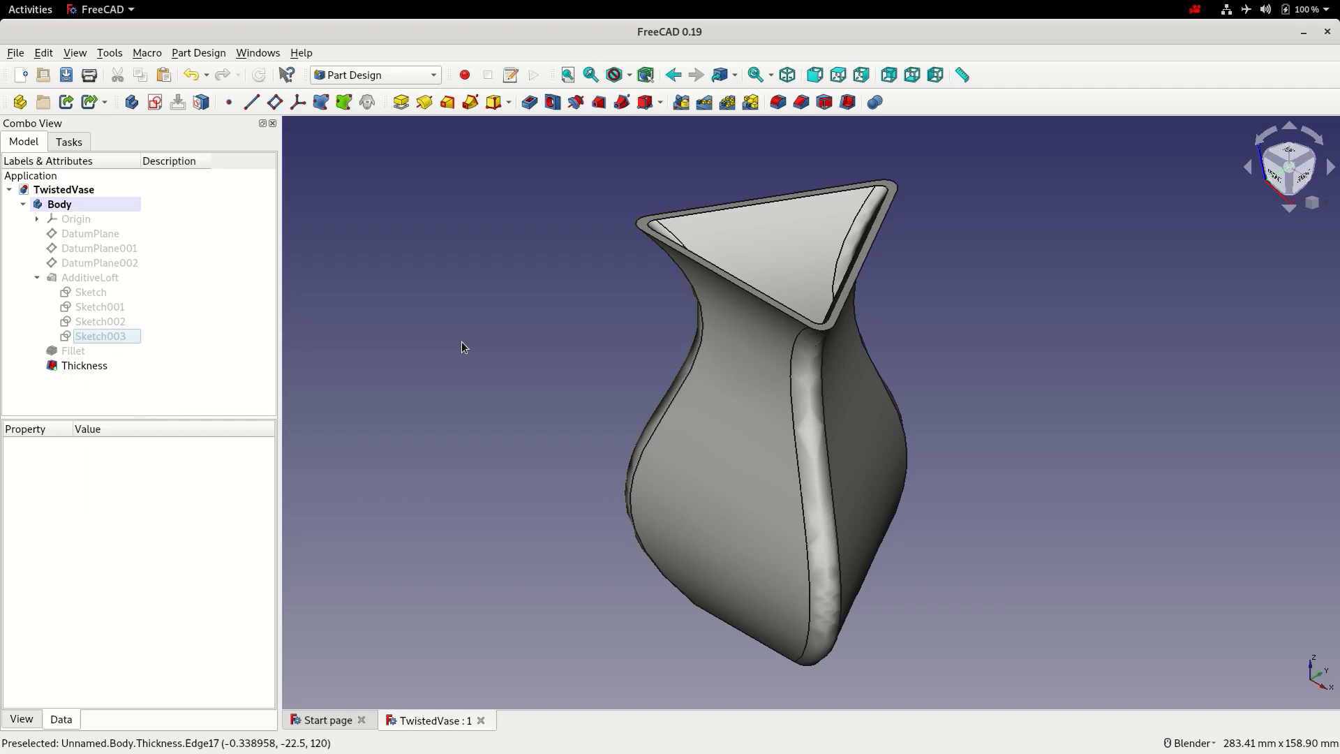
mouse_move(106, 307)
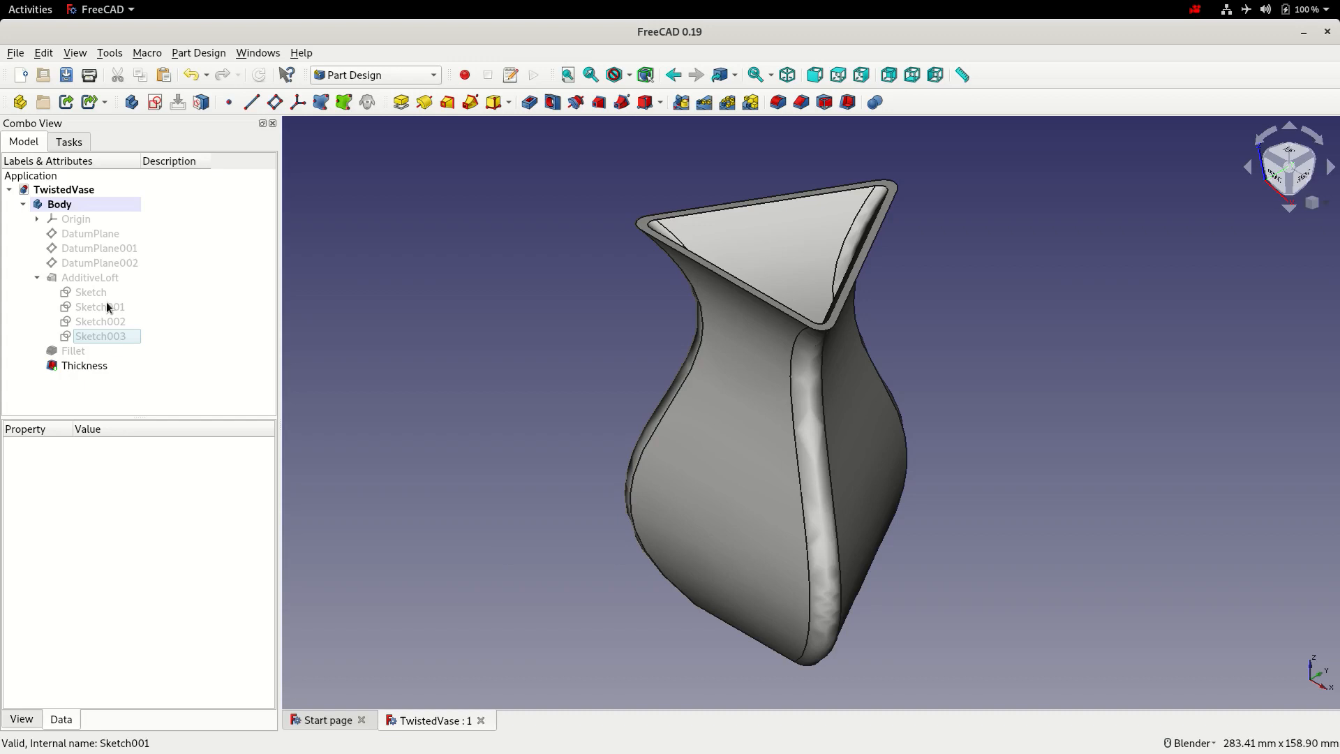
mouse_move(109, 318)
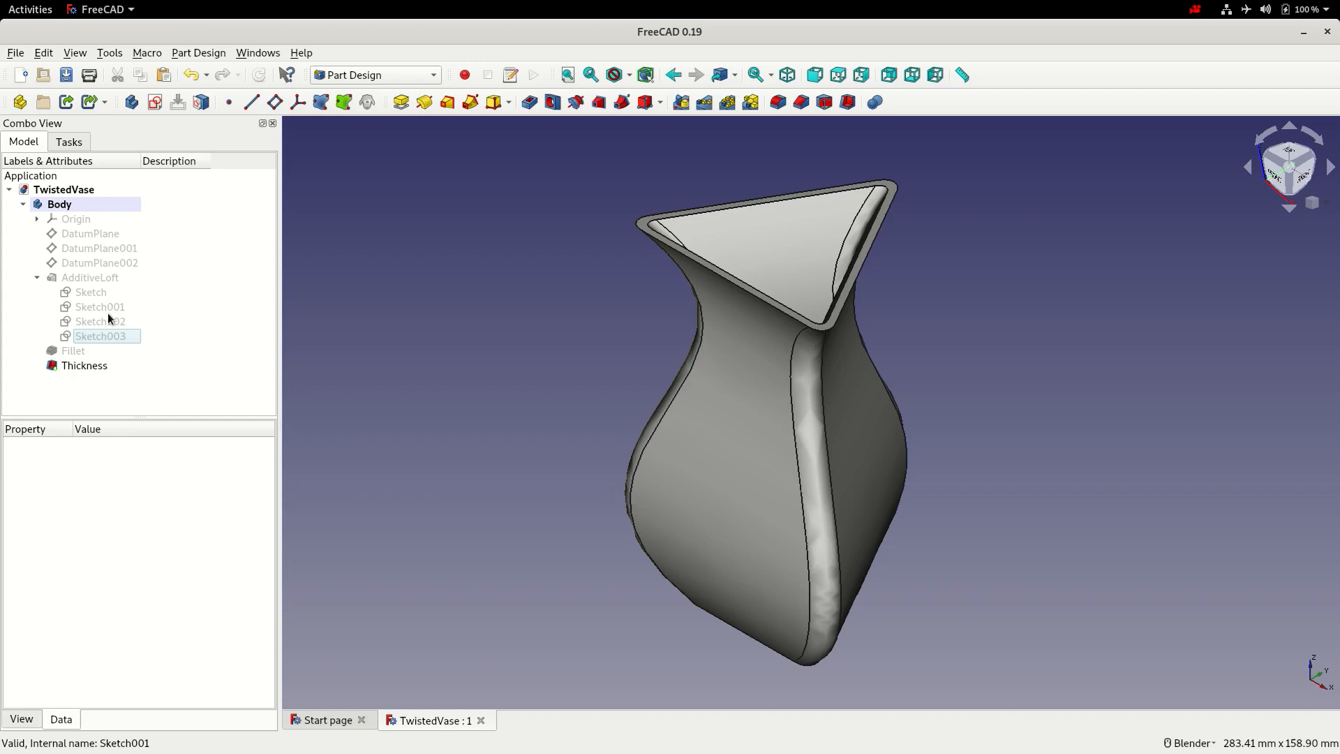
In Sketch001, replace the base line's horizontal constraint with a 15° angle constraint.
left_click(100, 307)
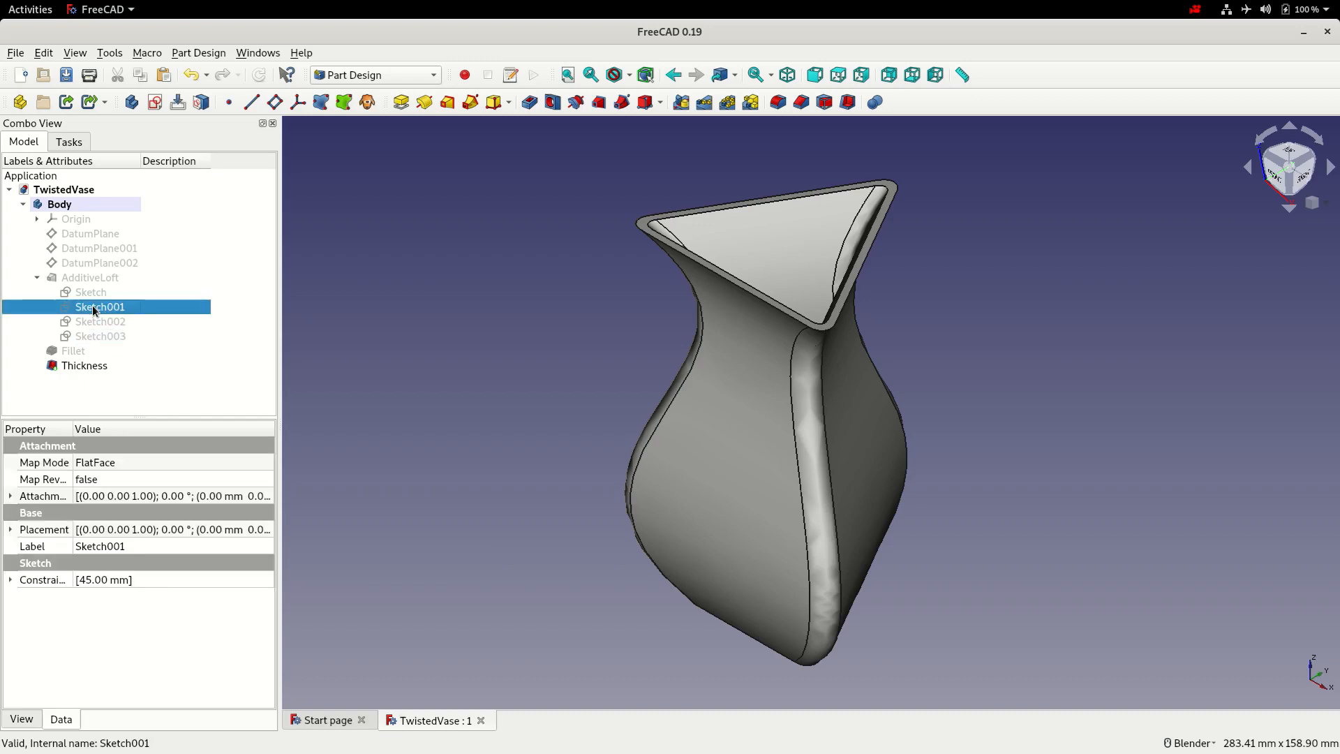
double_click(99, 307)
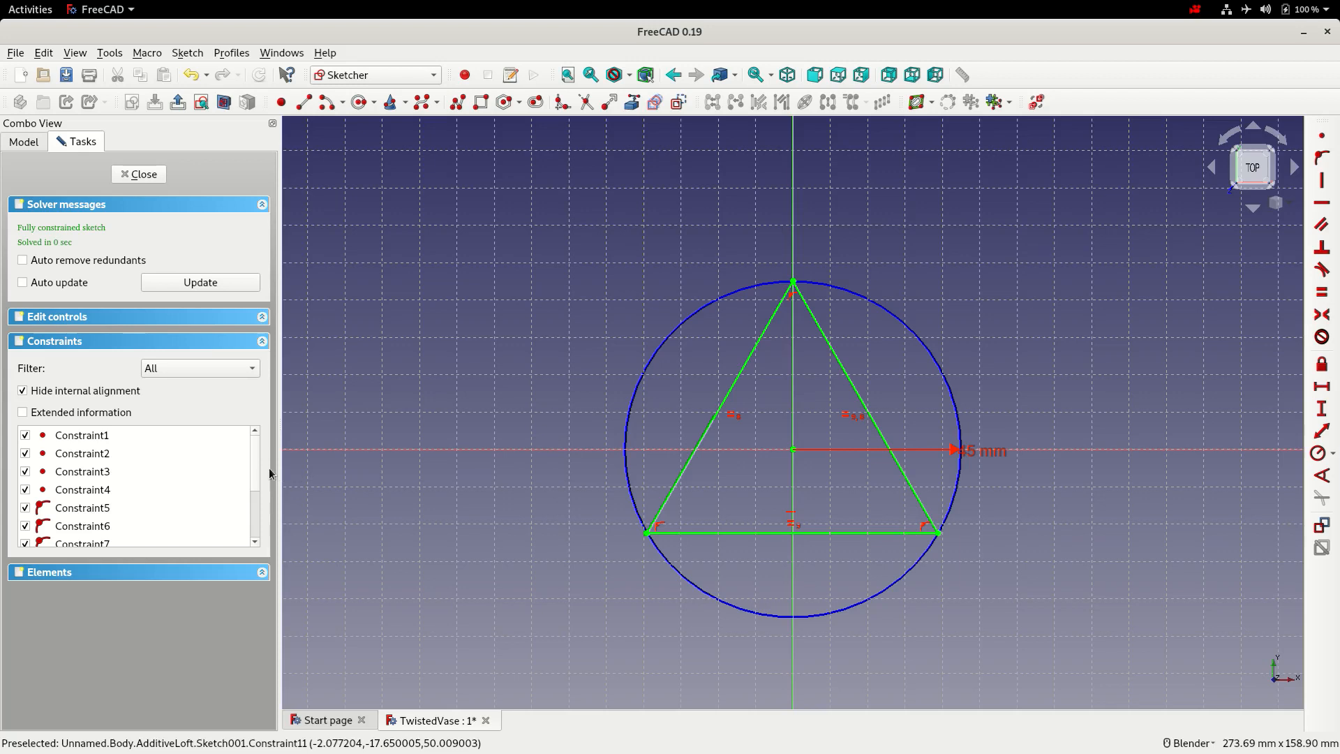
scroll("down", 3)
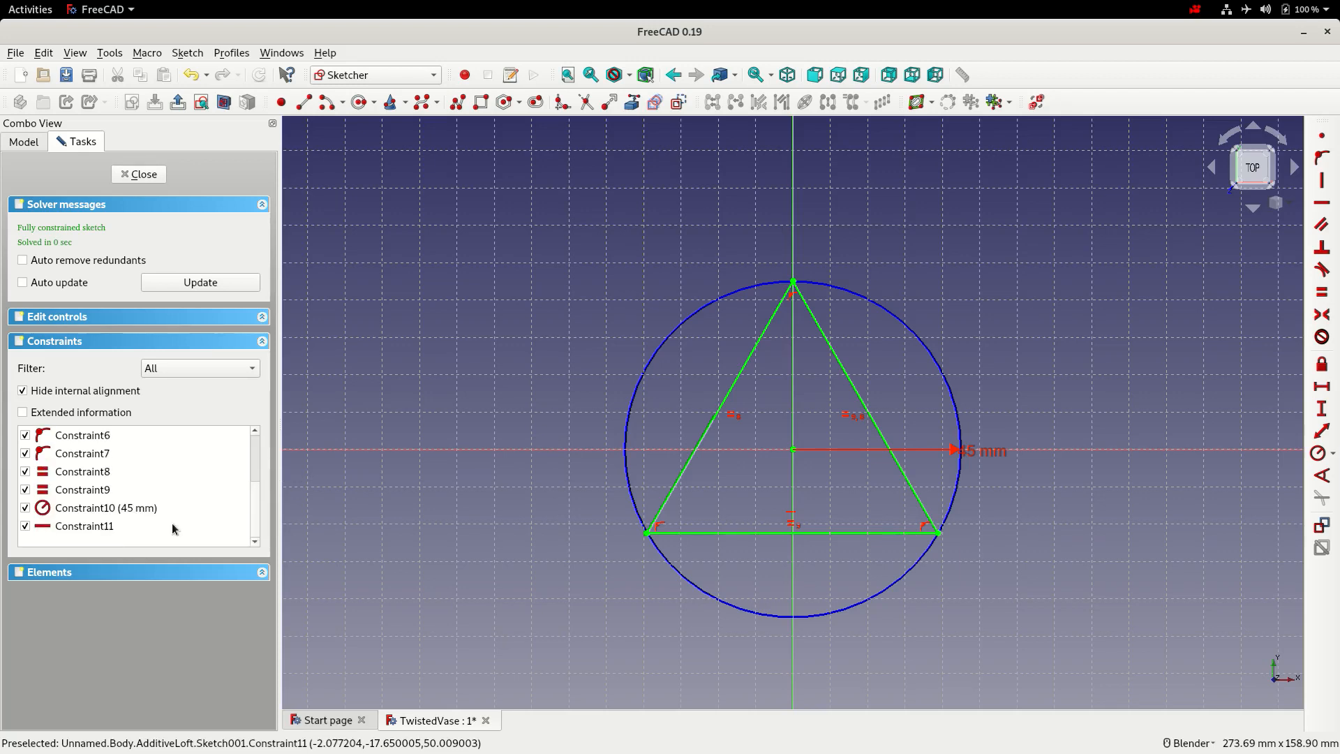
left_click(84, 526)
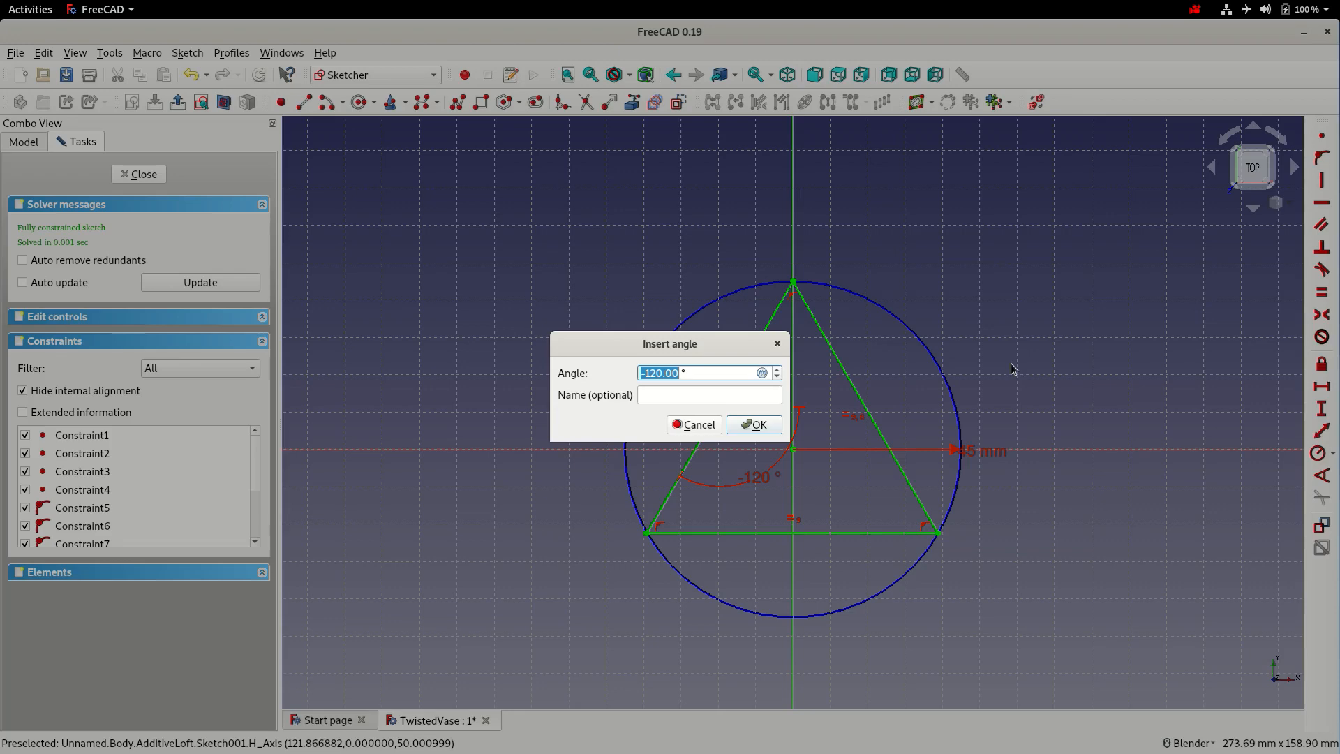
type("15 °")
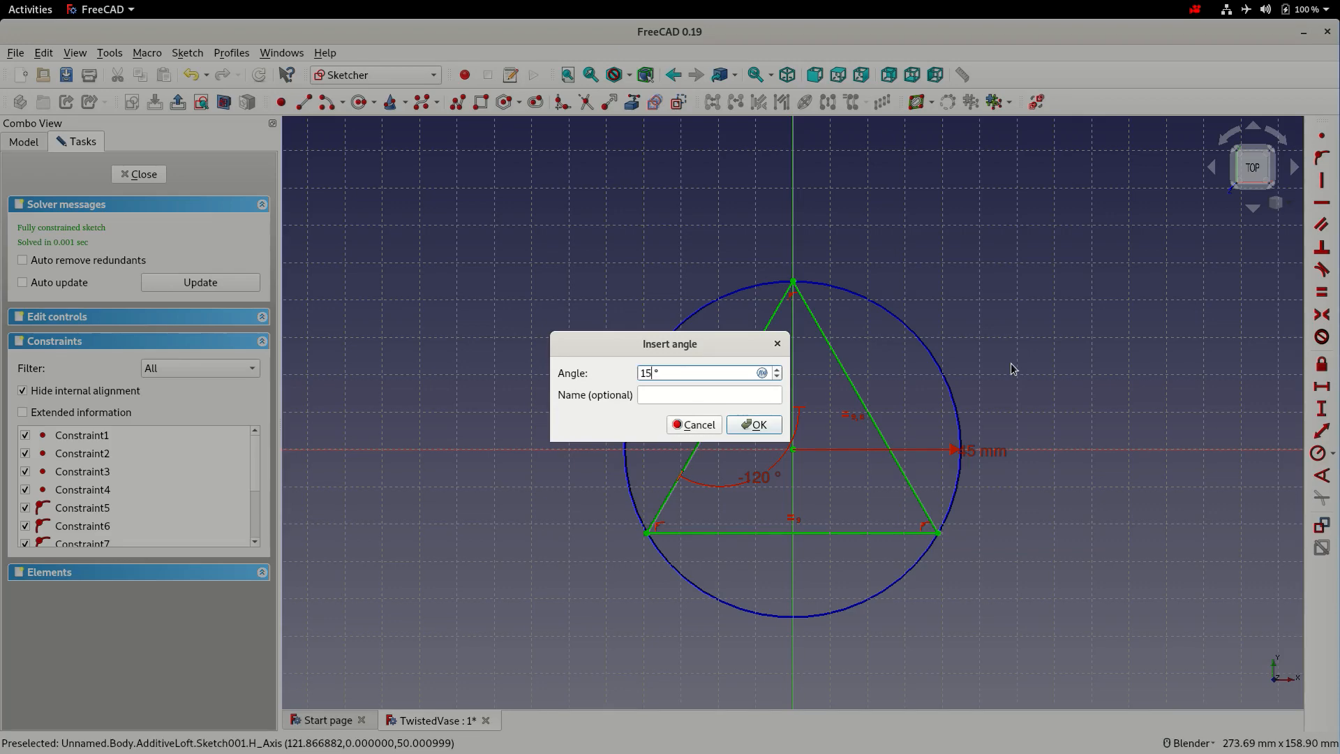
left_click(753, 425)
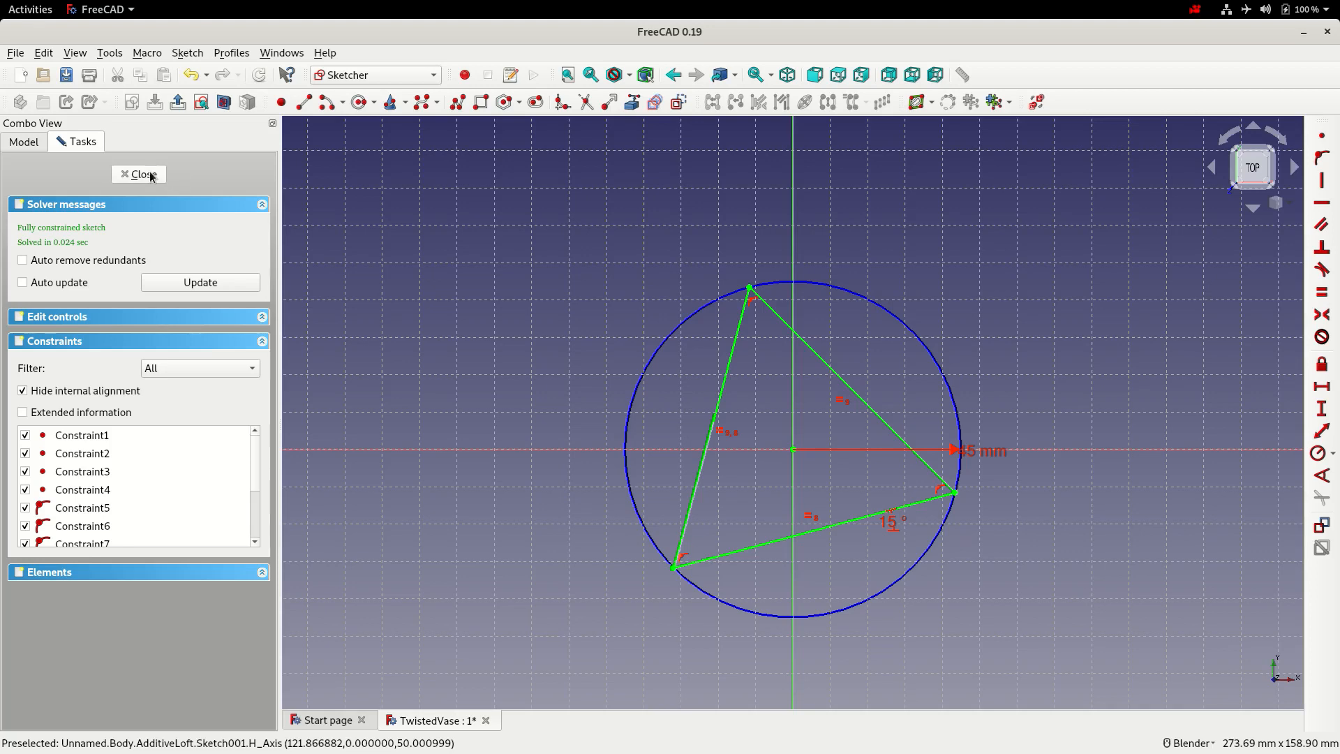
left_click(142, 174)
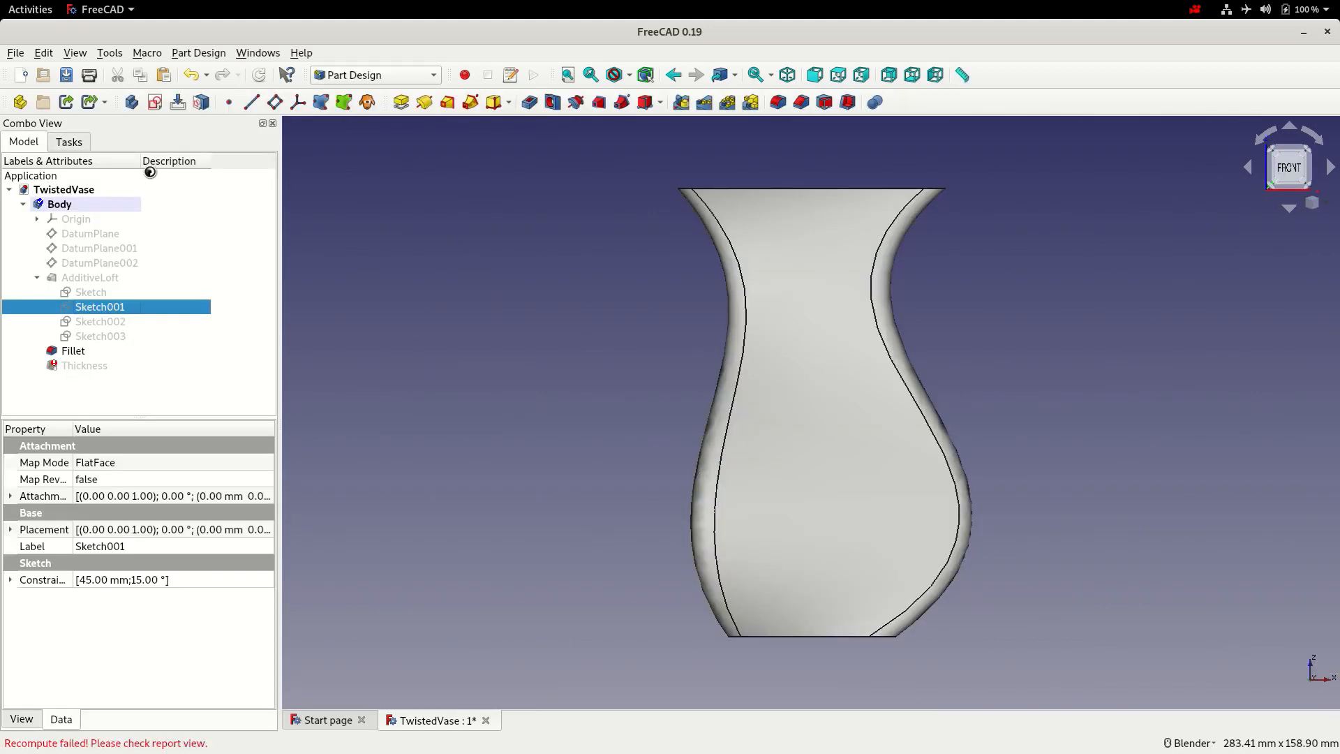
mouse_move(88, 118)
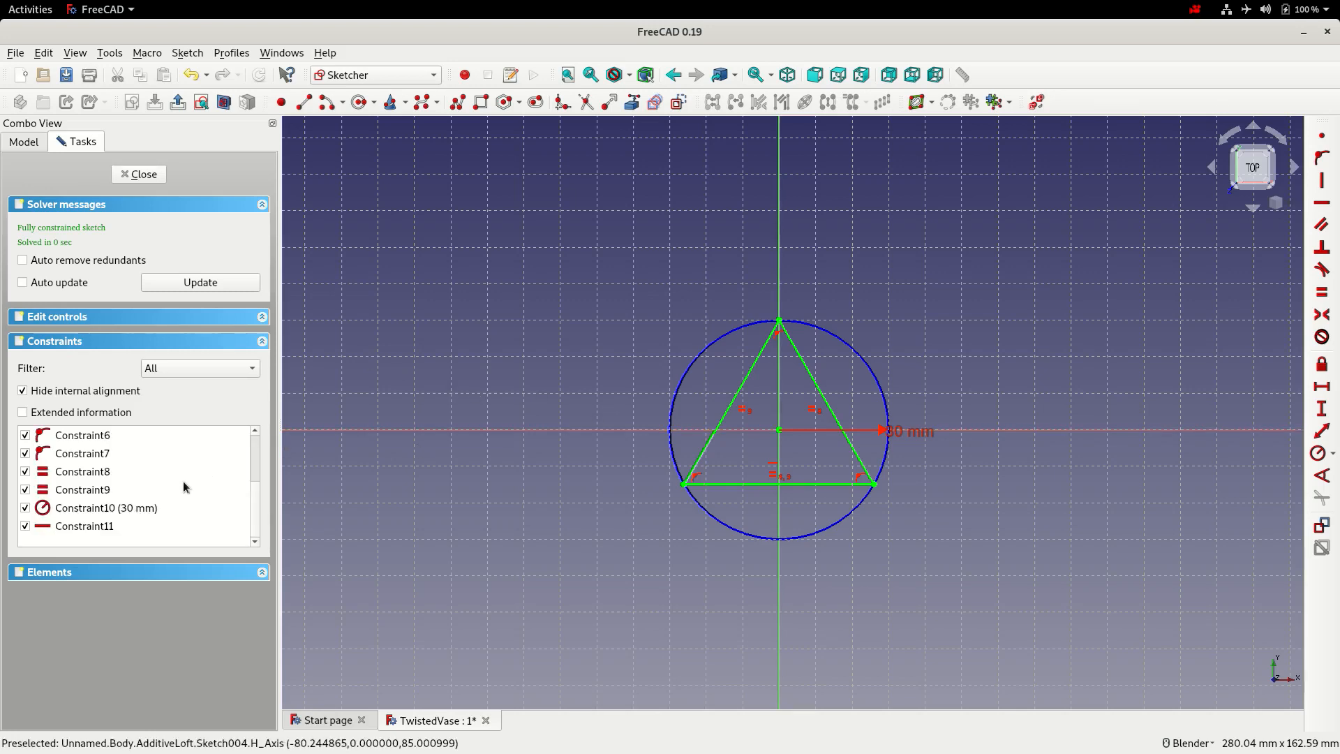
In the 30 mm profile sketch, swap the base's horizontal constraint for a 30° angle.
left_click(85, 526)
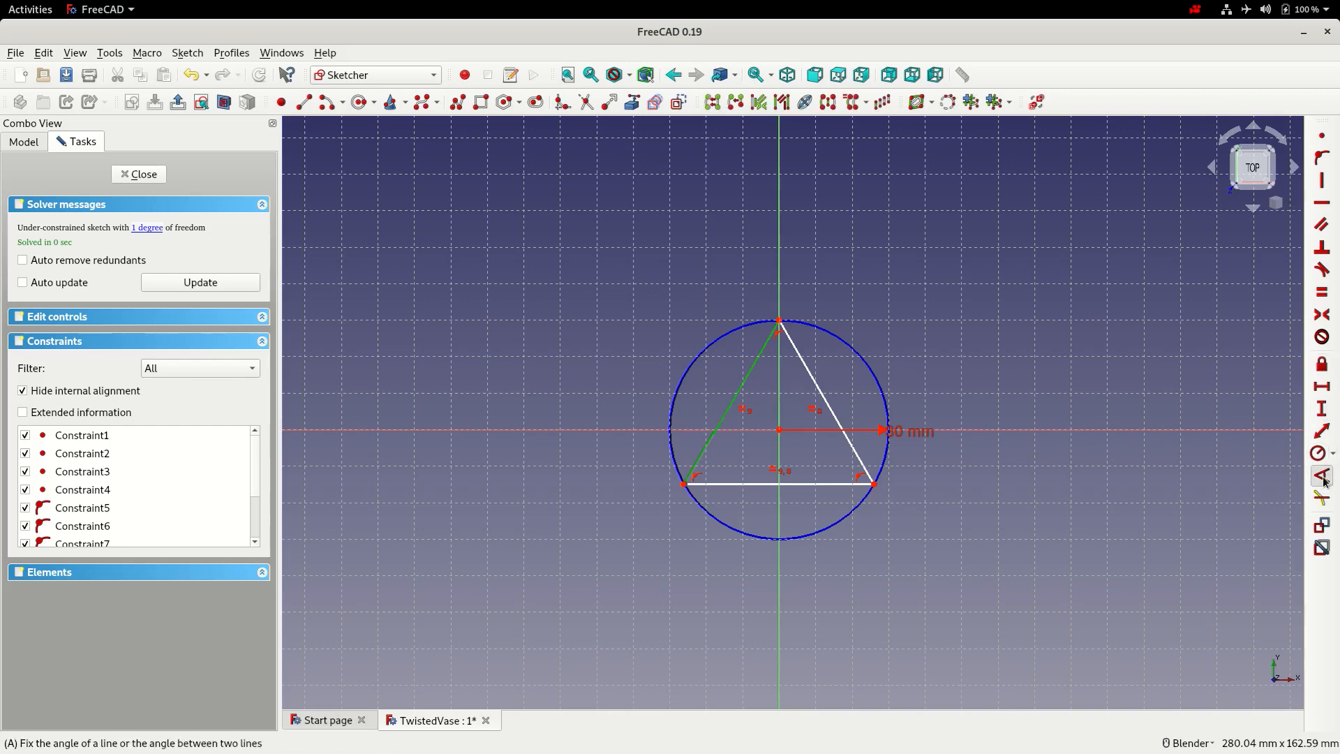
left_click(1320, 475)
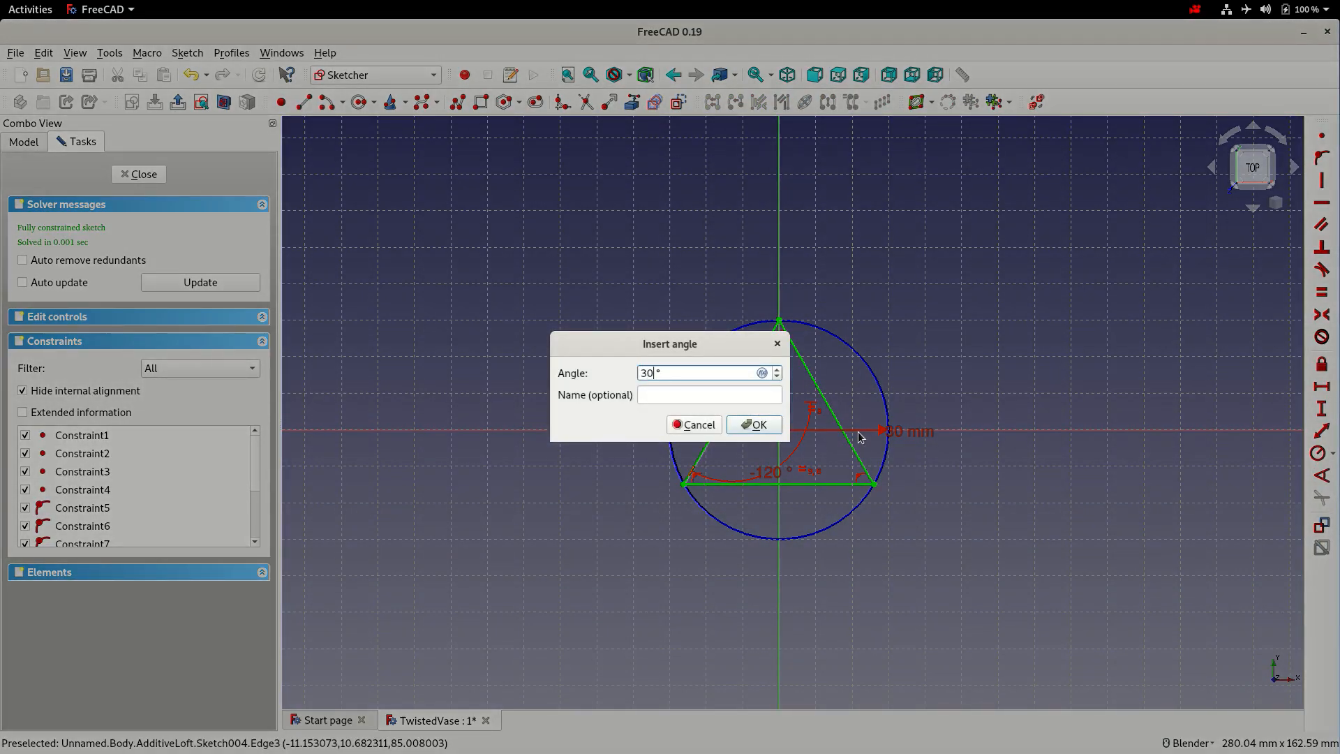
left_click(753, 425)
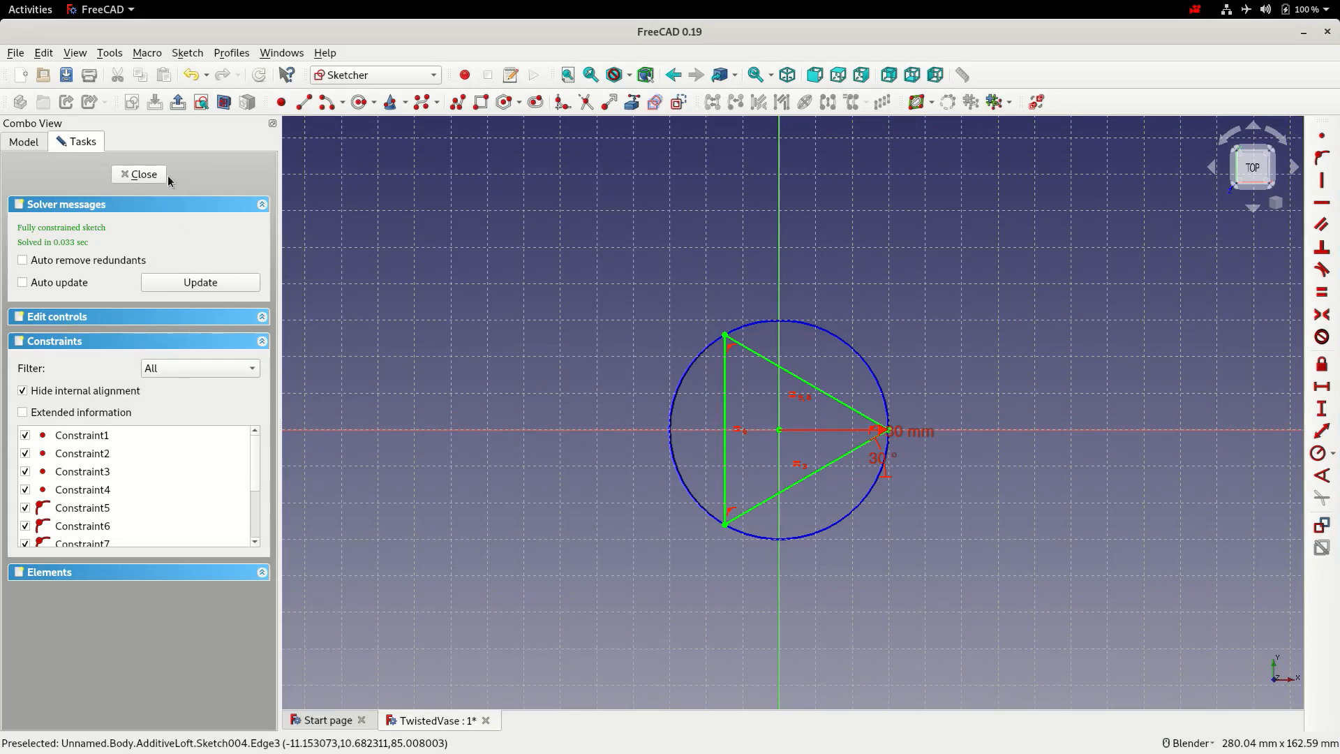
left_click(138, 175)
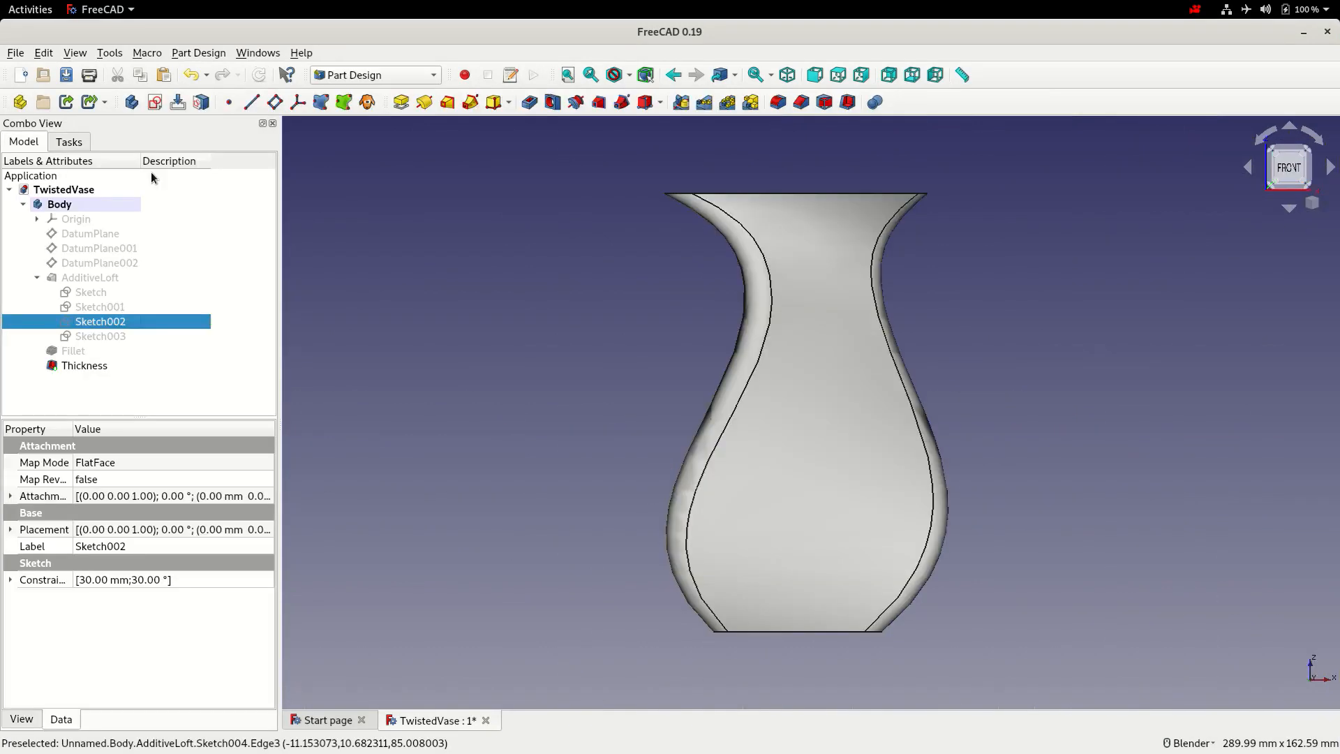
Rotate the last profile triangle with a 45° angle constraint, giving a twisted hollow vase.
left_click(100, 321)
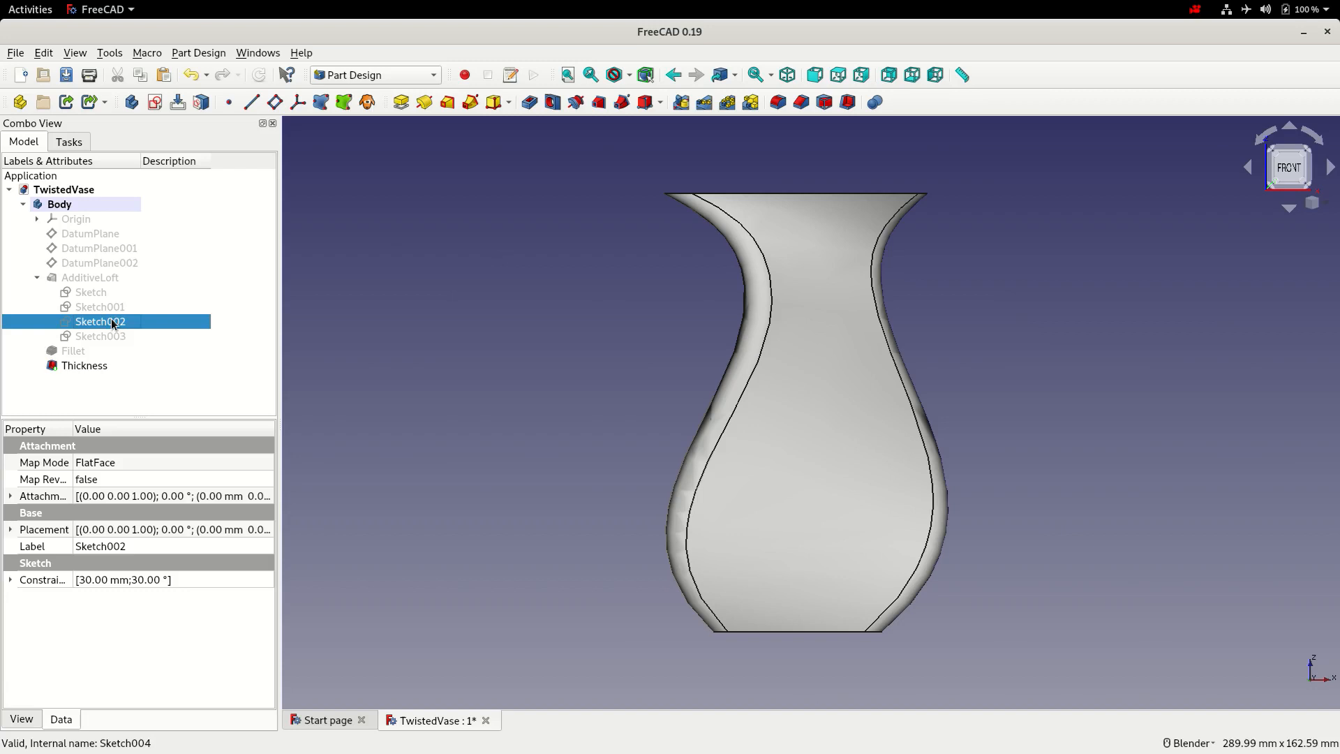
double_click(101, 321)
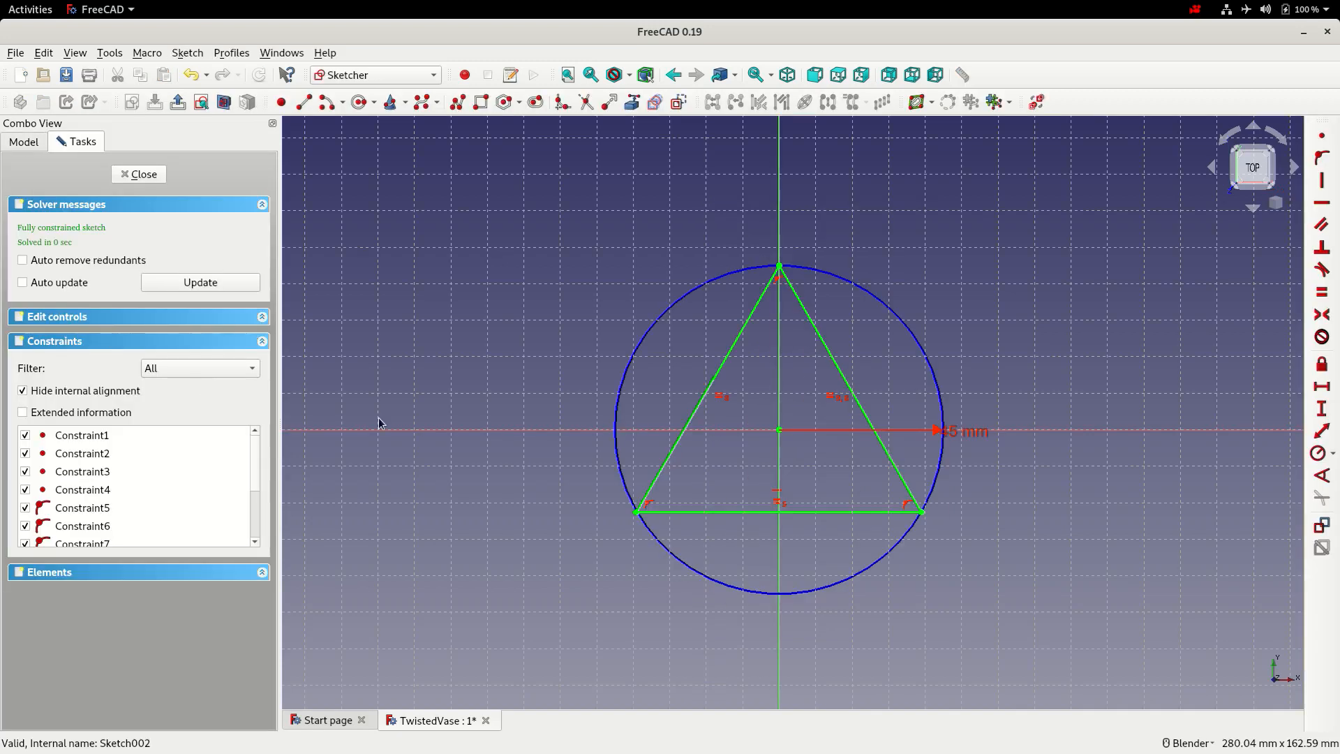
left_click(83, 527)
type("45")
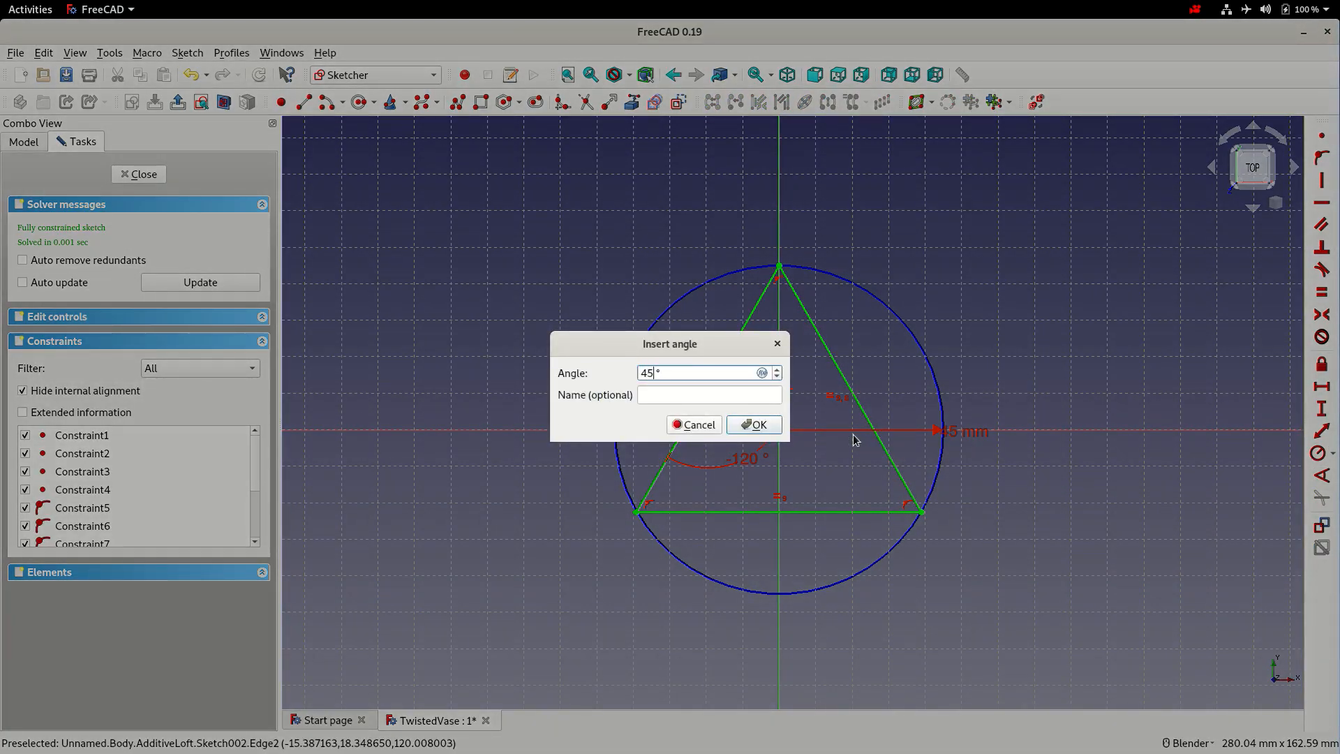
left_click(752, 424)
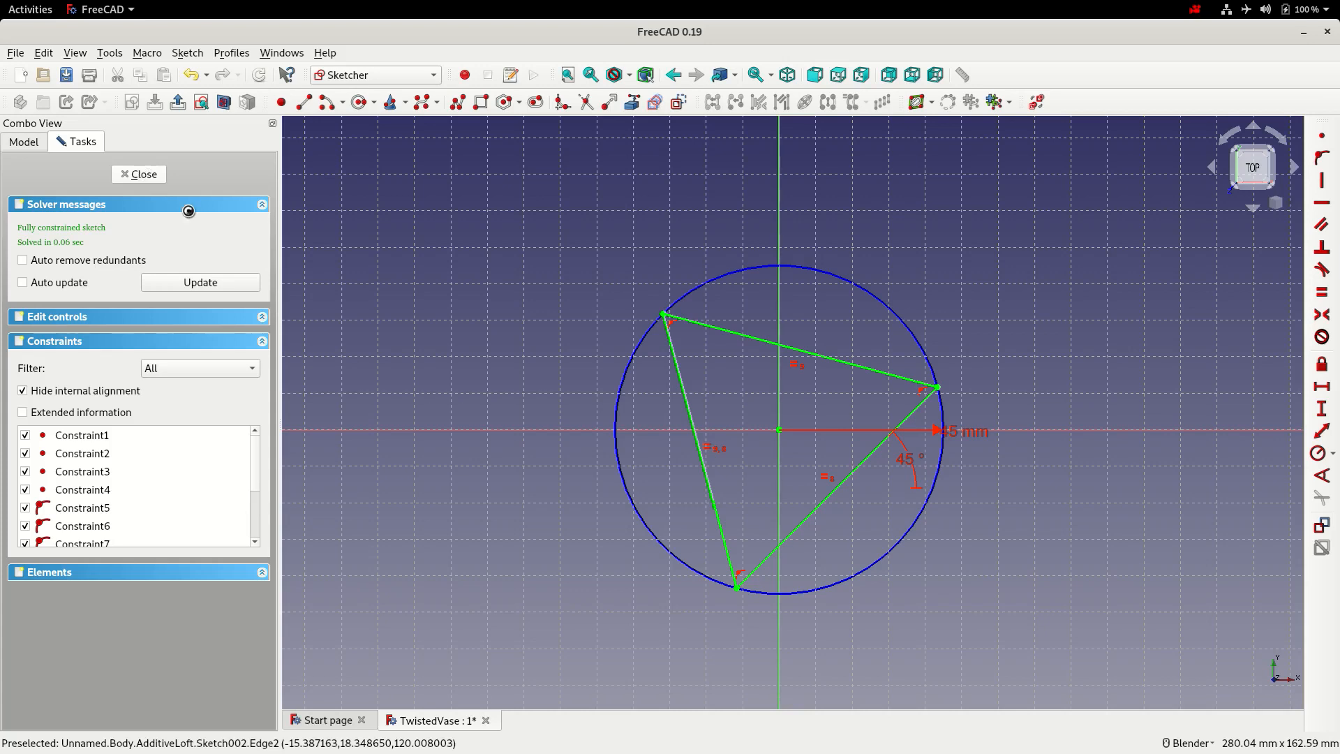
left_click(138, 175)
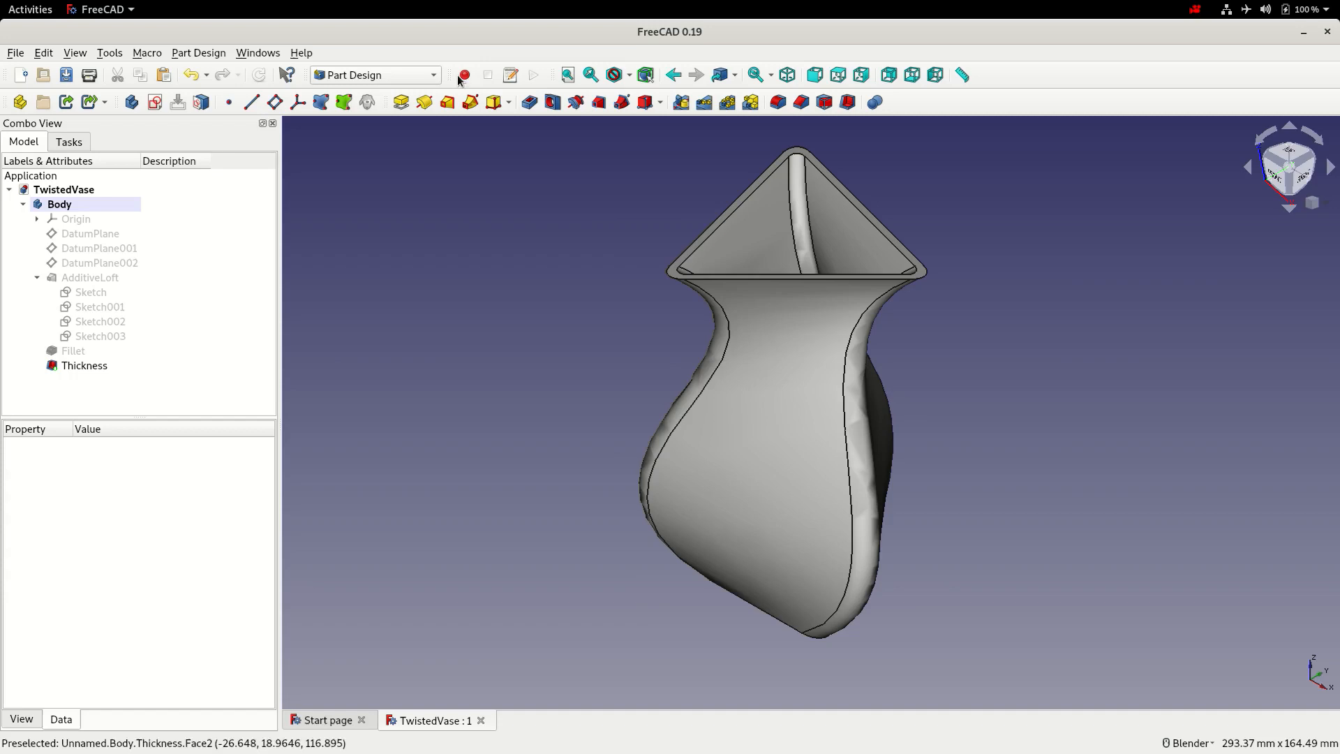
mouse_move(301, 142)
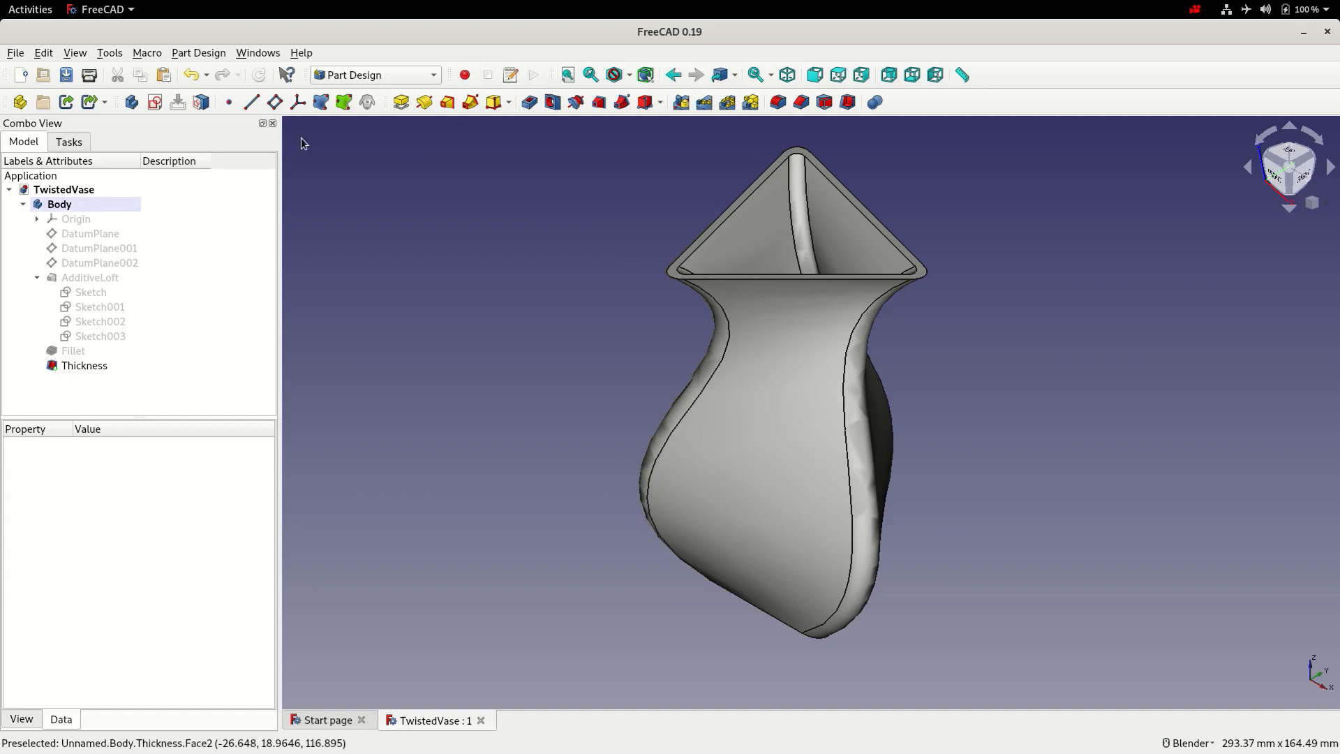
mouse_move(434, 370)
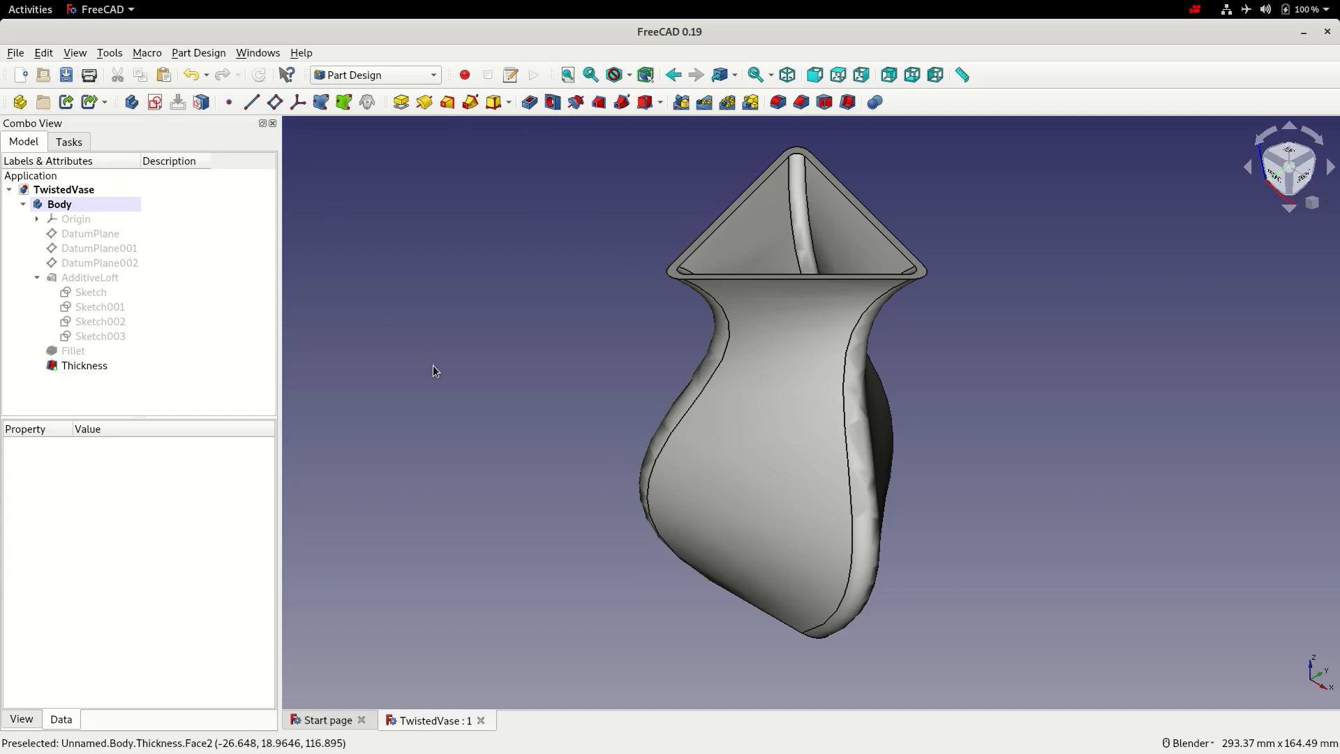
mouse_move(443, 290)
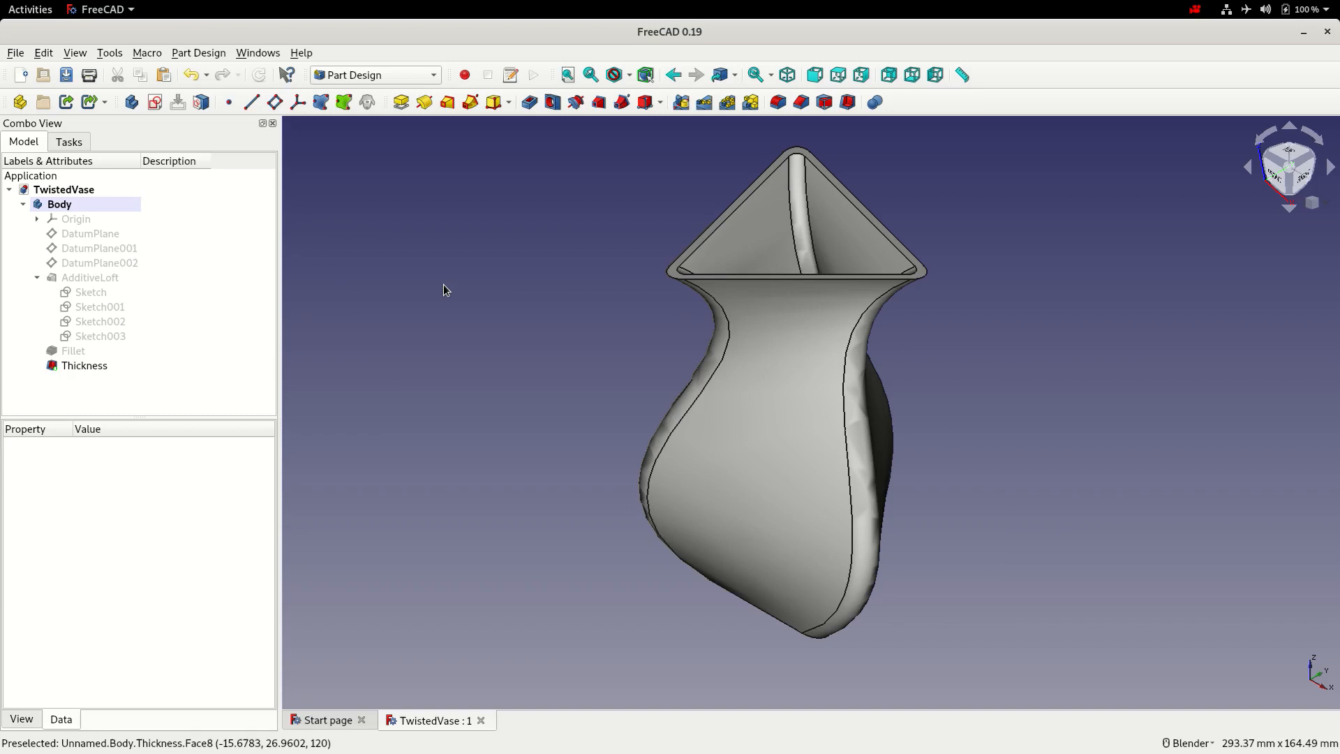
mouse_move(702, 295)
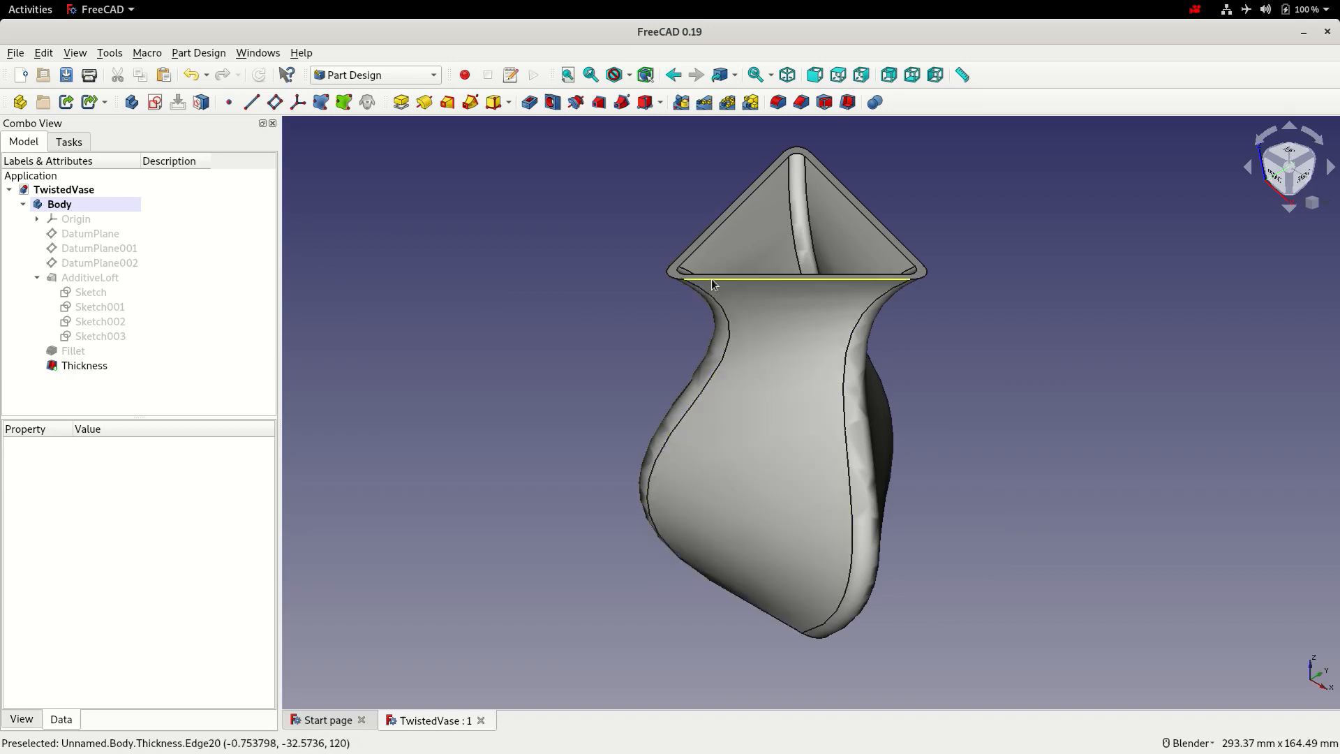
Chamfer the top rim edge and bottom triangular edge at 1 mm and fit the vase in view.
left_click(84, 364)
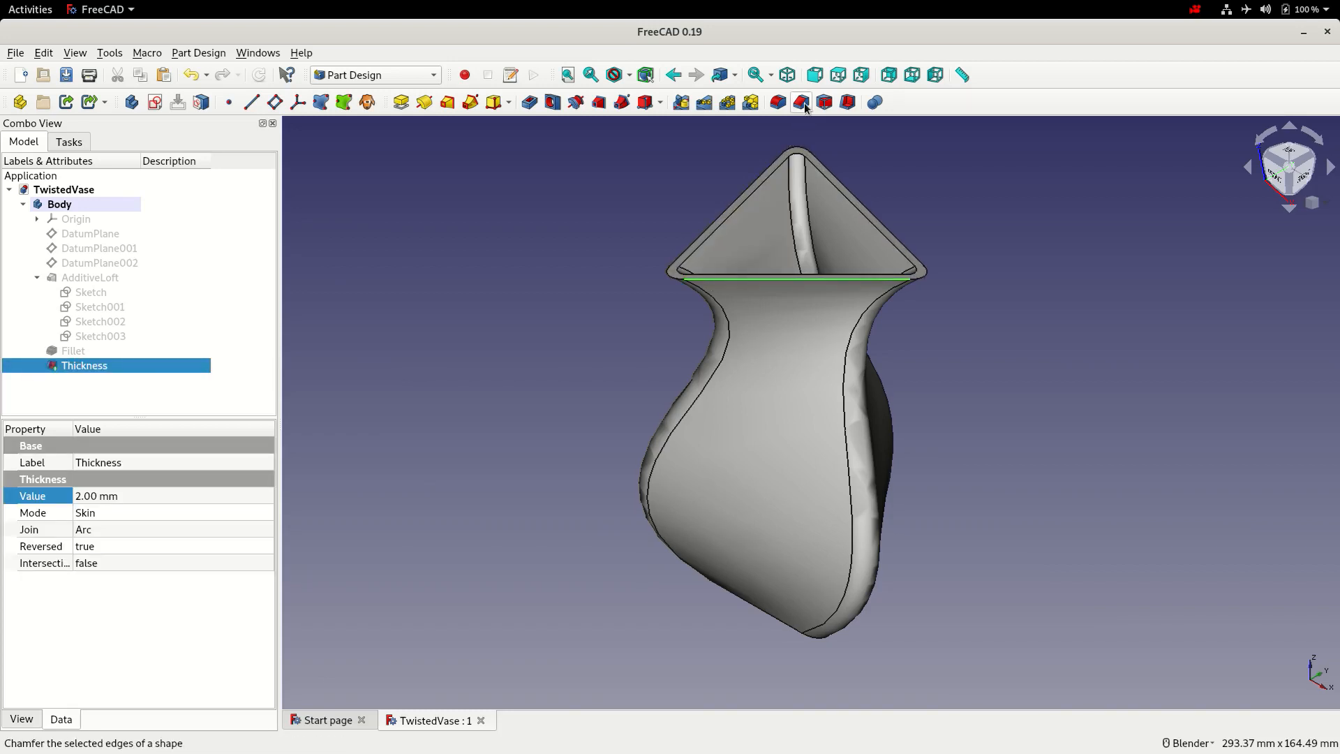
left_click(800, 102)
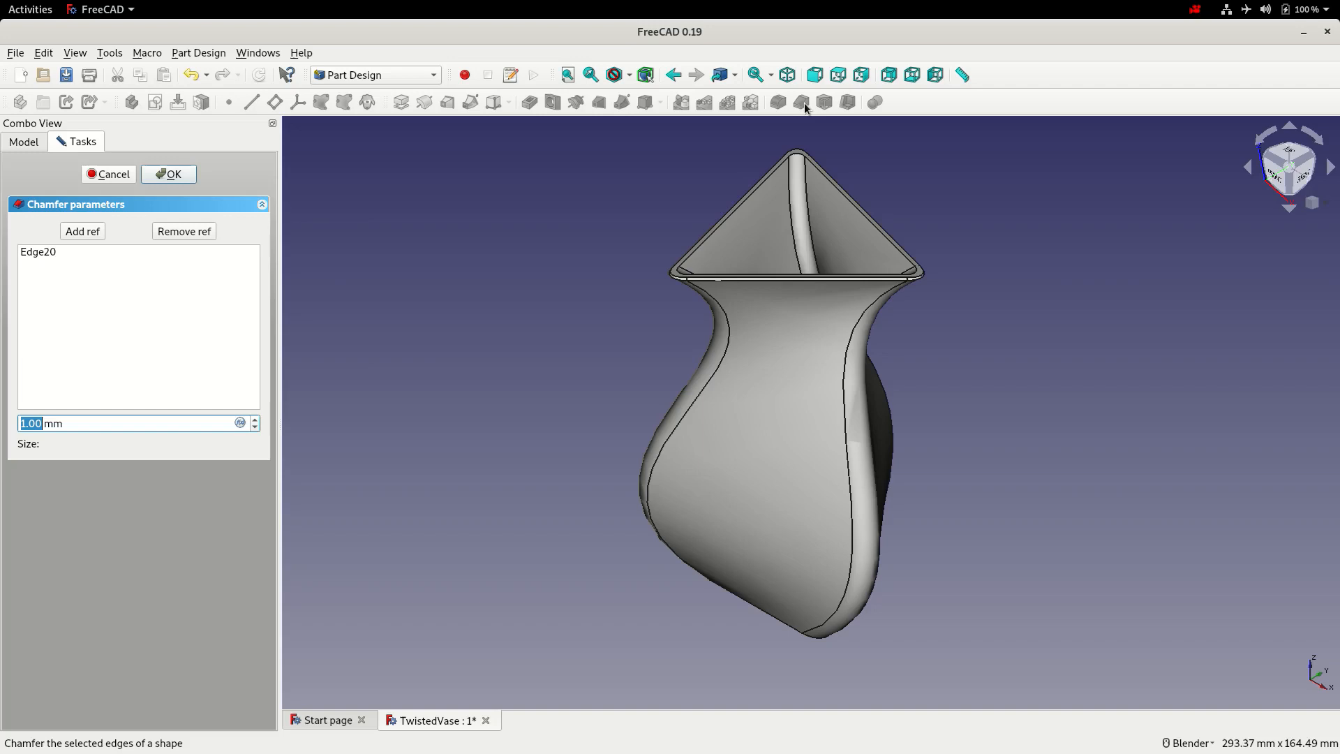
mouse_move(704, 307)
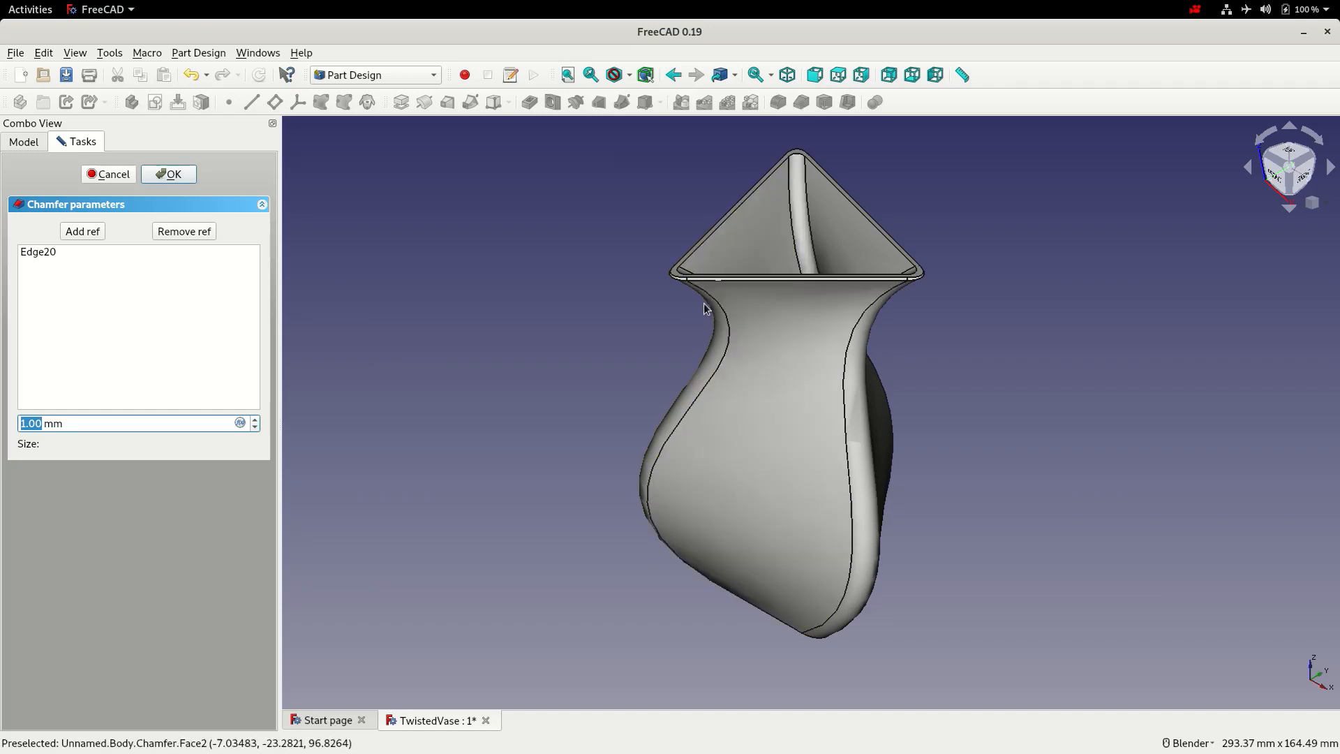
scroll("up", 3)
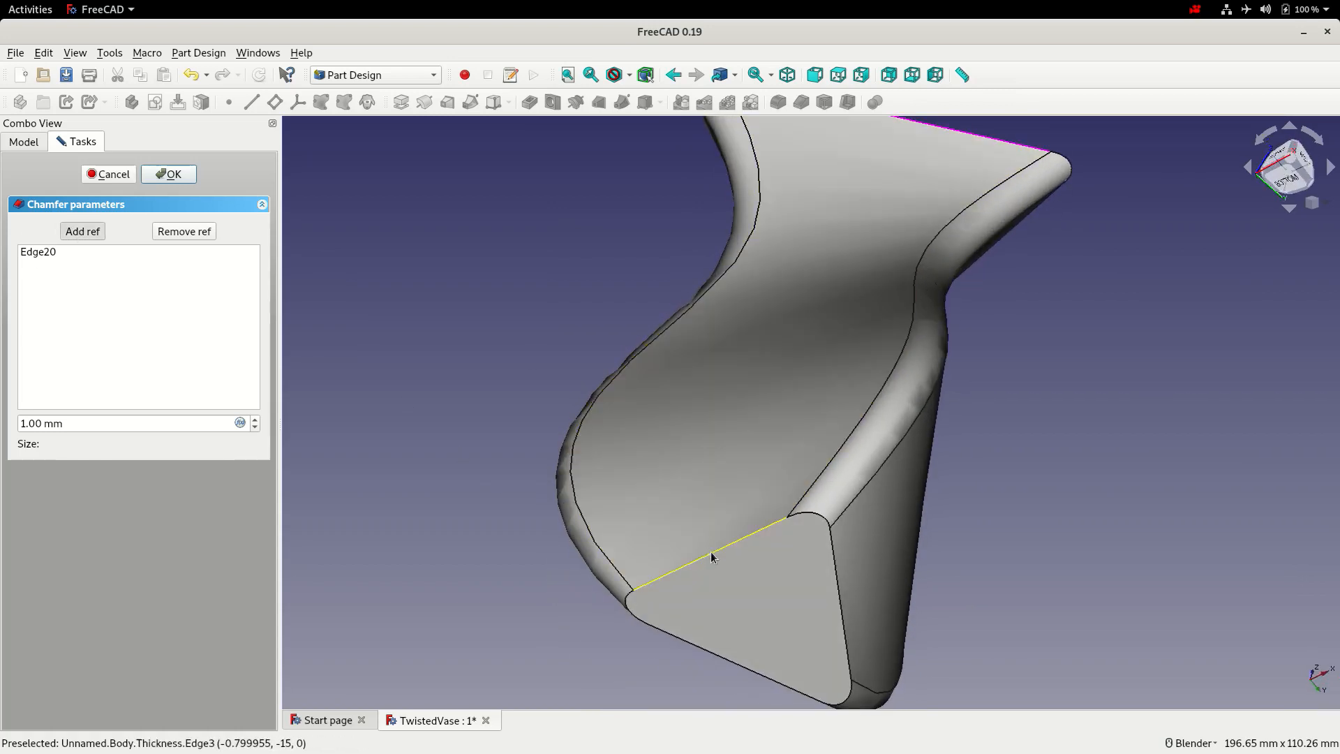
left_click(713, 556)
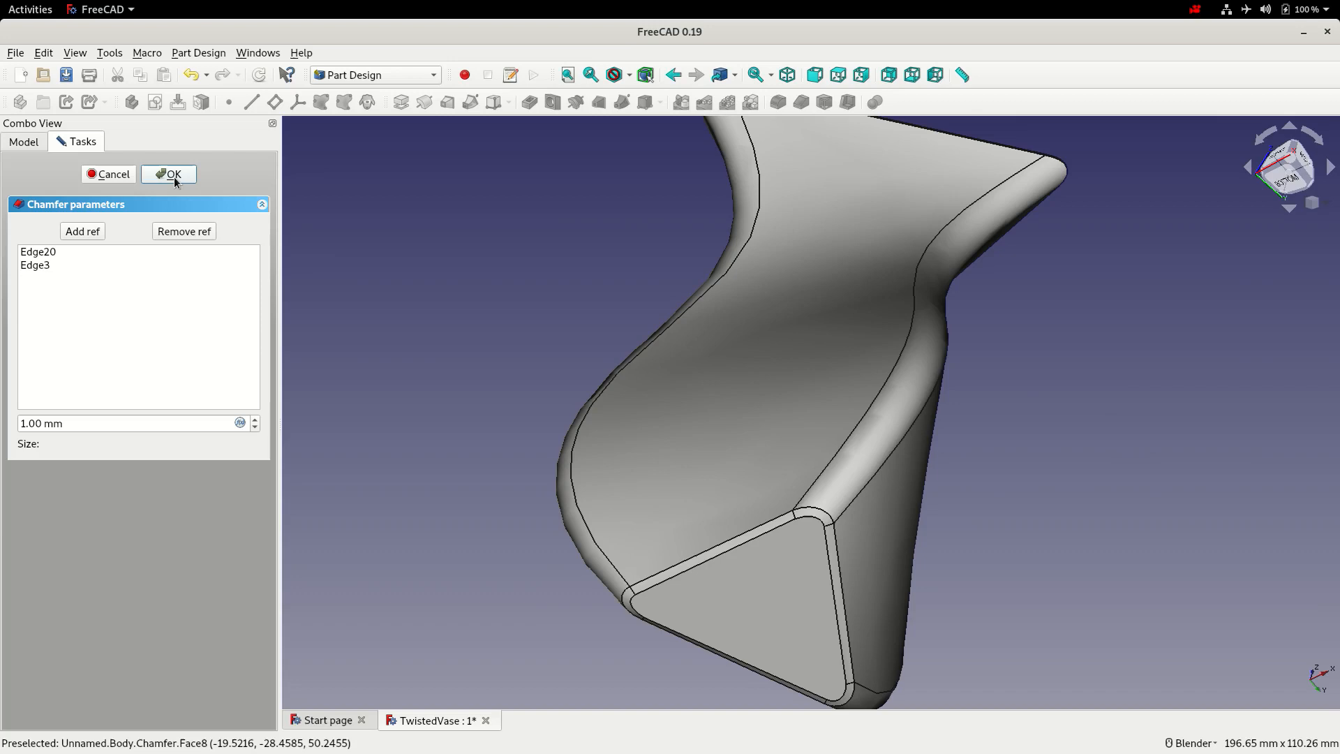
left_click(169, 175)
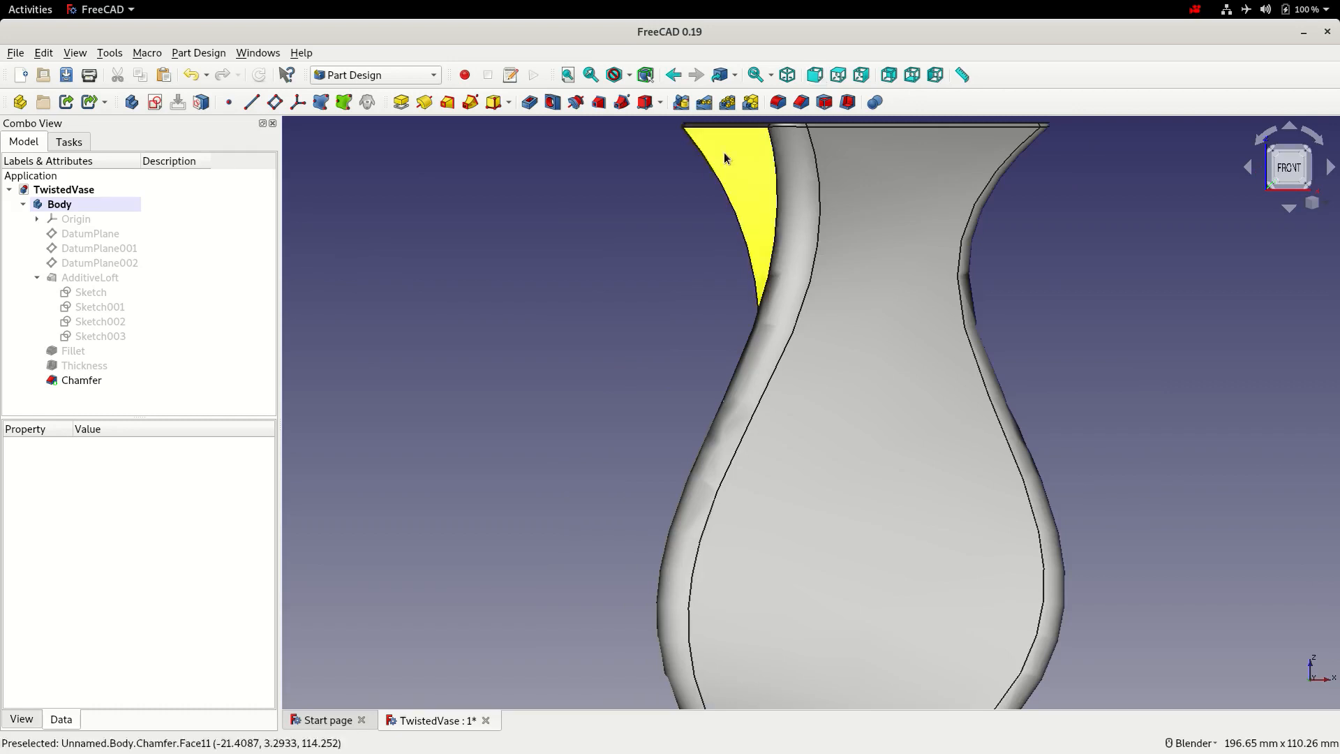
left_click(567, 76)
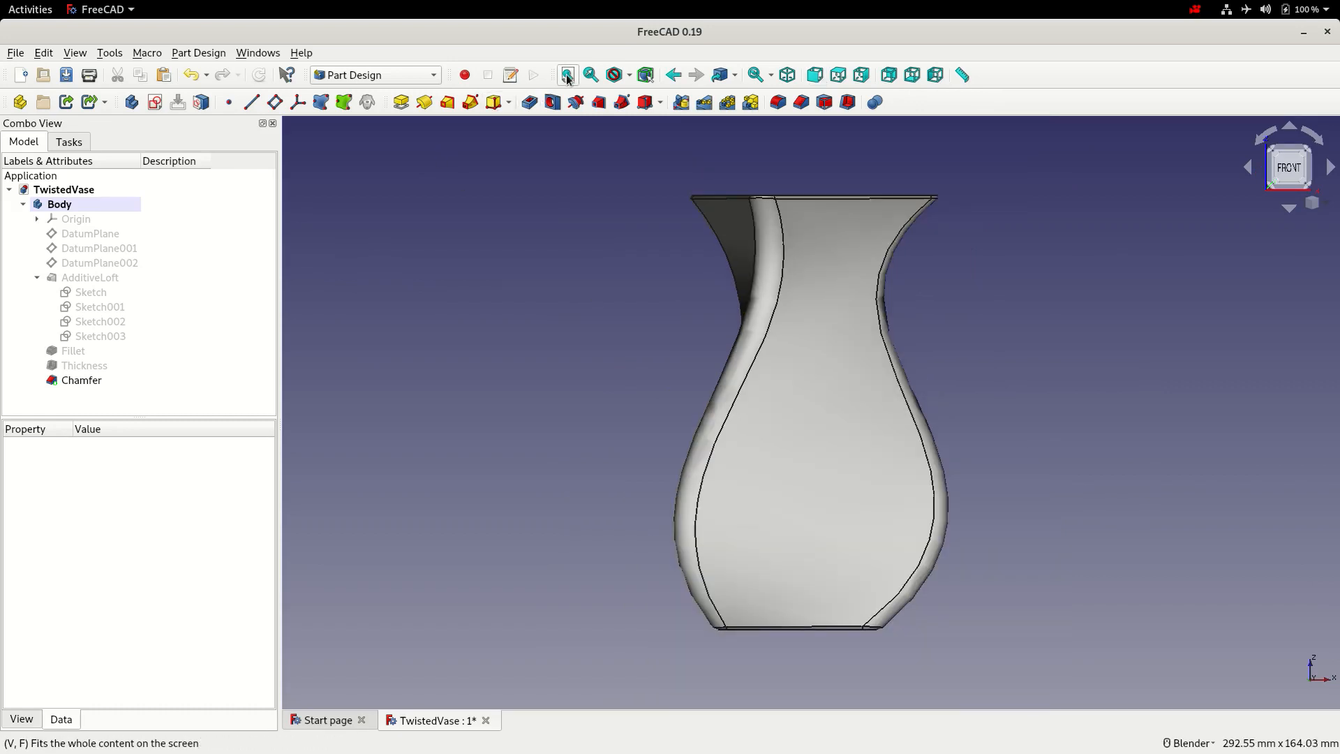